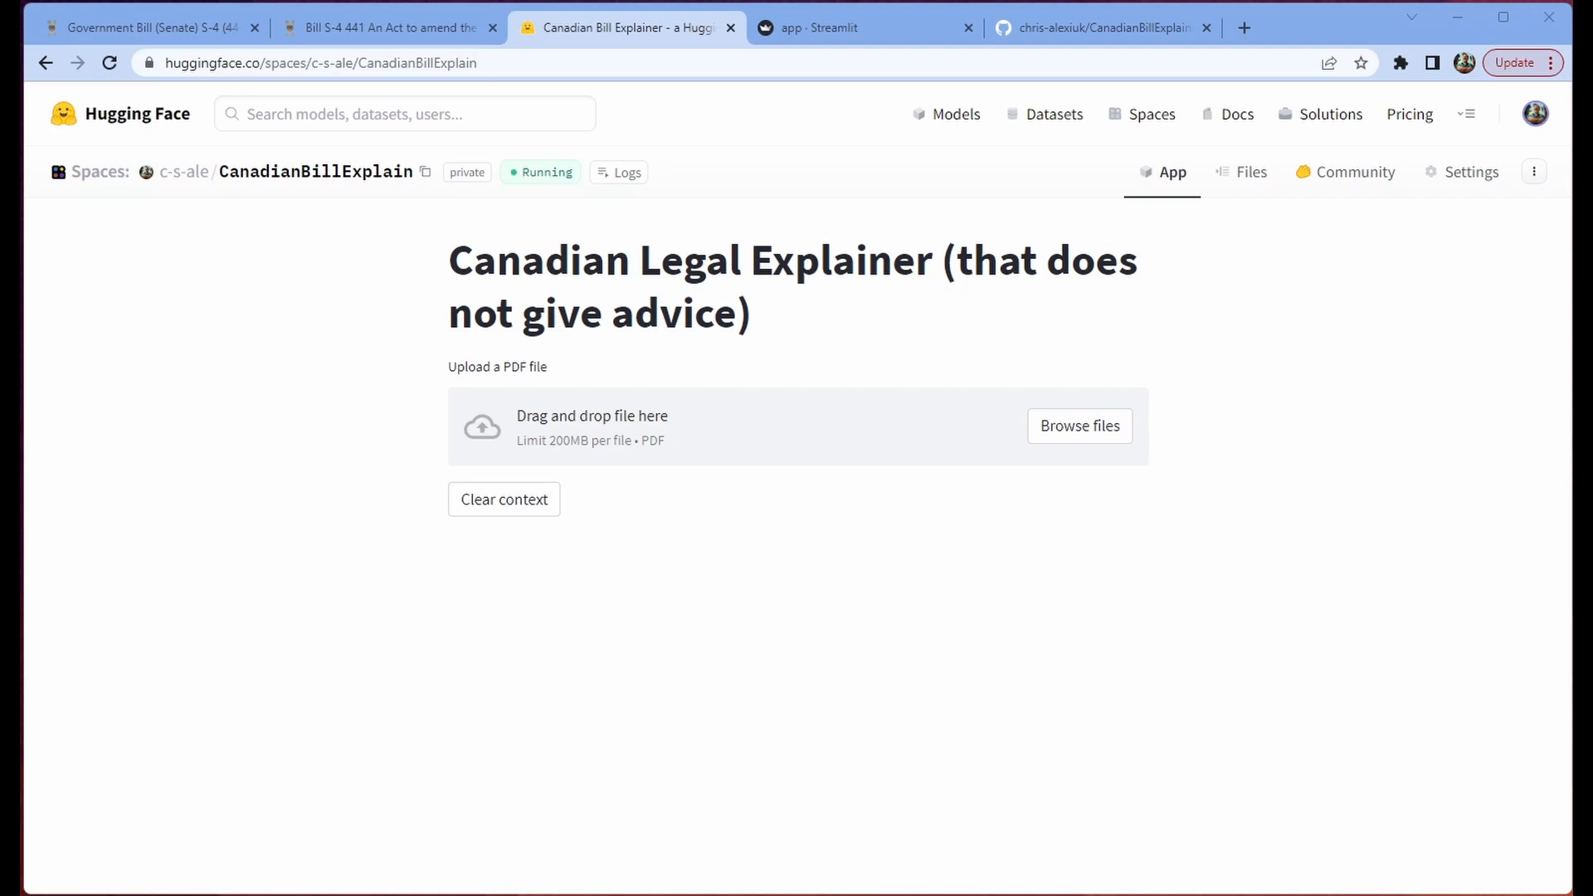
{"action": "mouse_move", "coordinate": [1353, 359]}
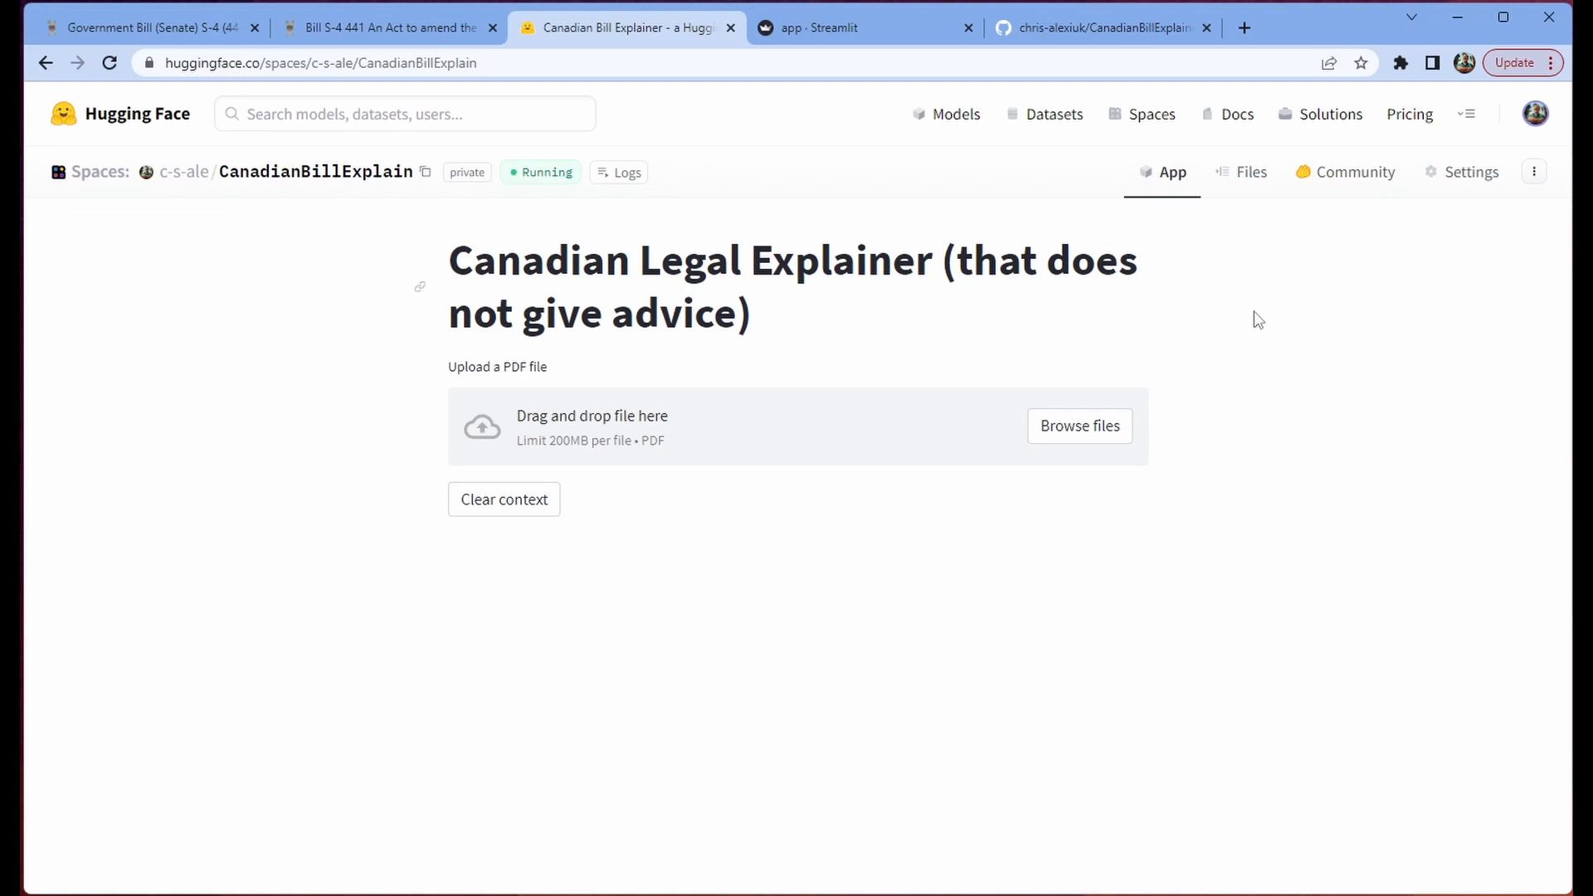
{"action": "mouse_move", "coordinate": [1272, 416]}
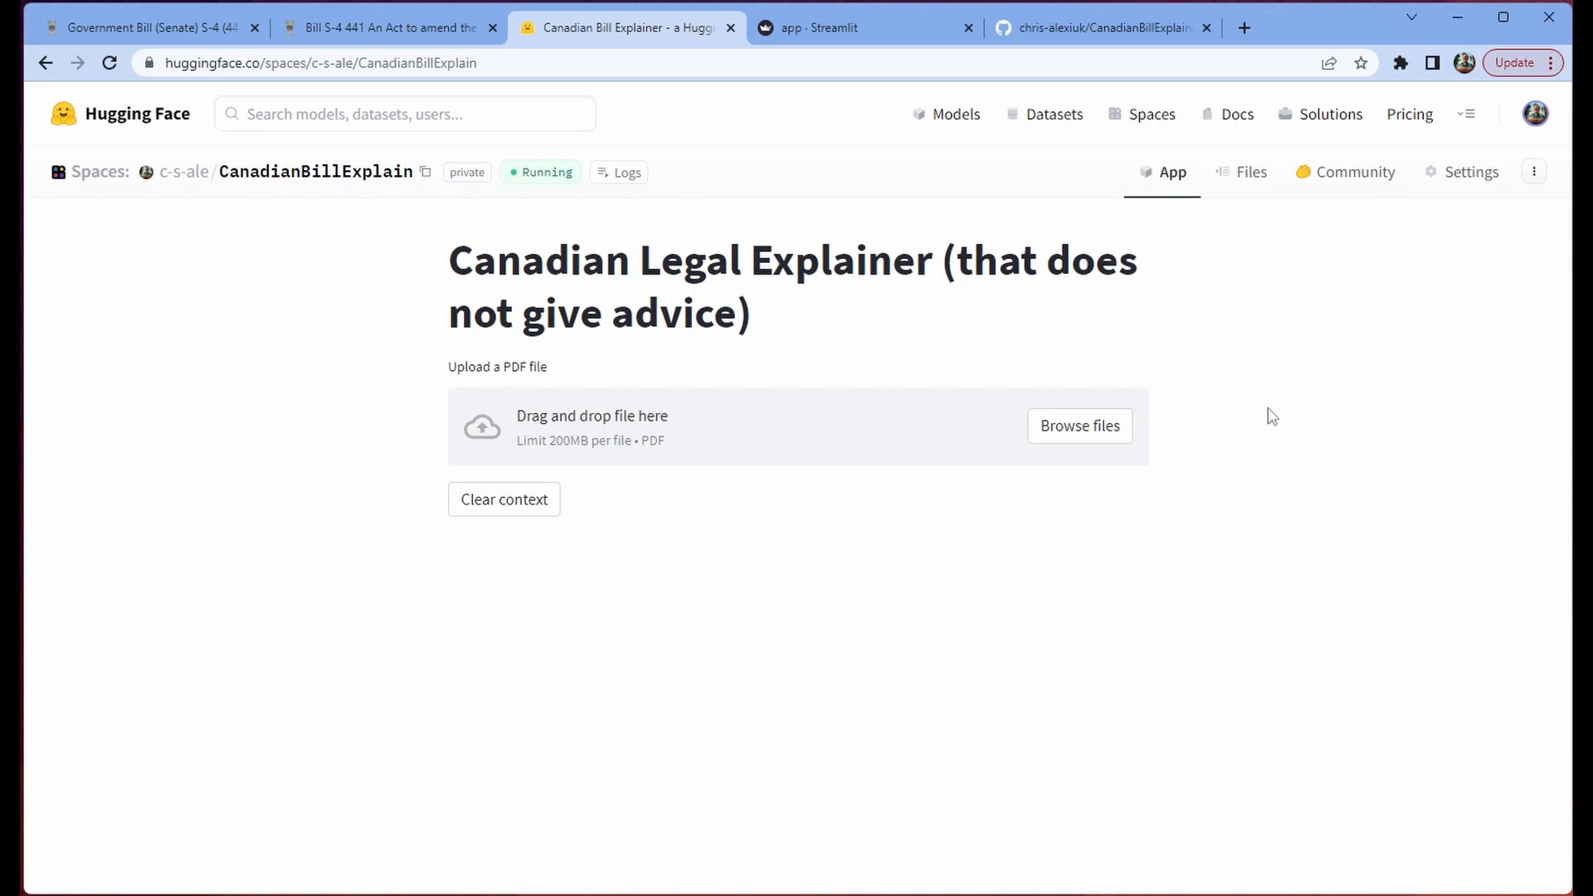
Step: Upload the S-4_4 bill PDF and highlight the generated Criminal Code amendment summary
{"action": "left_click", "coordinate": [1078, 425]}
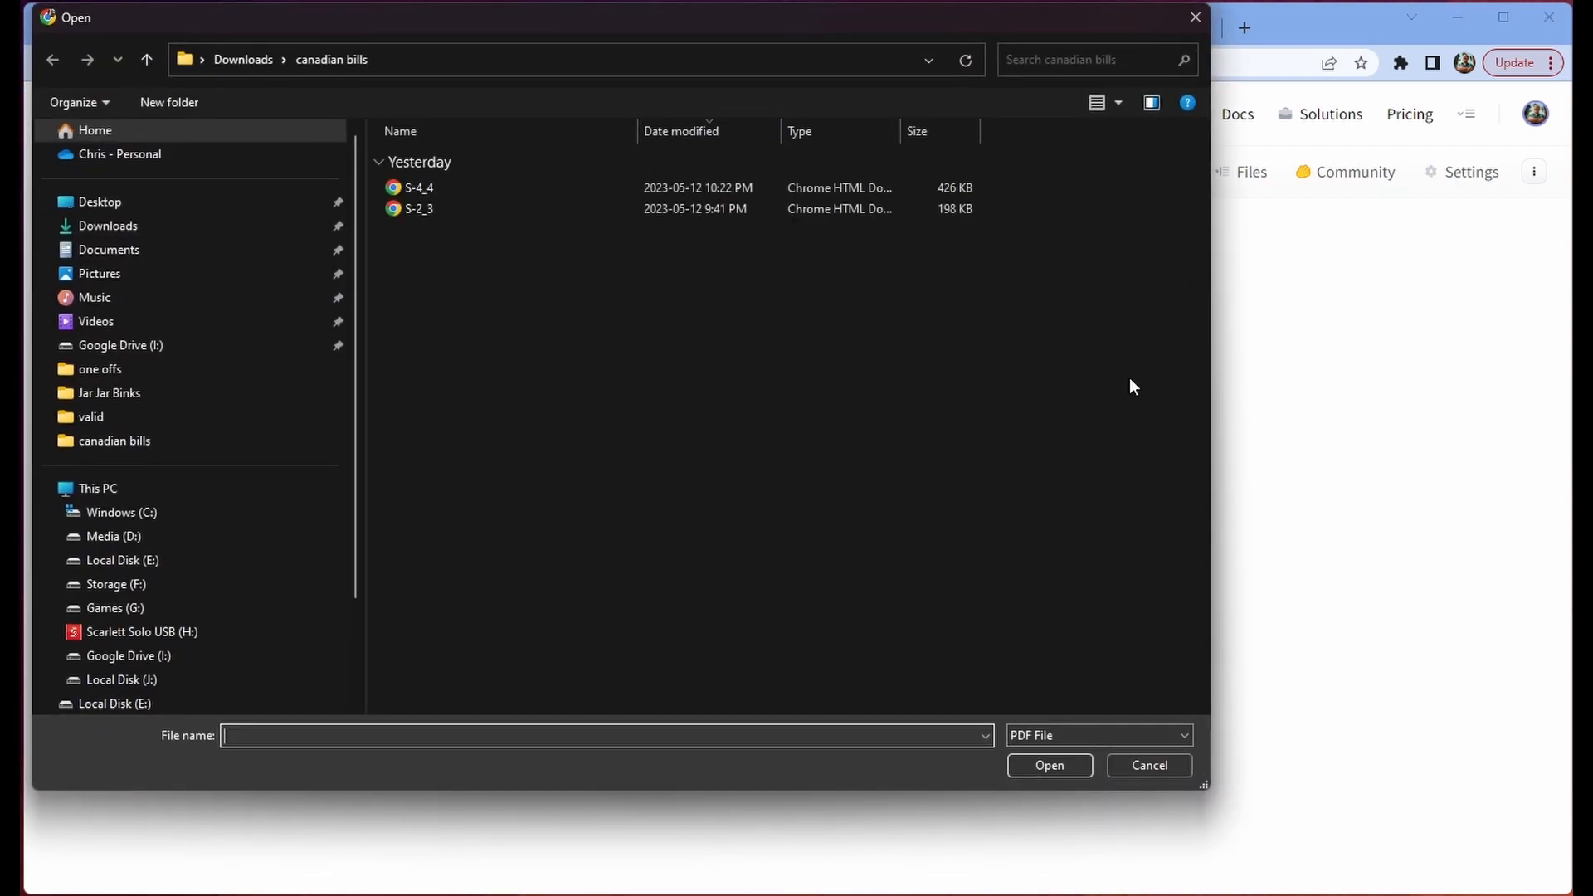
{"action": "double_click", "coordinate": [418, 186]}
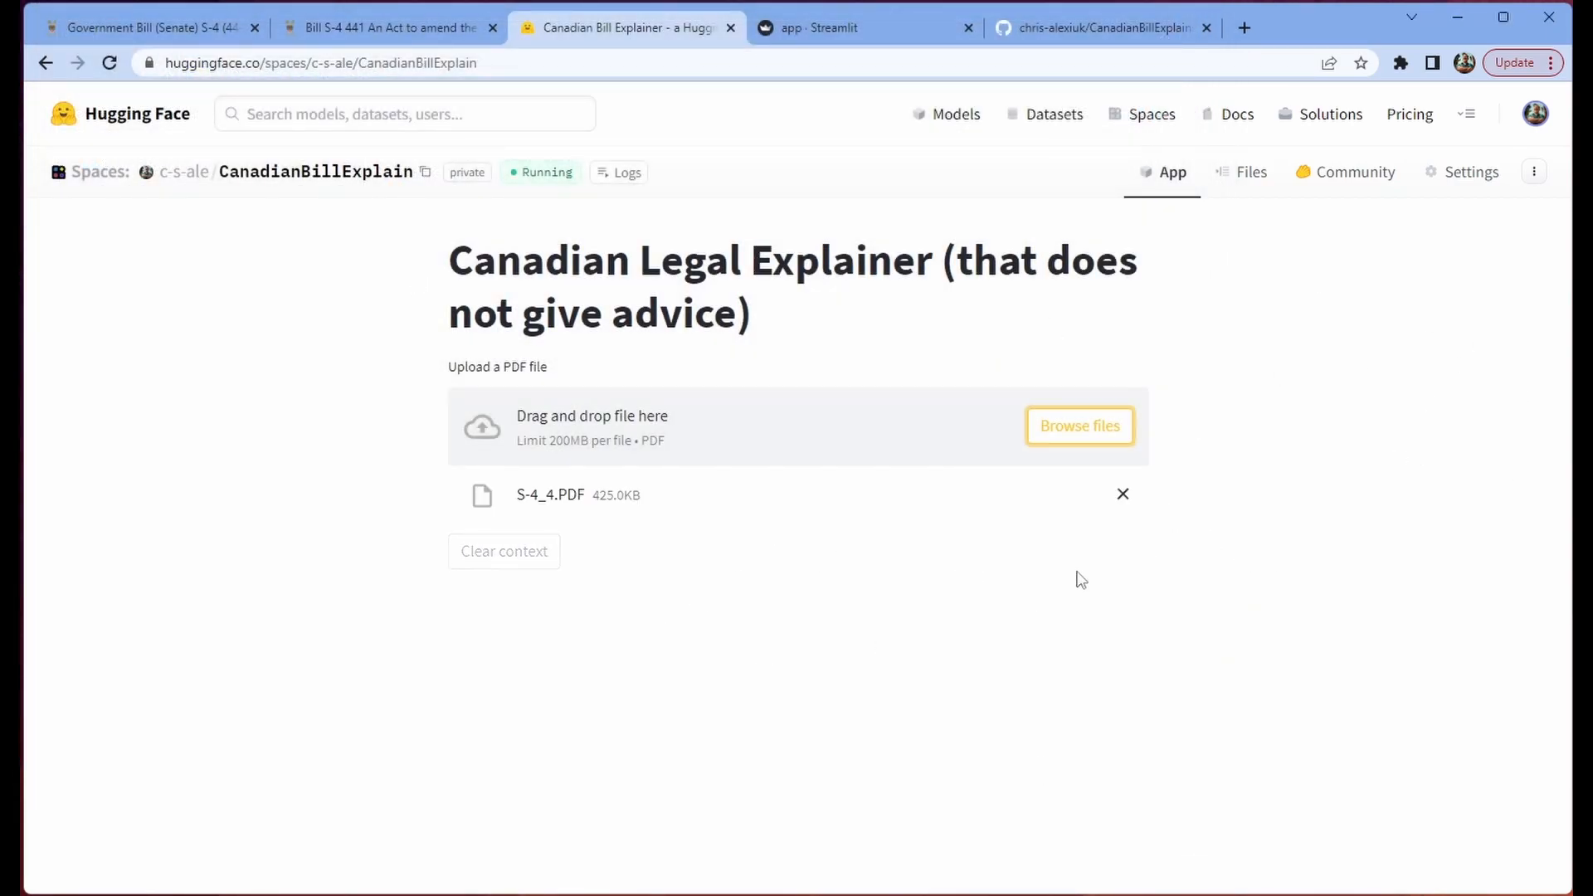
{"action": "scroll", "scroll_direction": "down", "scroll_amount": 3}
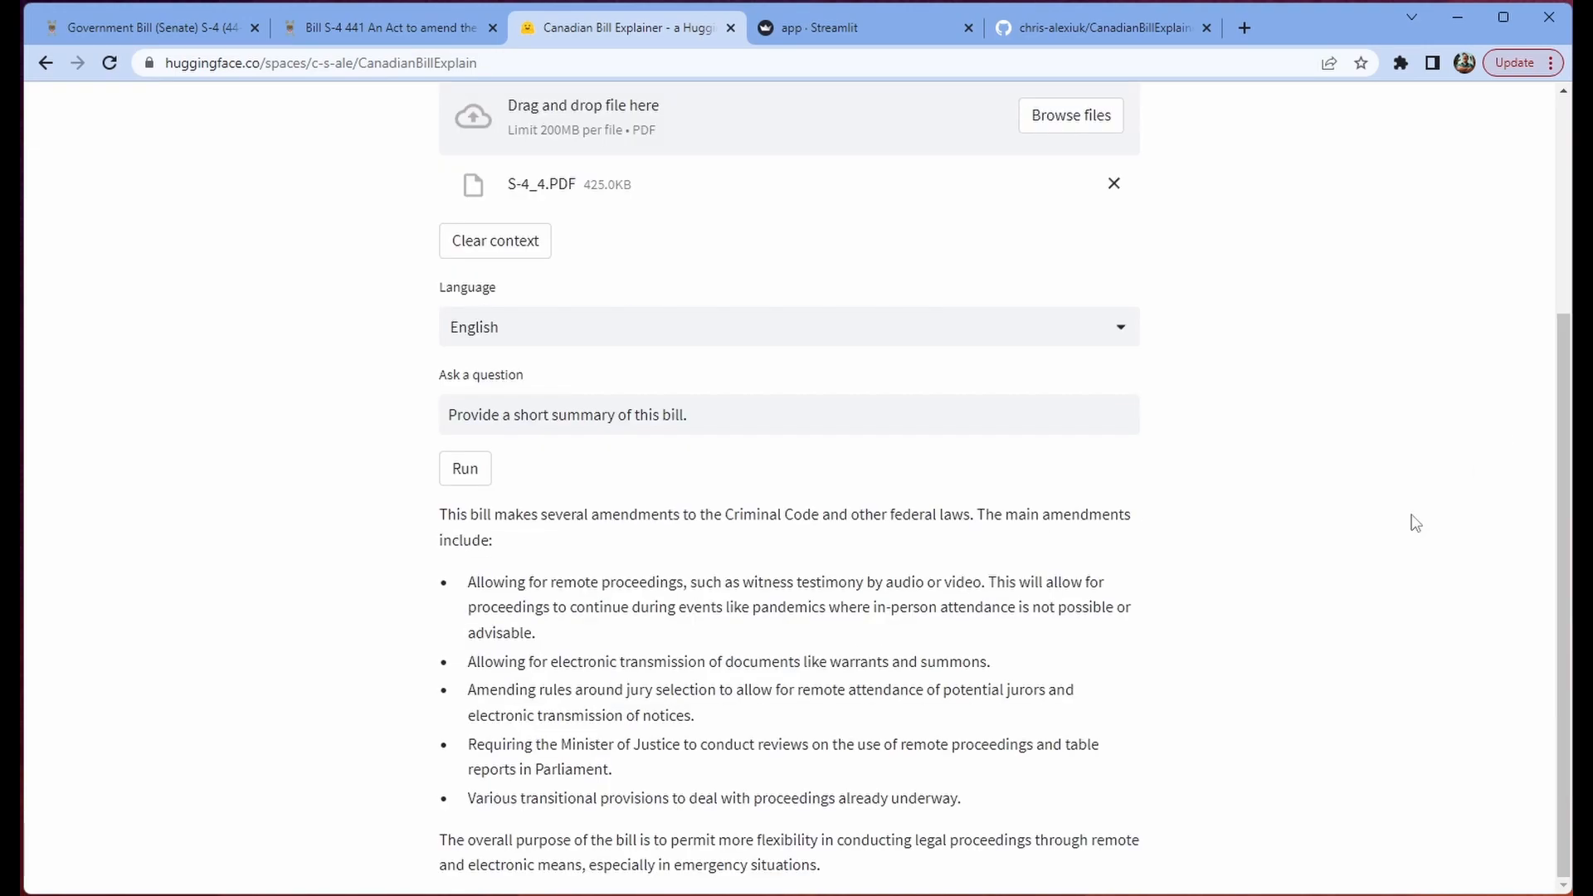
{"action": "triple_click", "coordinate": [565, 415]}
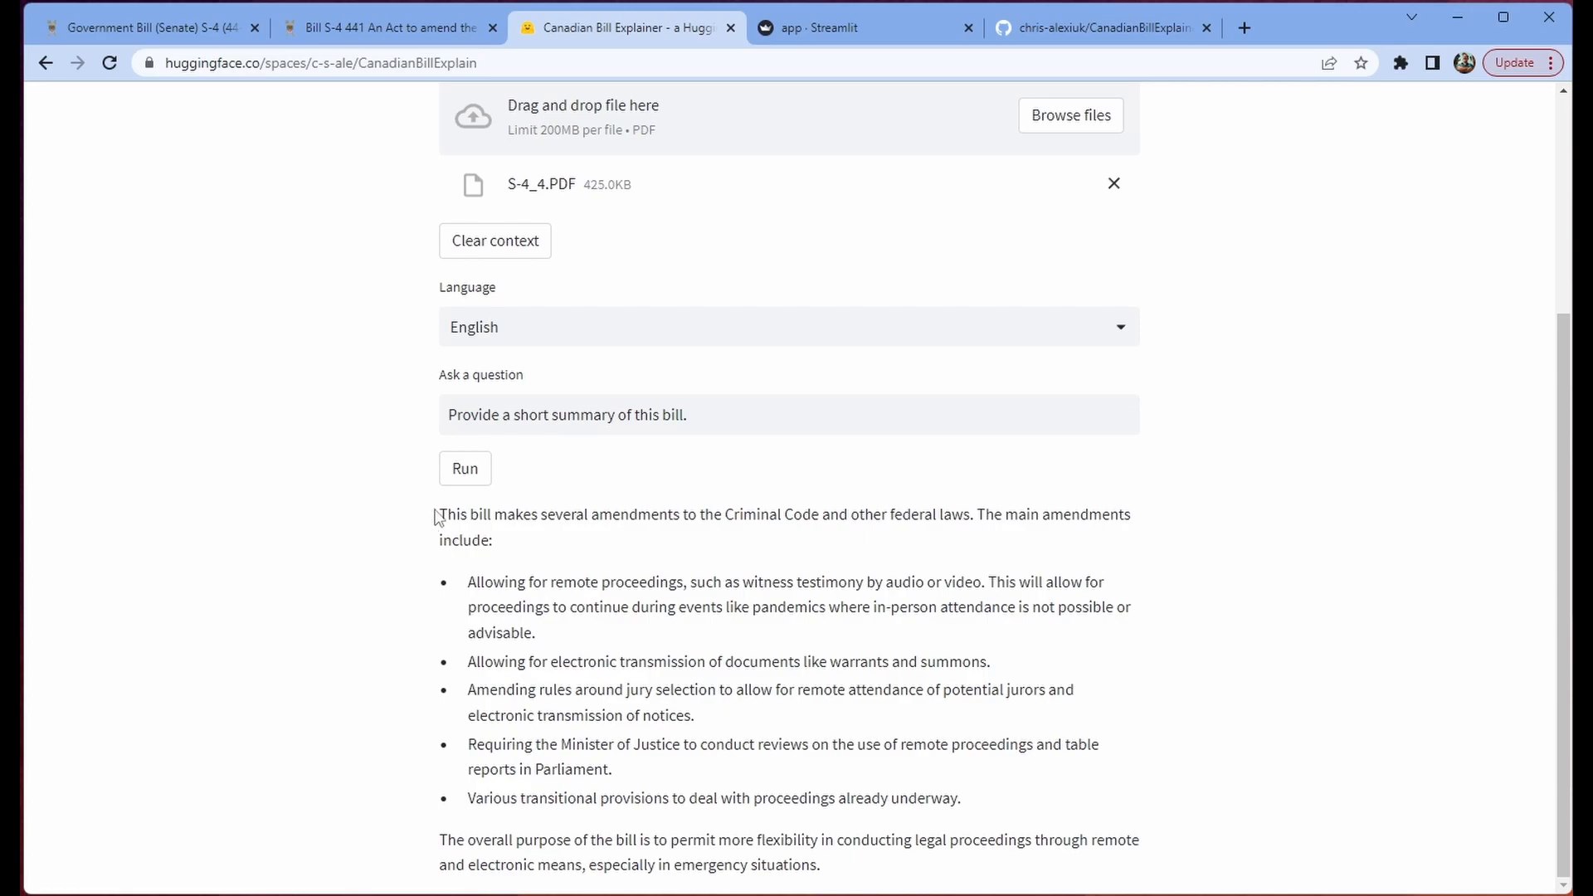
{"action": "left_click_drag", "start_coordinate": [439, 513], "coordinate": [820, 865]}
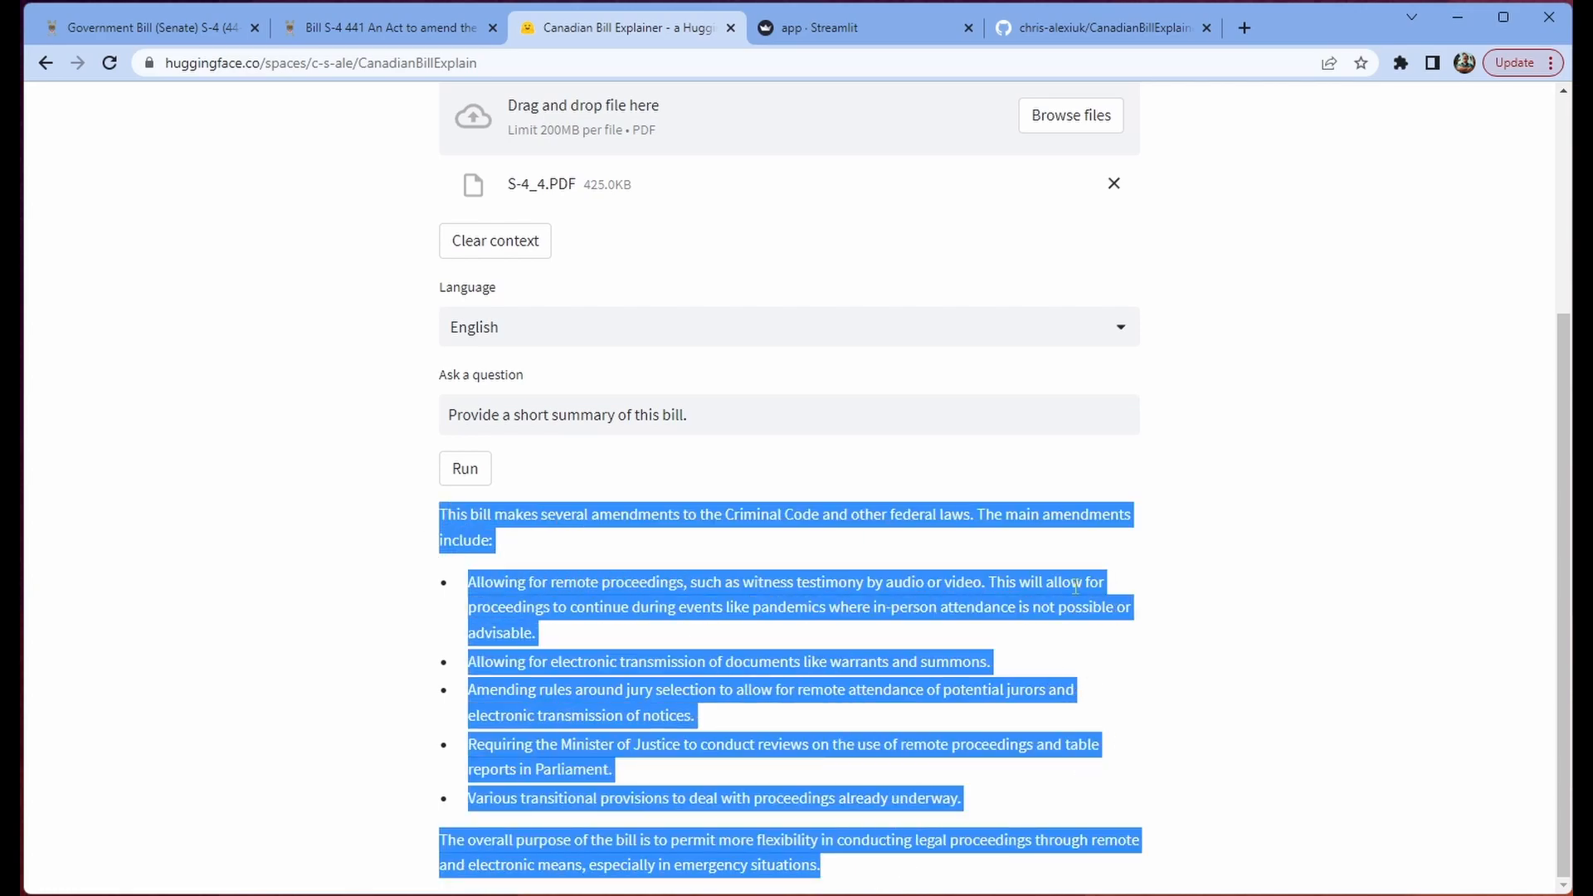
{"action": "left_click", "coordinate": [1336, 589]}
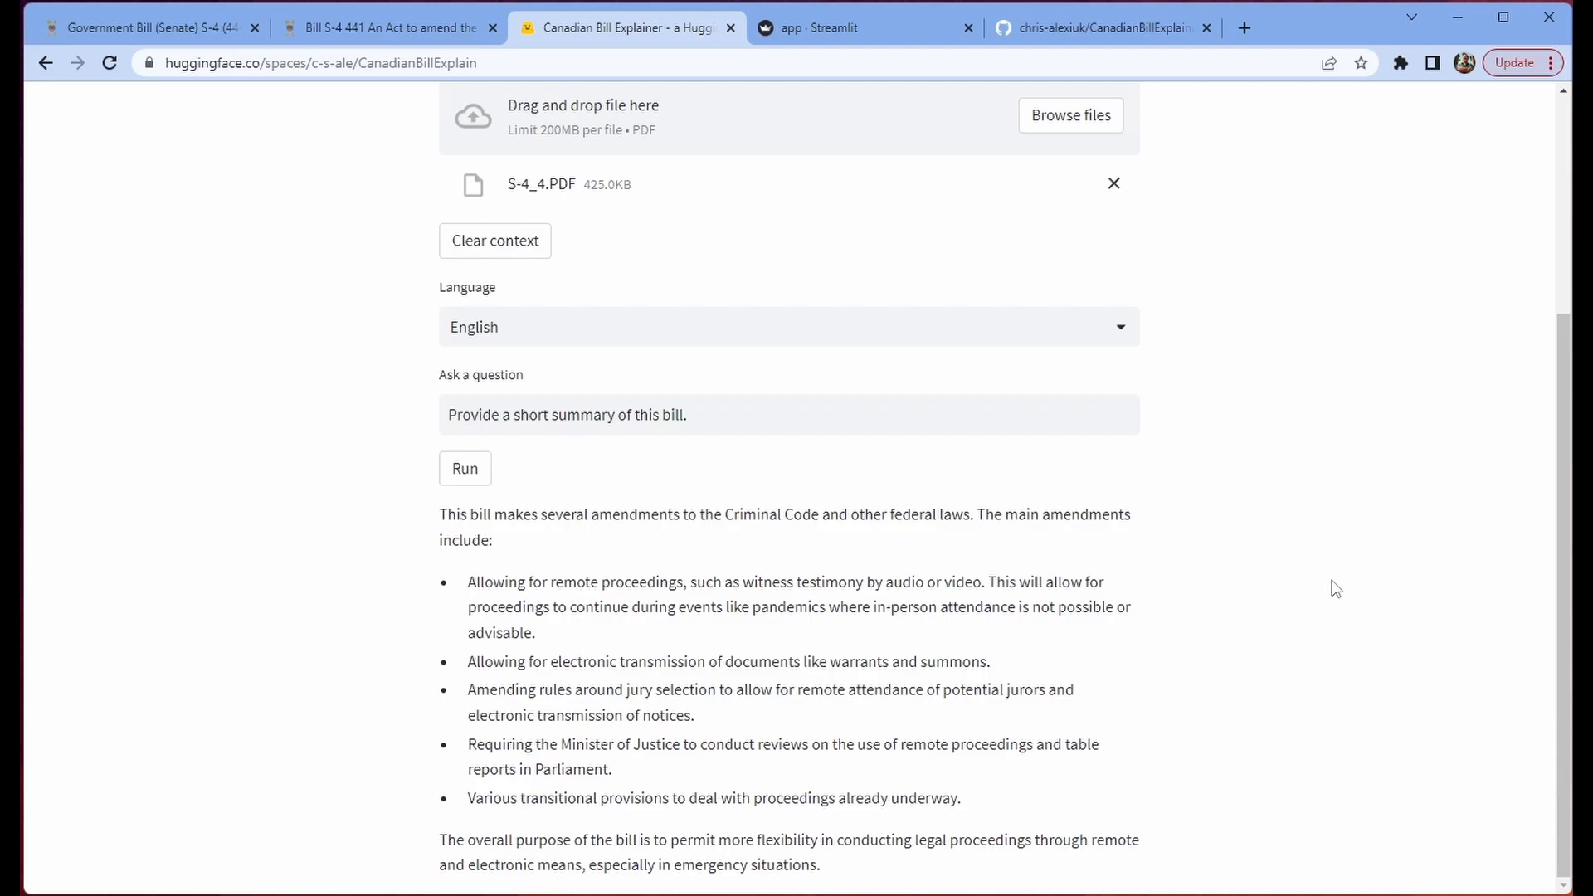
{"action": "mouse_move", "coordinate": [1336, 536]}
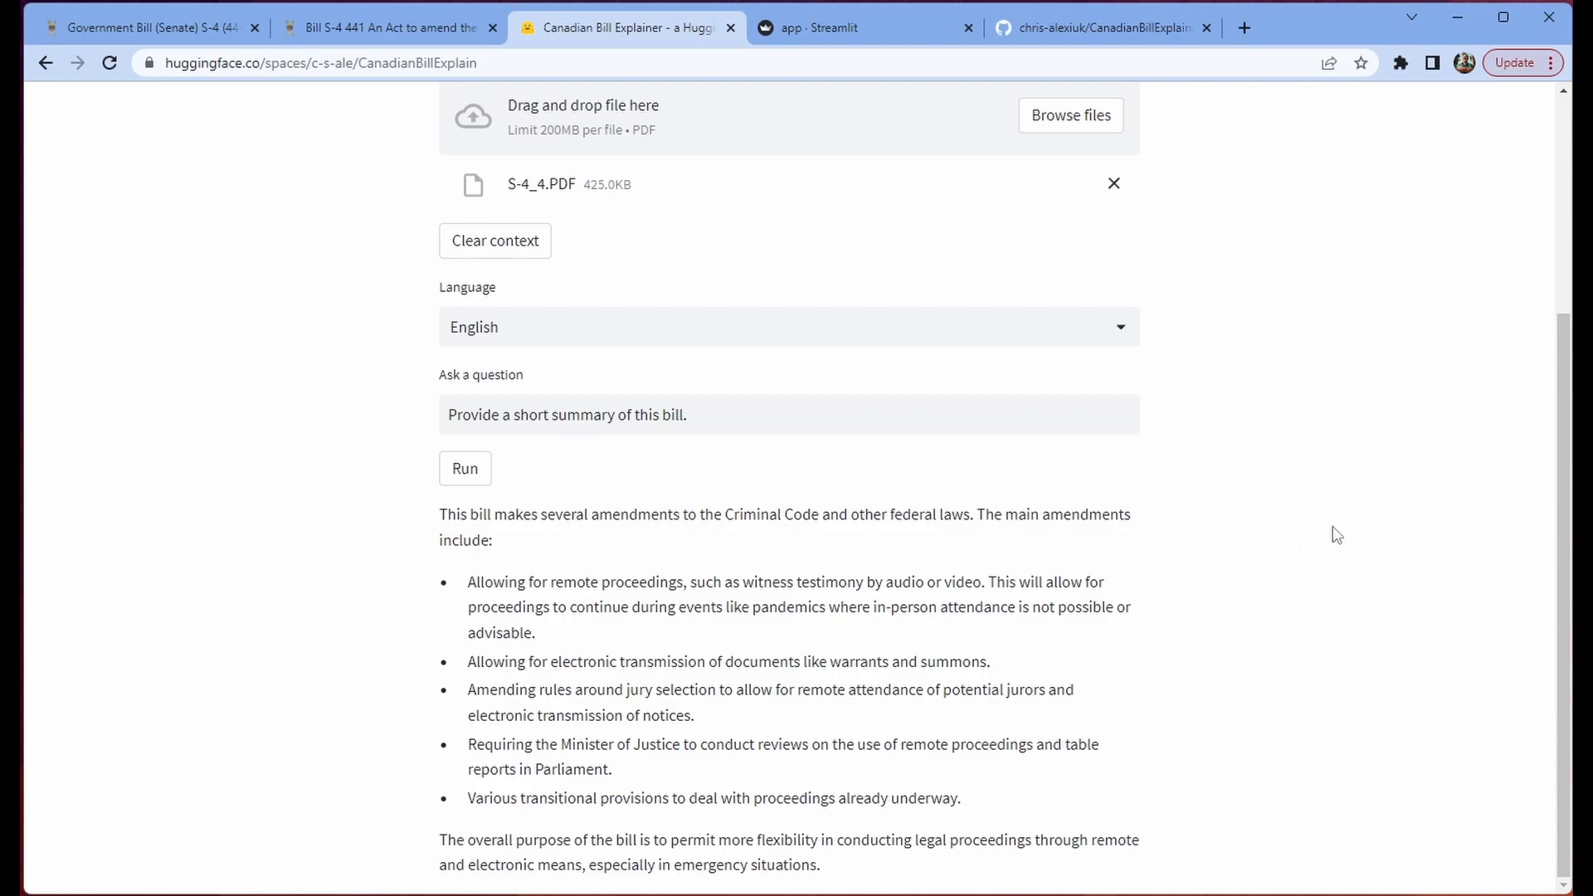
{"action": "mouse_move", "coordinate": [1368, 444]}
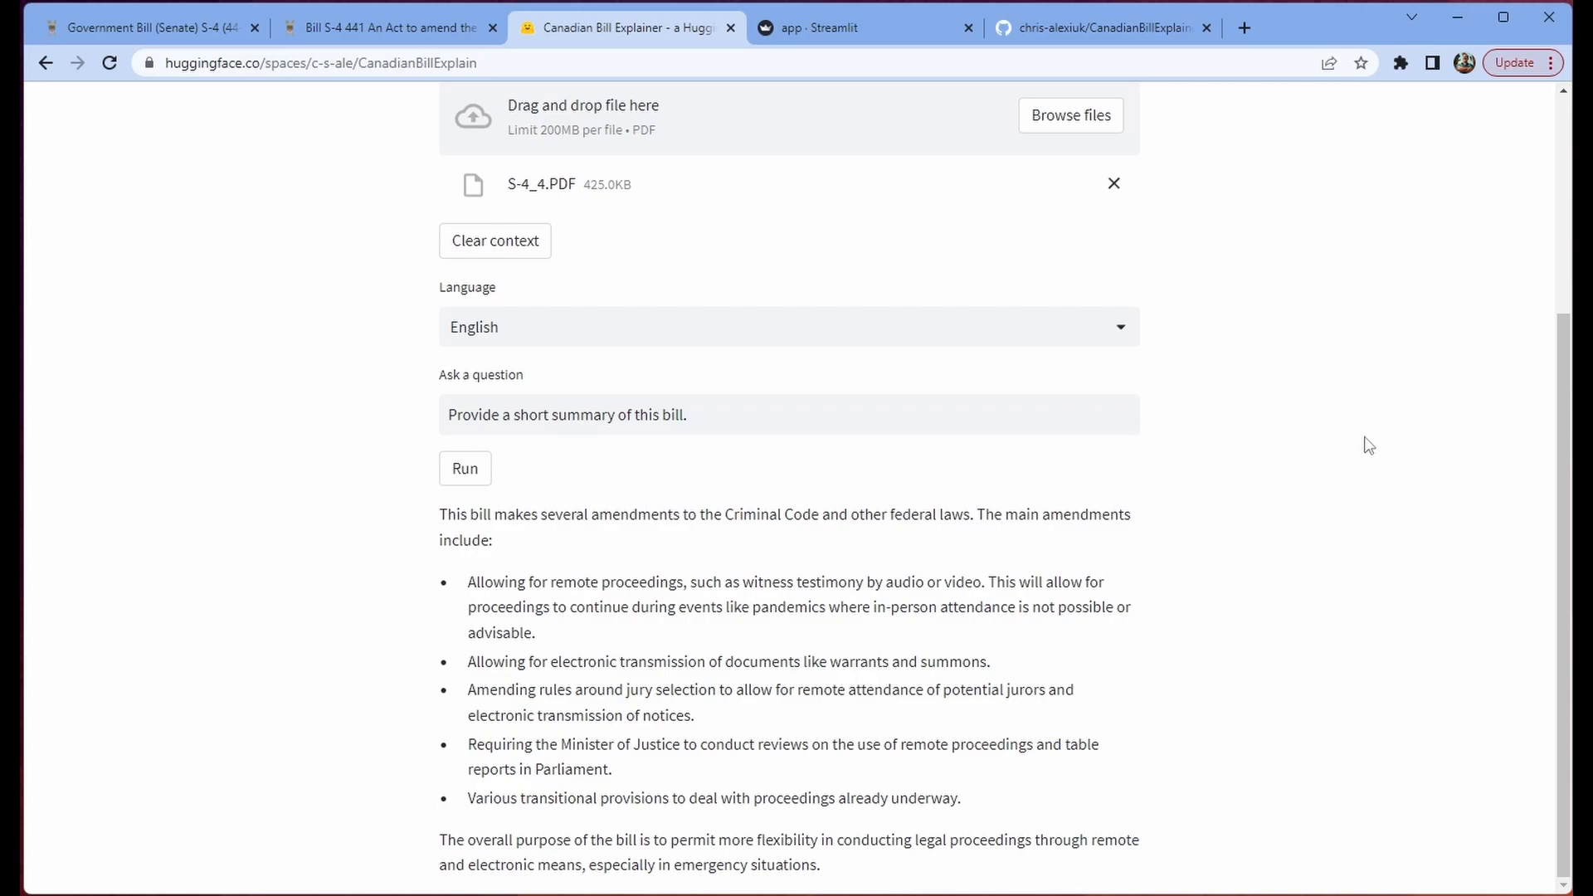
{"action": "mouse_move", "coordinate": [289, 164]}
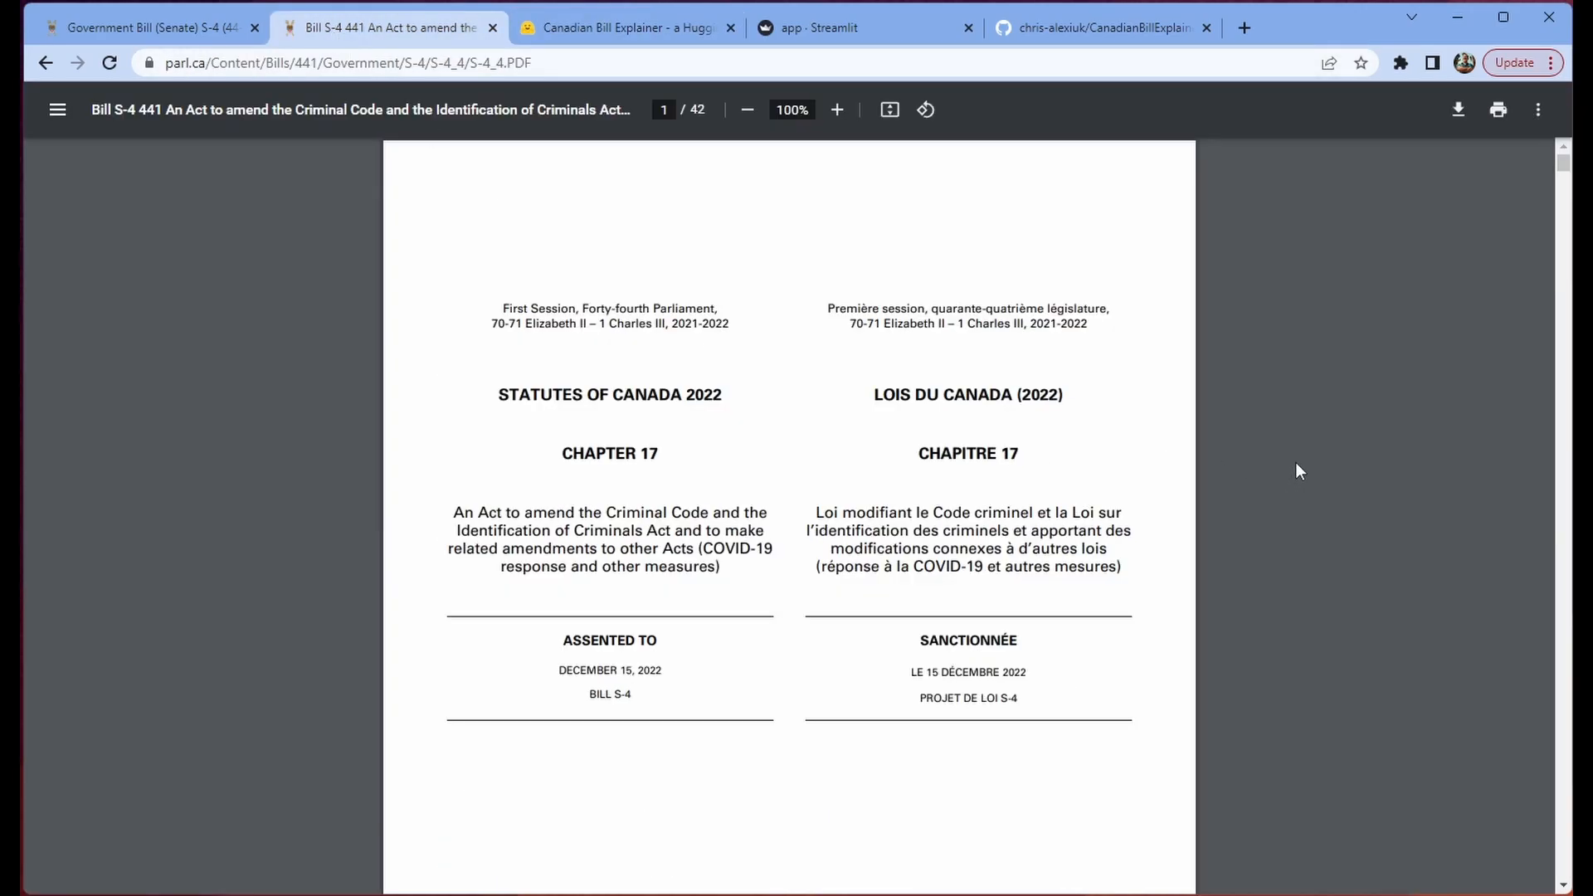
{"action": "scroll", "scroll_direction": "down", "scroll_amount": 3}
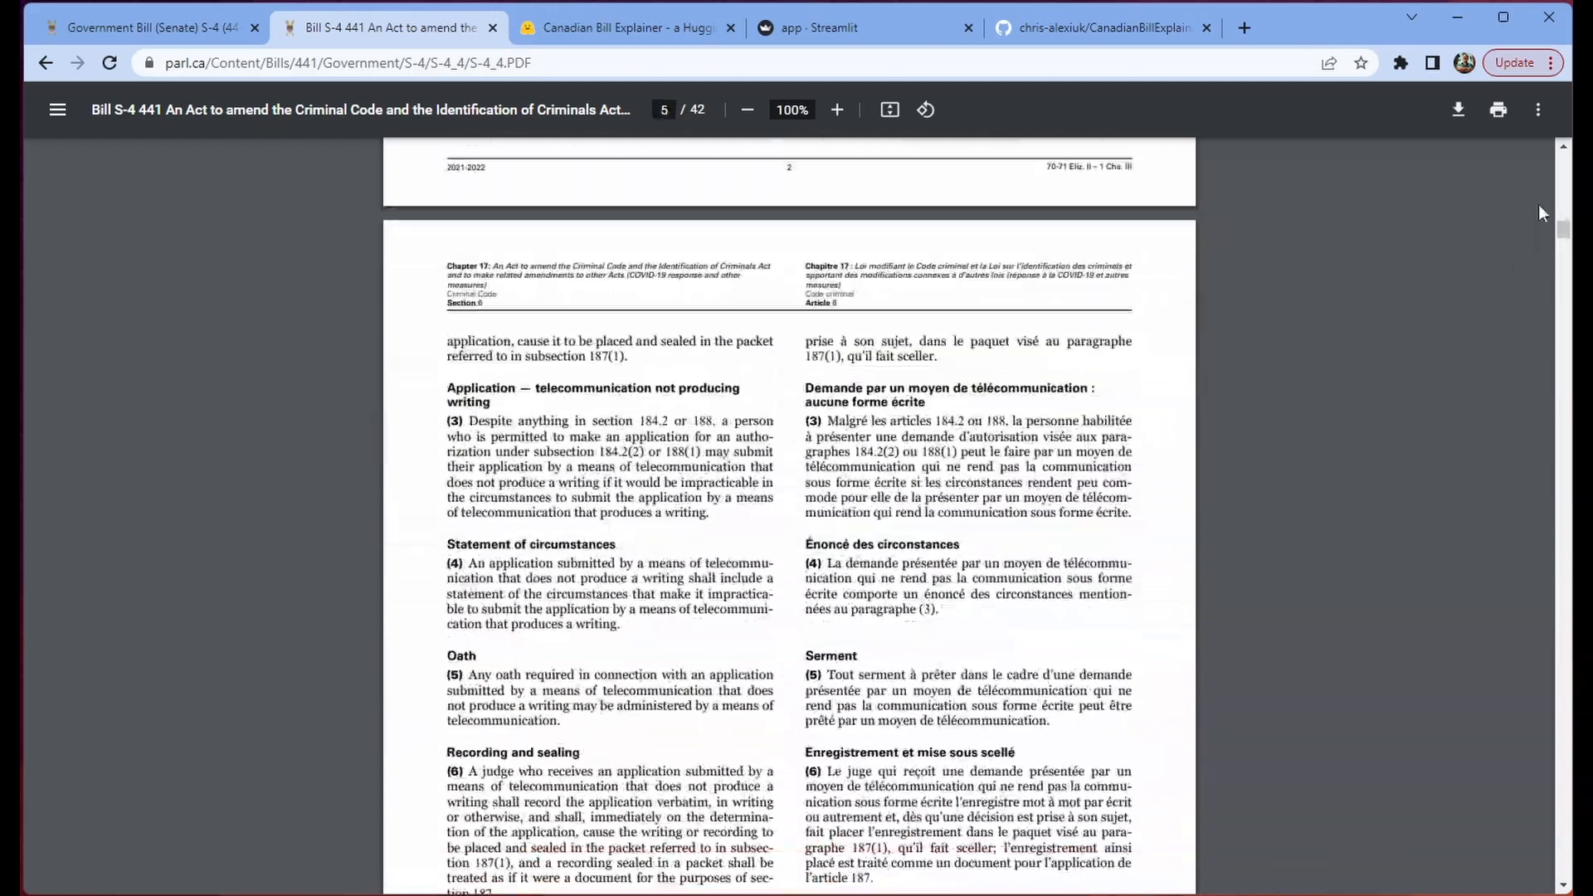
{"action": "scroll", "scroll_direction": "down", "scroll_amount": 3}
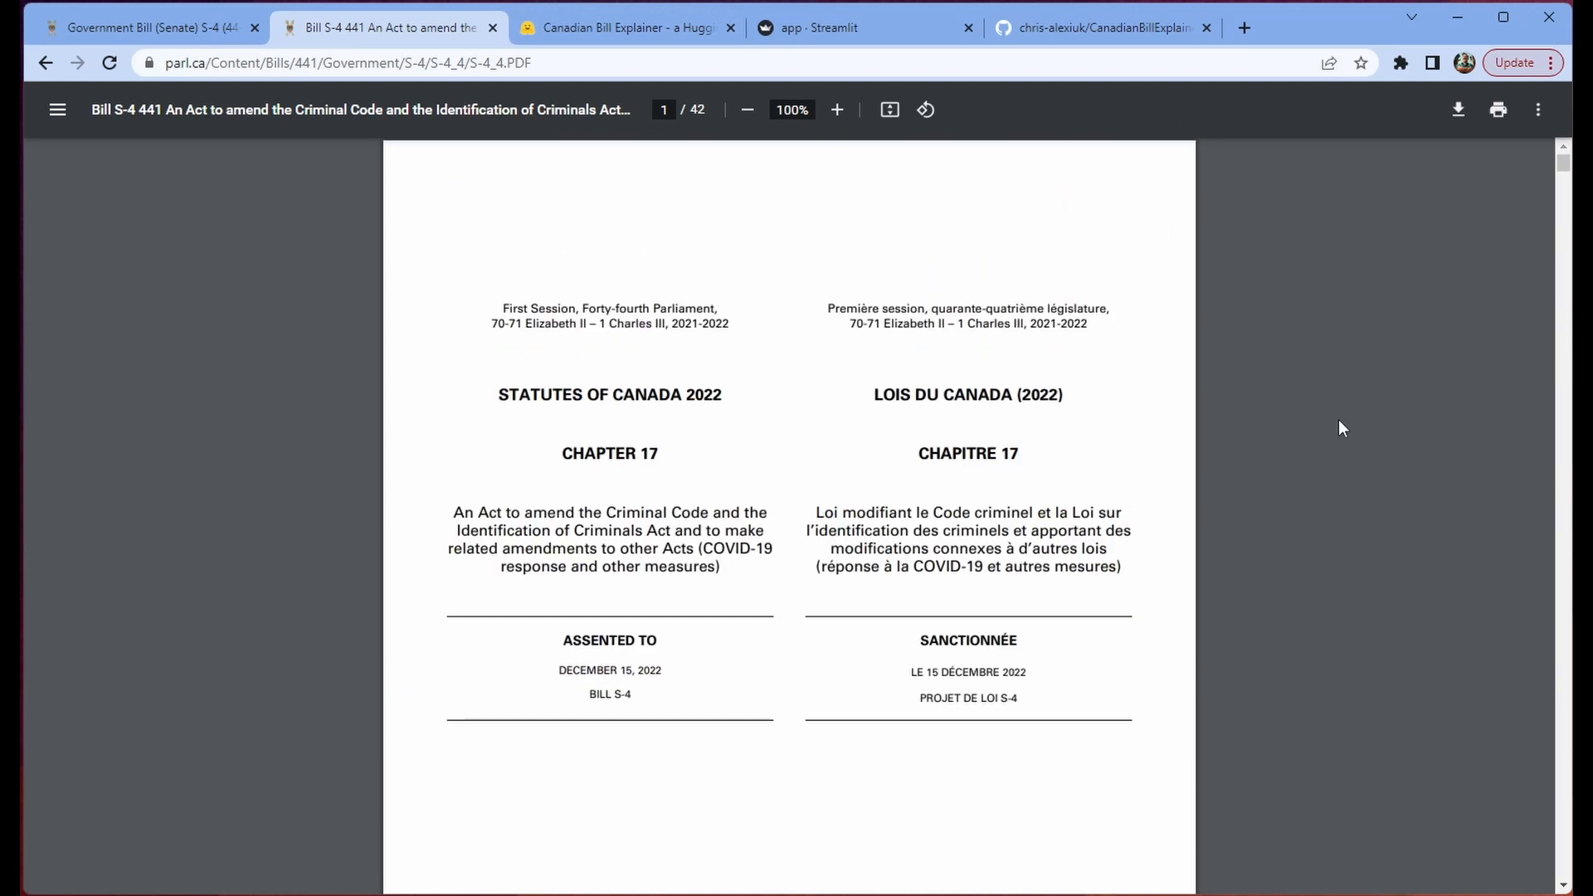
{"action": "mouse_move", "coordinate": [1332, 191]}
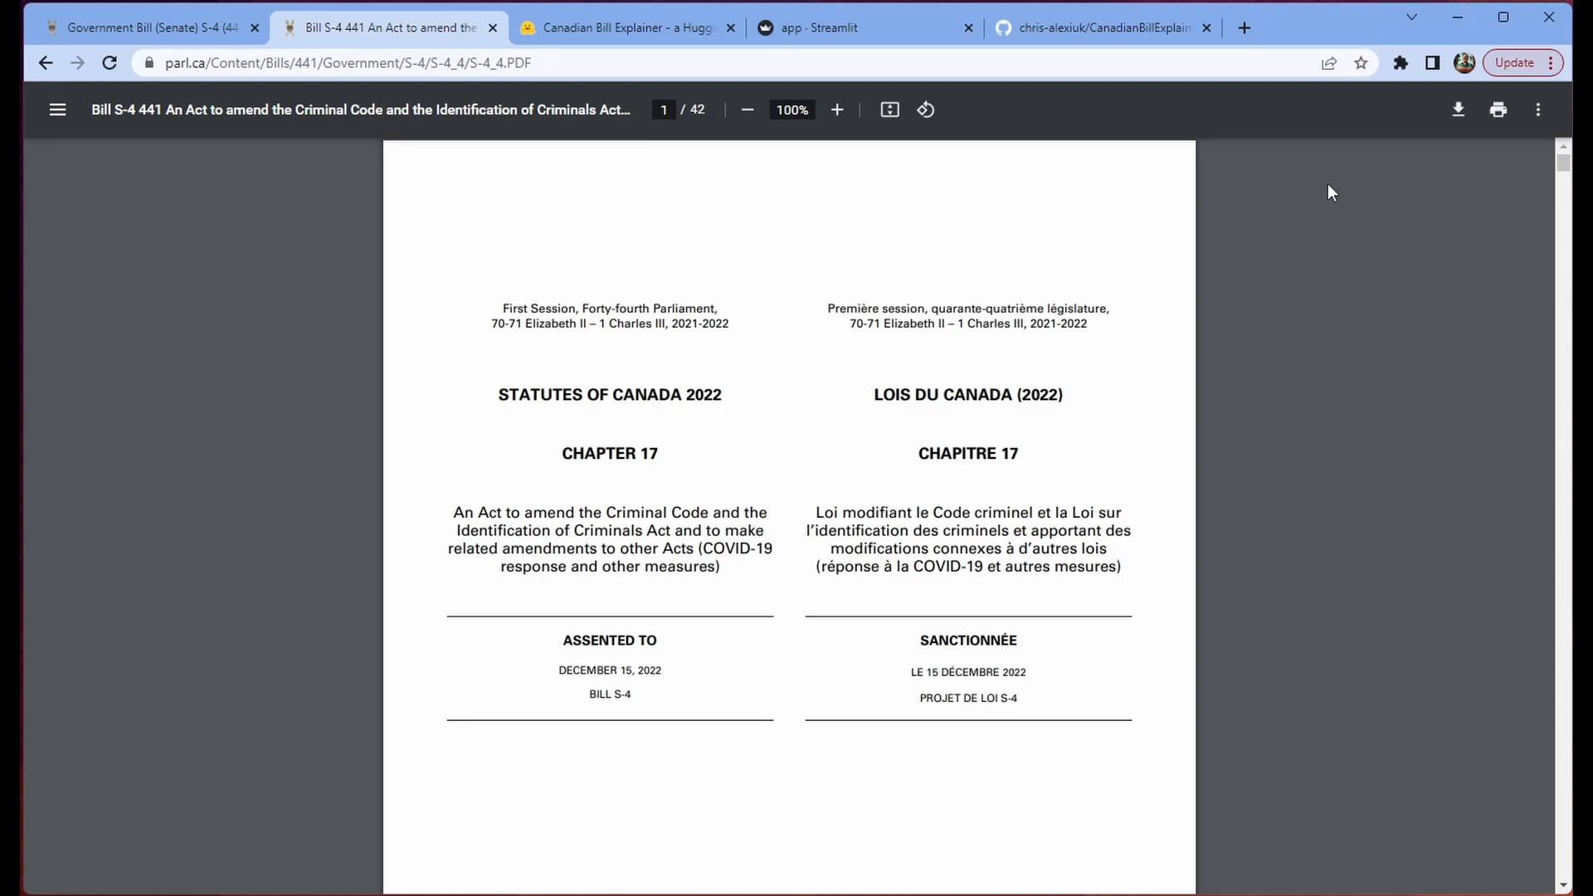
{"action": "mouse_move", "coordinate": [1321, 154]}
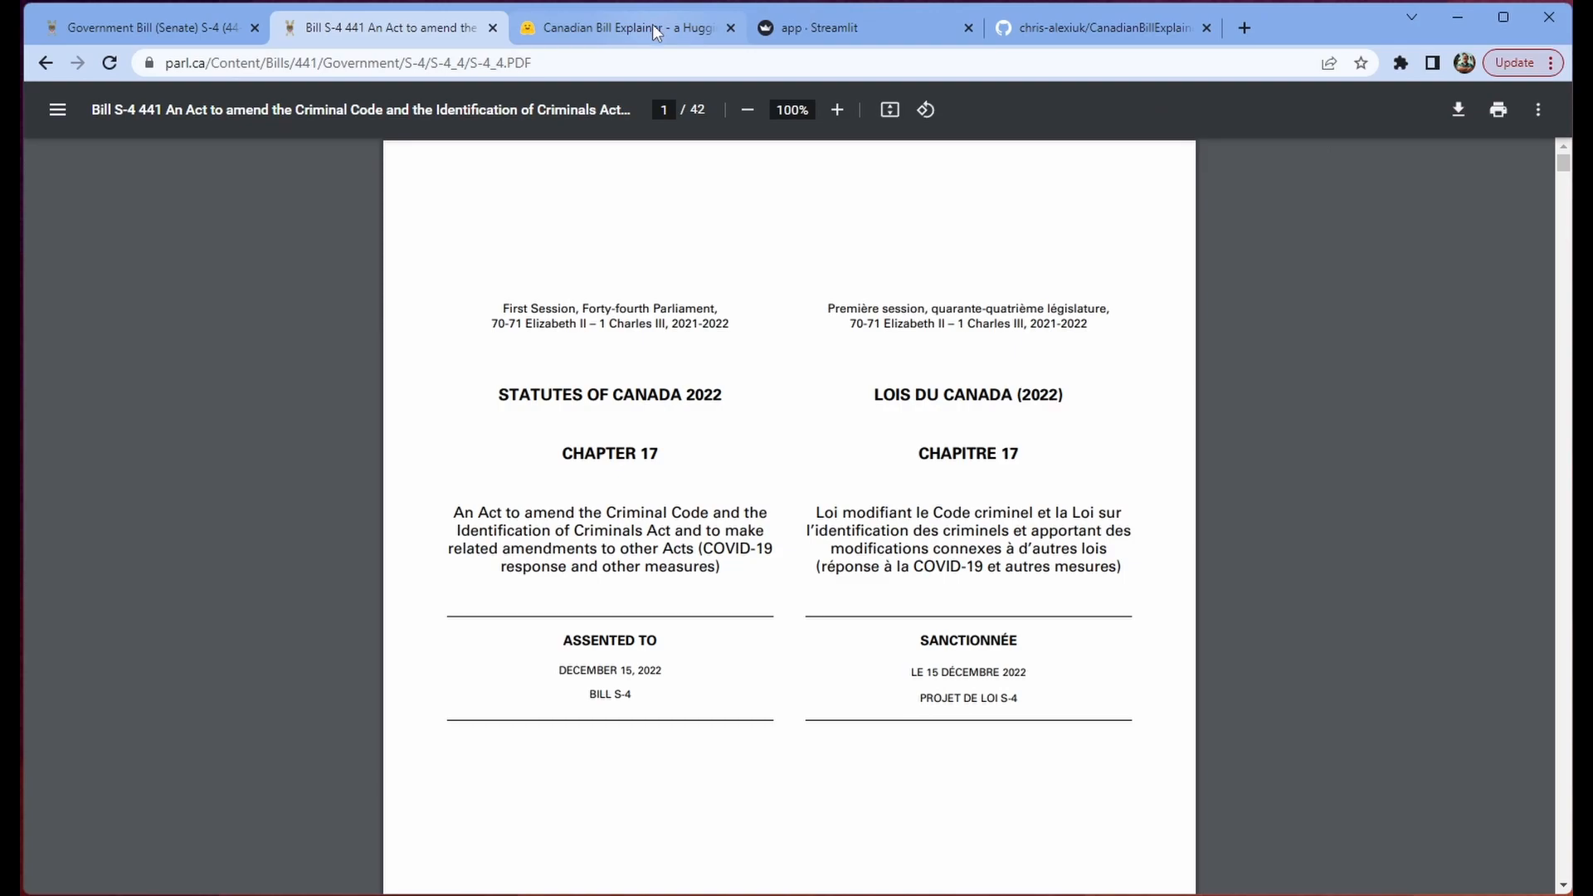
{"action": "mouse_move", "coordinate": [818, 28]}
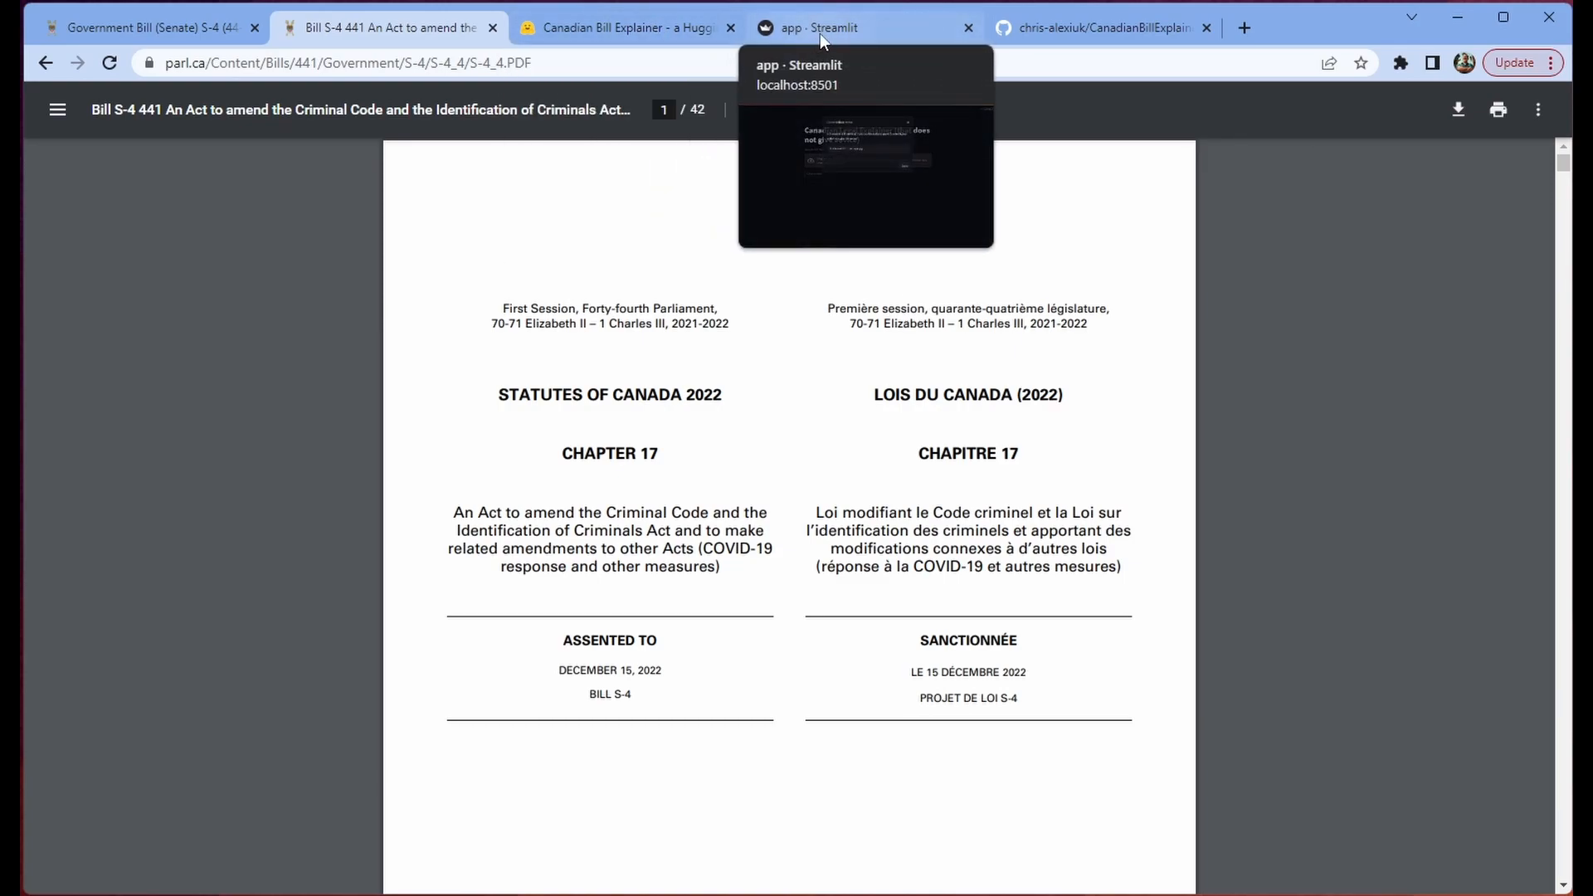
{"action": "mouse_move", "coordinate": [1179, 117]}
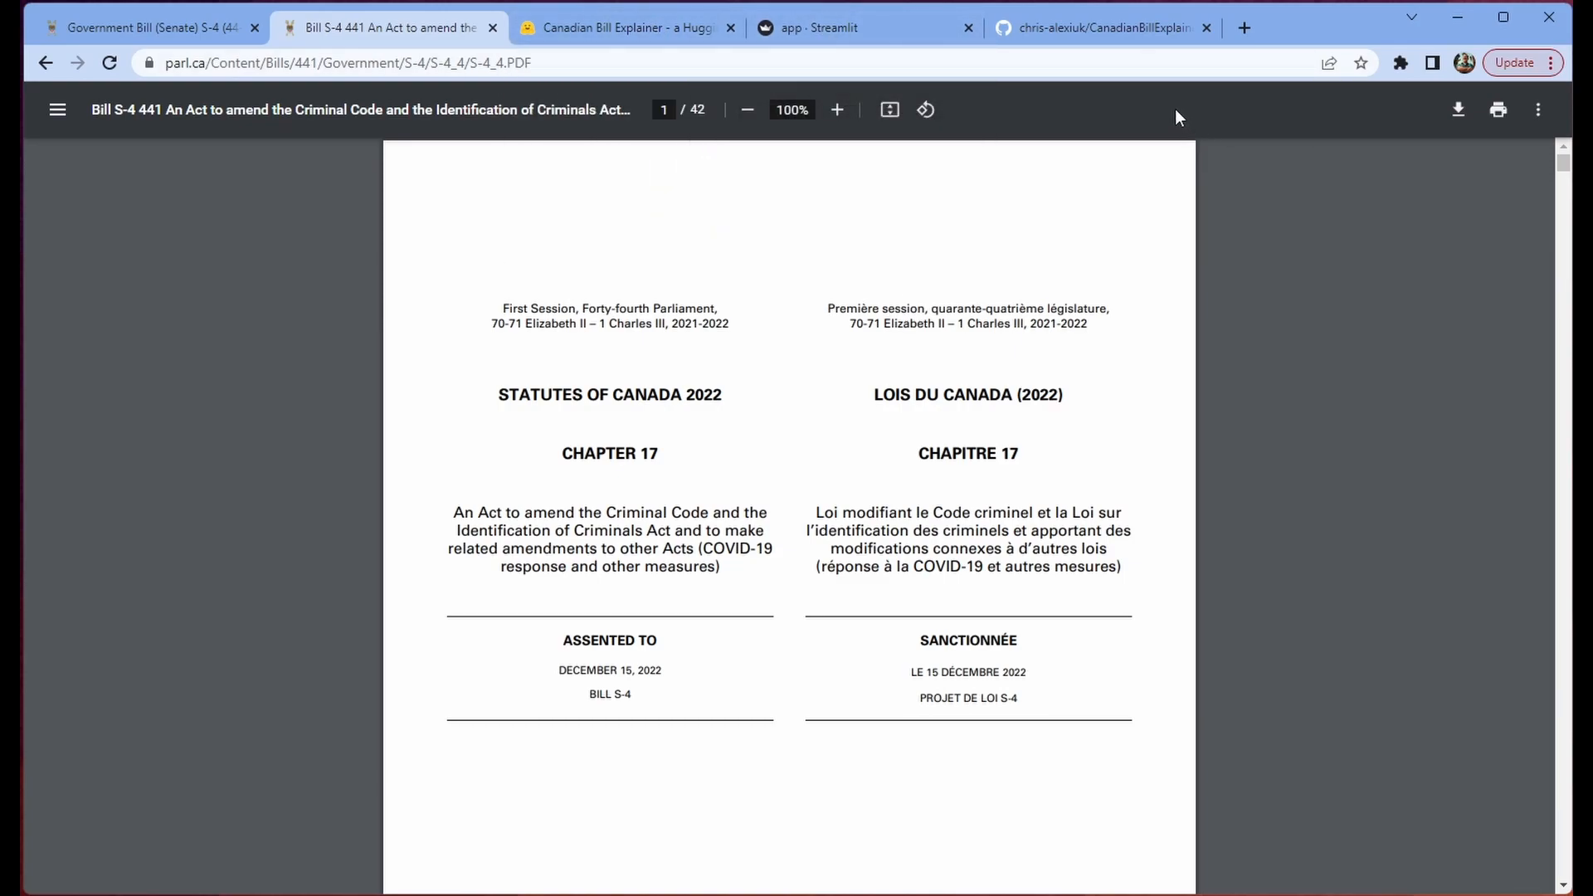
Step: Switch to the chris-alexiuk/CanadianBillExplainer repository tab to see its files
{"action": "left_click", "coordinate": [1102, 27]}
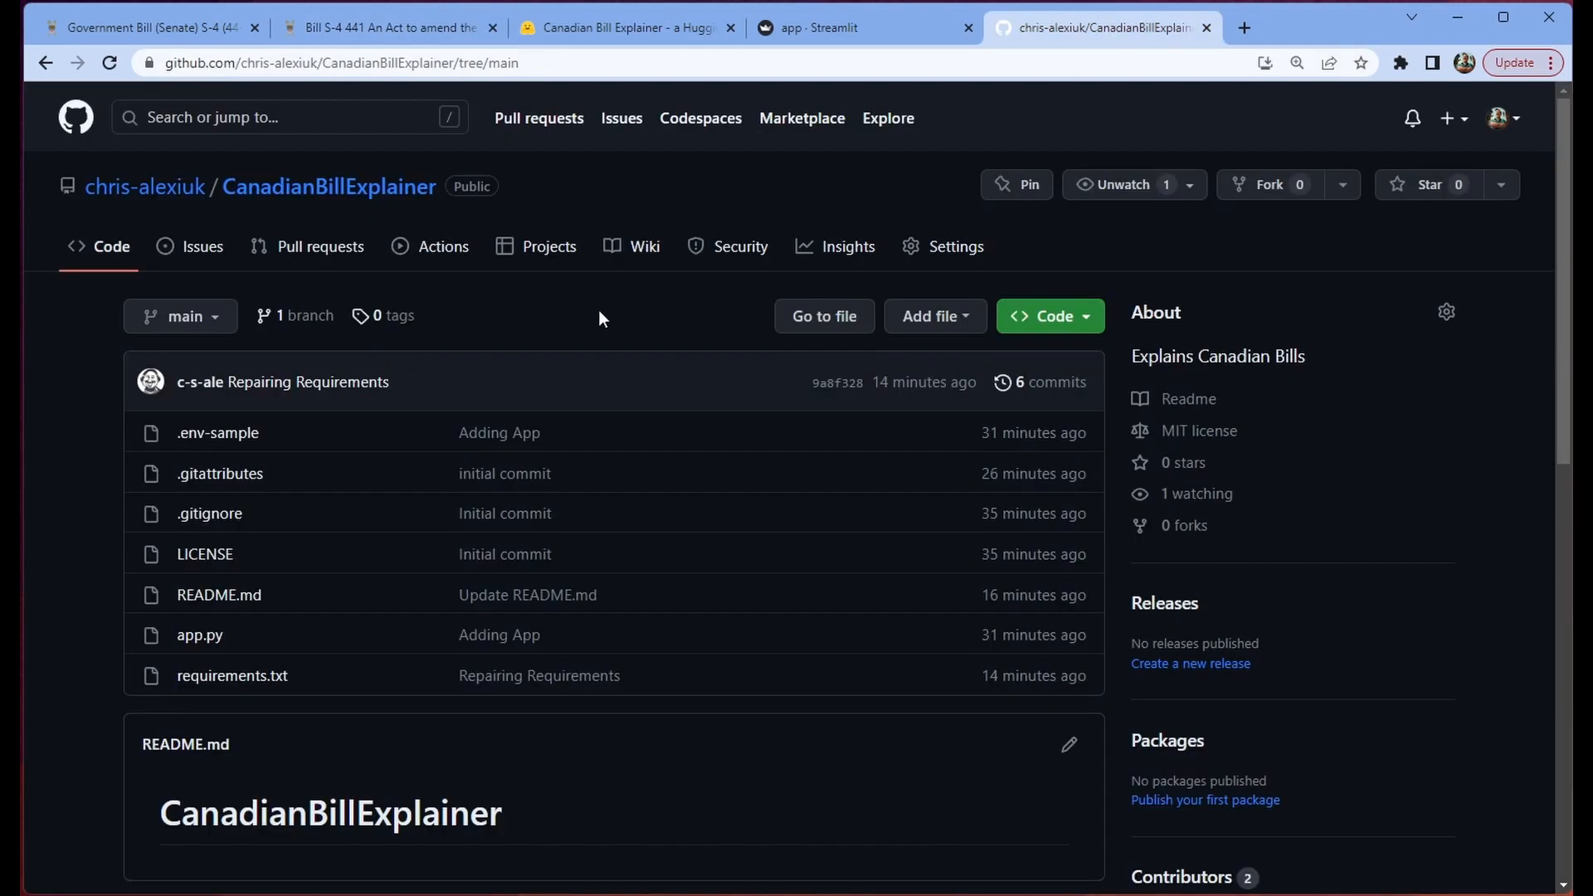
{"action": "mouse_move", "coordinate": [1235, 277]}
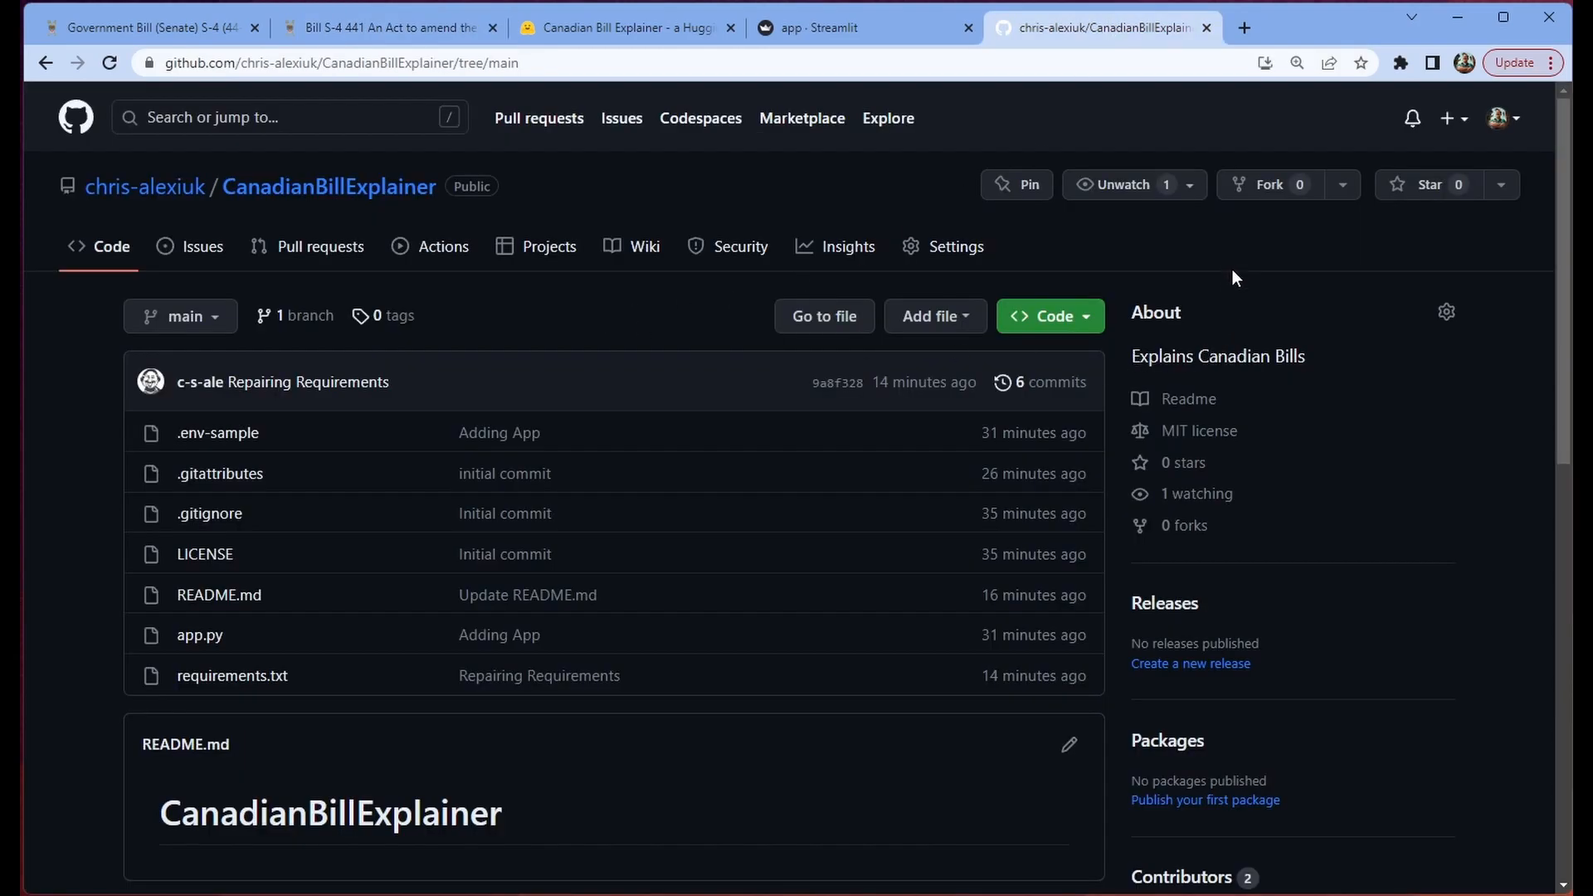
{"action": "mouse_move", "coordinate": [1289, 326]}
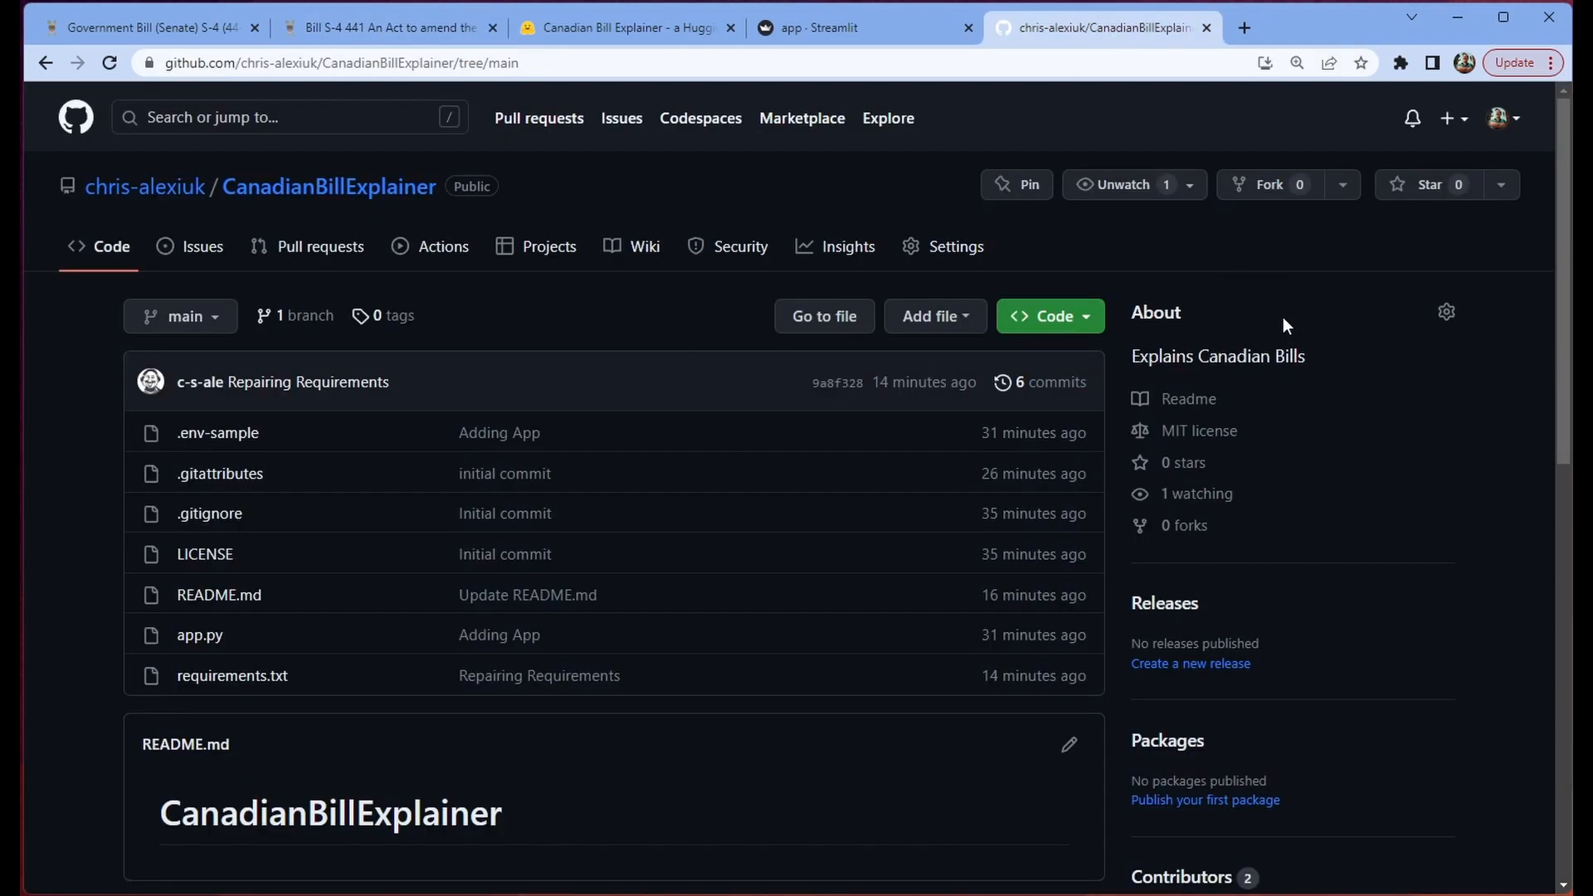
{"action": "mouse_move", "coordinate": [596, 320]}
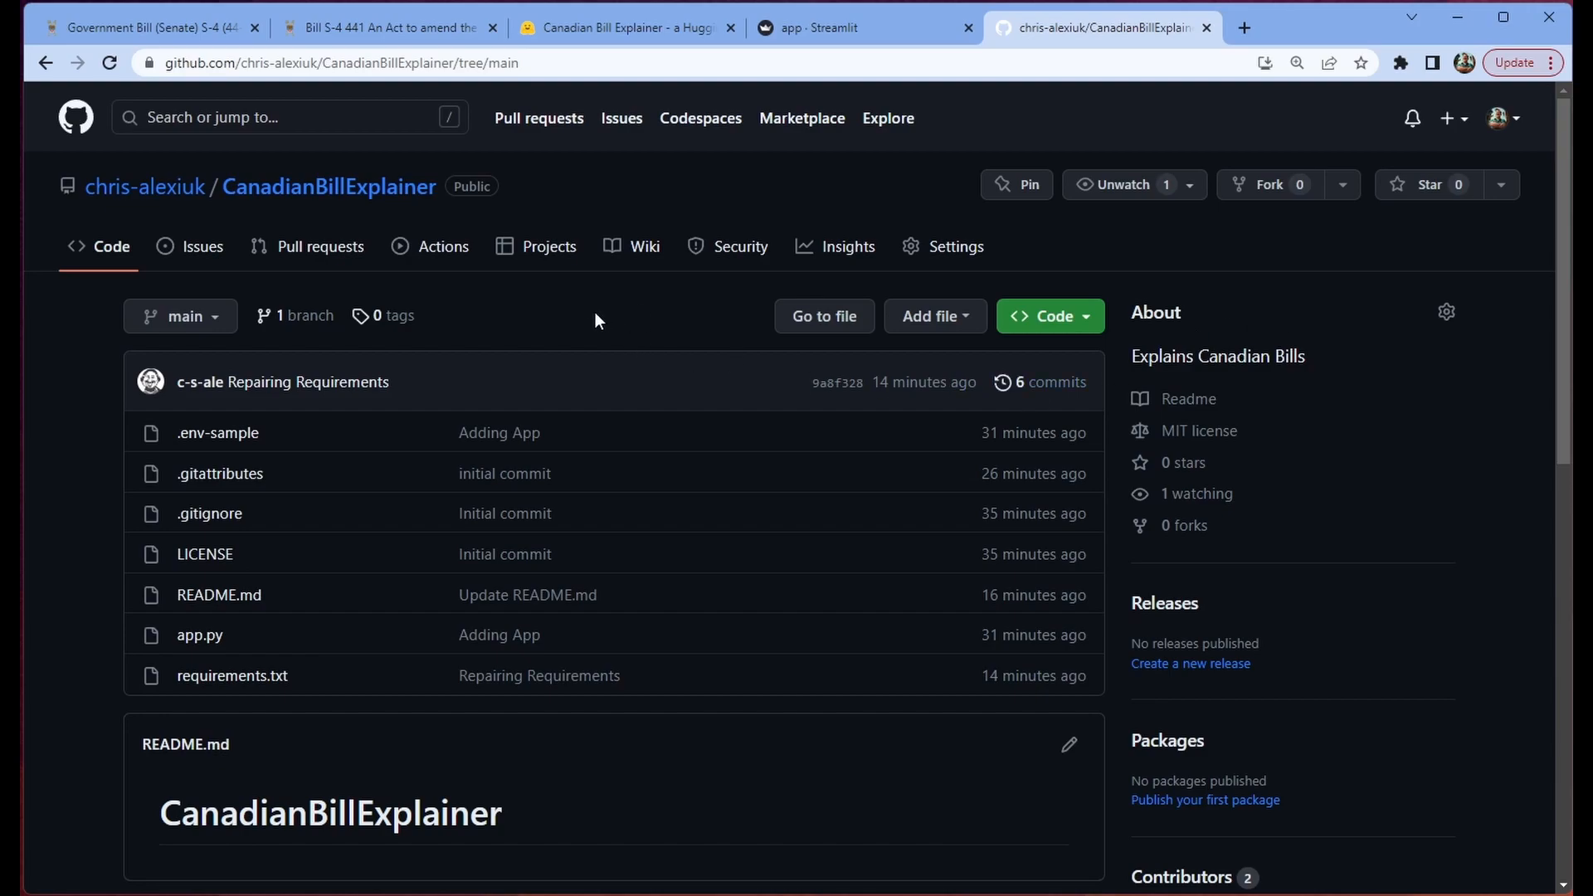
{"action": "mouse_move", "coordinate": [840, 503]}
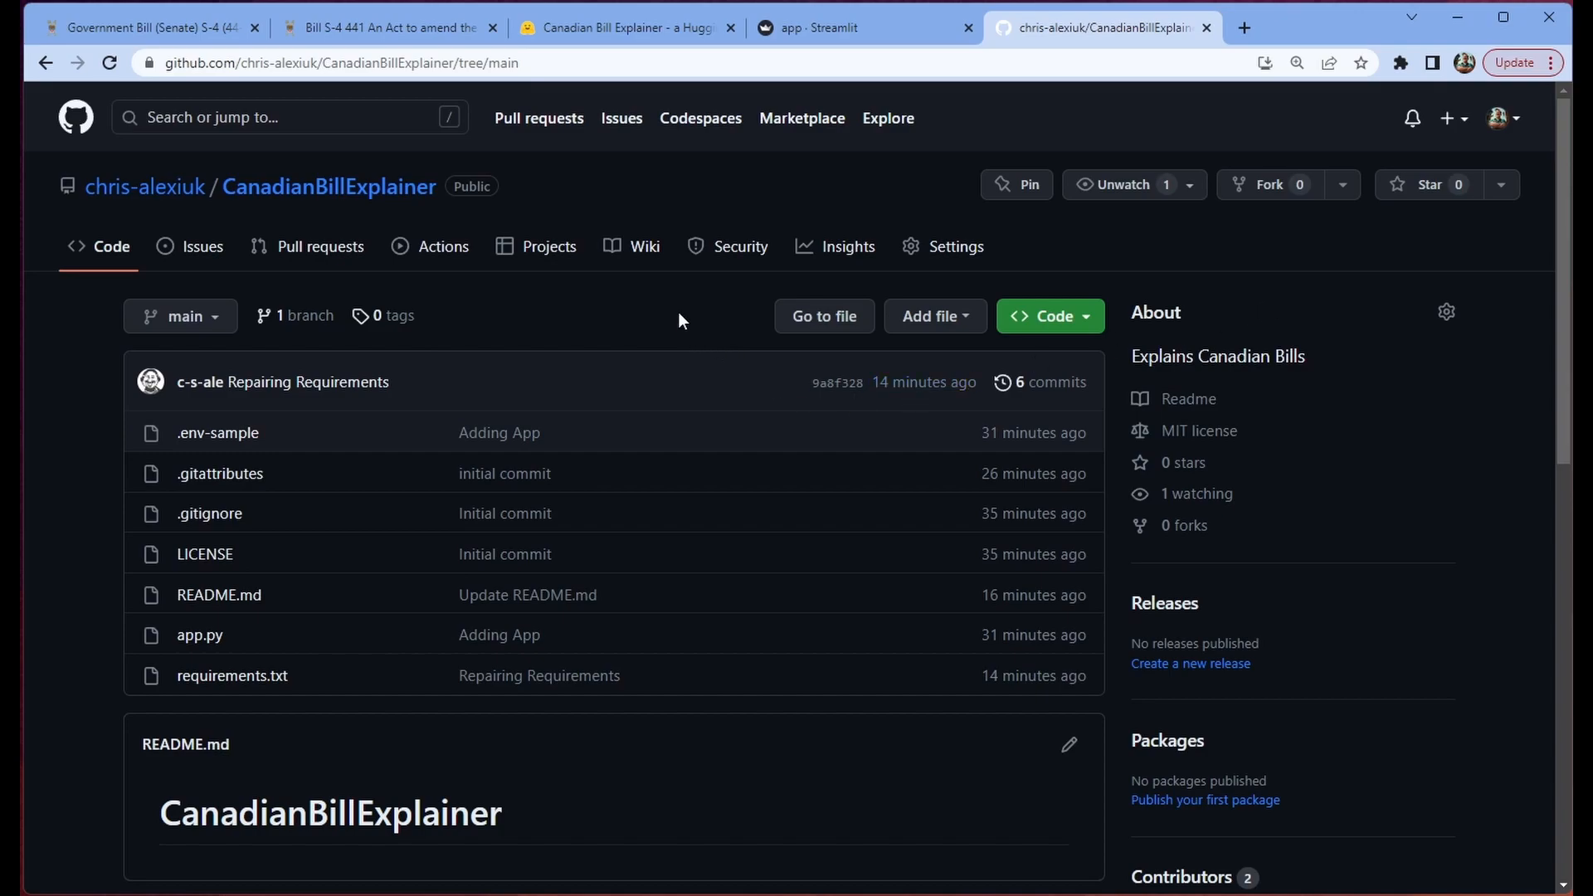
{"action": "mouse_move", "coordinate": [1226, 345]}
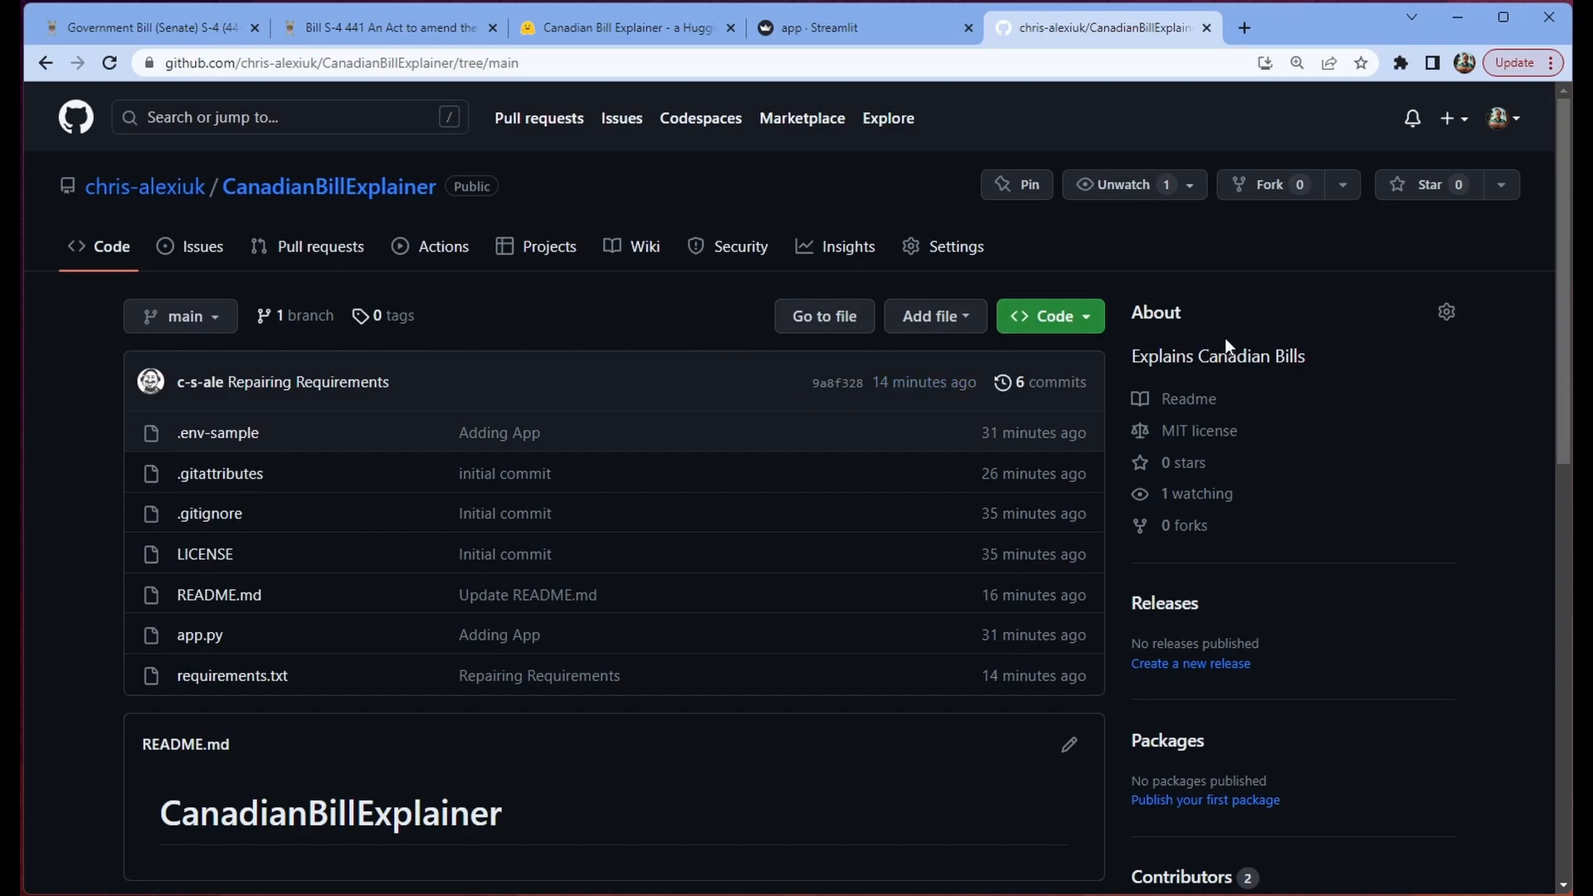
{"action": "mouse_move", "coordinate": [373, 210]}
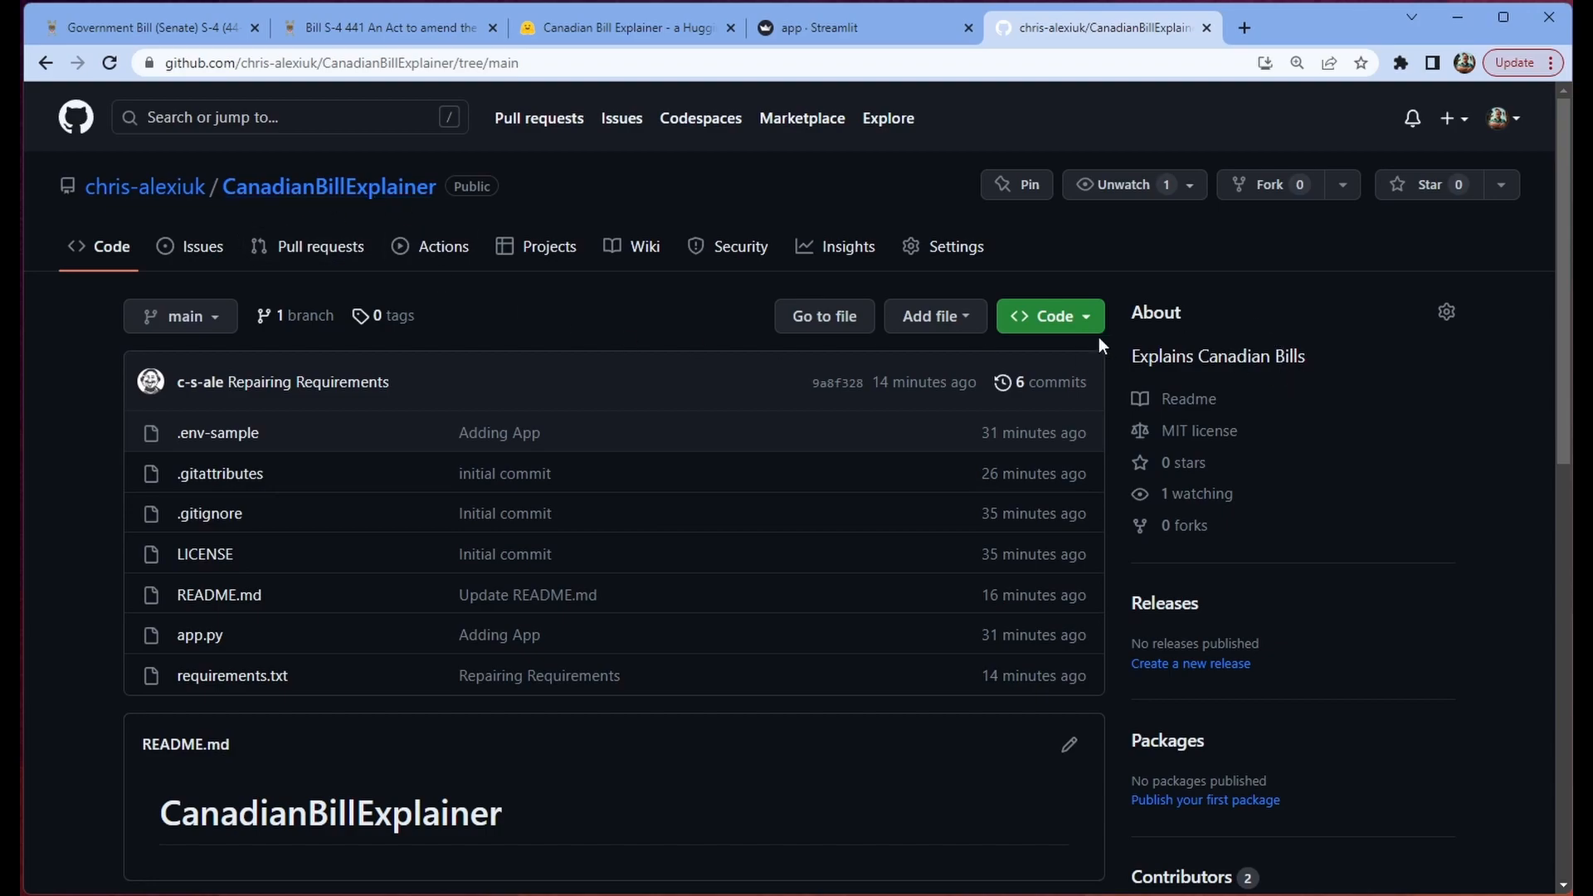
{"action": "mouse_move", "coordinate": [611, 331]}
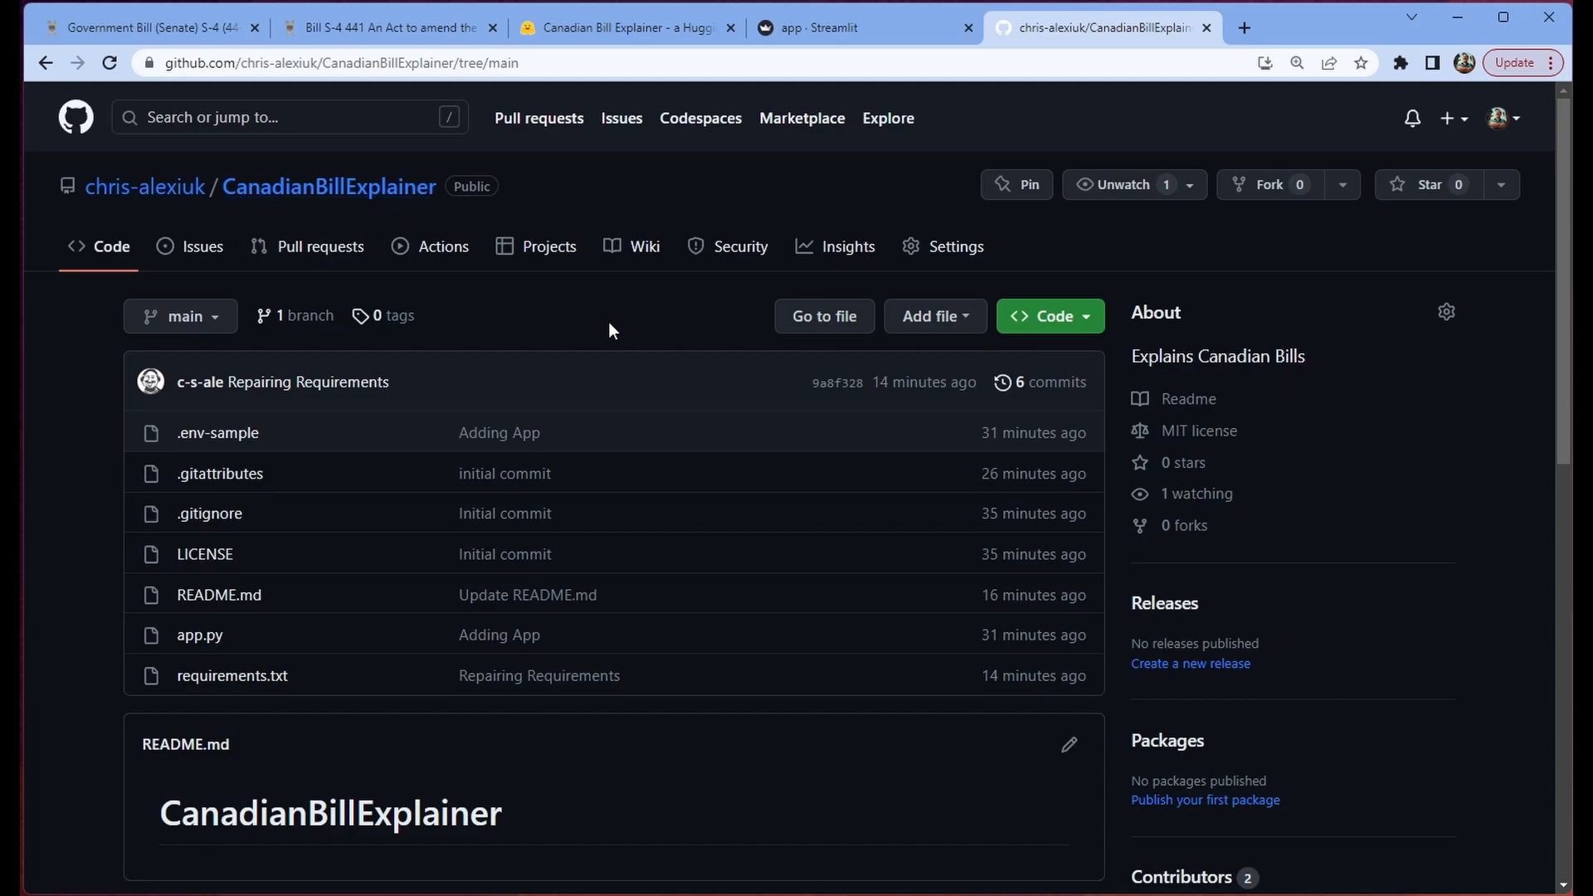
{"action": "mouse_move", "coordinate": [394, 458]}
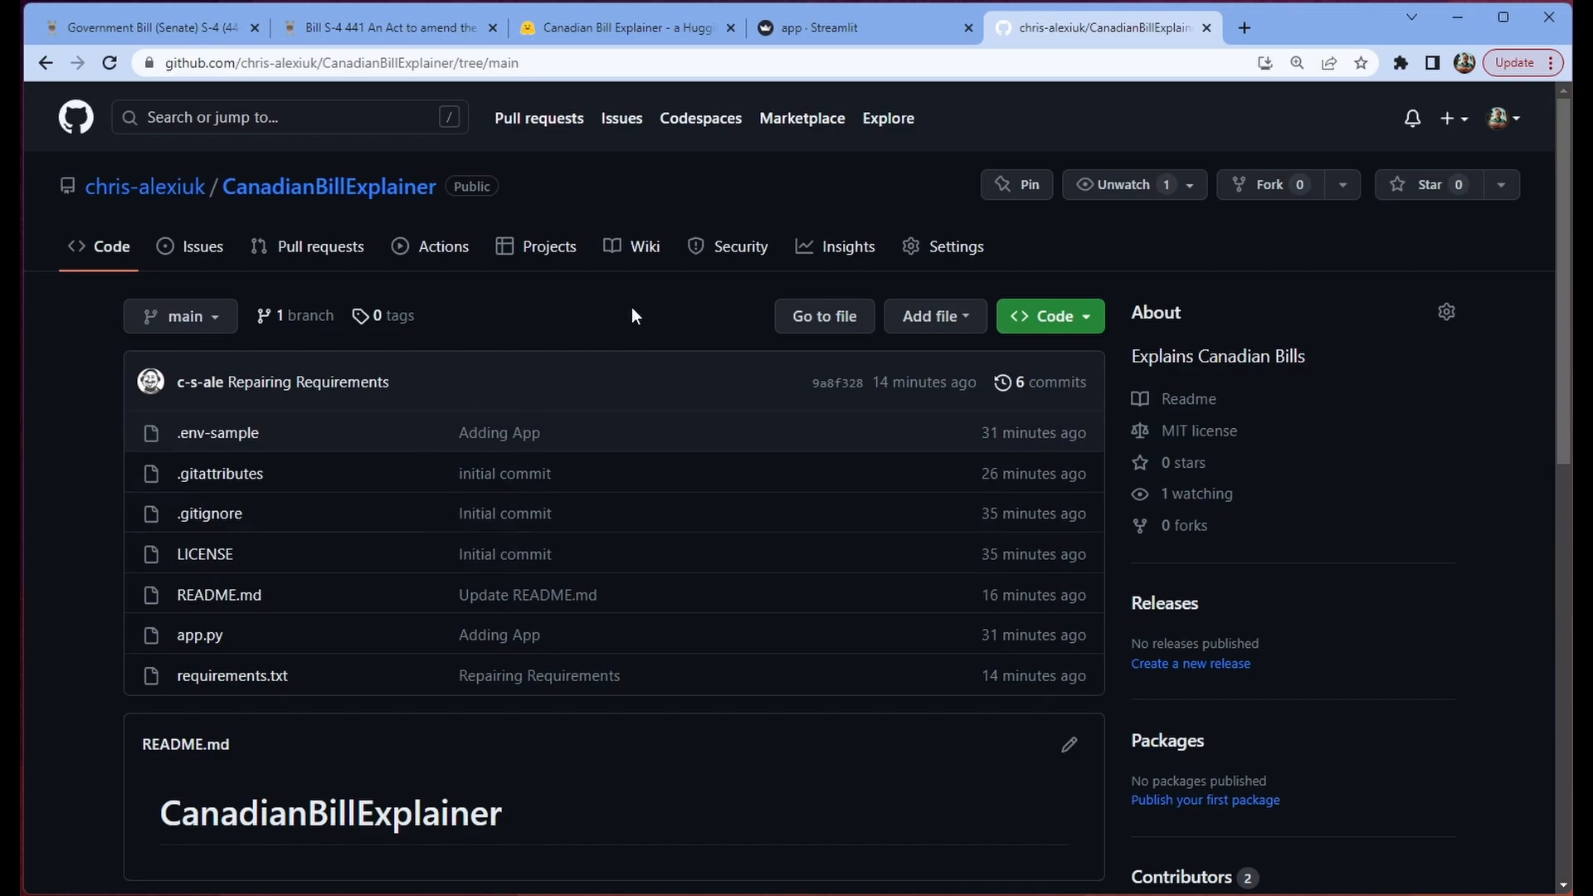
Step: Switch to the Government Bill (Senate) S-4 tab and view its Royal Assent text
{"action": "left_click", "coordinate": [148, 27]}
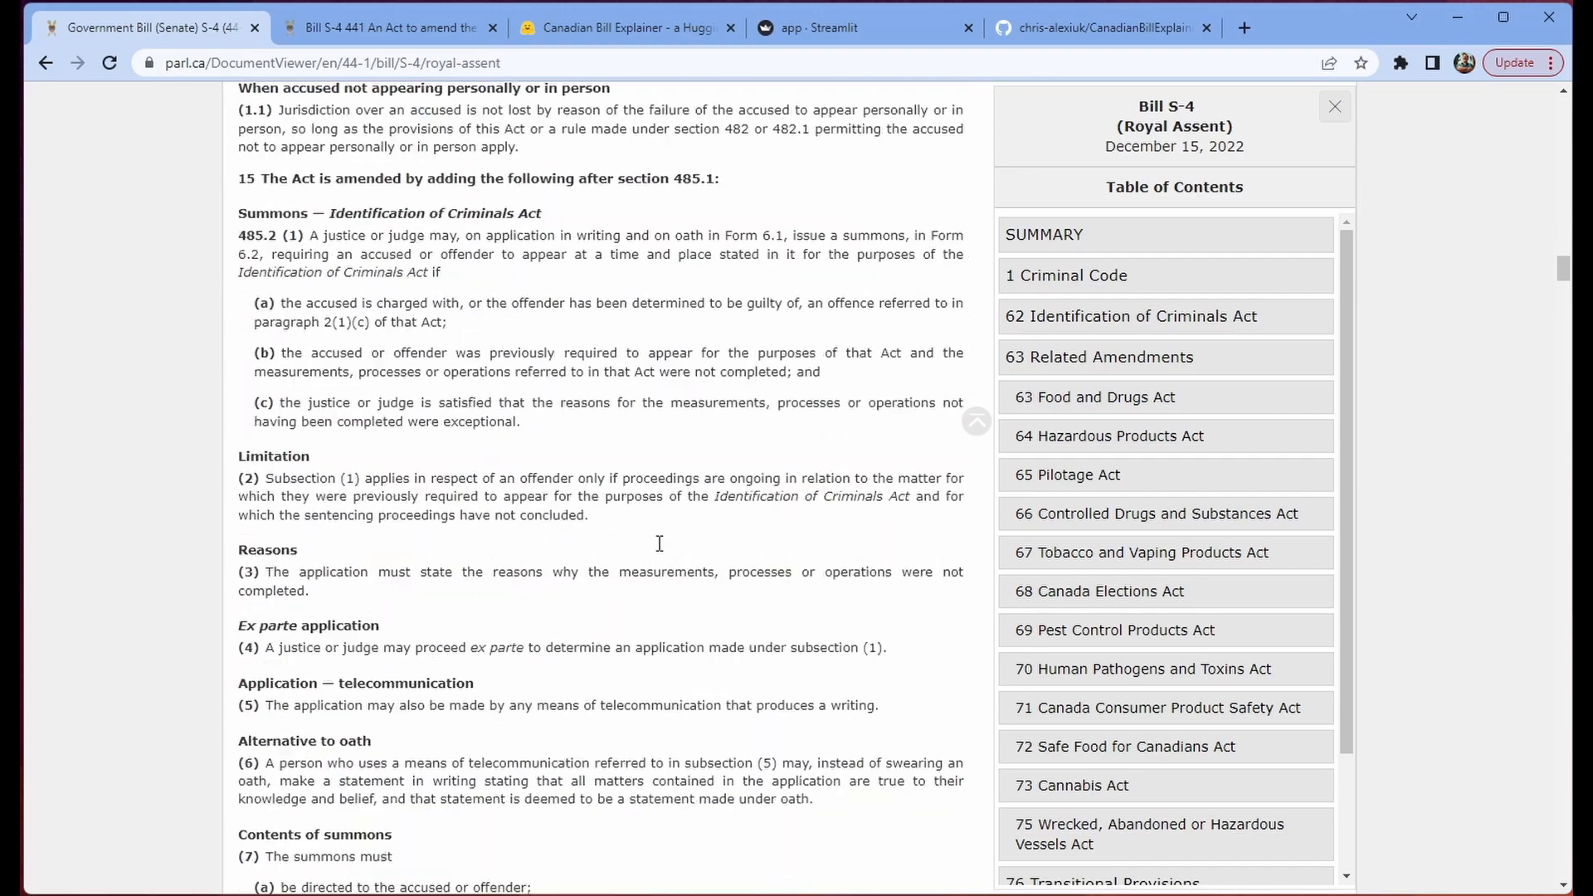
{"action": "scroll", "scroll_direction": "down", "scroll_amount": 3}
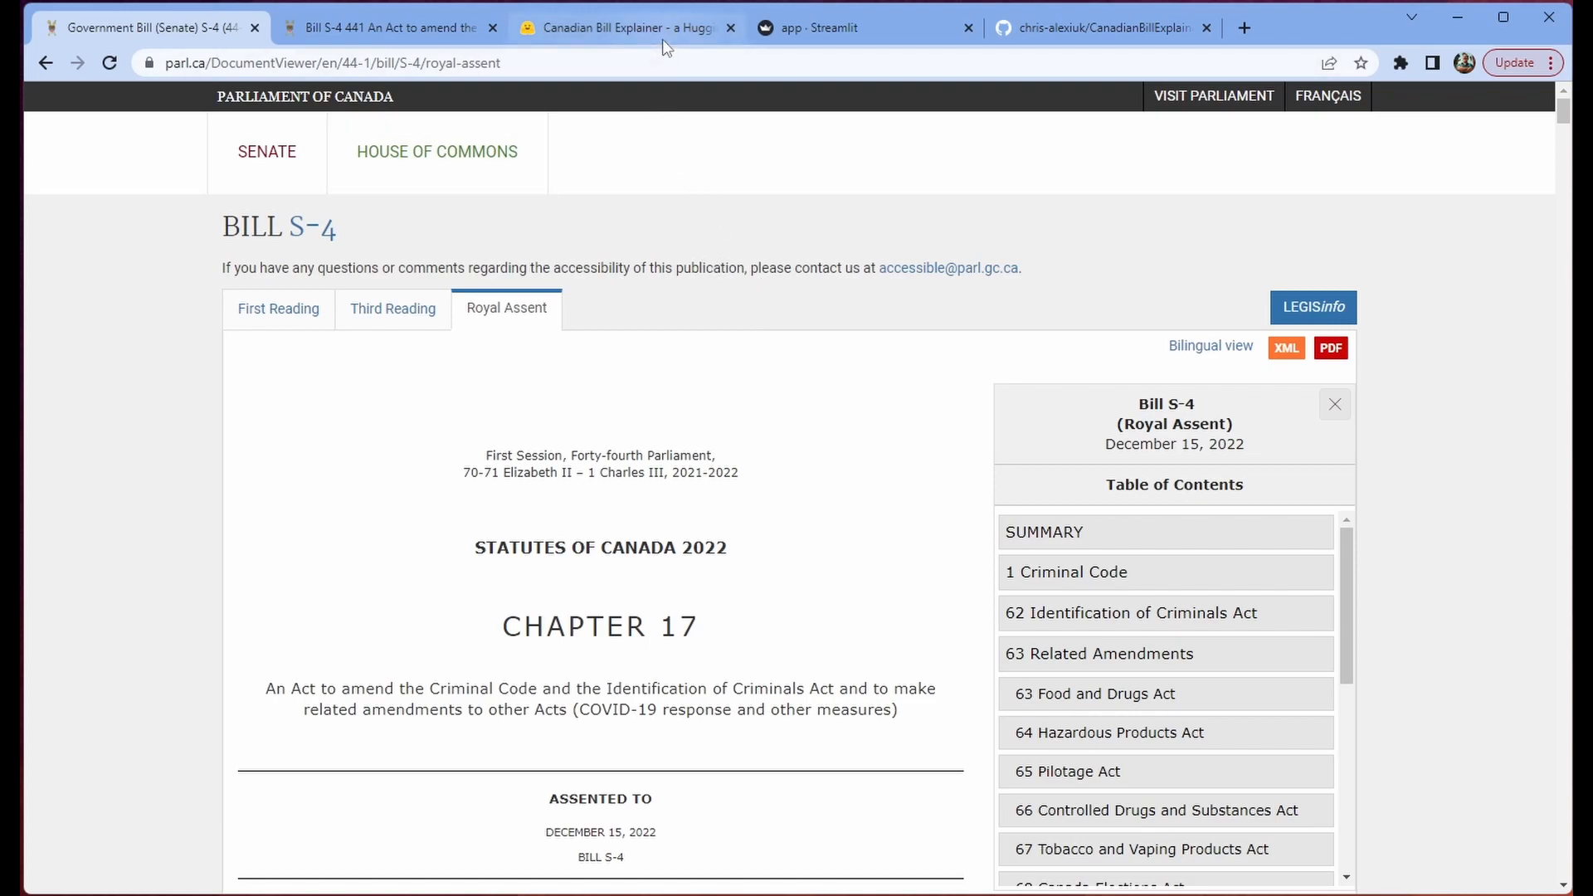
{"action": "mouse_move", "coordinate": [847, 246]}
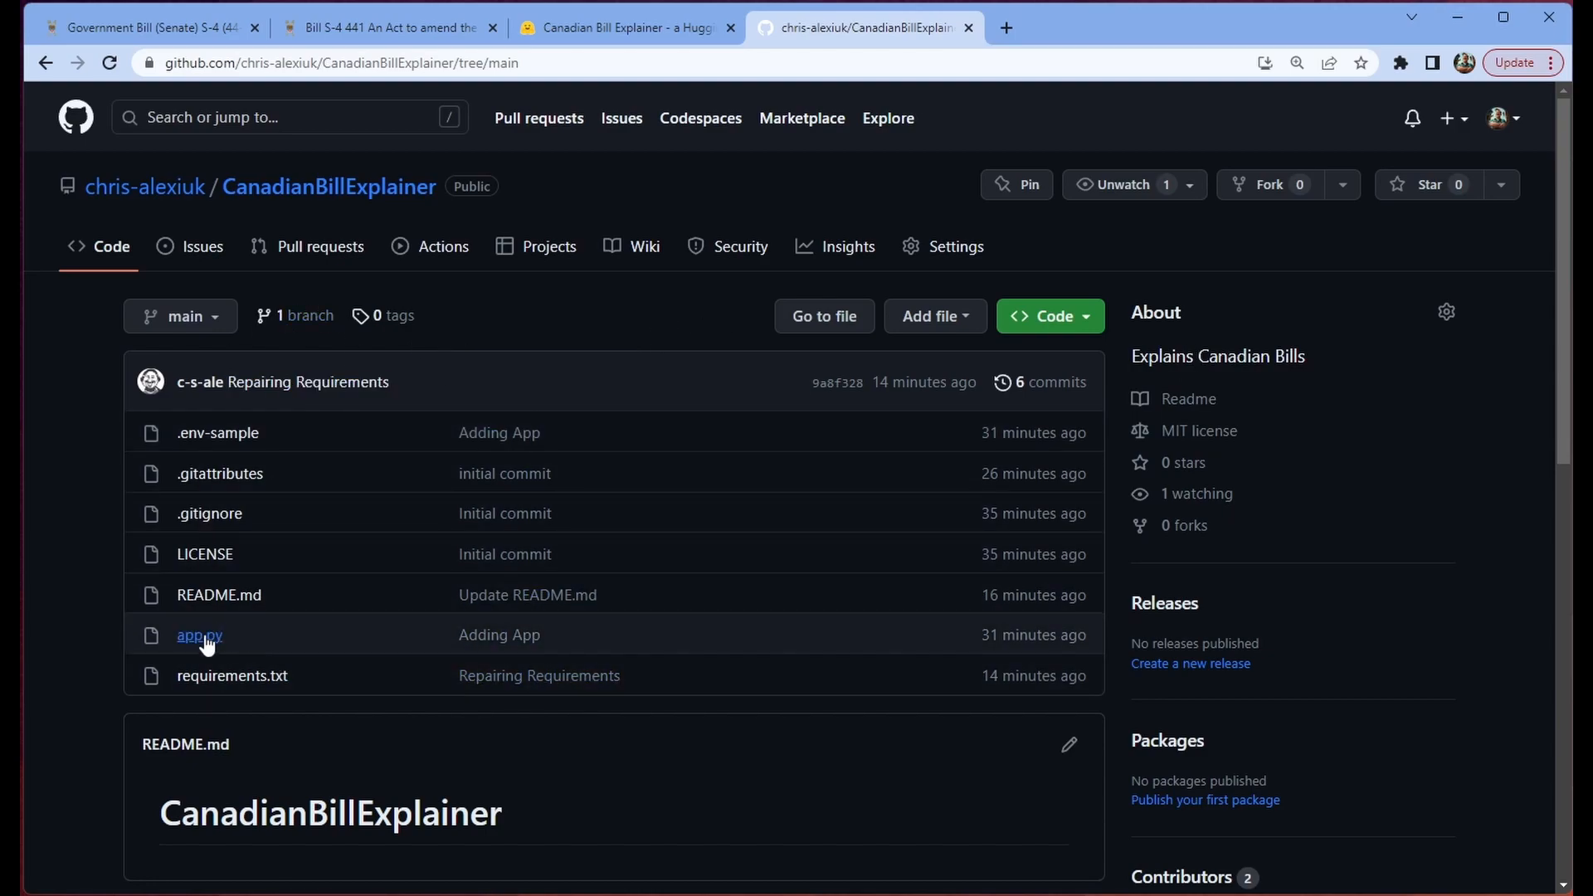
{"action": "mouse_move", "coordinate": [204, 553]}
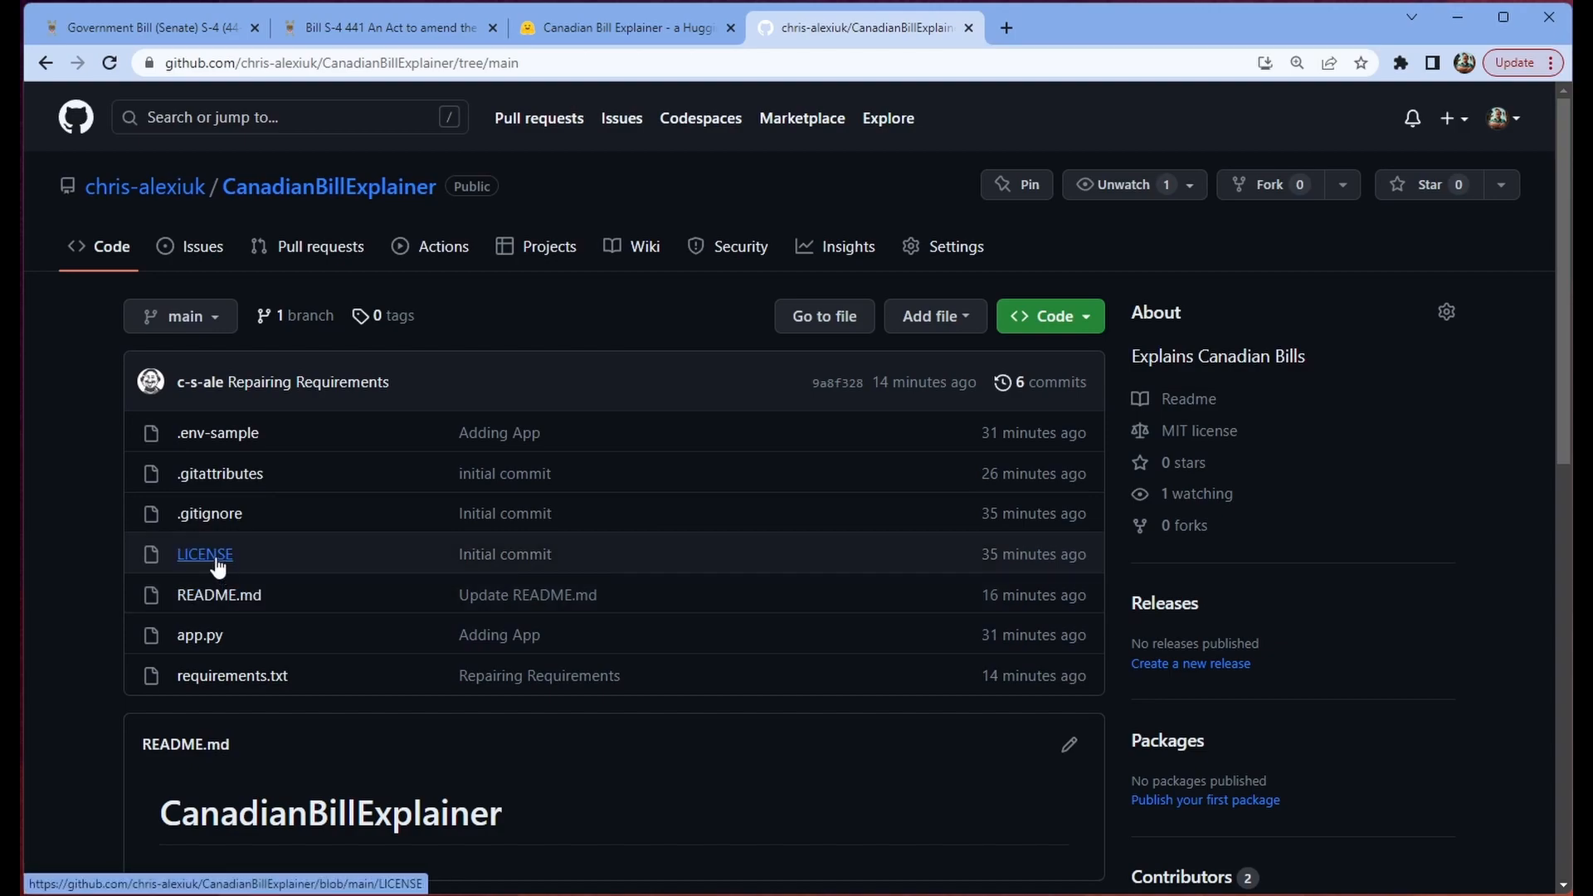
{"action": "mouse_move", "coordinate": [381, 503]}
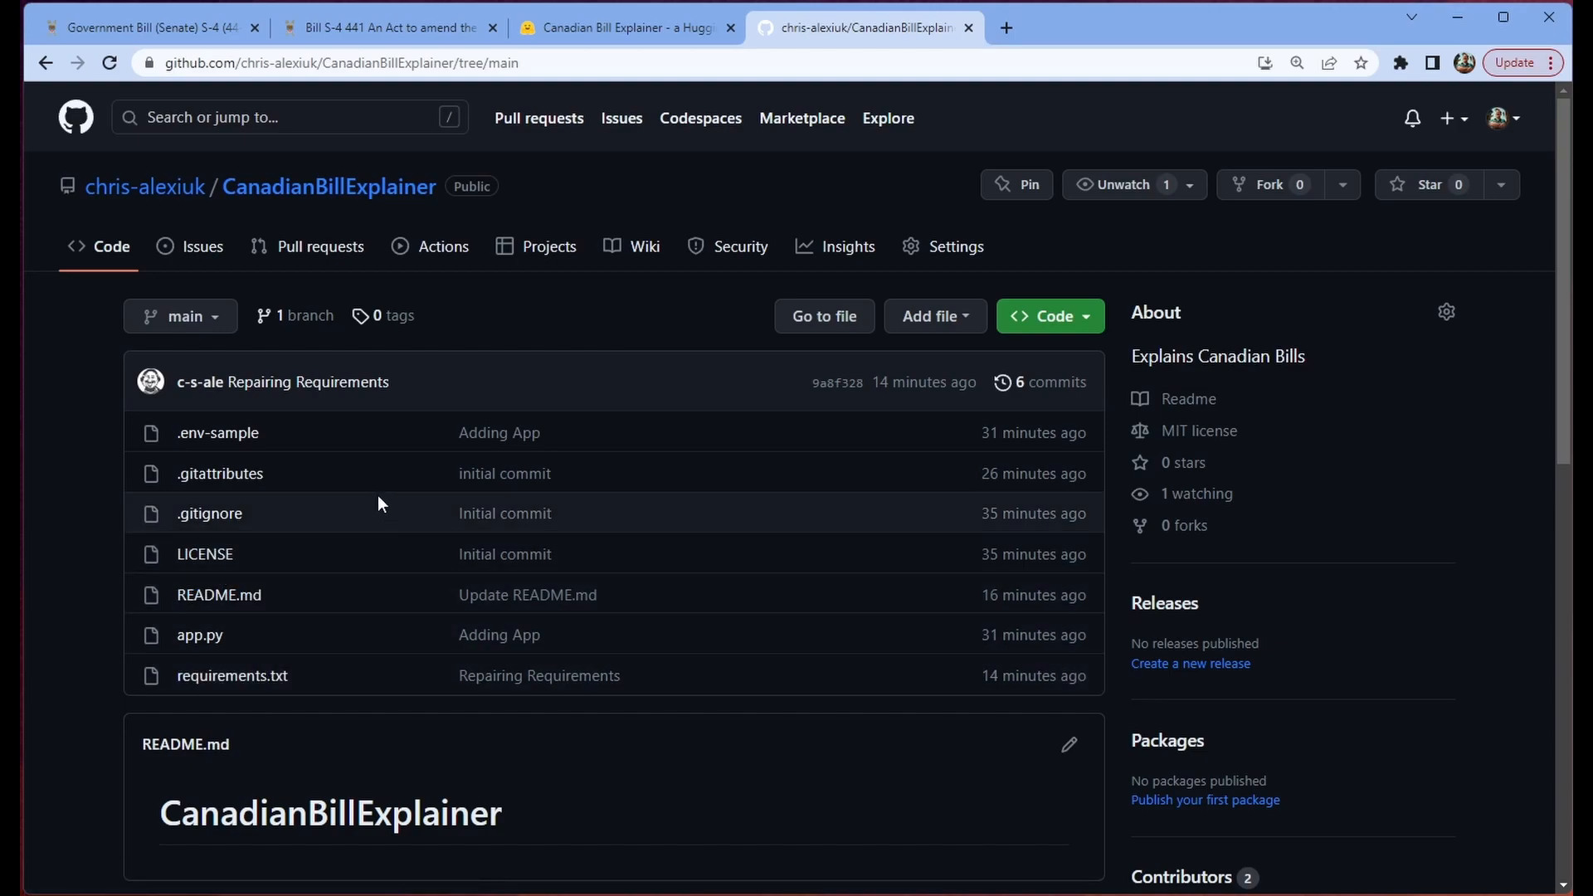
{"action": "mouse_move", "coordinate": [217, 431]}
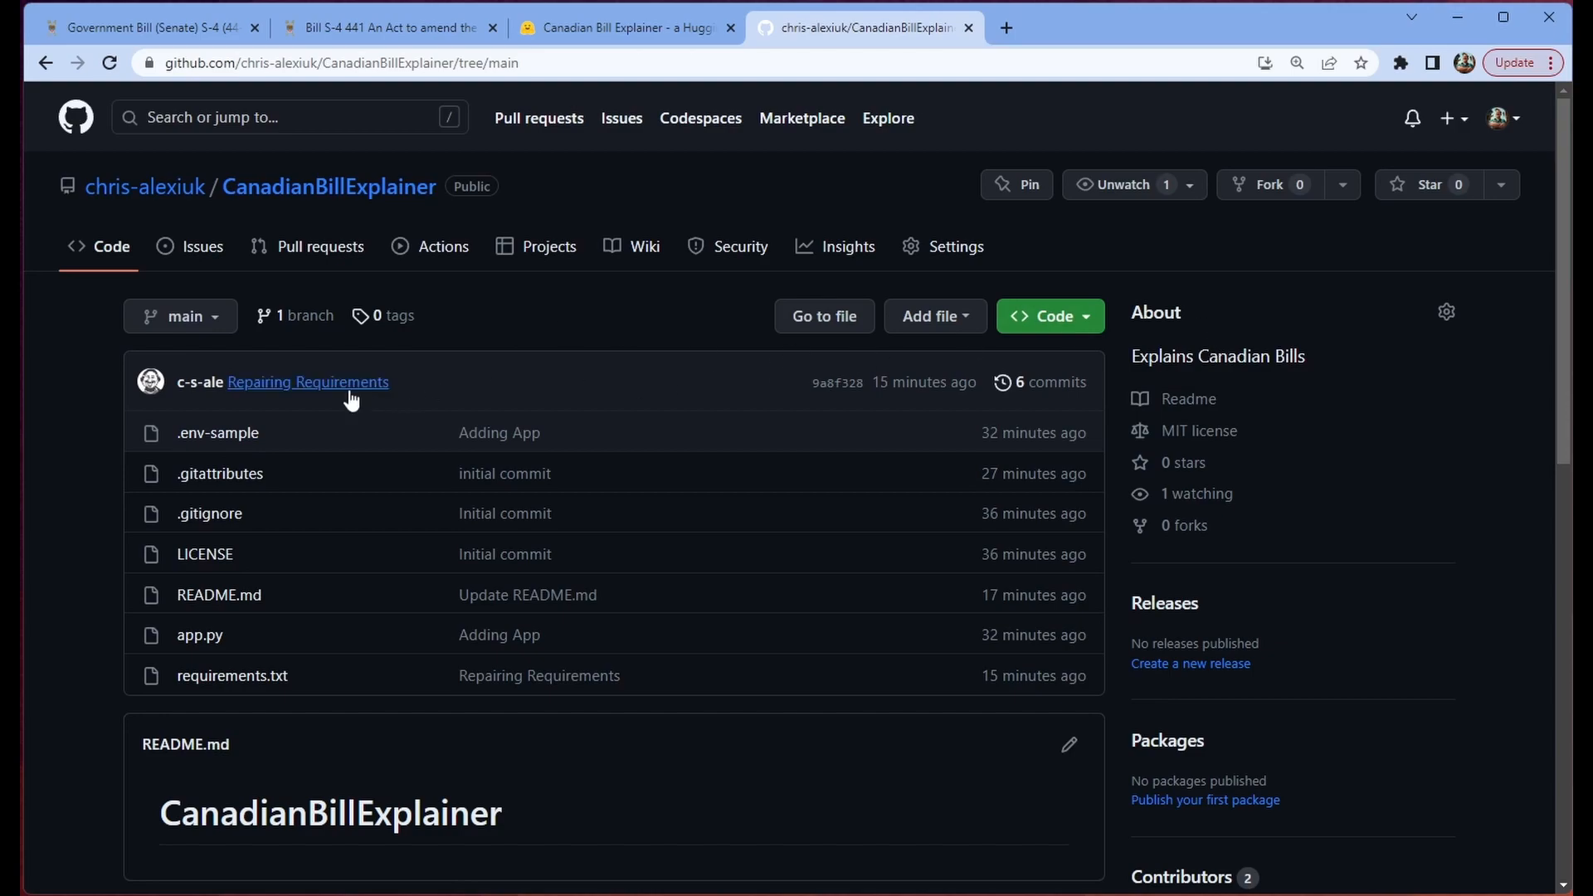
{"action": "left_click", "coordinate": [217, 433]}
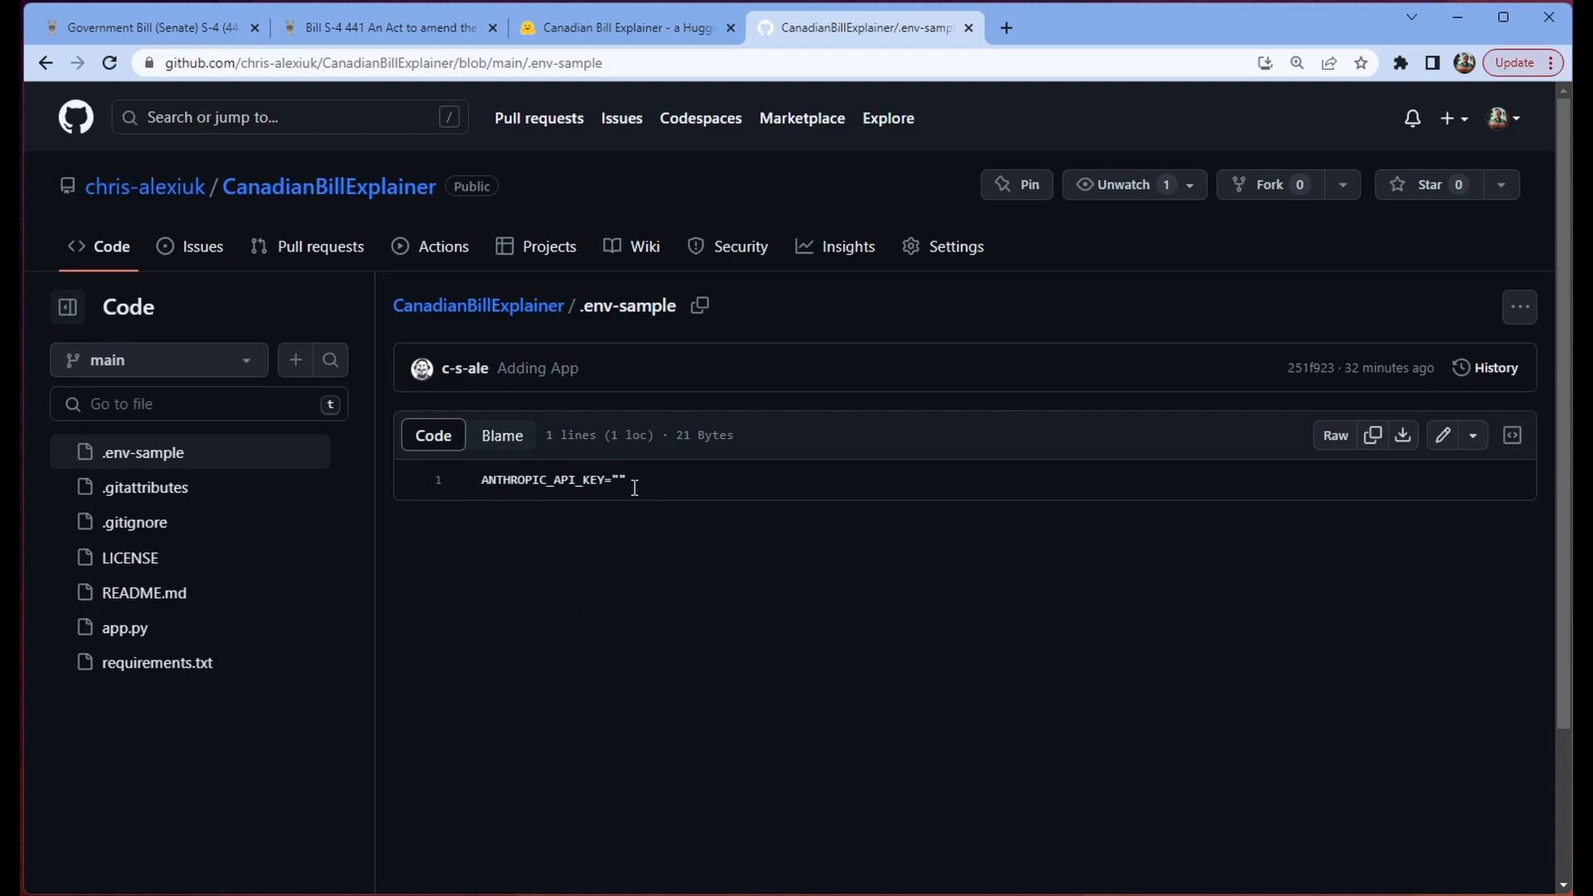
{"action": "mouse_move", "coordinate": [677, 596]}
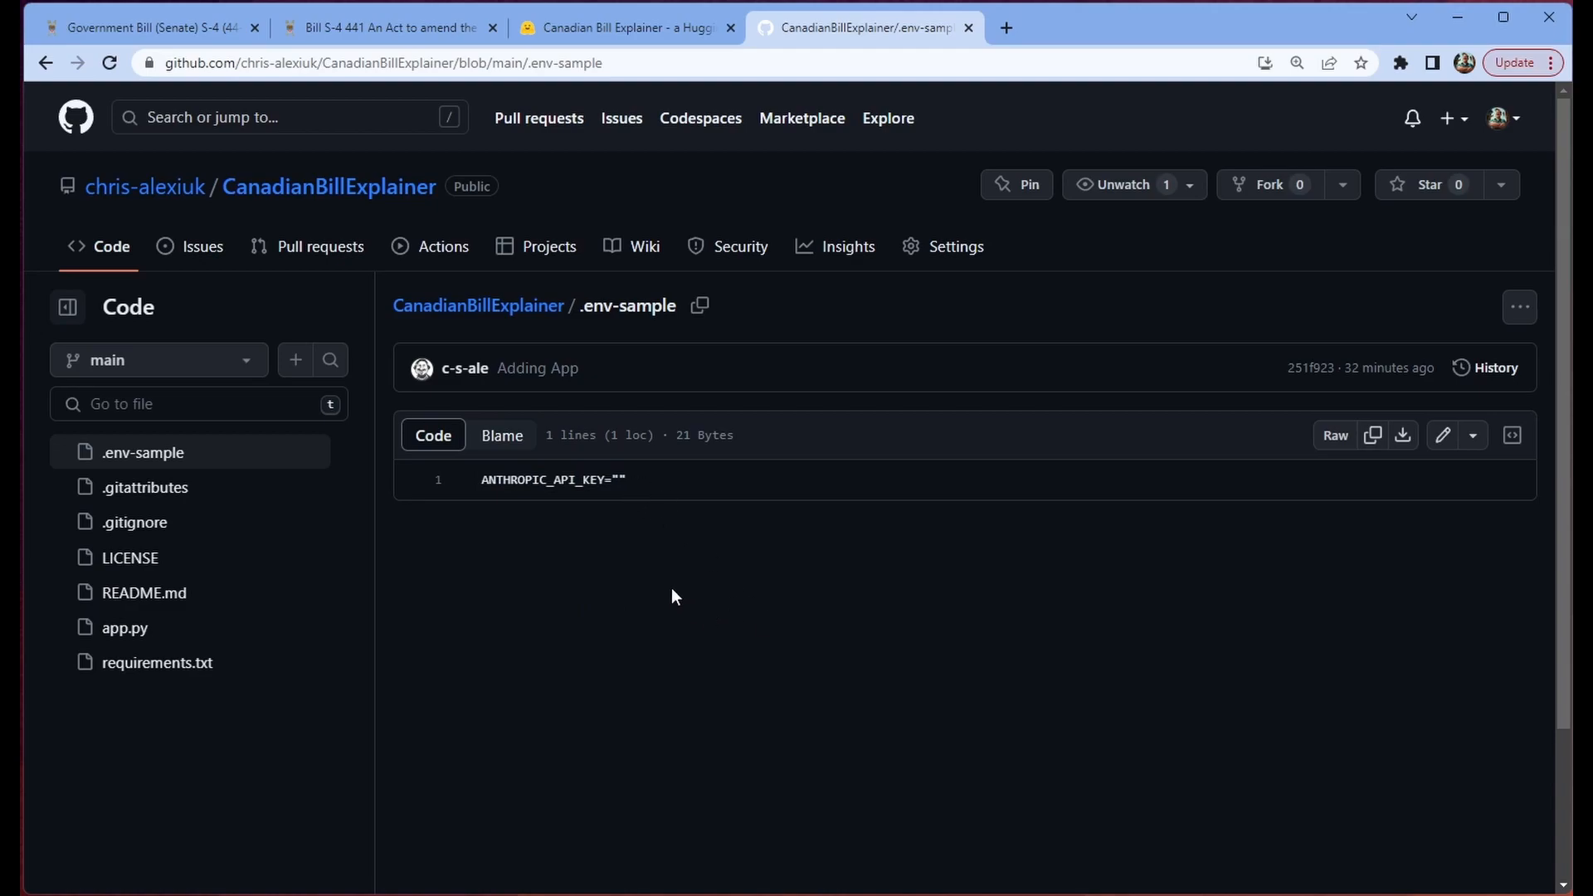
{"action": "double_click", "coordinate": [628, 305]}
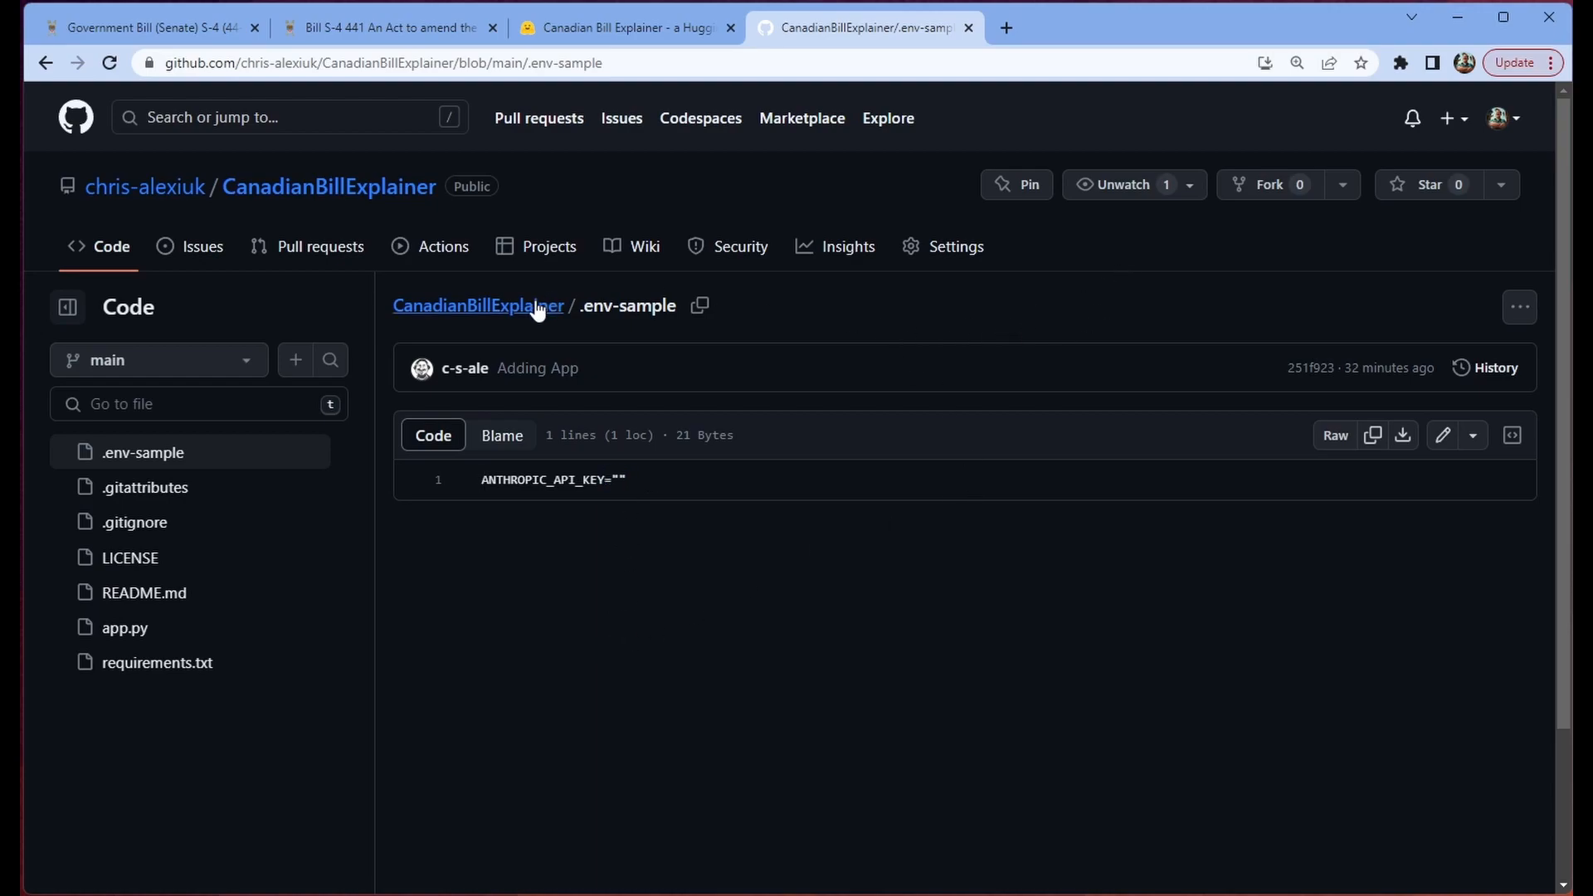
{"action": "left_click", "coordinate": [478, 305]}
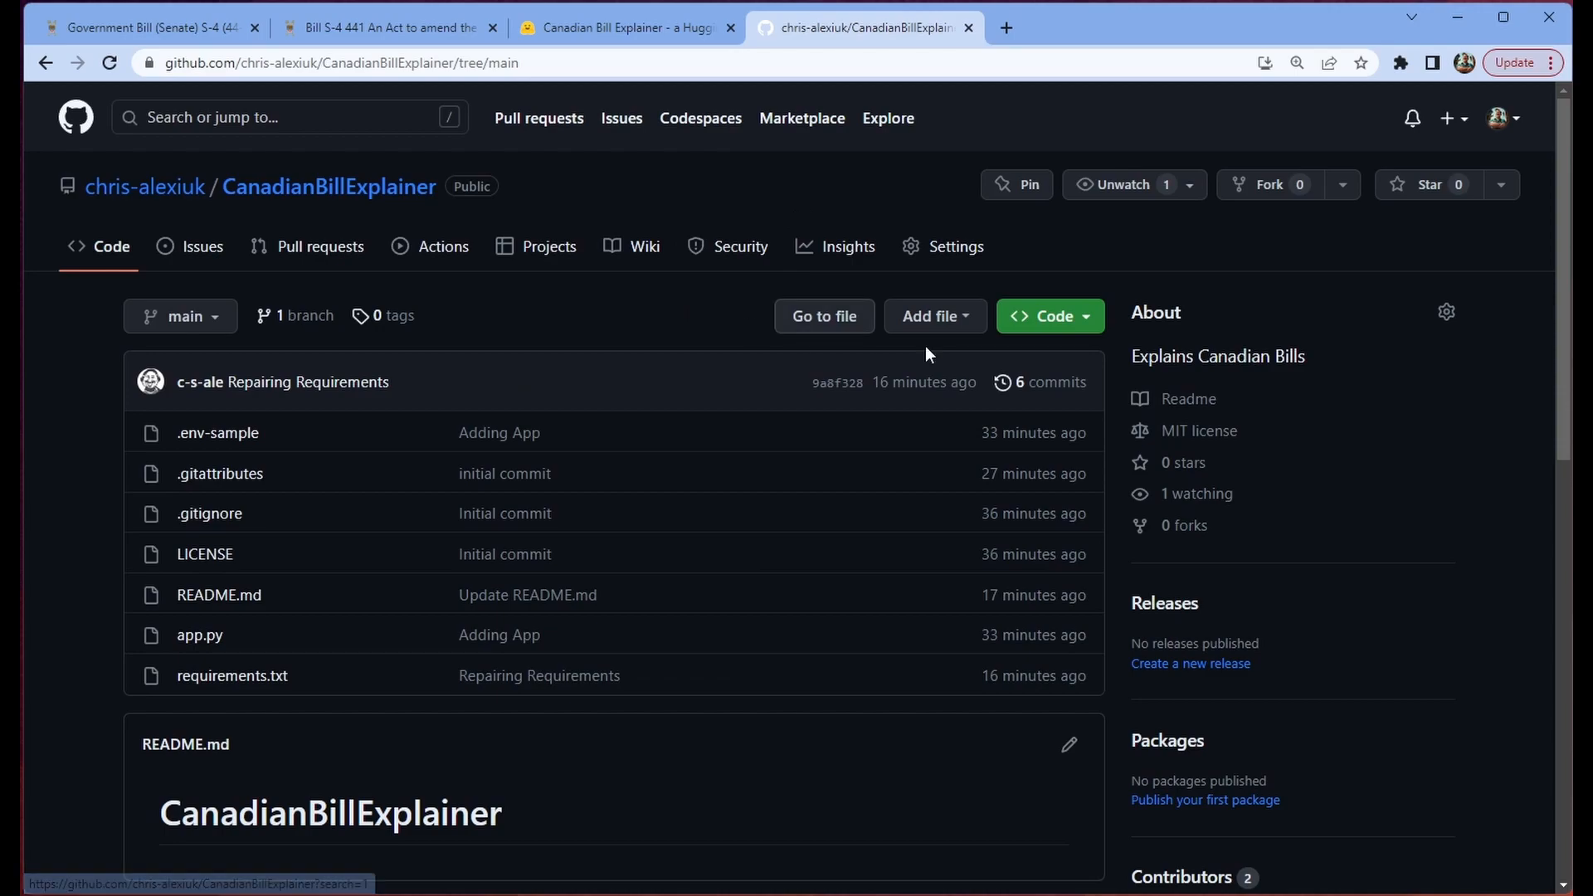
{"action": "mouse_move", "coordinate": [1237, 361]}
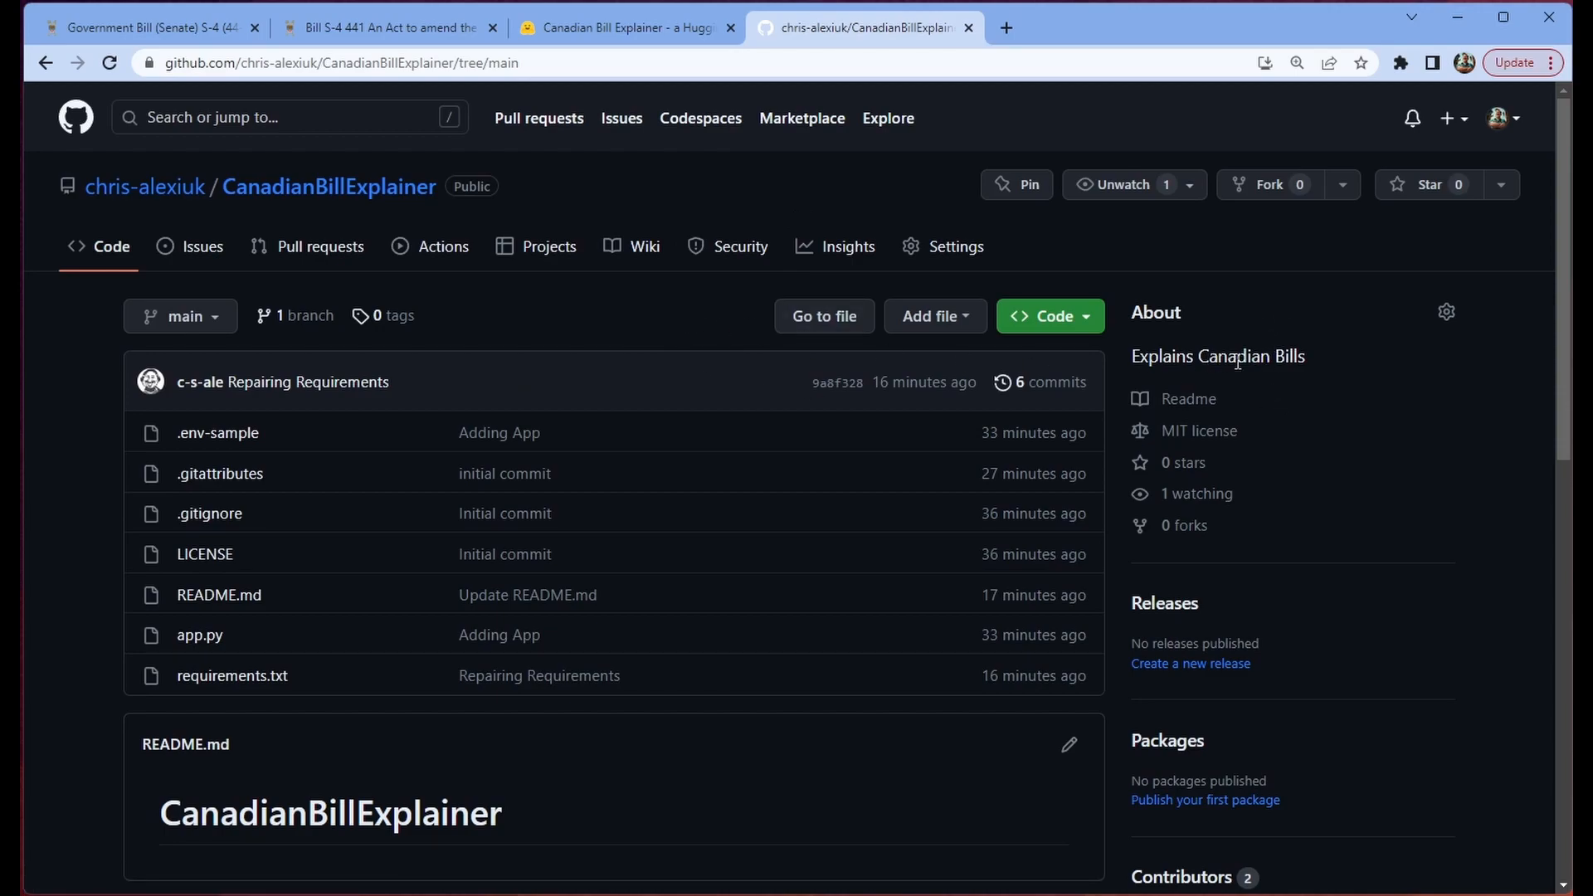
{"action": "mouse_move", "coordinate": [660, 314]}
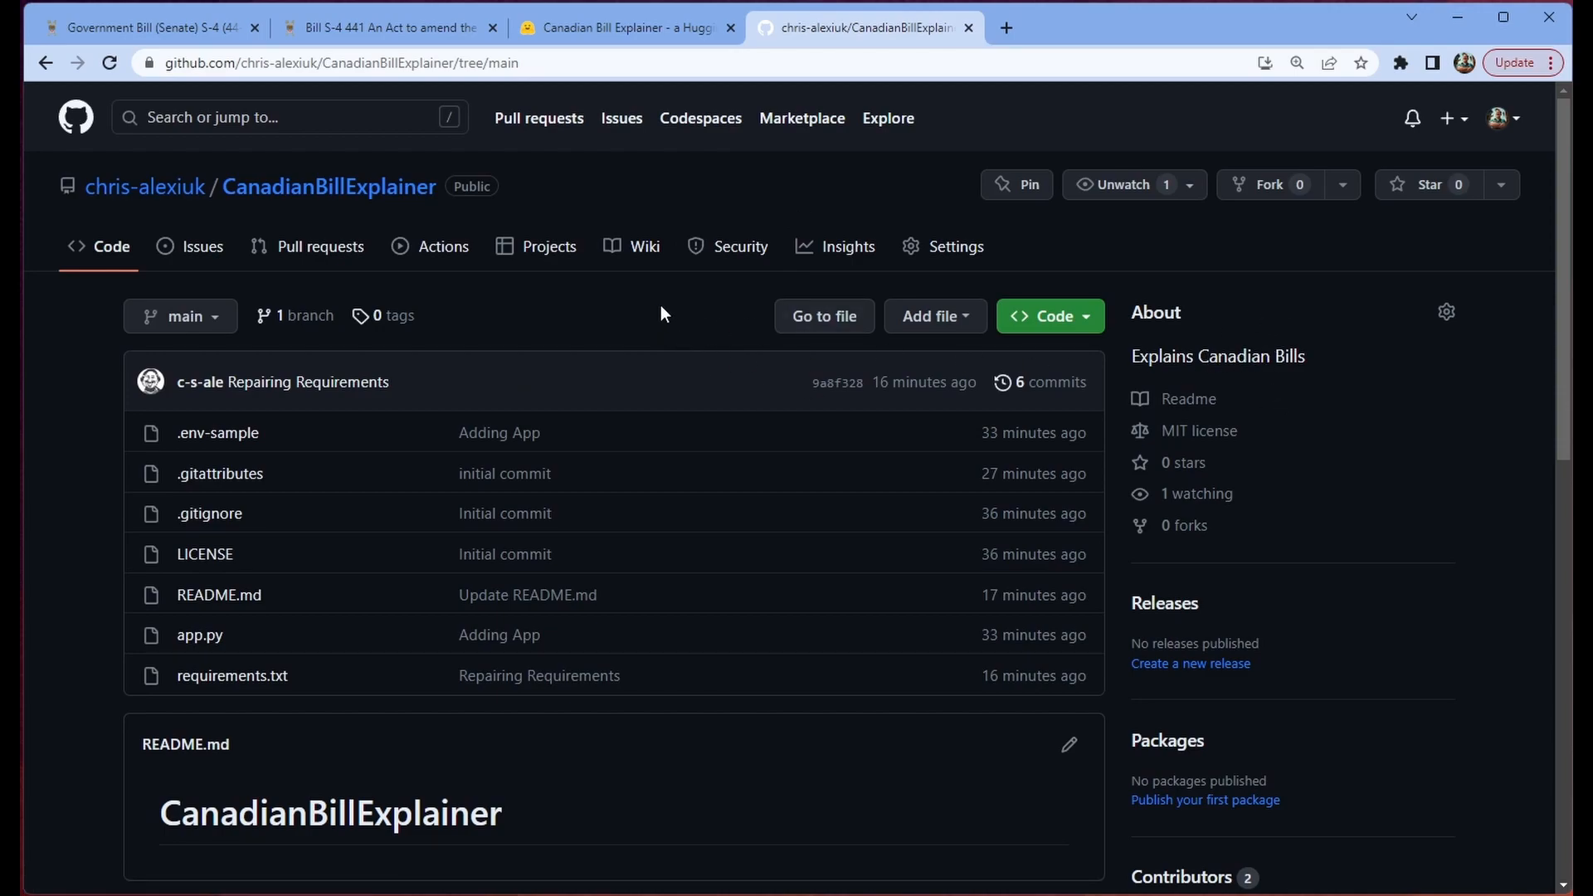
{"action": "mouse_move", "coordinate": [200, 635]}
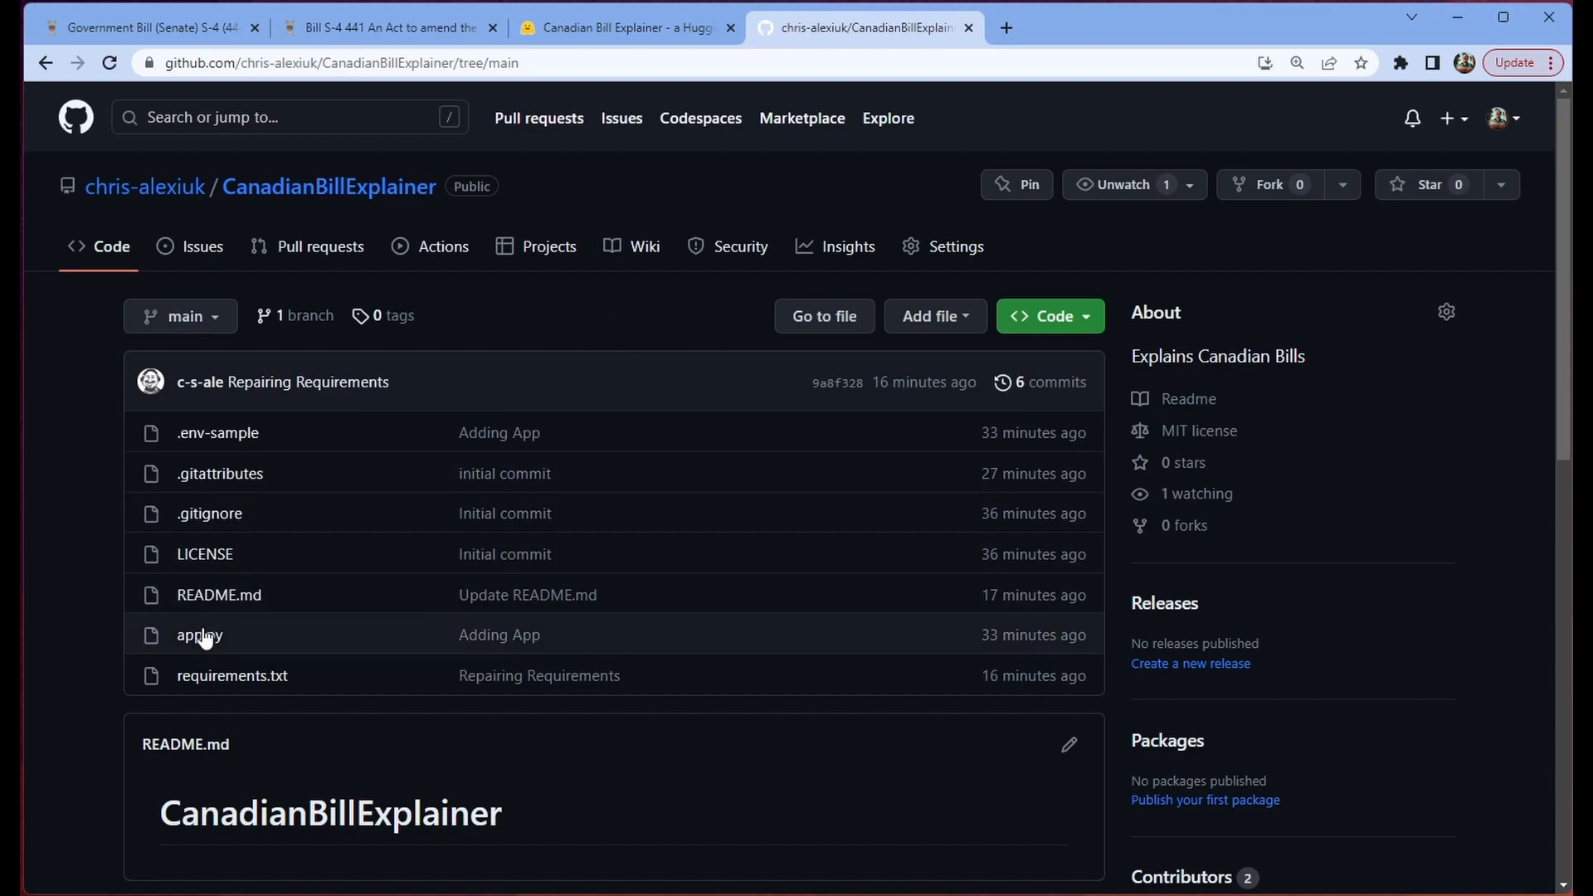
Step: Open app.py and read through the code to the get_system_prompt function
{"action": "left_click", "coordinate": [200, 634]}
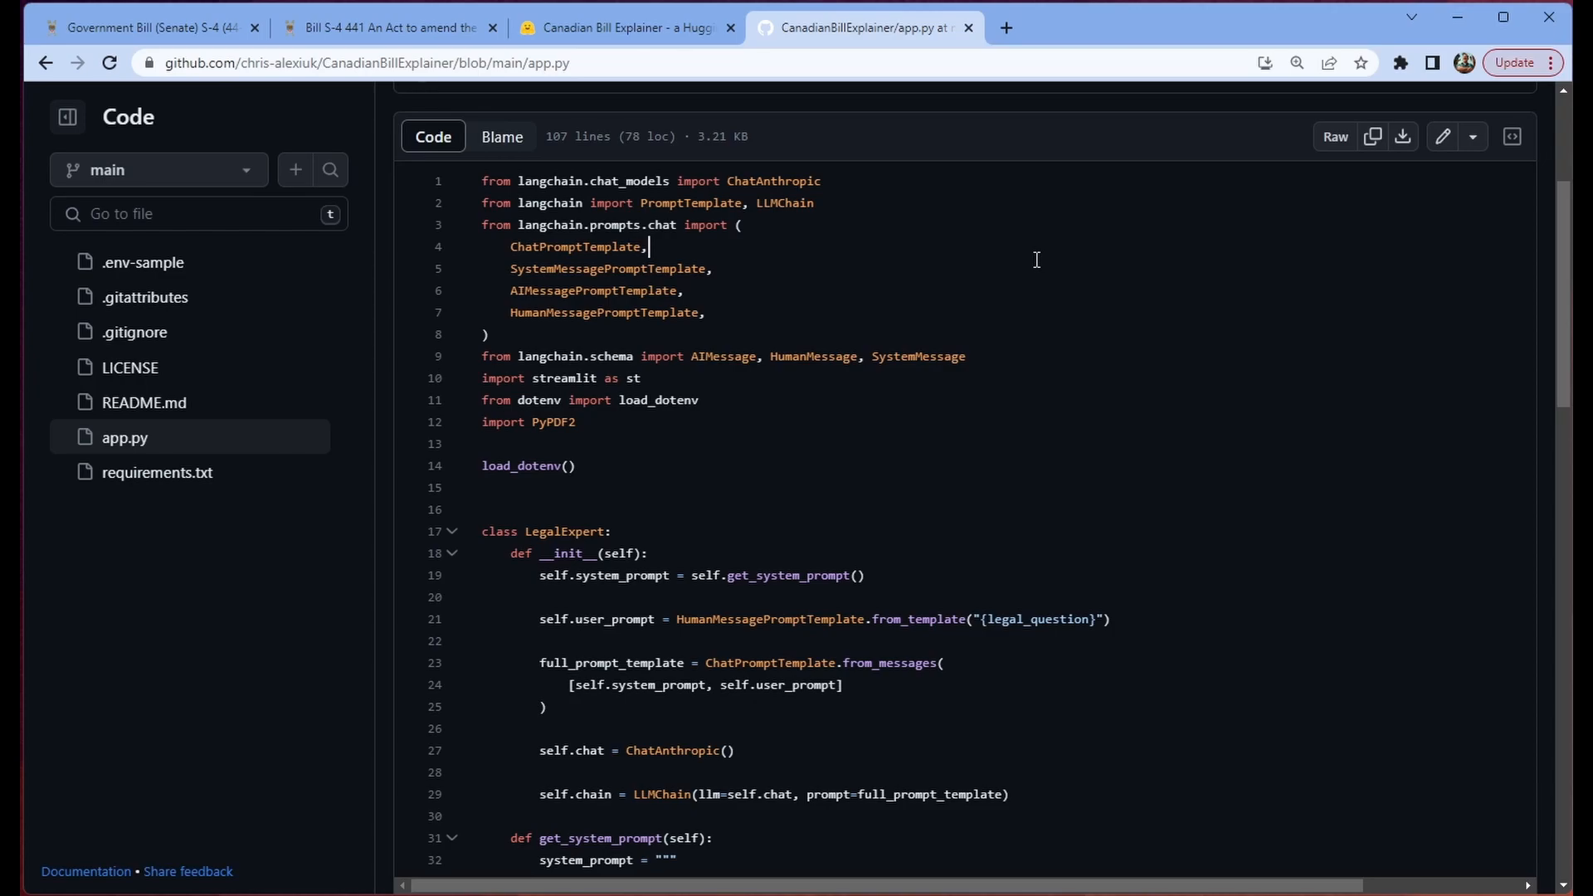
{"action": "mouse_move", "coordinate": [935, 297]}
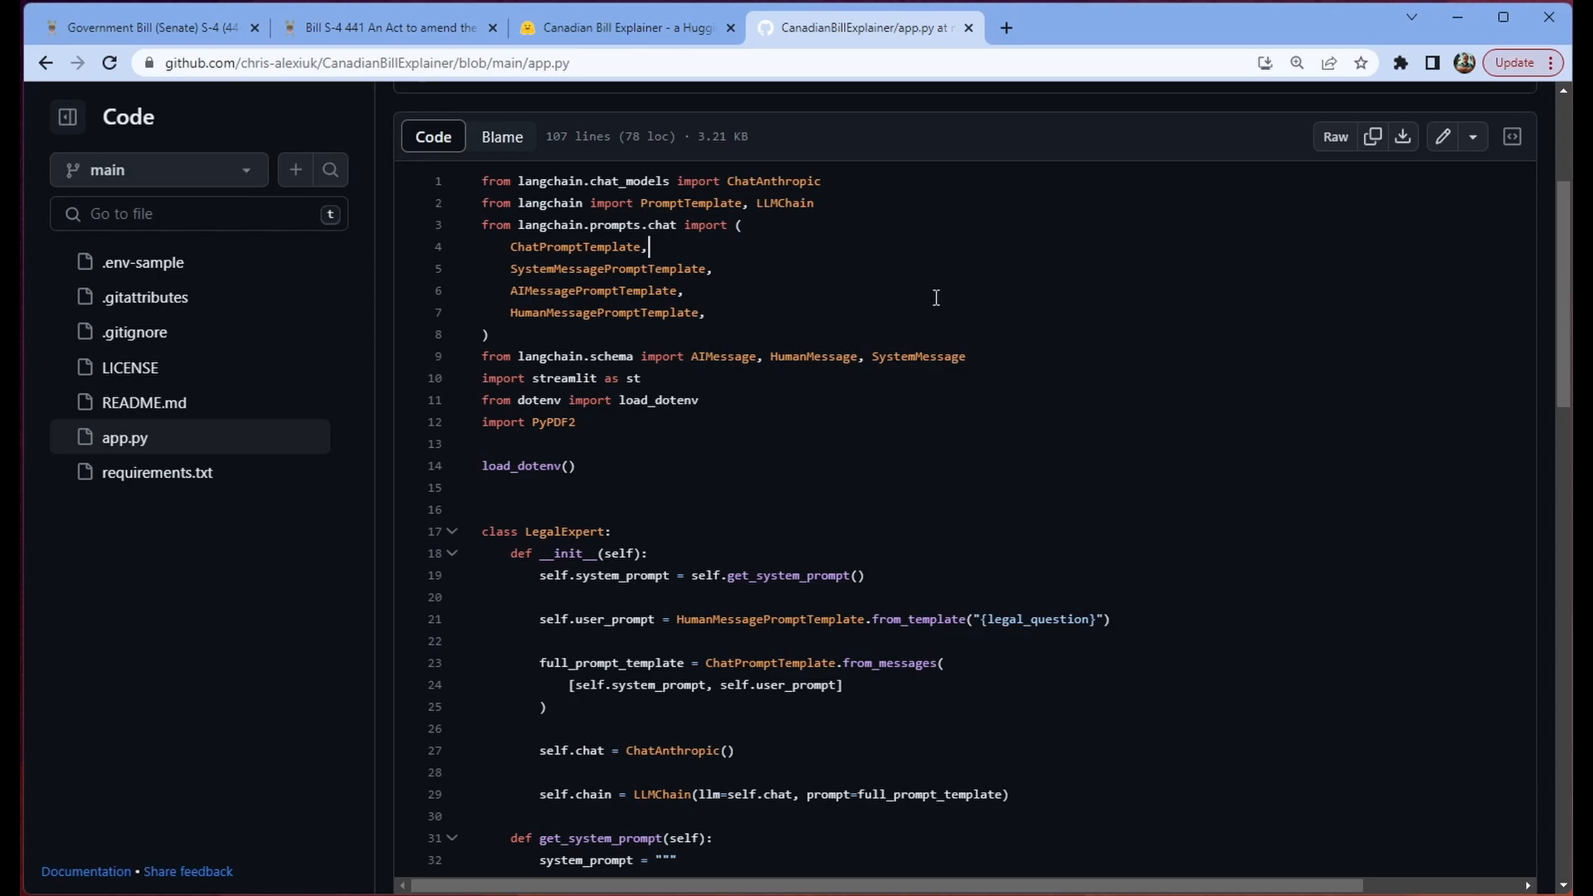
{"action": "mouse_move", "coordinate": [1019, 344]}
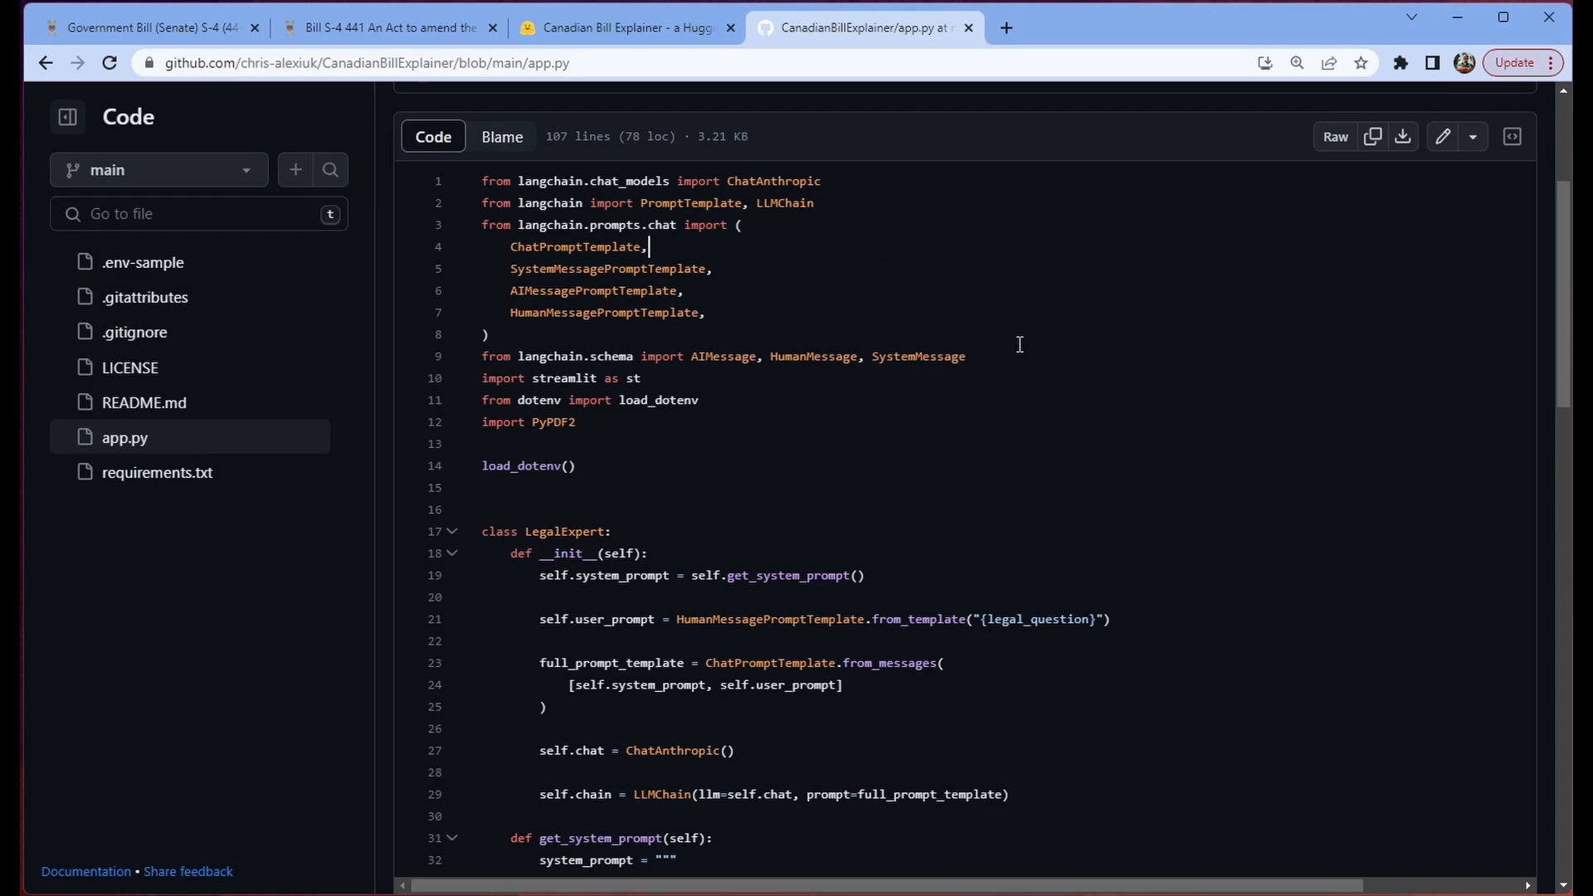
{"action": "mouse_move", "coordinate": [1078, 357]}
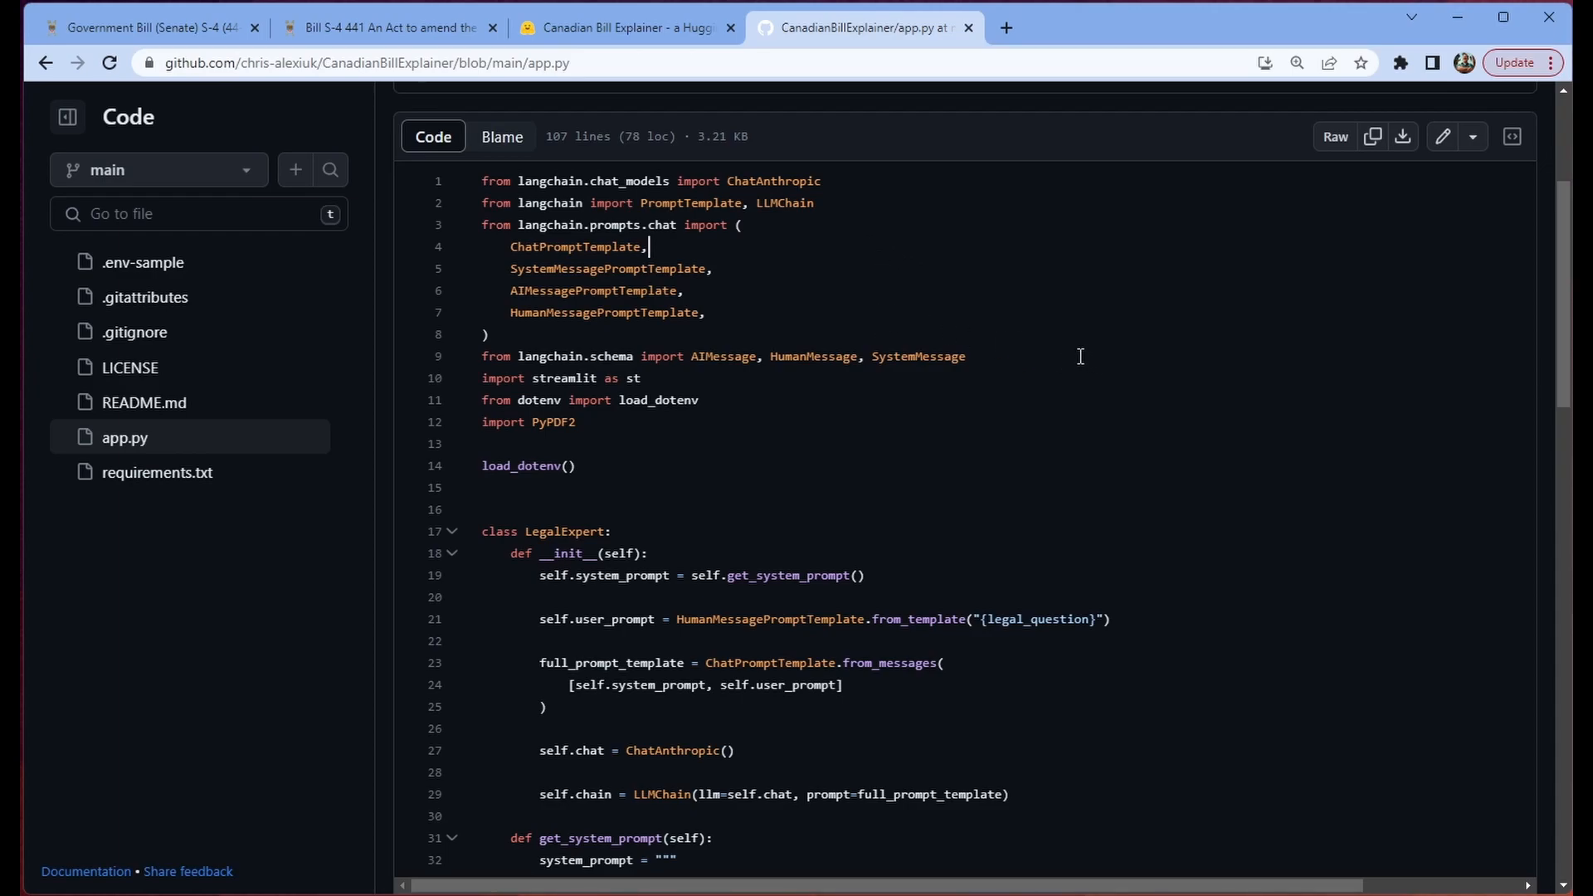
{"action": "mouse_move", "coordinate": [1193, 36]}
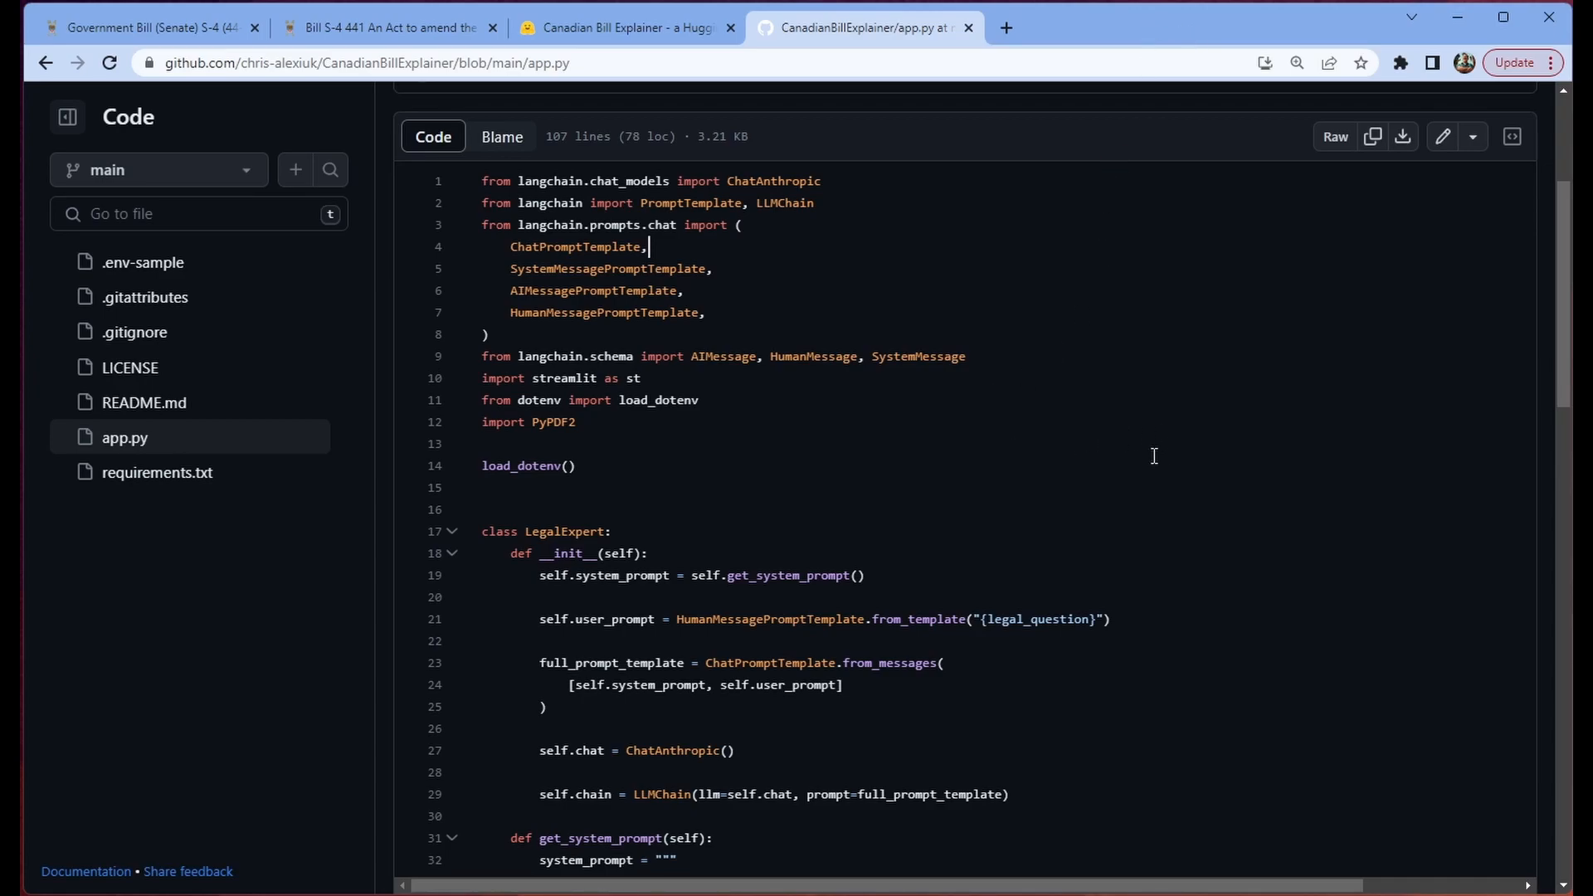
{"action": "scroll", "scroll_direction": "down", "scroll_amount": 3}
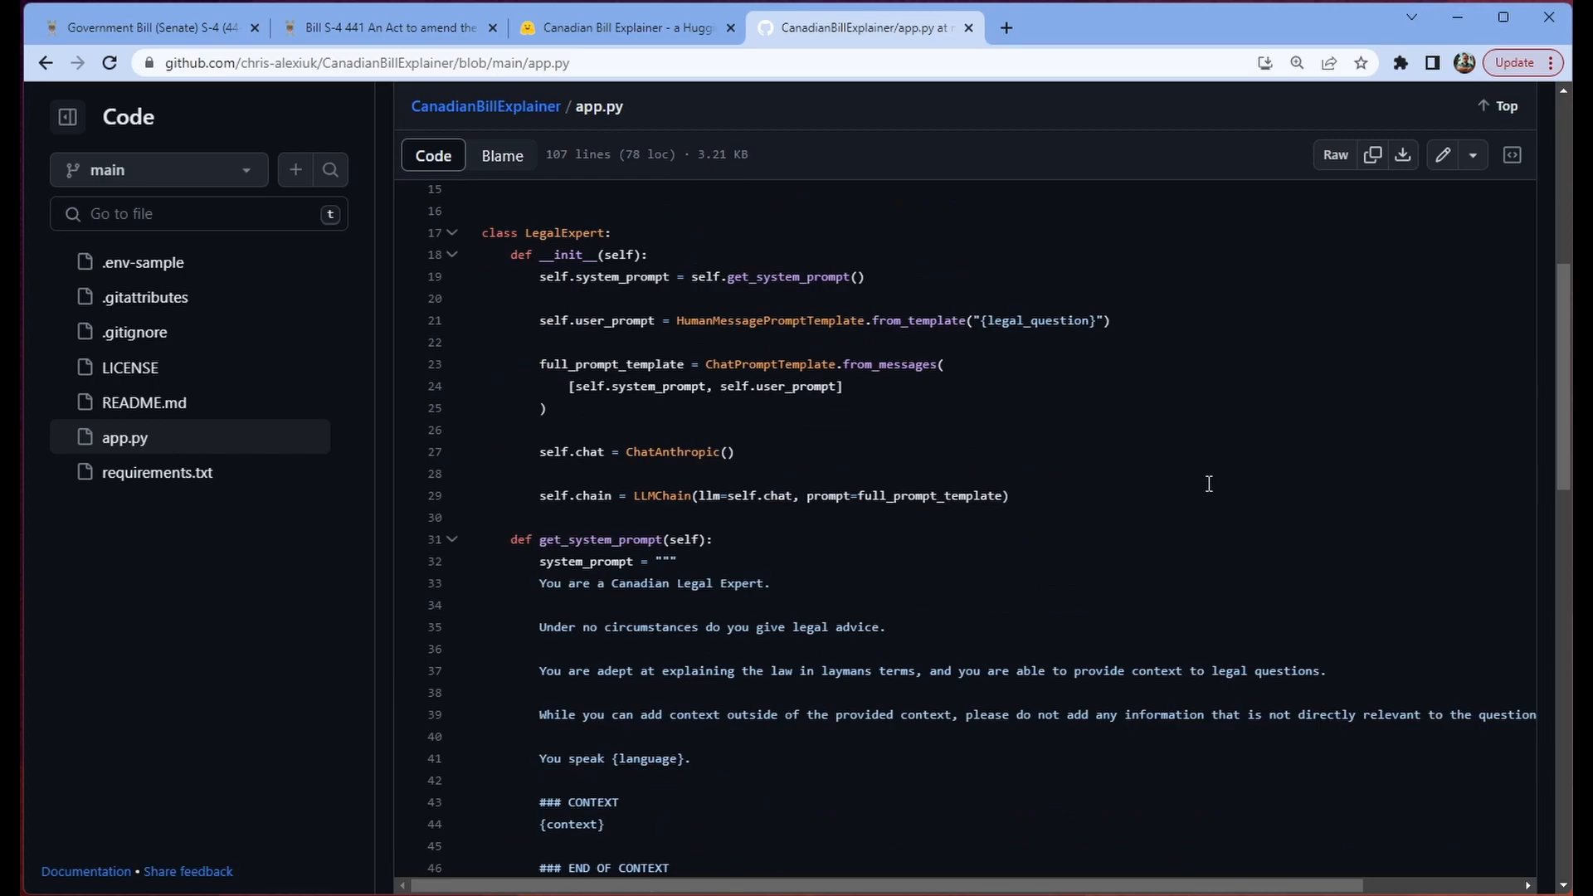
{"action": "mouse_move", "coordinate": [988, 483]}
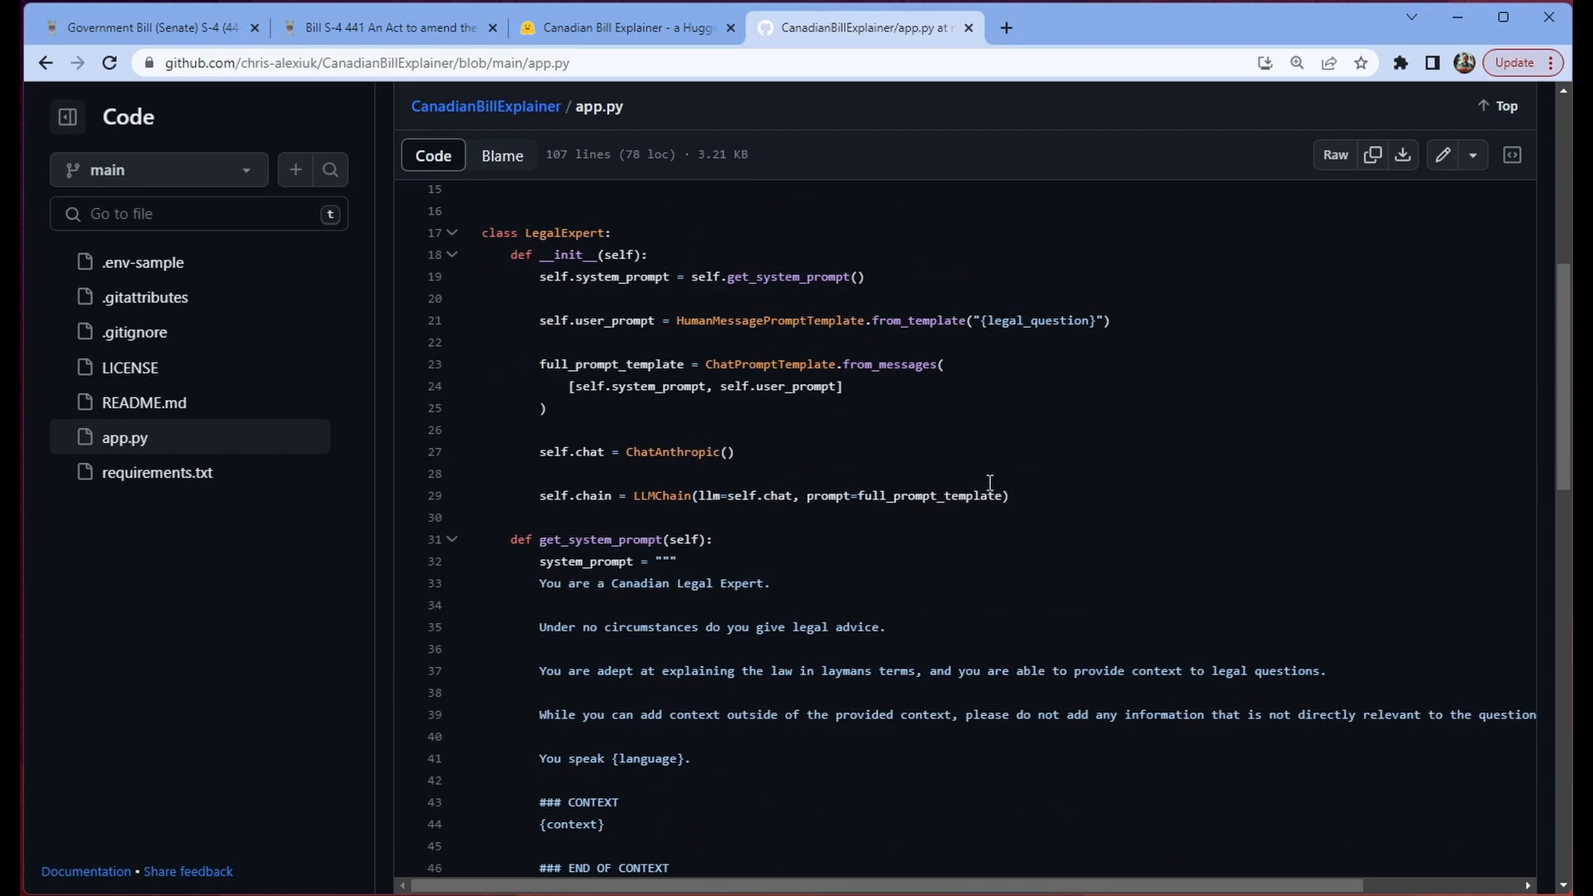
{"action": "mouse_move", "coordinate": [494, 236]}
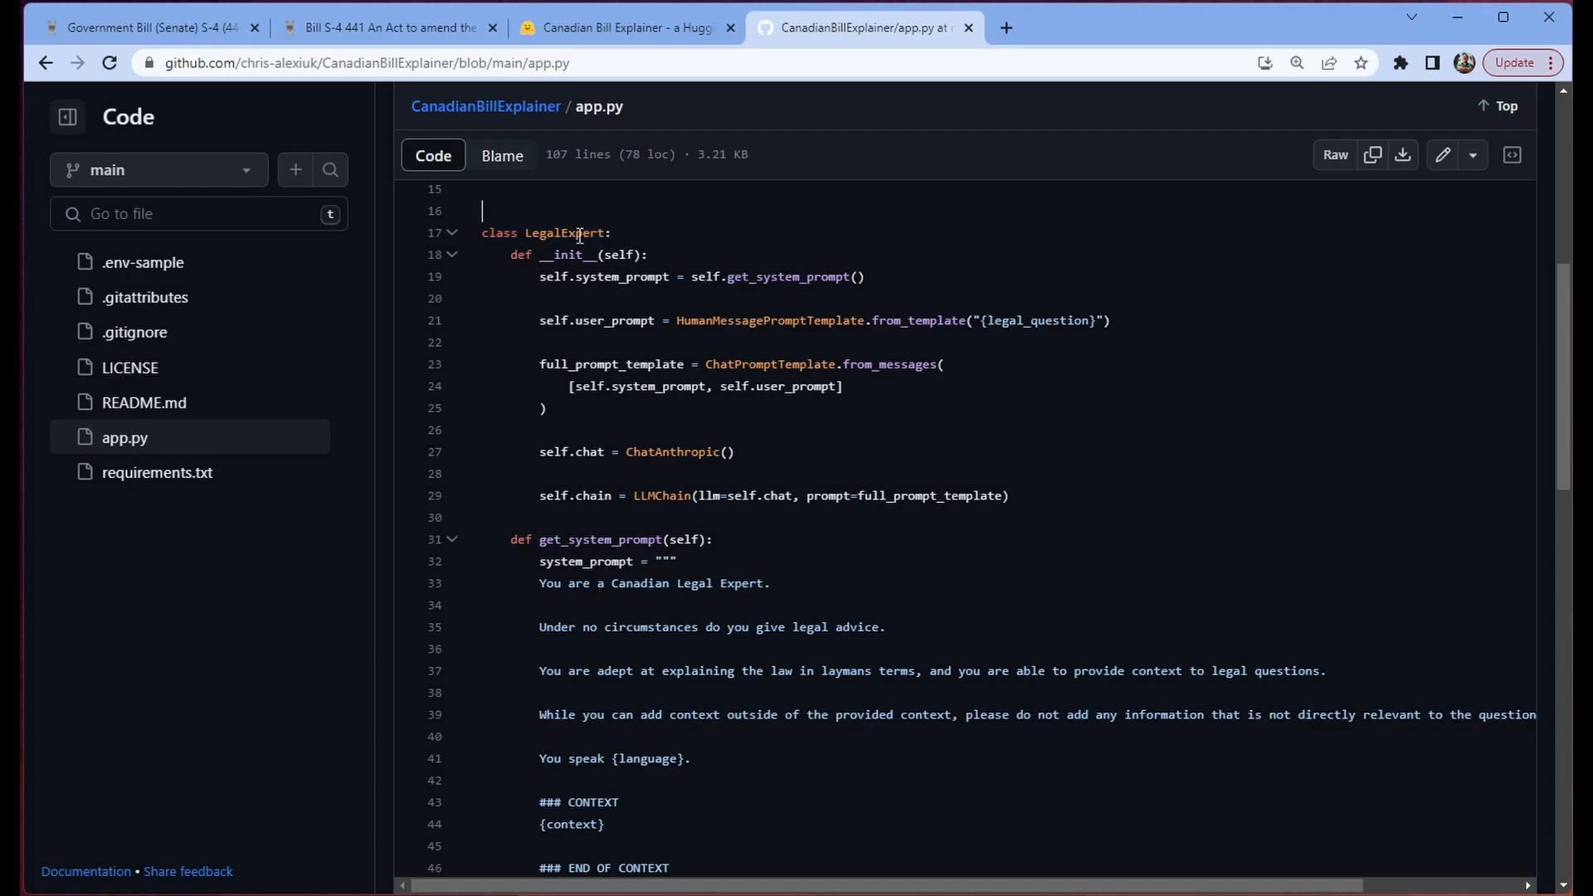
{"action": "mouse_move", "coordinate": [901, 46]}
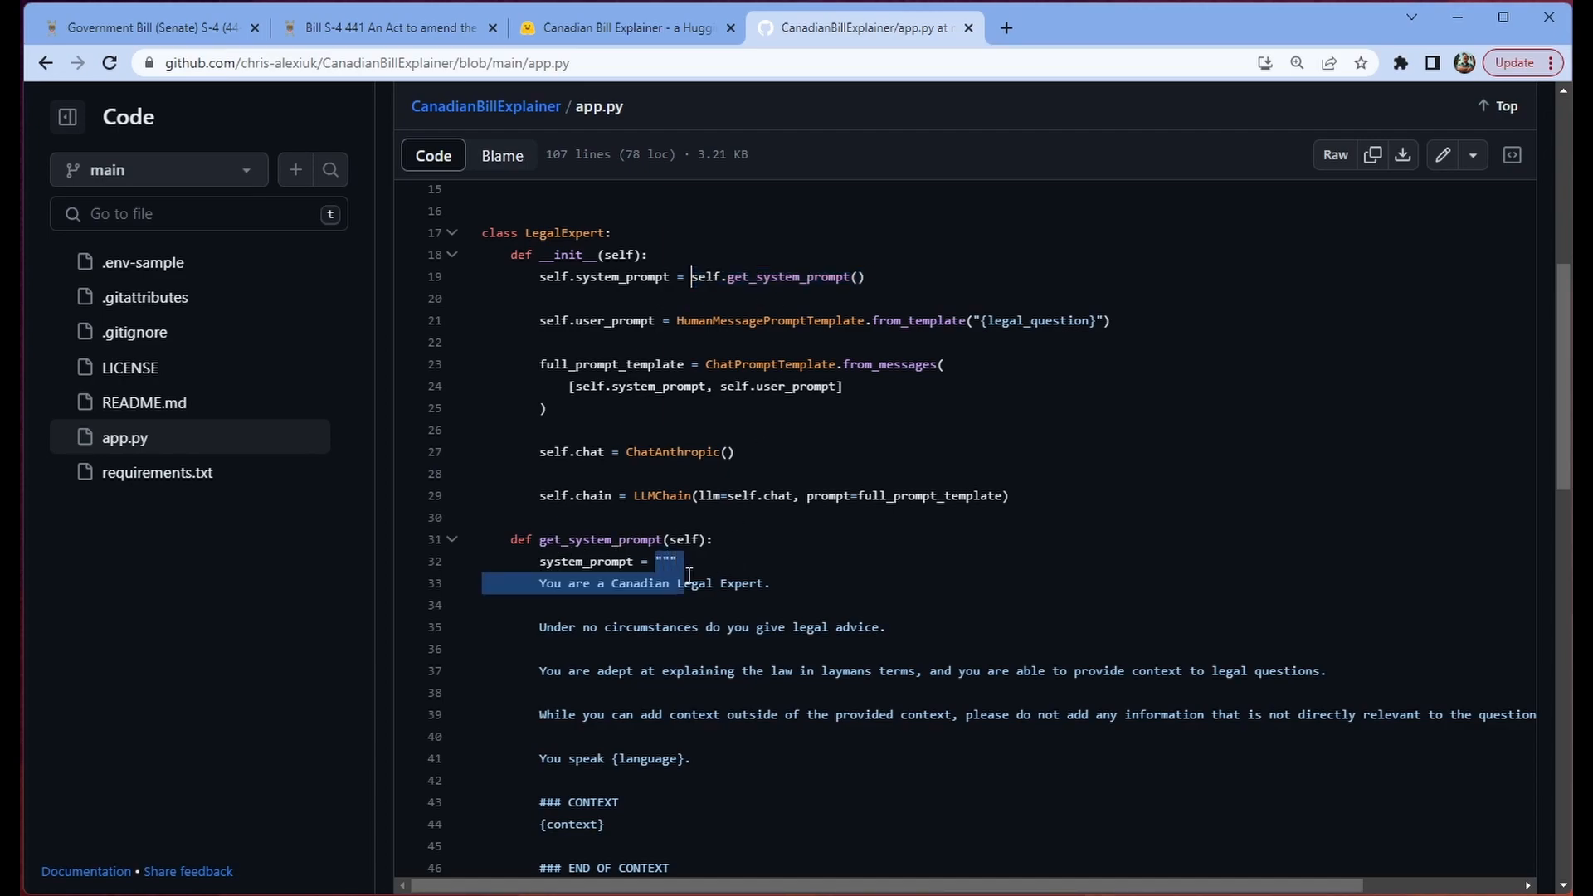
{"action": "left_click", "coordinate": [869, 276]}
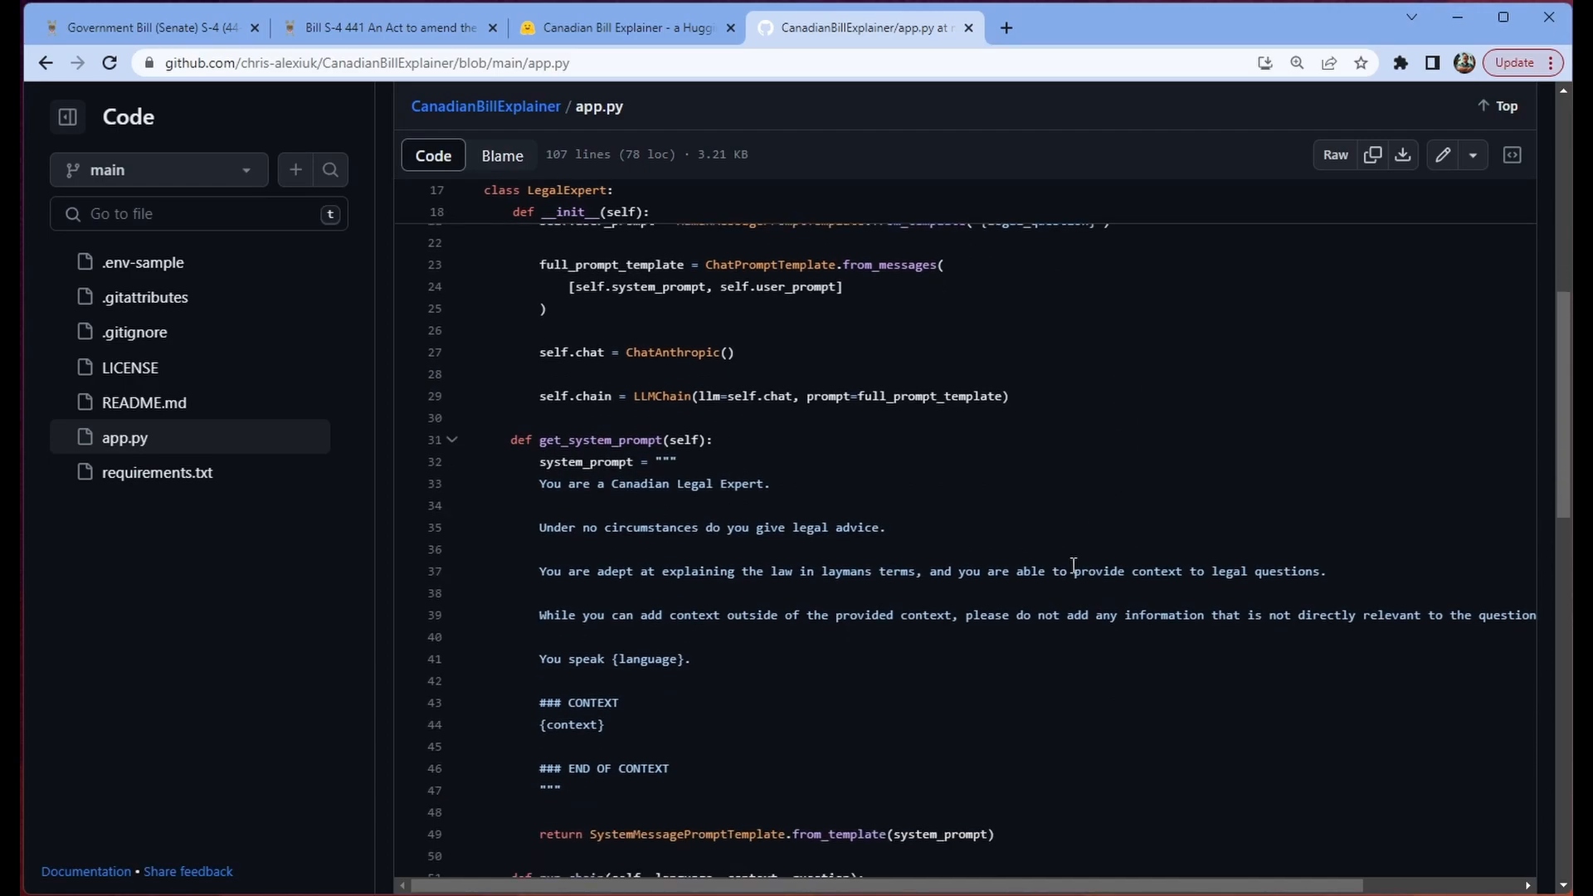
{"action": "double_click", "coordinate": [681, 834]}
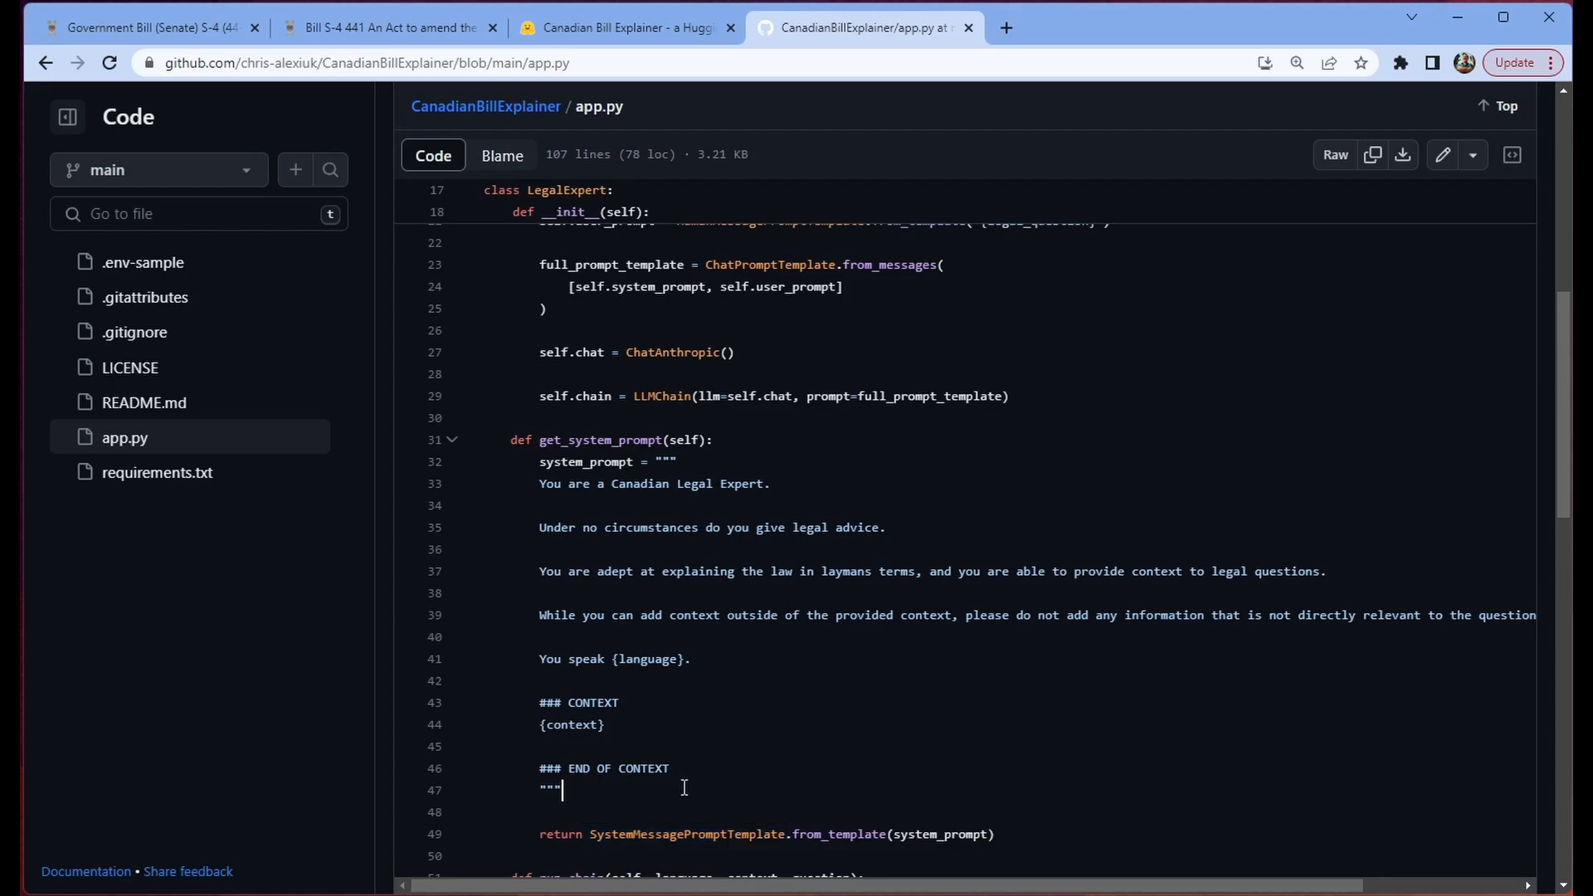
{"action": "mouse_move", "coordinate": [1131, 31]}
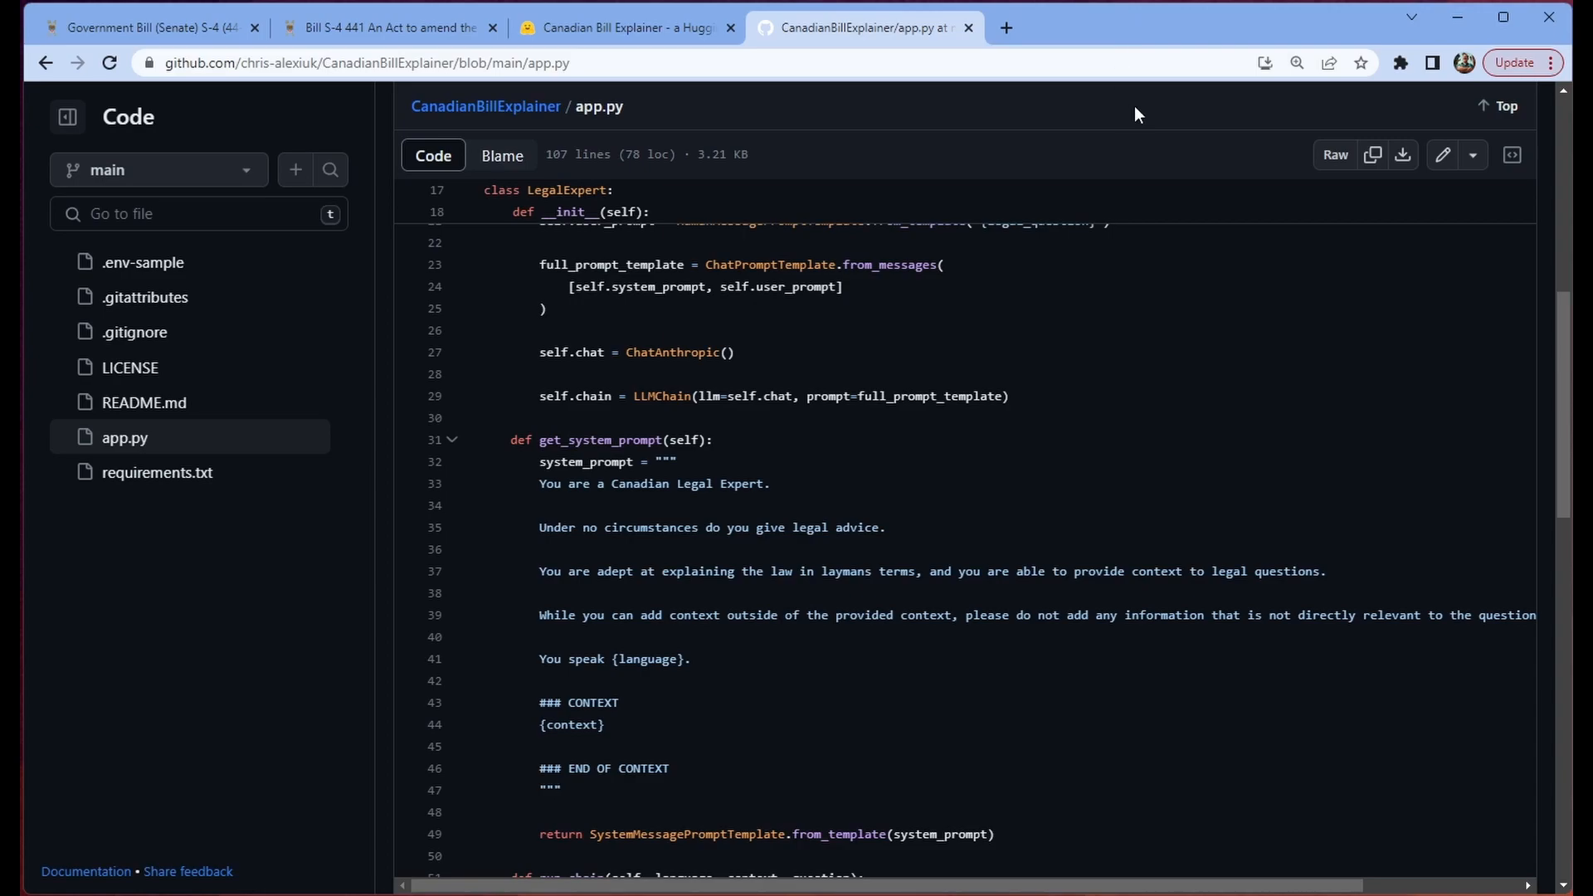
{"action": "double_click", "coordinate": [742, 833]}
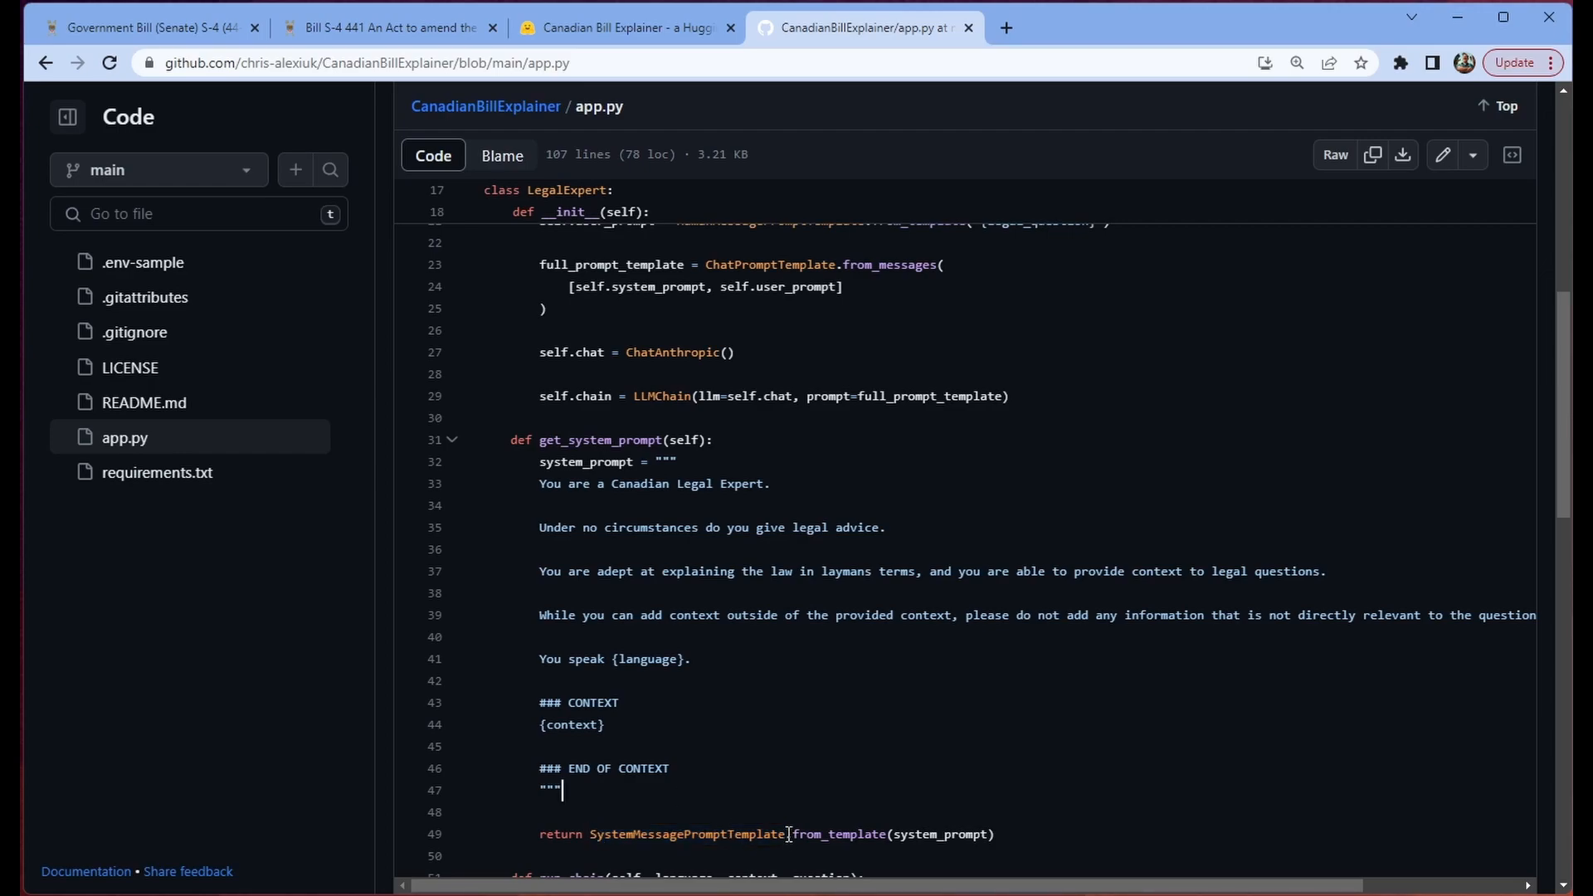
{"action": "mouse_move", "coordinate": [620, 792]}
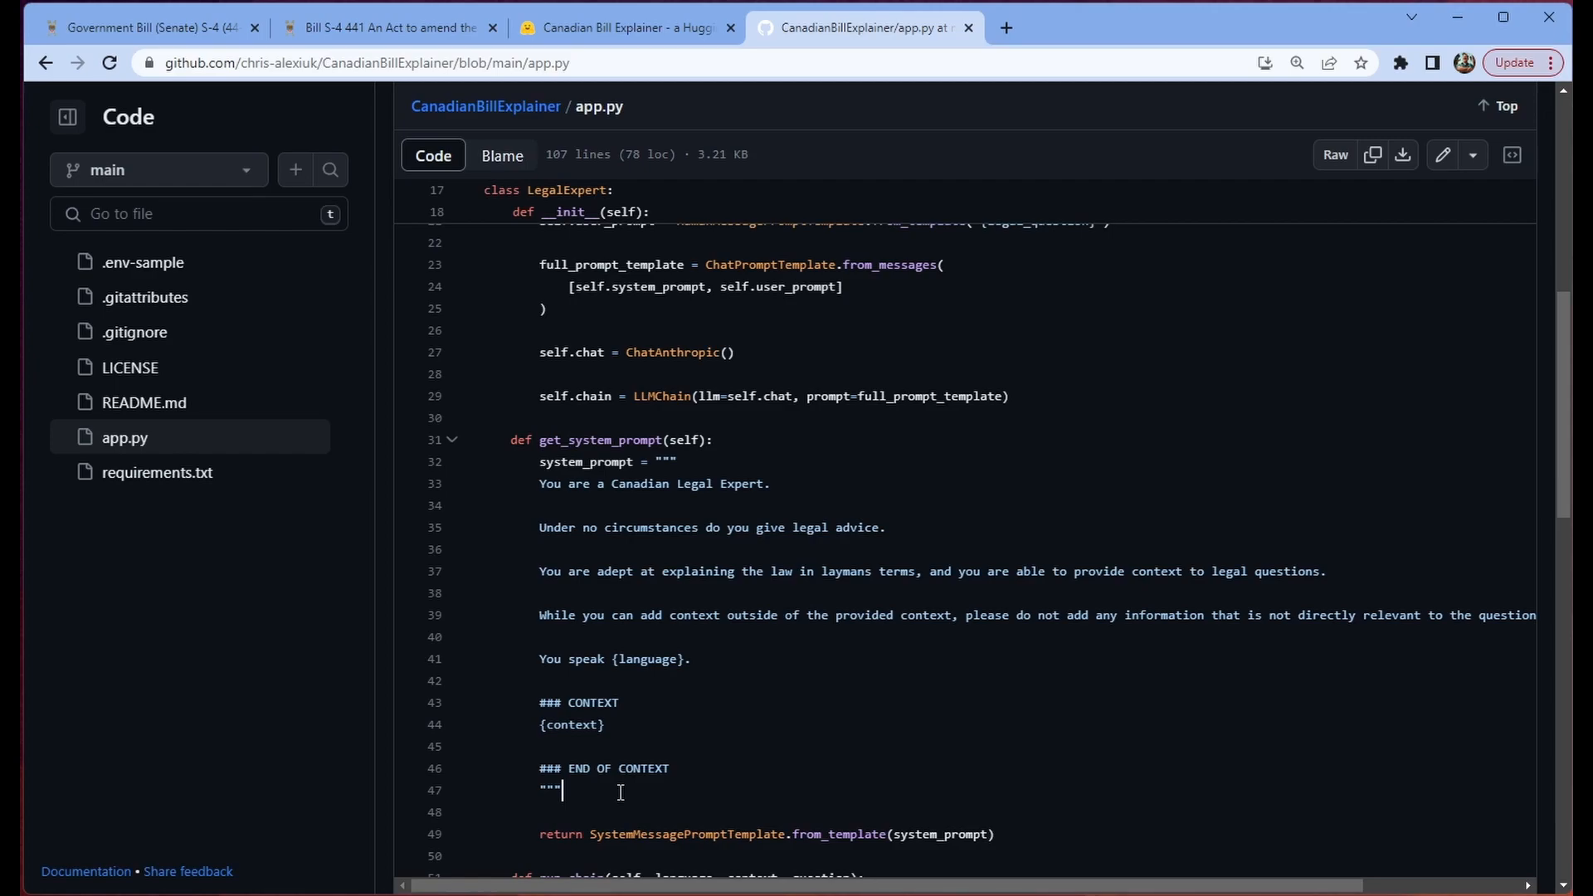
{"action": "mouse_move", "coordinate": [985, 689]}
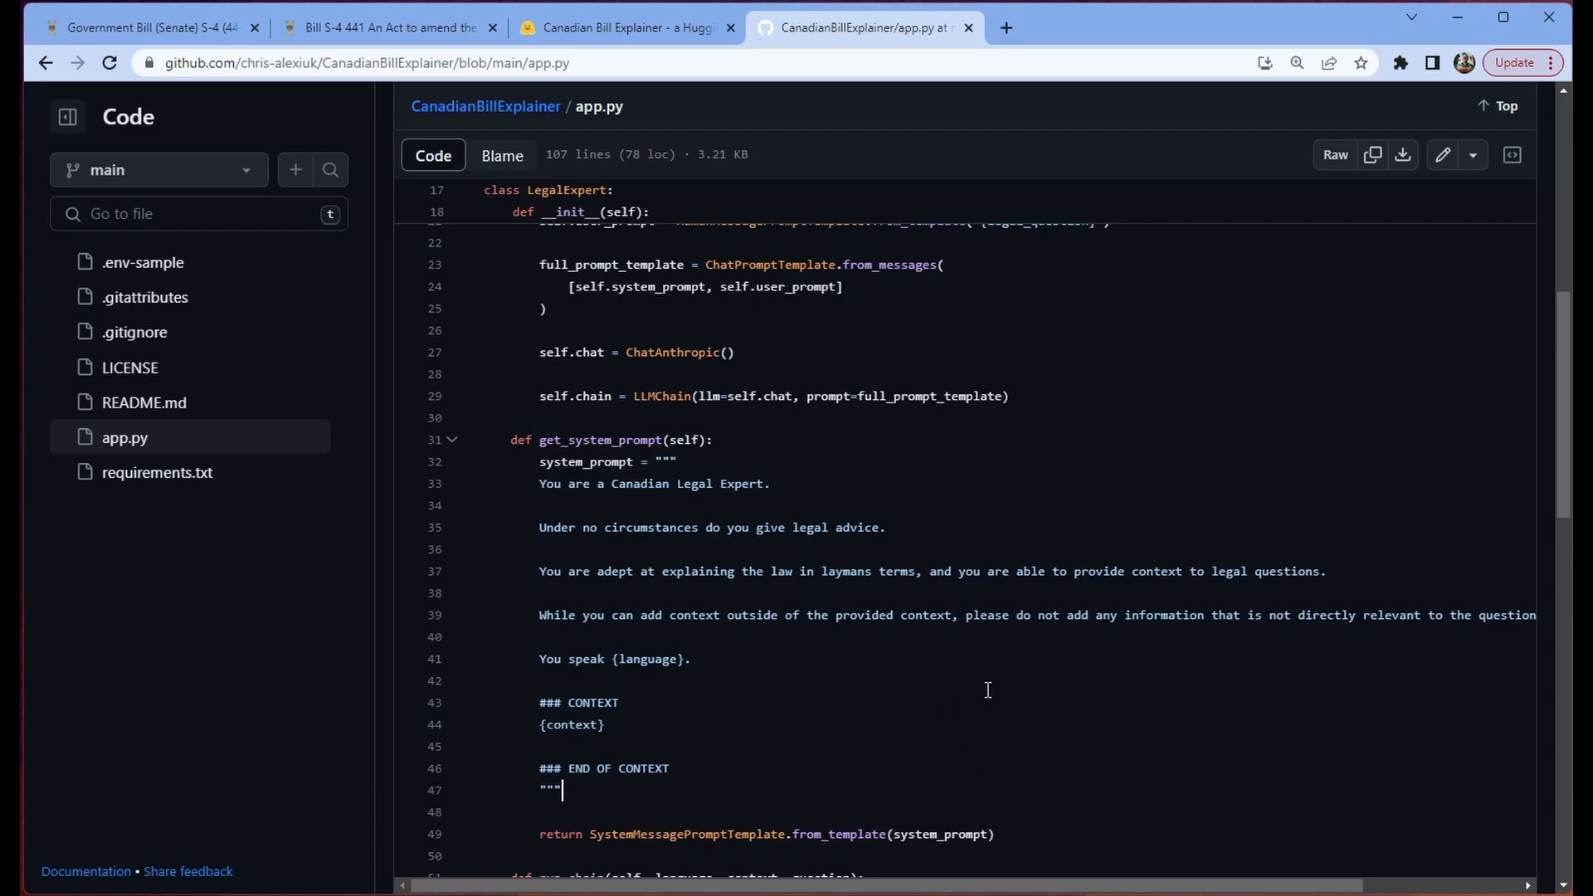
{"action": "scroll", "scroll_direction": "up", "scroll_amount": 3}
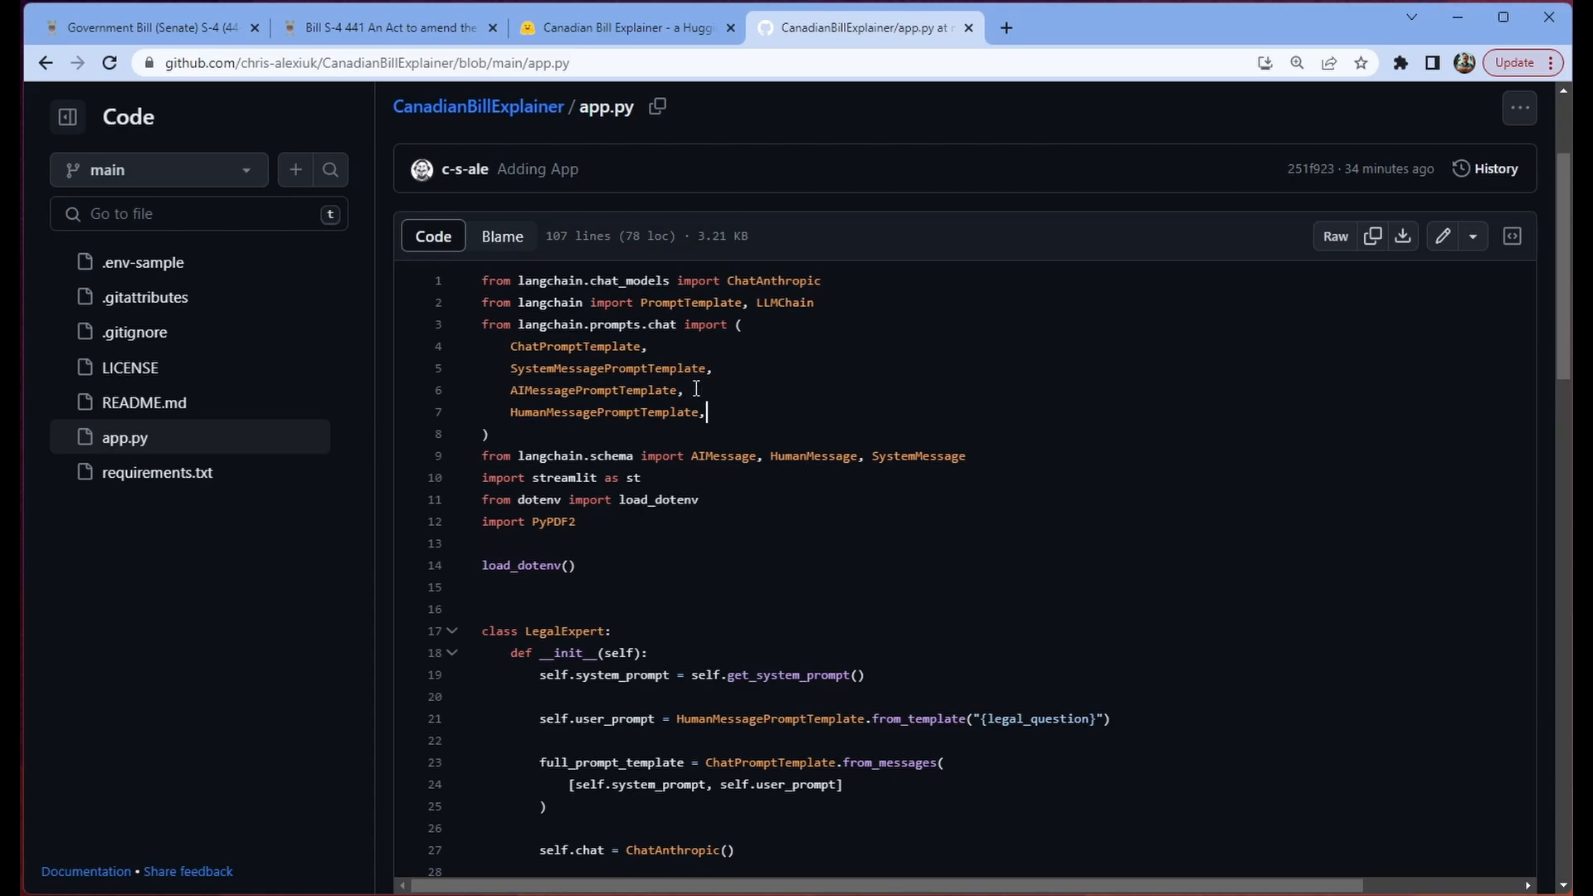
{"action": "double_click", "coordinate": [597, 389]}
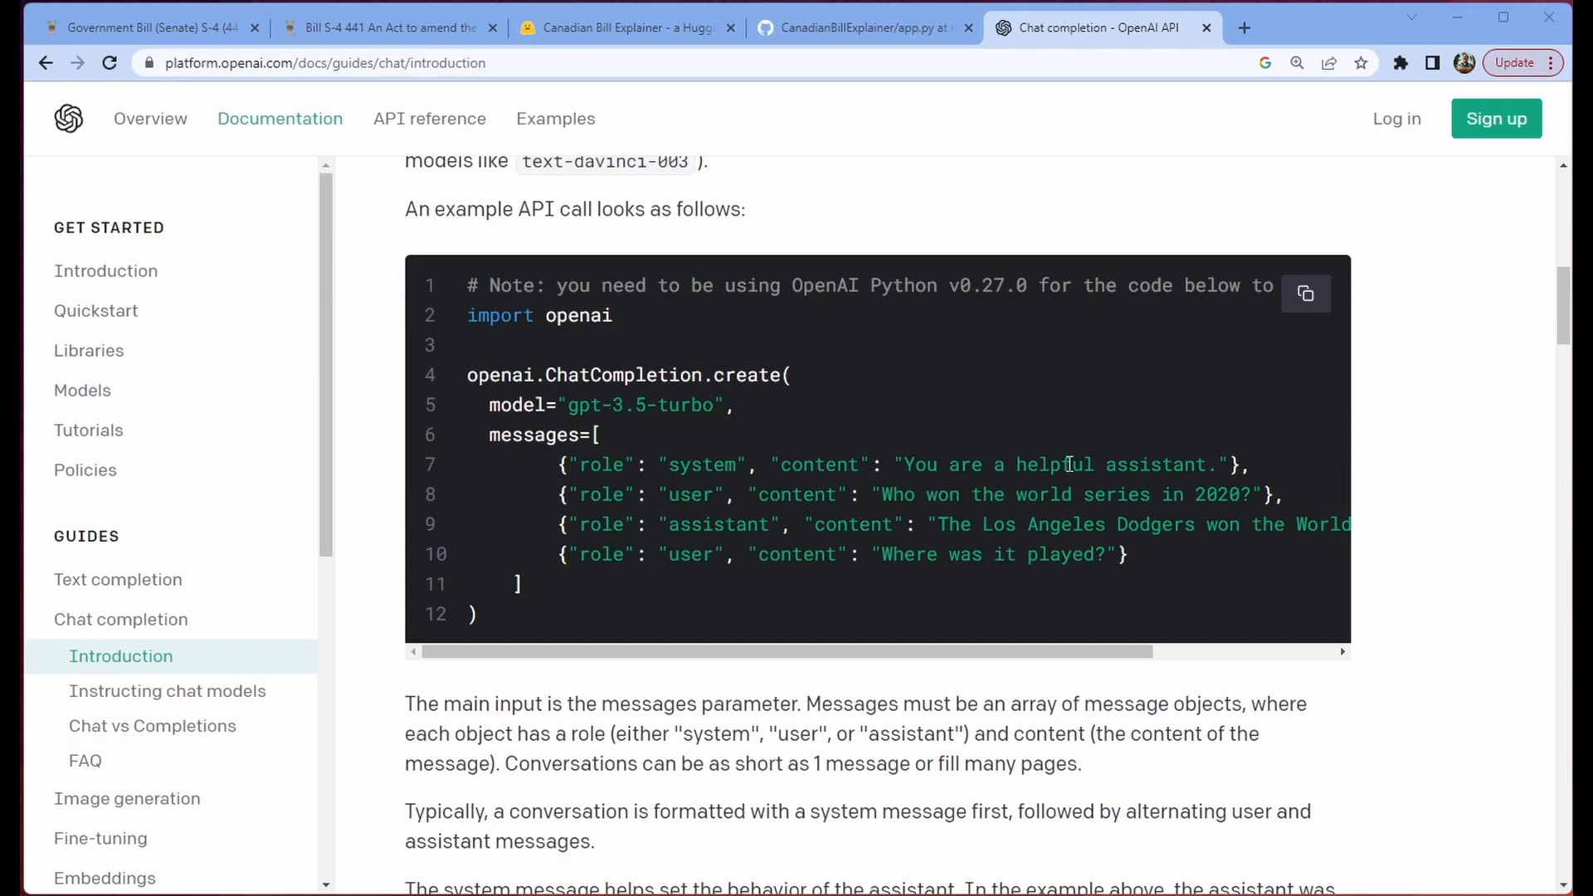
{"action": "mouse_move", "coordinate": [1447, 608]}
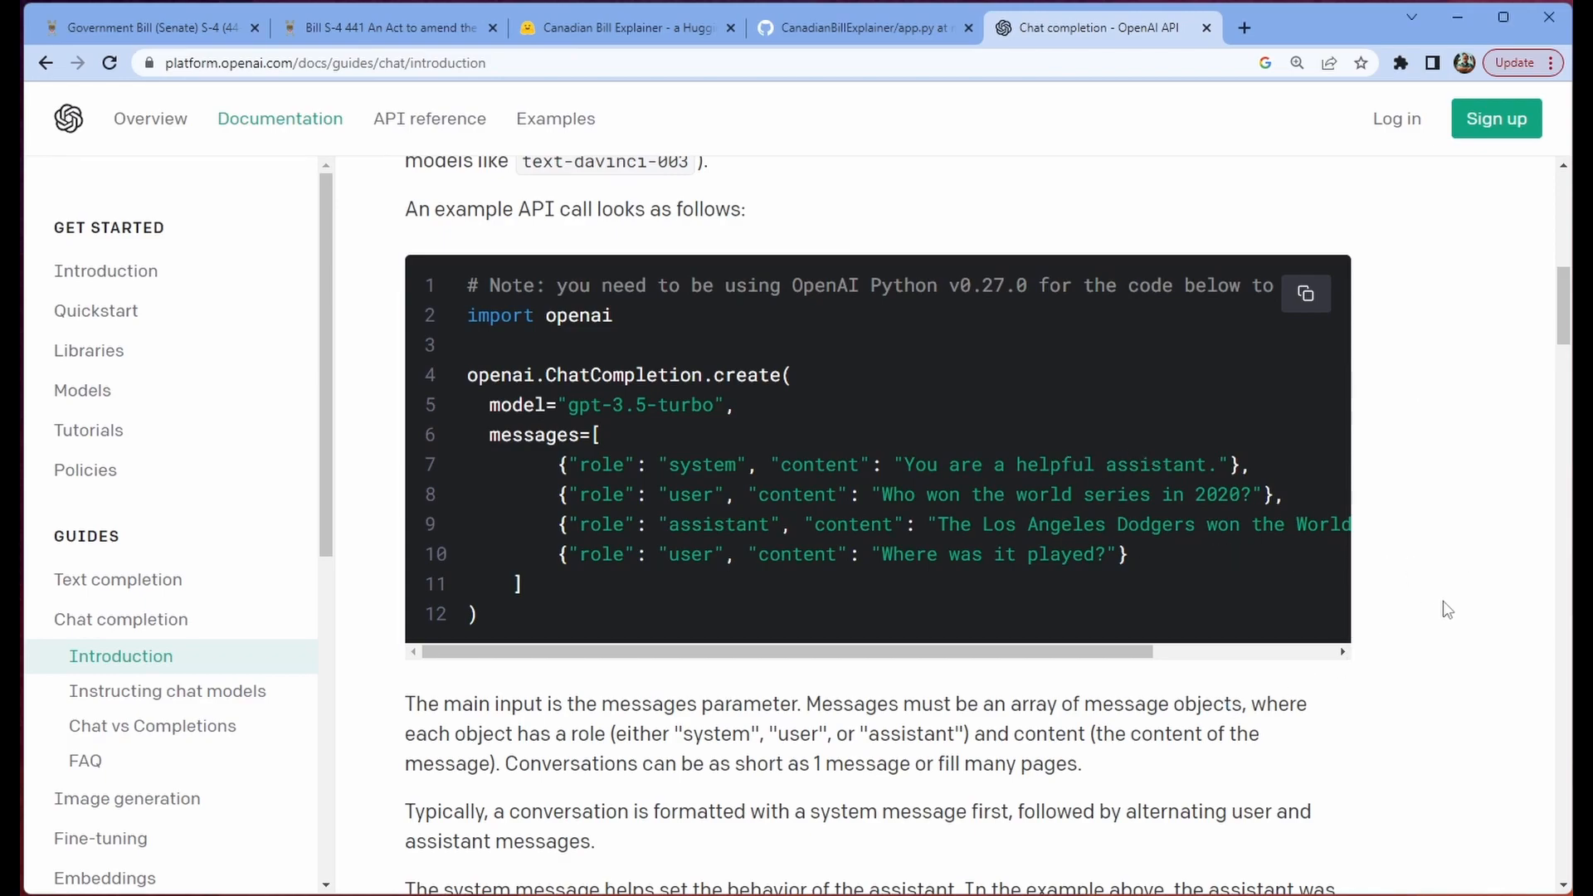
{"action": "mouse_move", "coordinate": [1436, 595]}
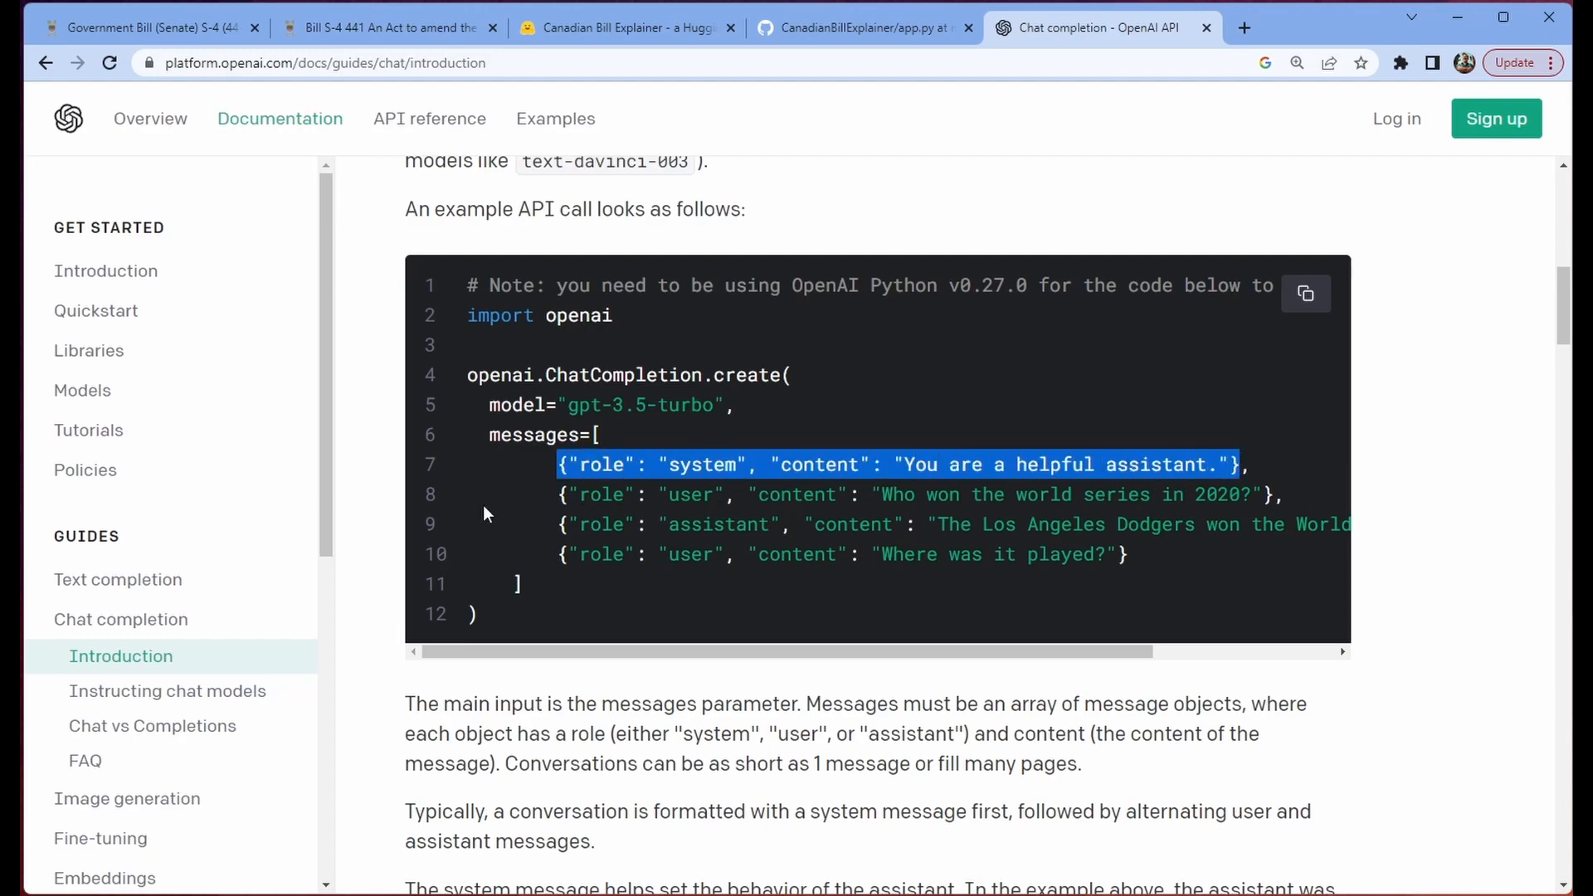
{"action": "left_click", "coordinate": [564, 464]}
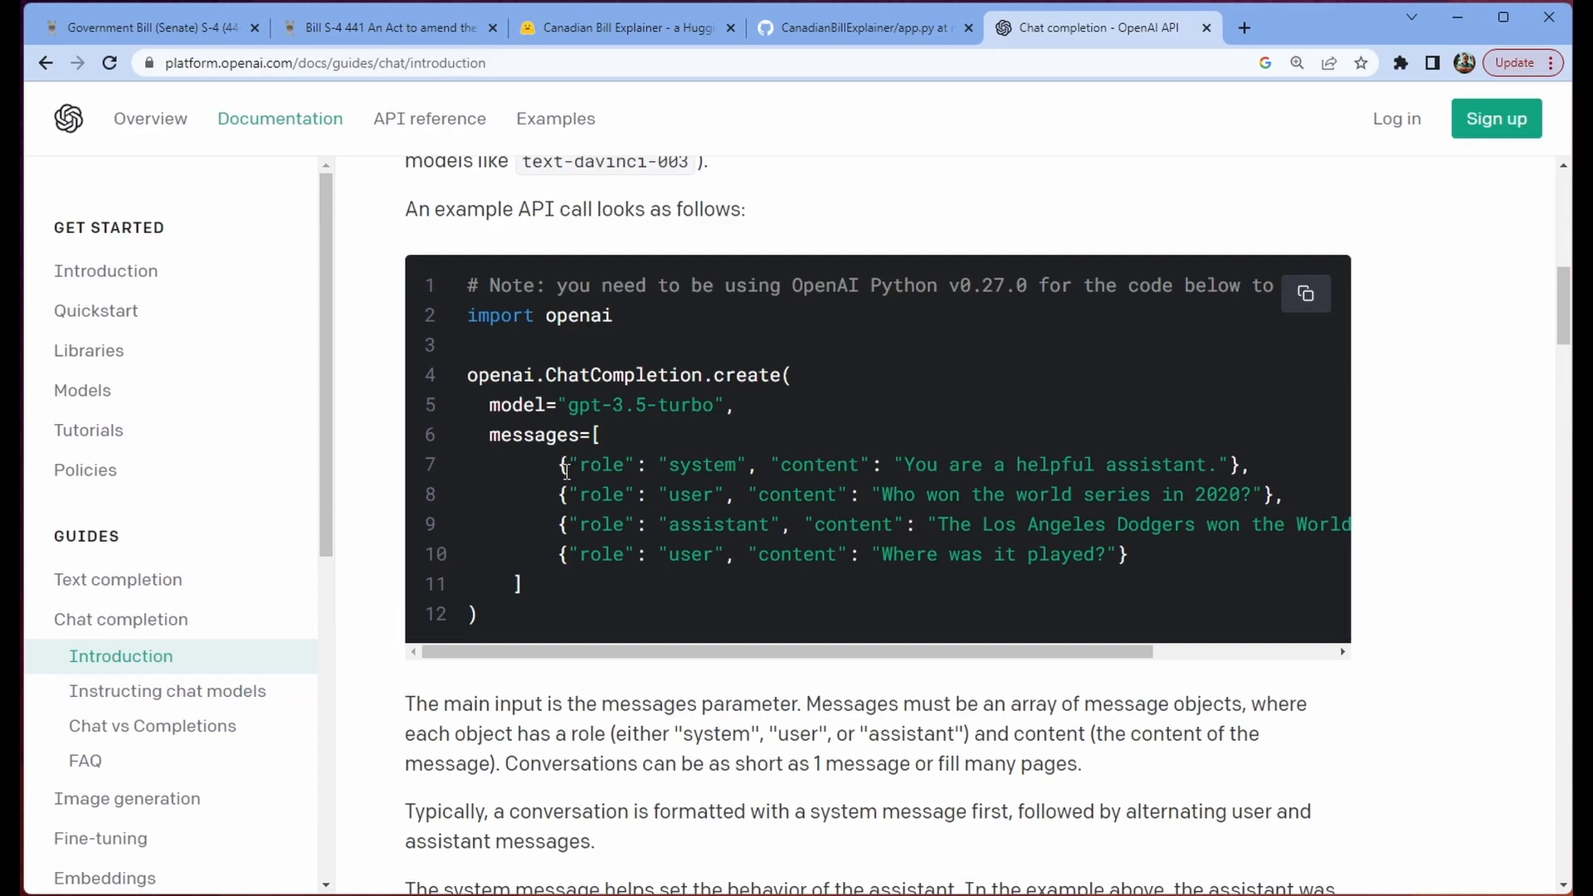
{"action": "left_click_drag", "start_coordinate": [769, 464], "coordinate": [1226, 465]}
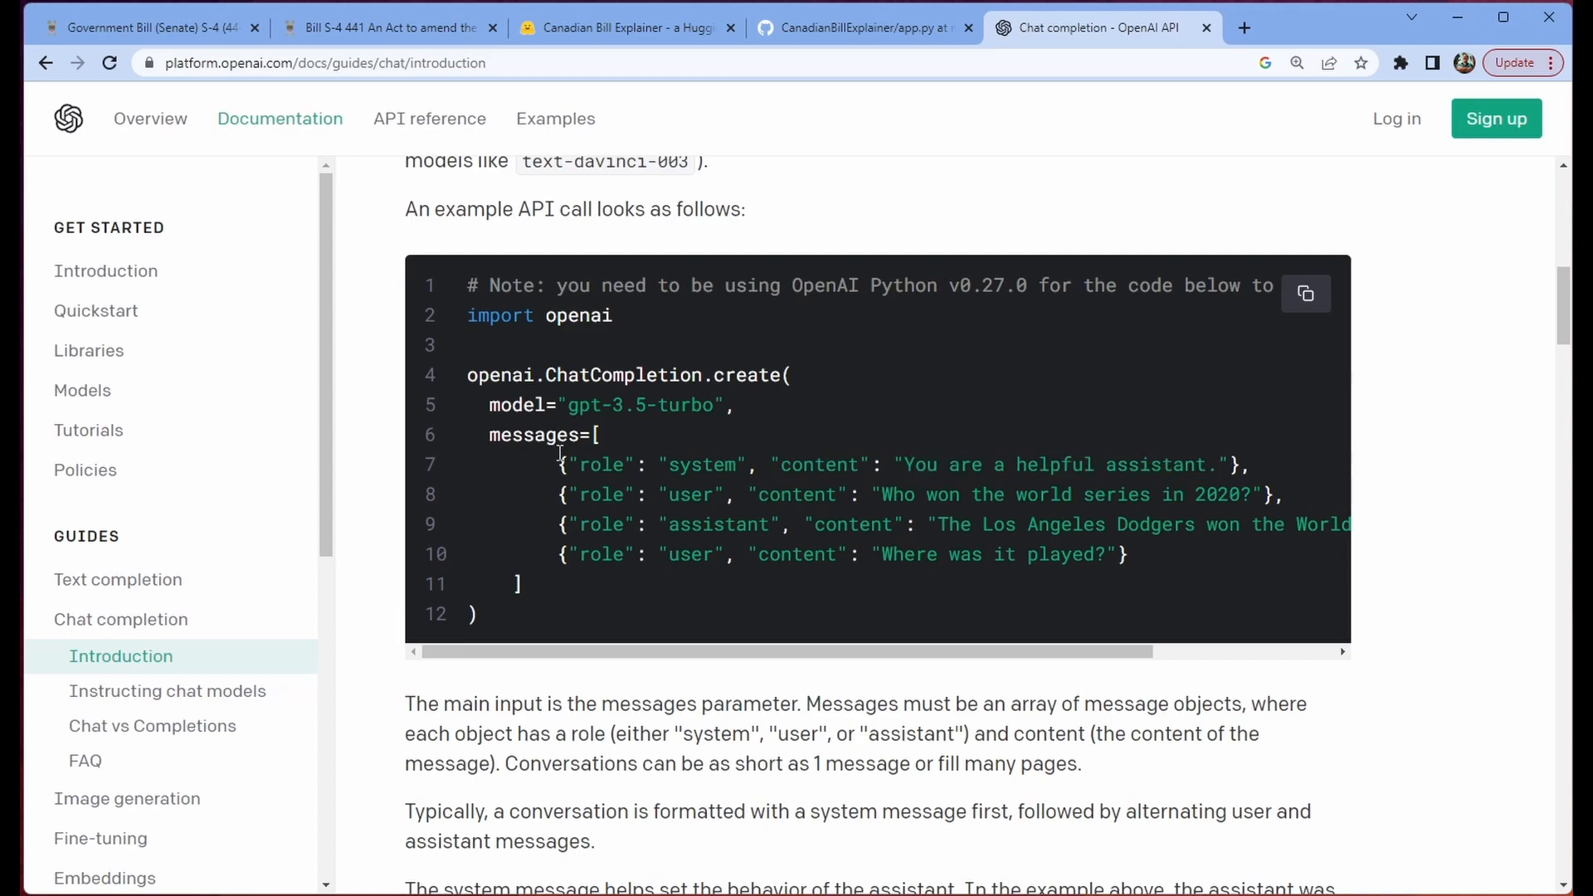
{"action": "left_click_drag", "start_coordinate": [567, 464], "coordinate": [747, 465]}
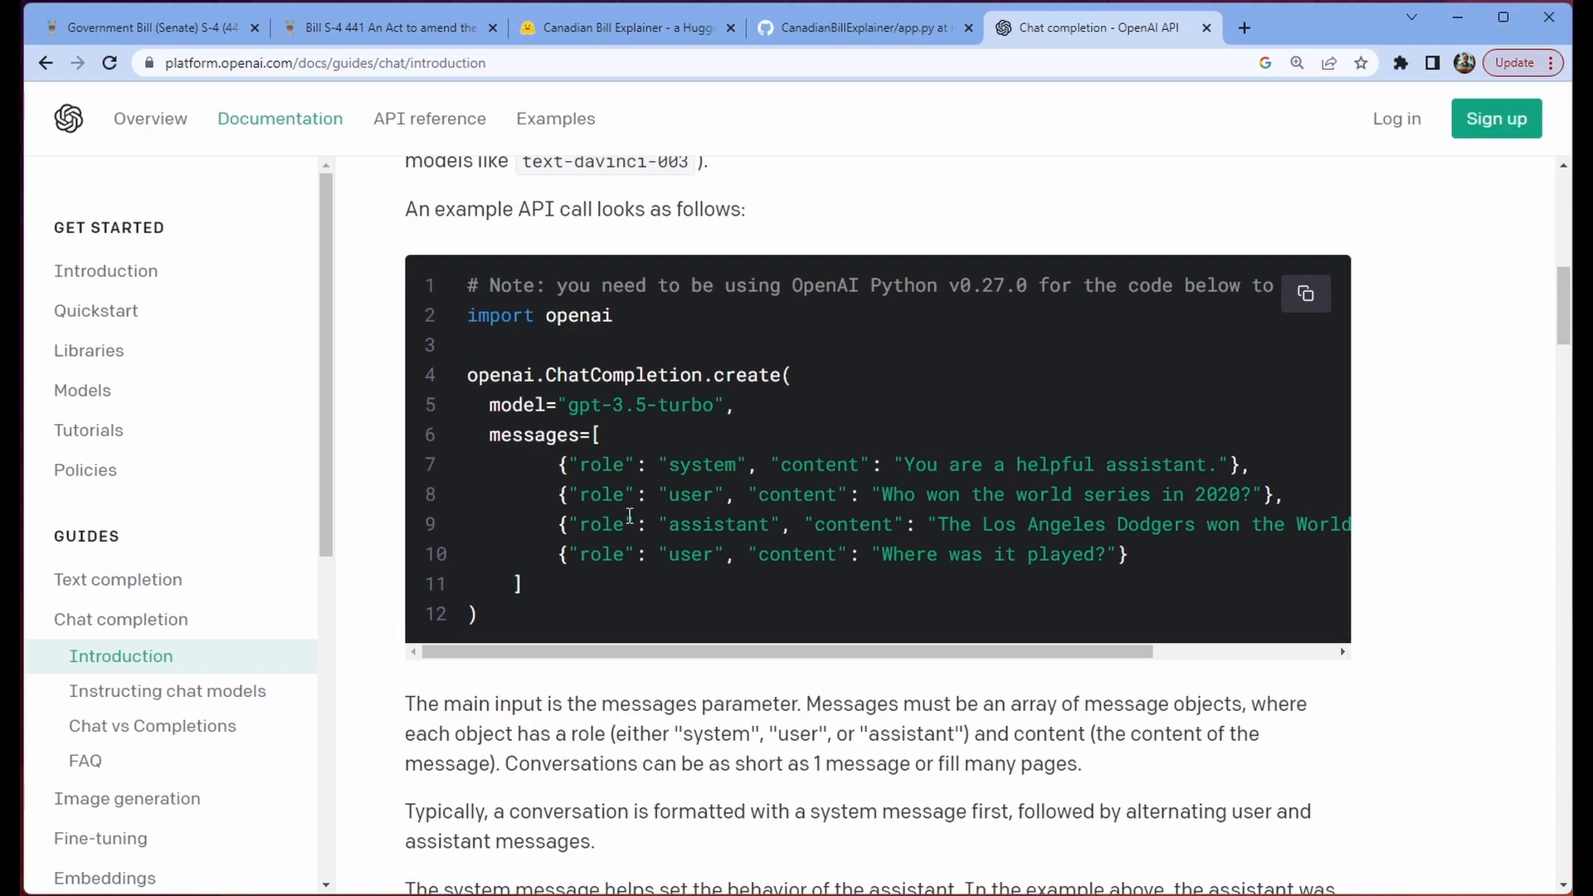
{"action": "double_click", "coordinate": [691, 495]}
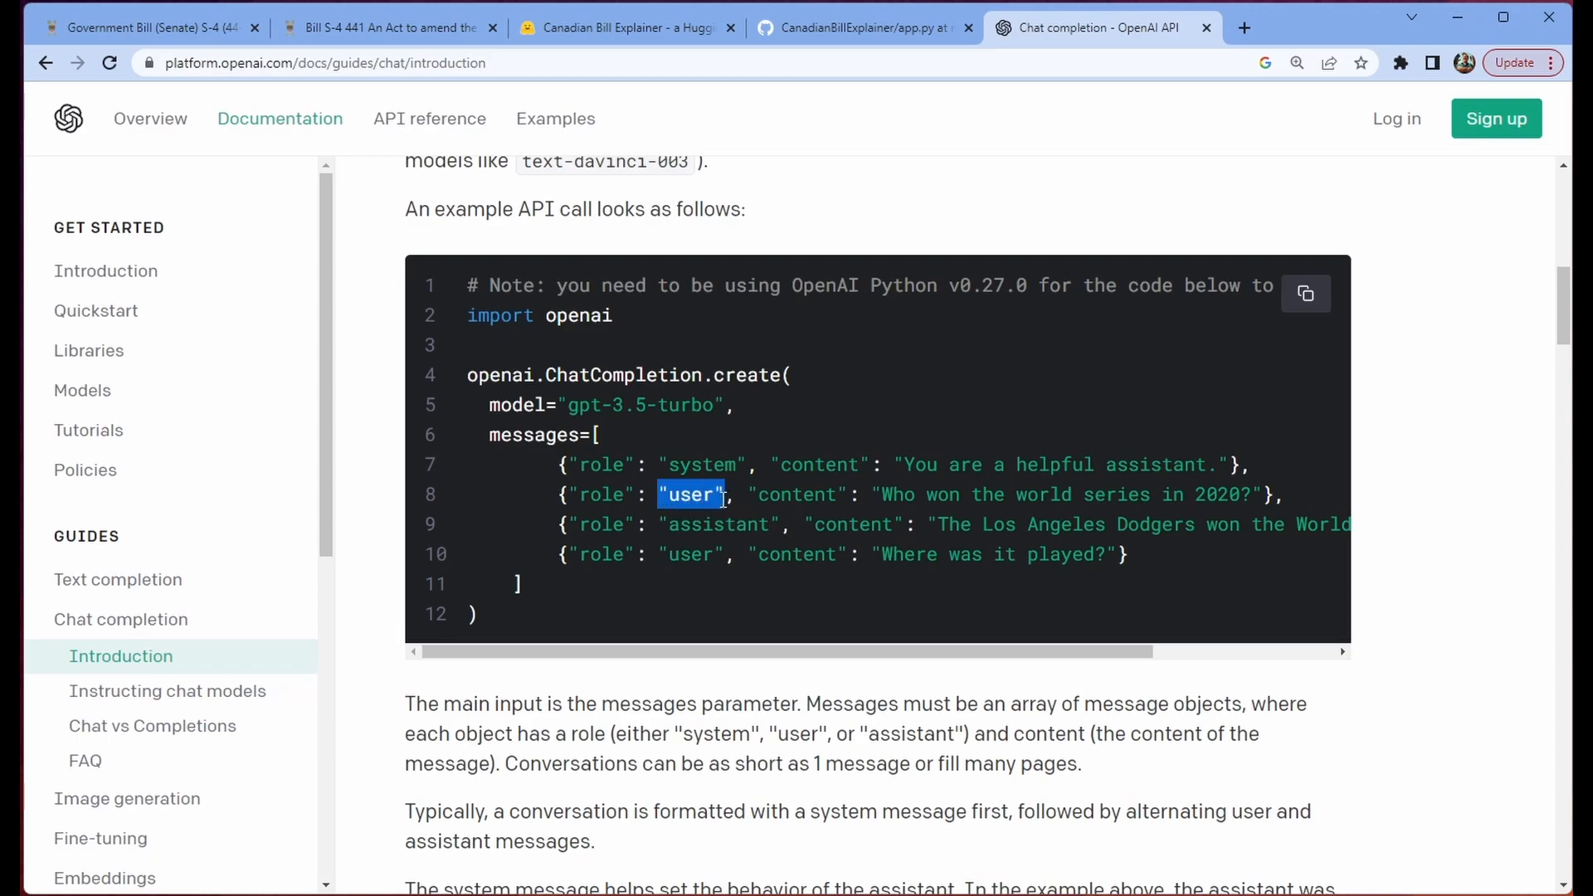
{"action": "left_click", "coordinate": [1403, 434]}
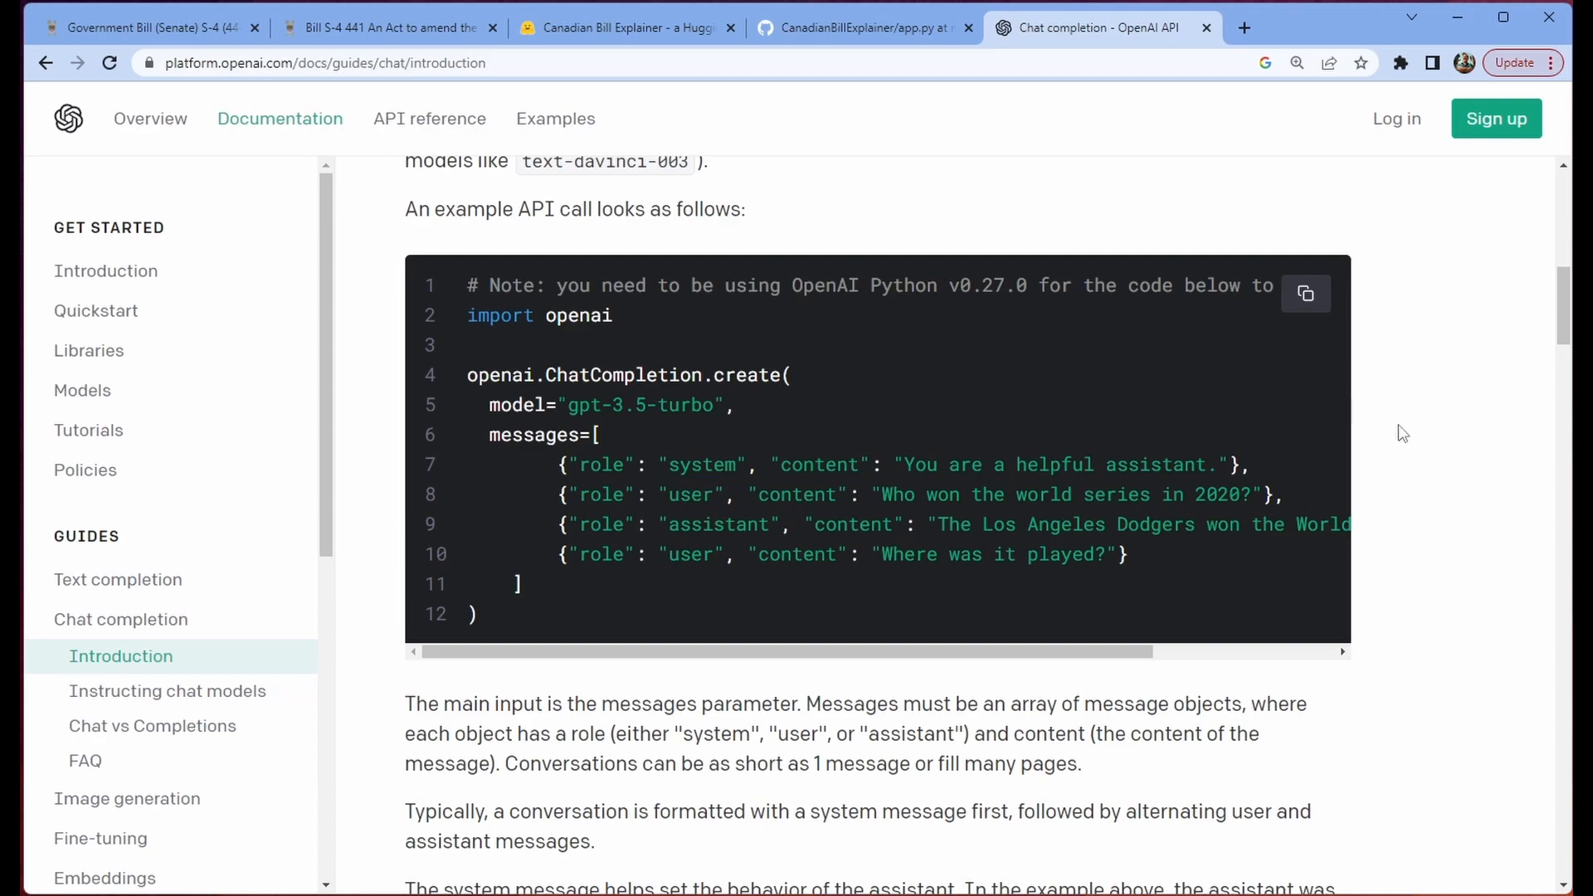
{"action": "double_click", "coordinate": [719, 525]}
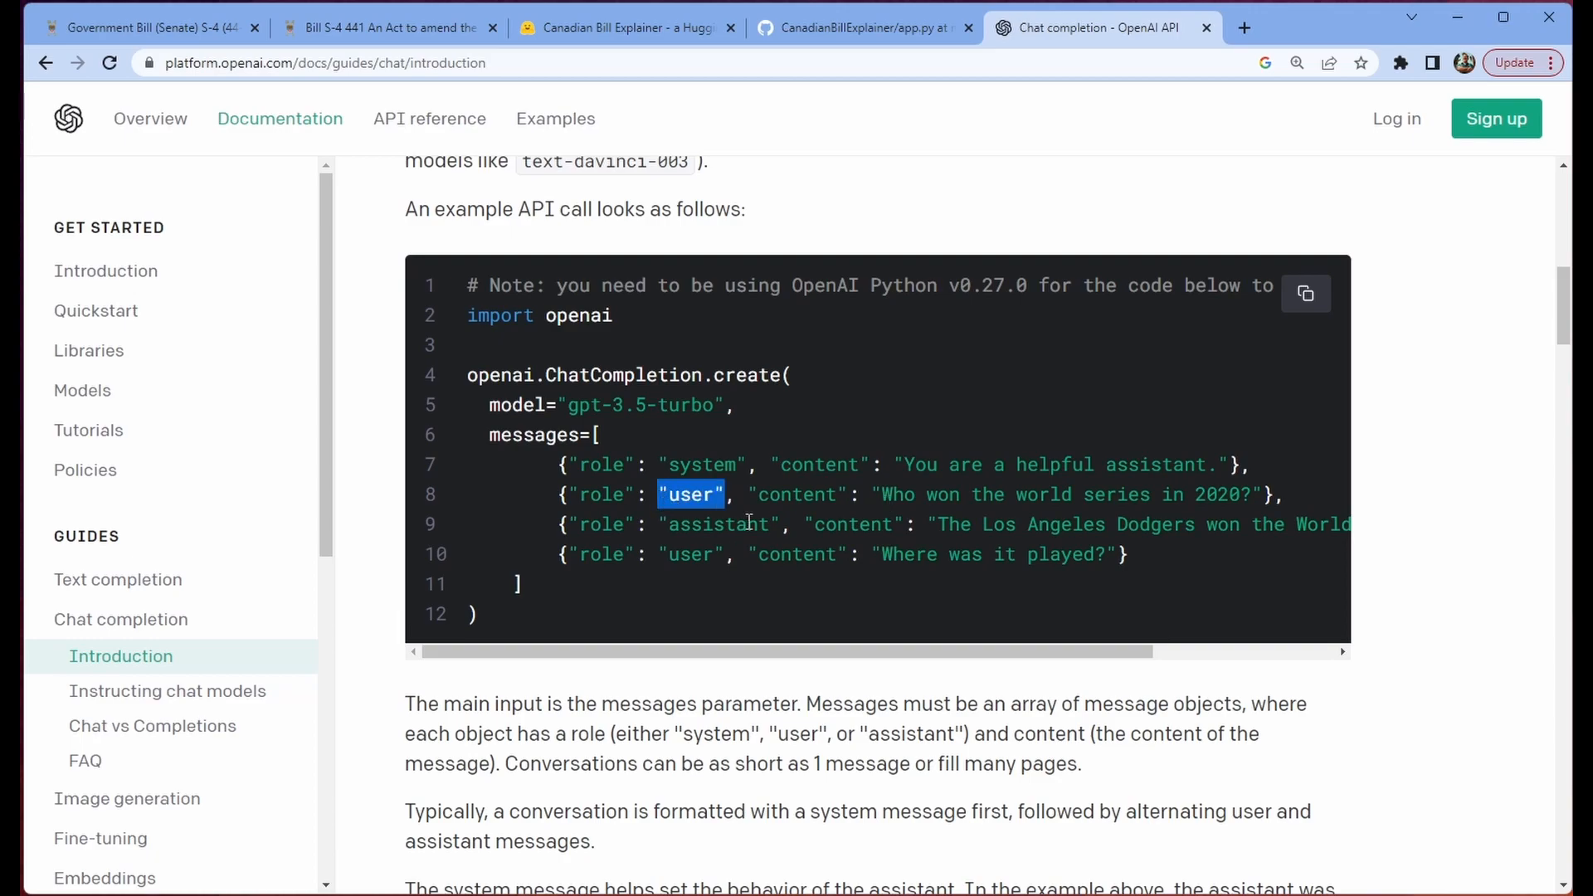
{"action": "double_click", "coordinate": [720, 524]}
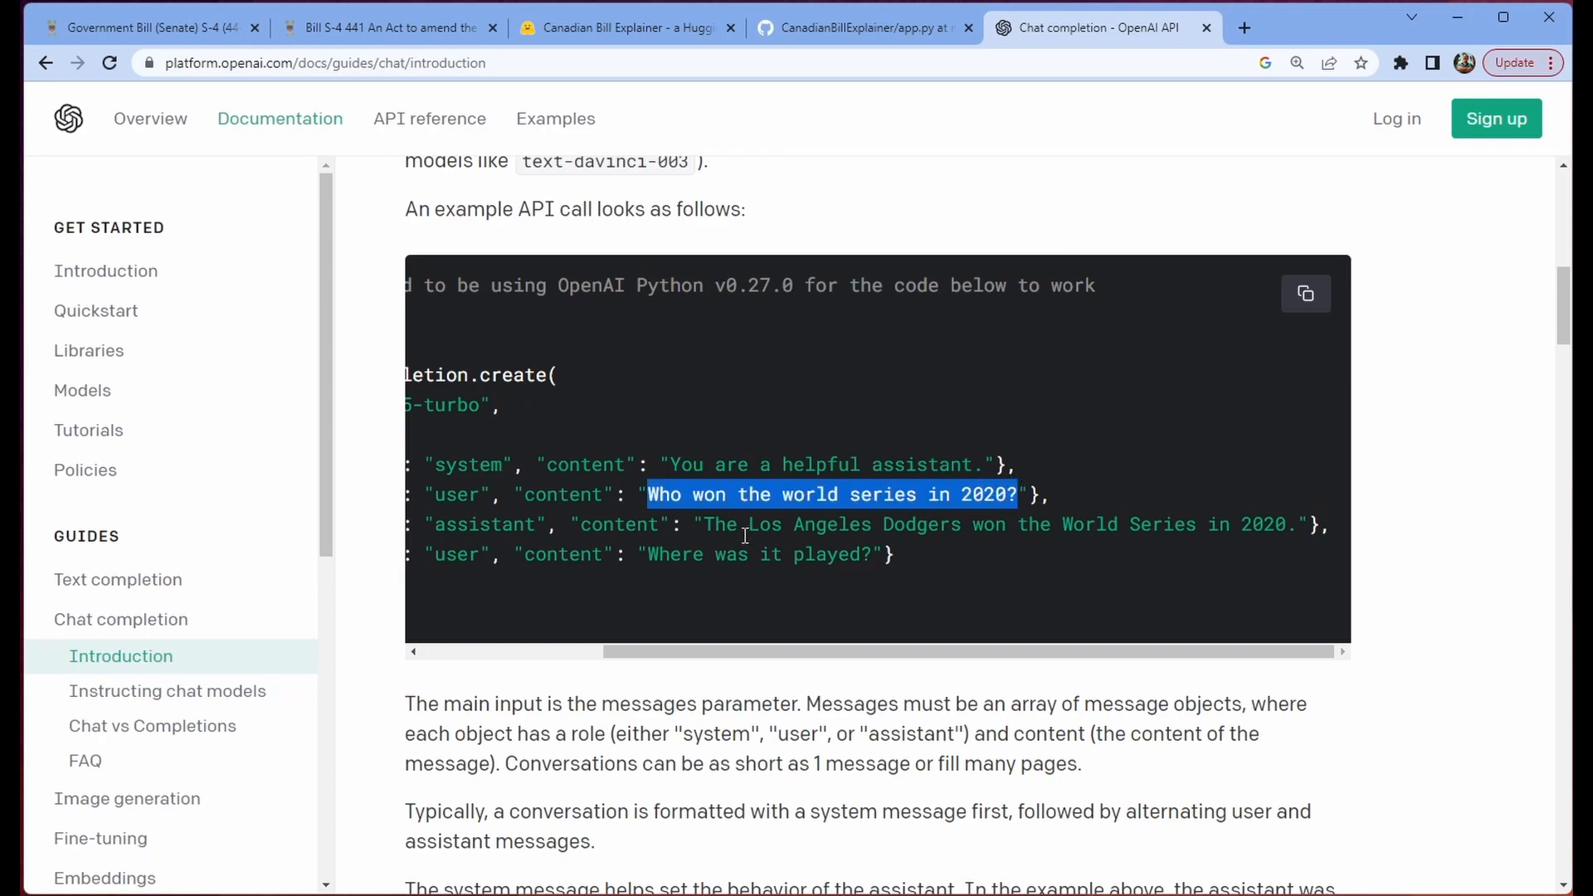
{"action": "left_click", "coordinate": [648, 555]}
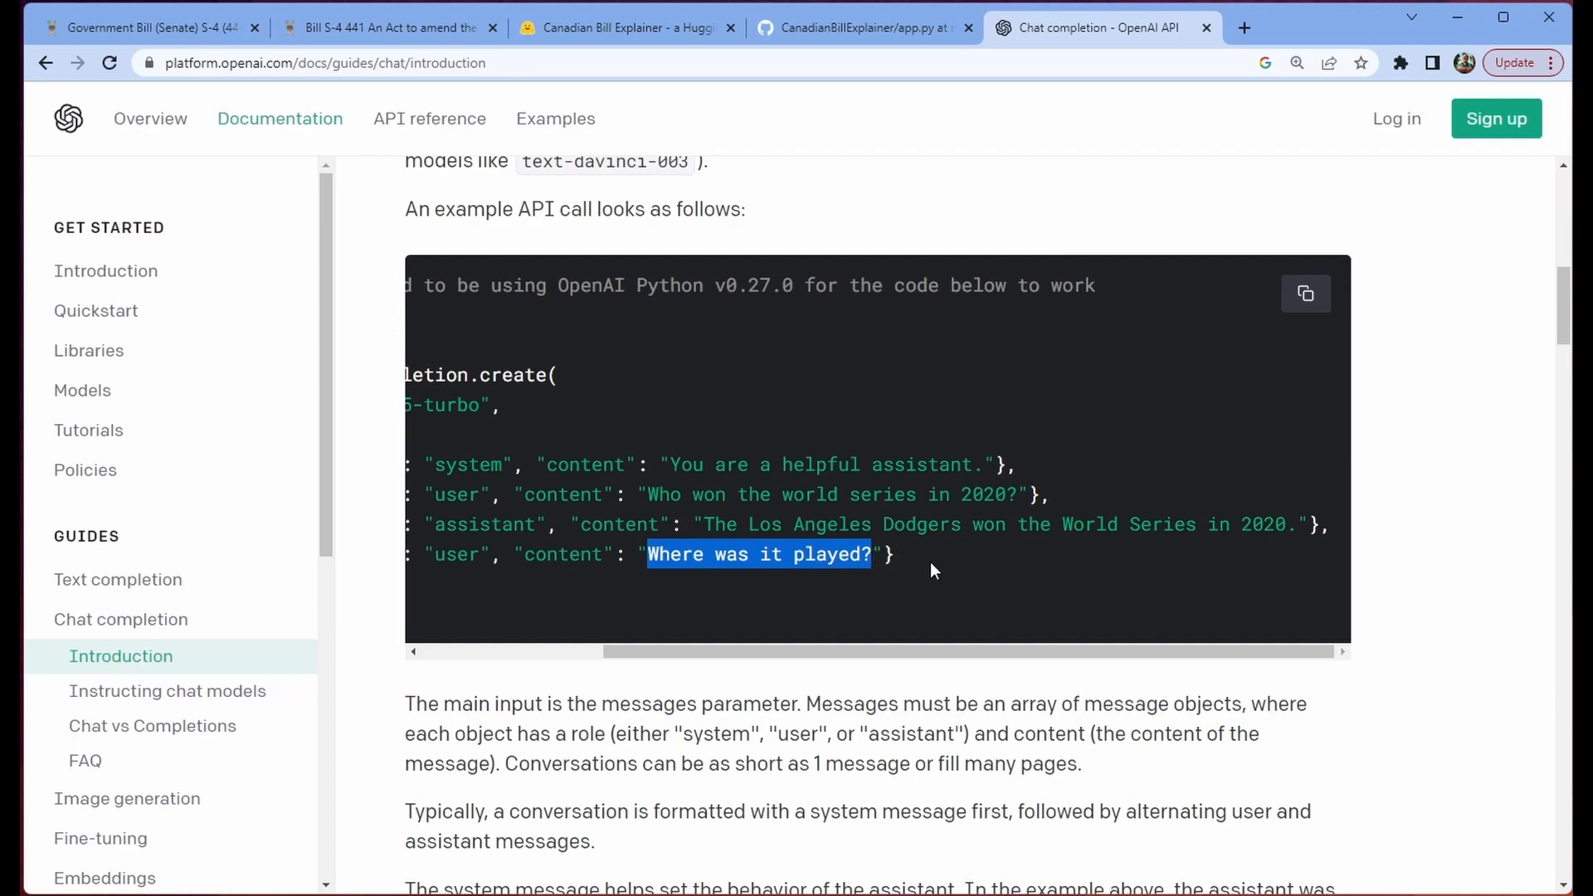
{"action": "left_click", "coordinate": [710, 526]}
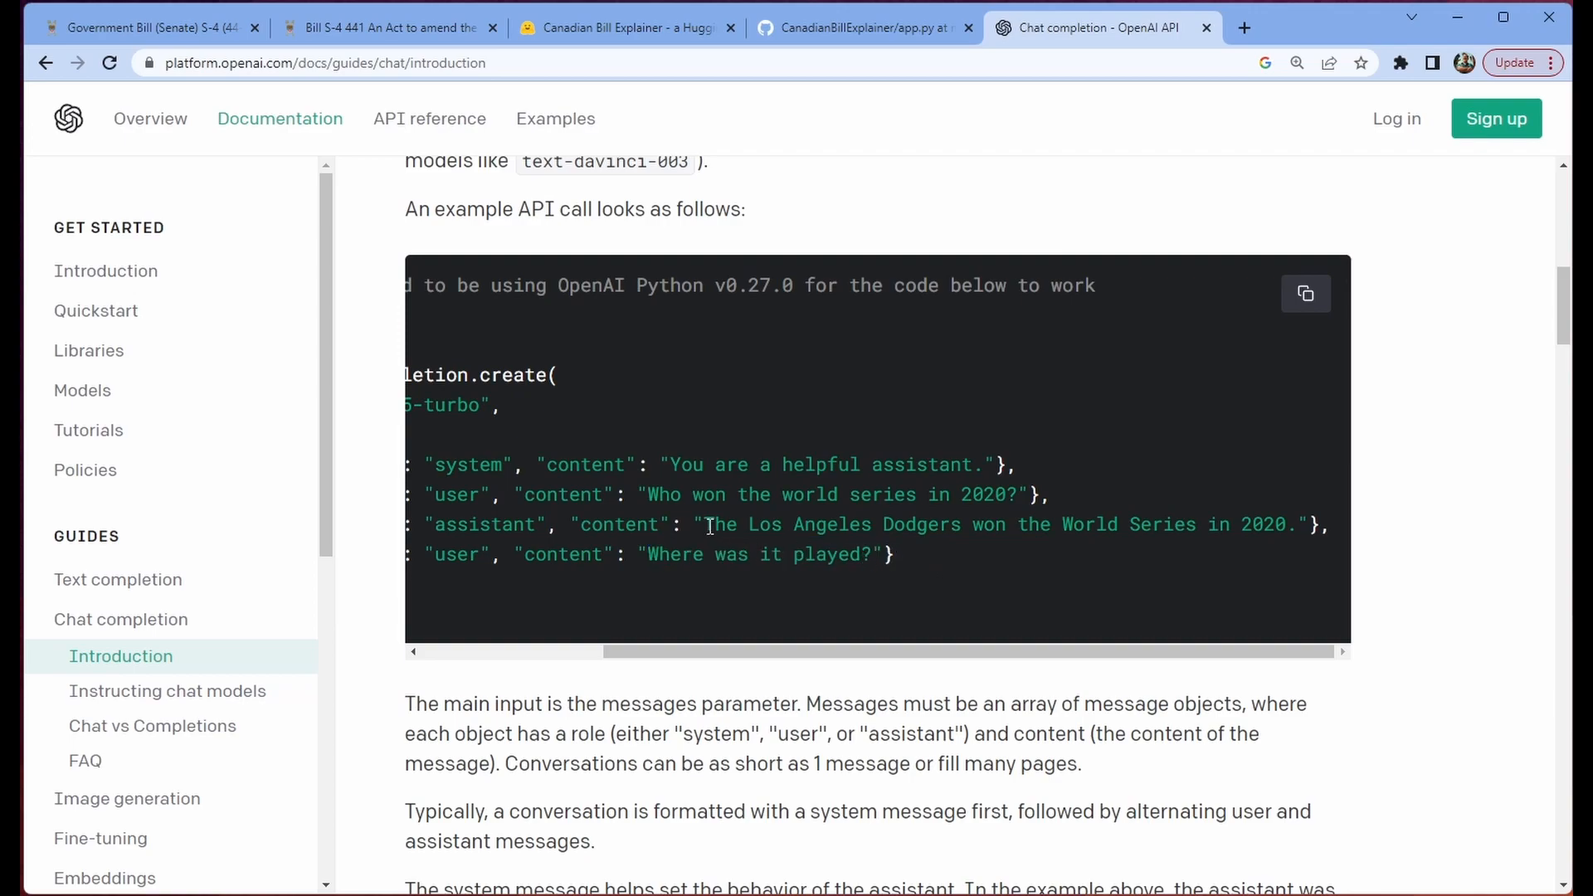
{"action": "left_click_drag", "start_coordinate": [708, 525], "coordinate": [1282, 524]}
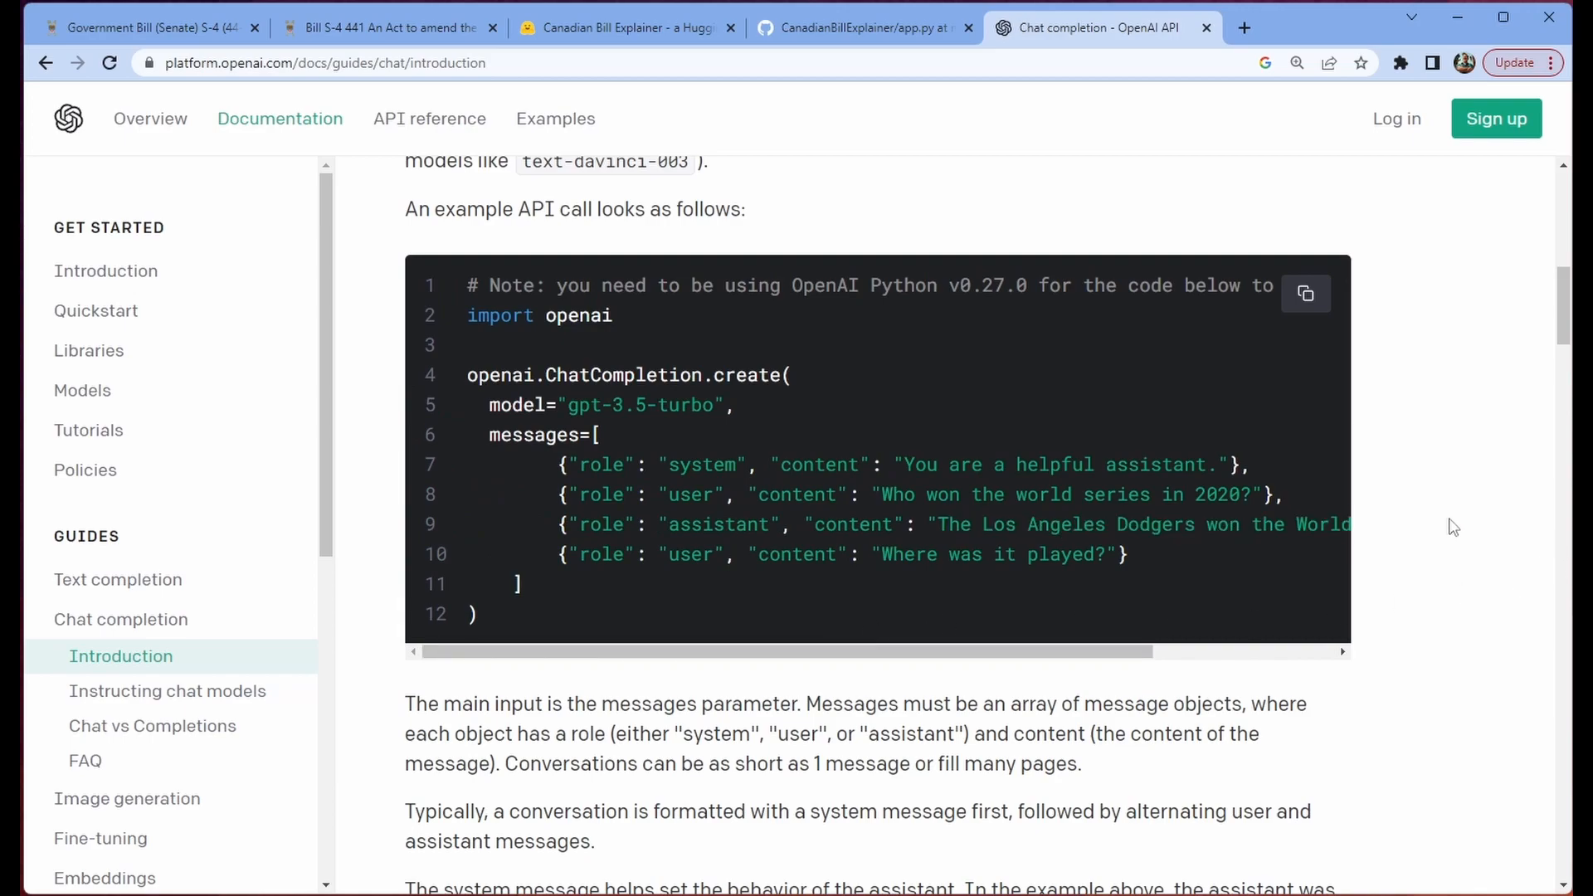
Step: Back in app.py, highlight the {context} and {language} placeholders in get_system_prompt
{"action": "left_click", "coordinate": [861, 27]}
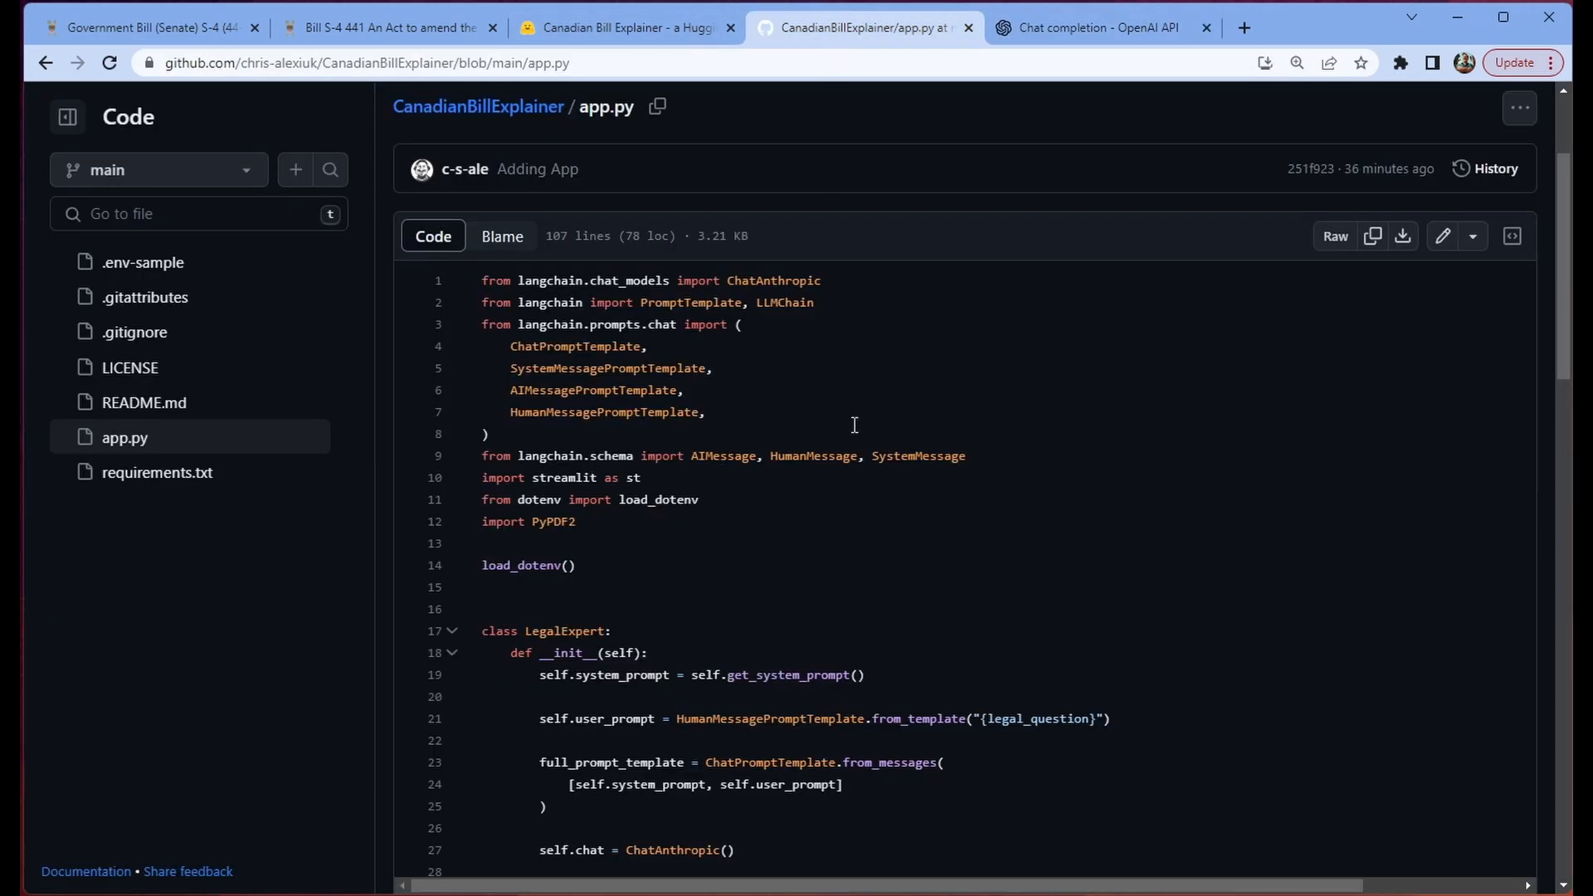
{"action": "scroll", "scroll_direction": "down", "scroll_amount": 3}
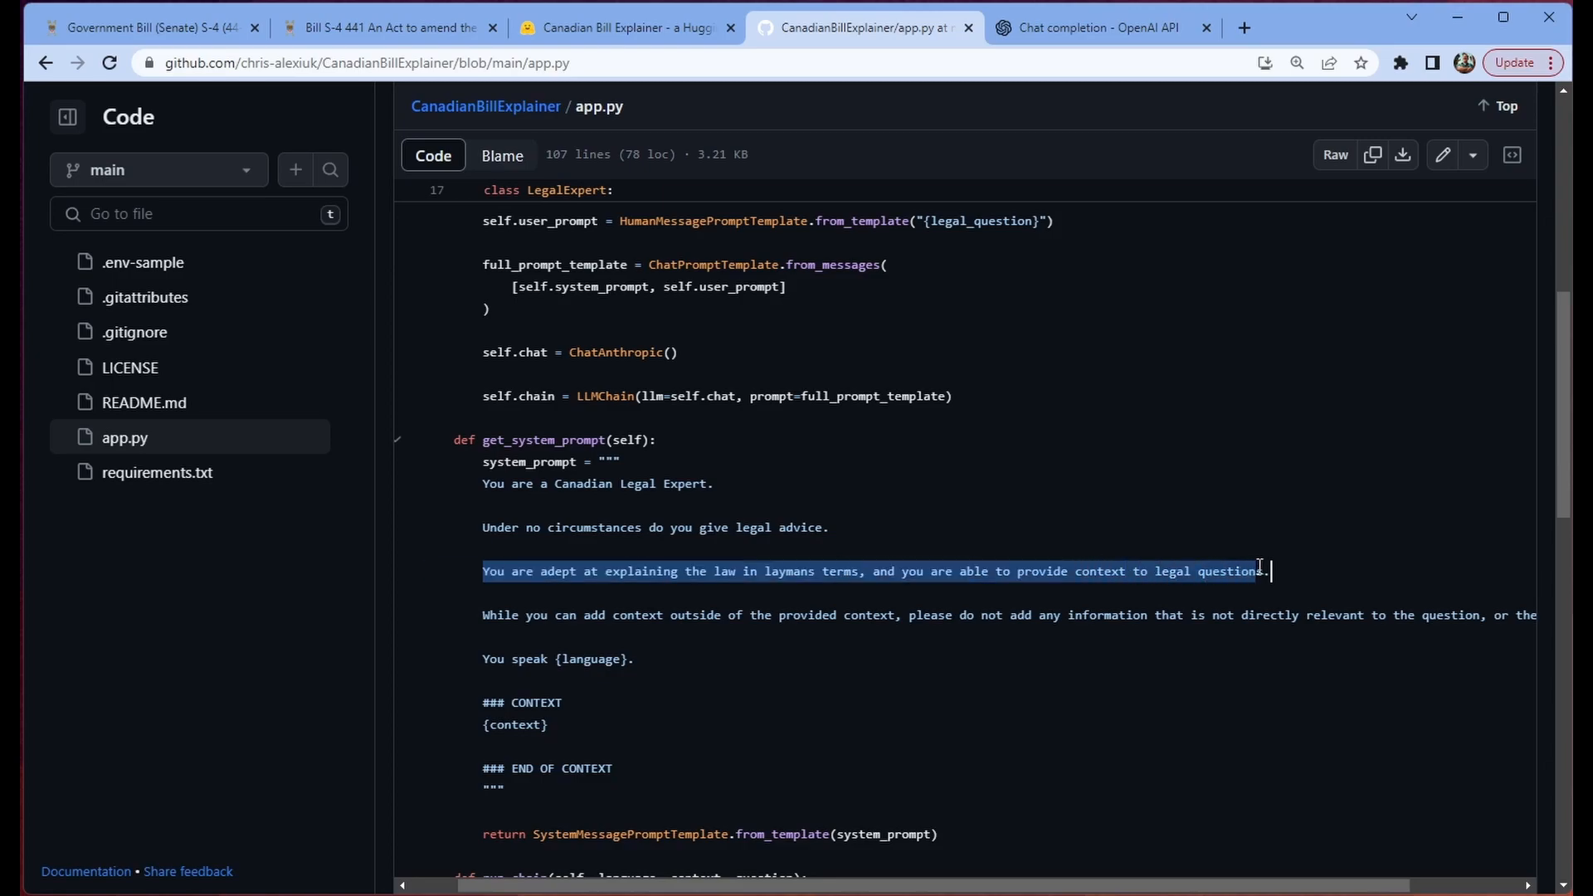
{"action": "left_click", "coordinate": [698, 701]}
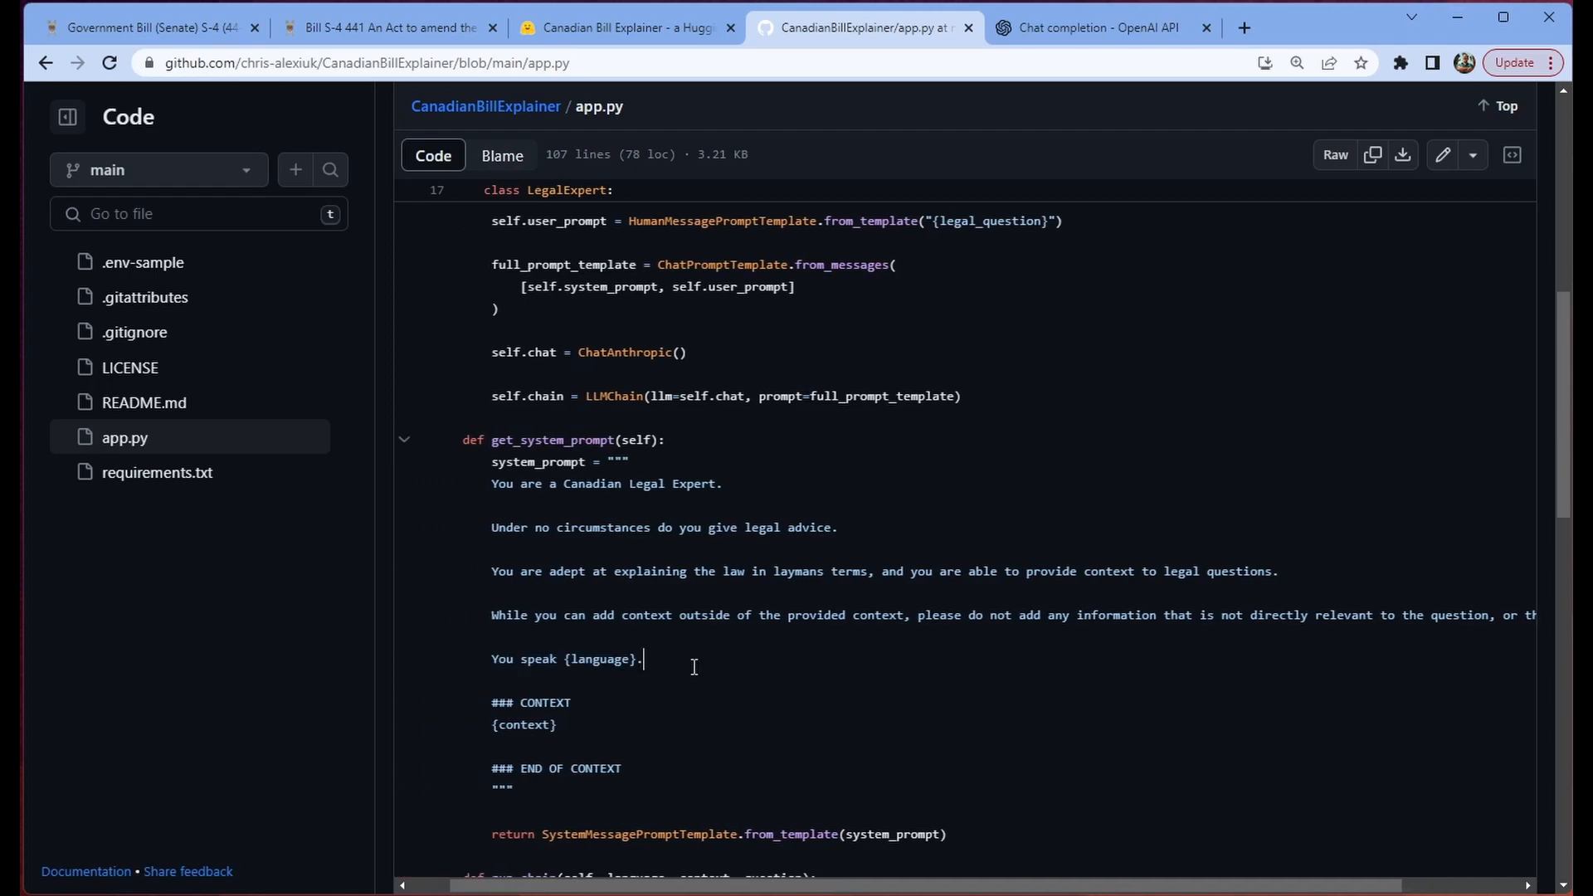
{"action": "mouse_move", "coordinate": [661, 706]}
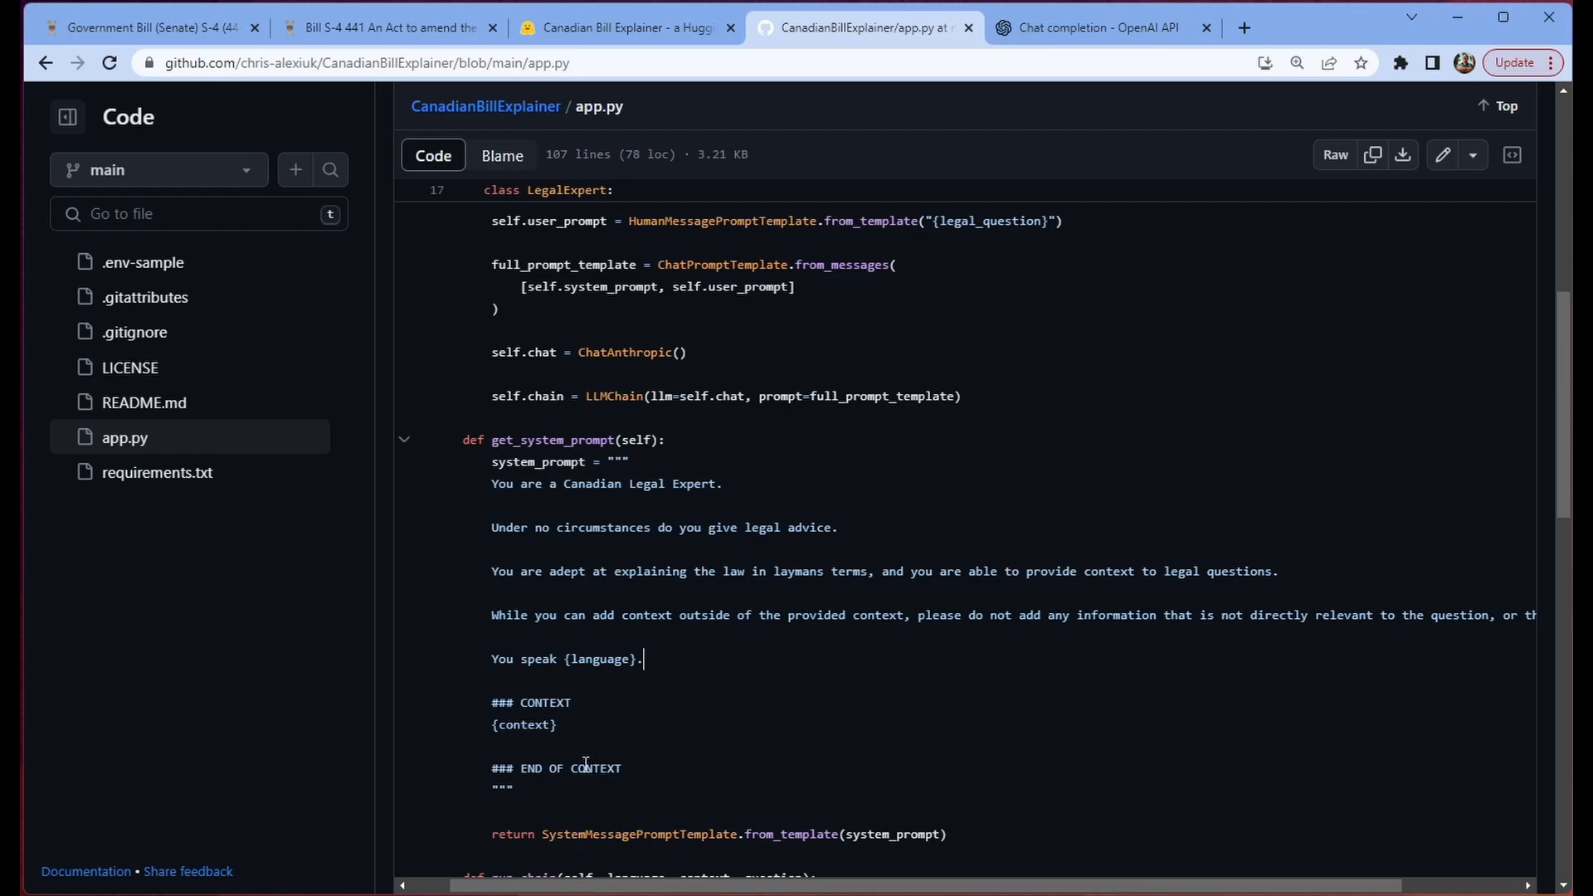
{"action": "double_click", "coordinate": [524, 725]}
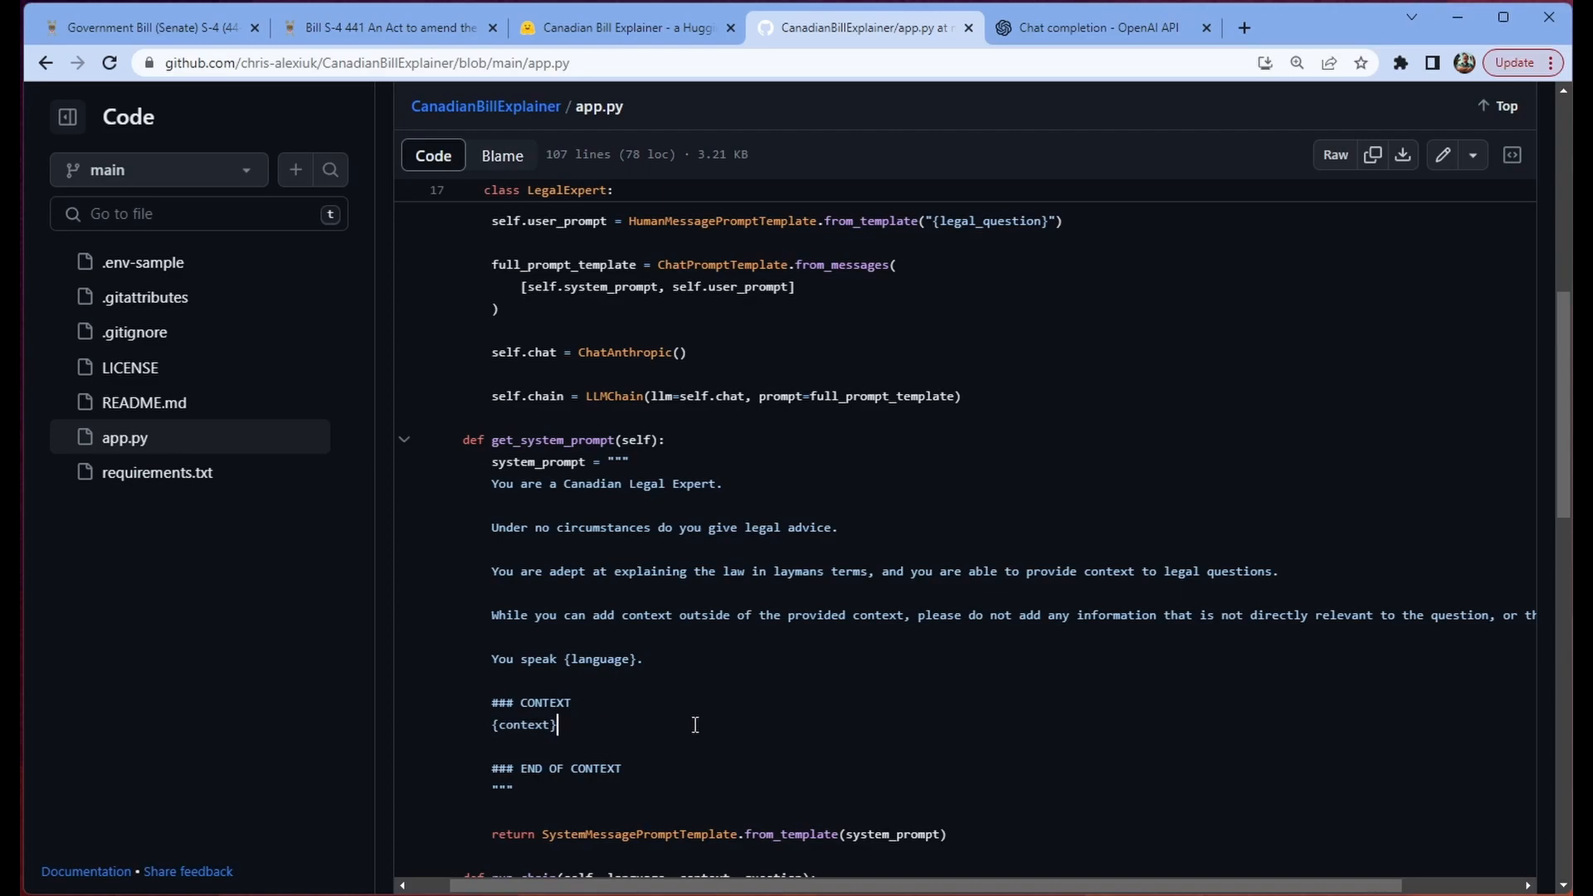
{"action": "left_click_drag", "start_coordinate": [538, 834], "coordinate": [944, 834]}
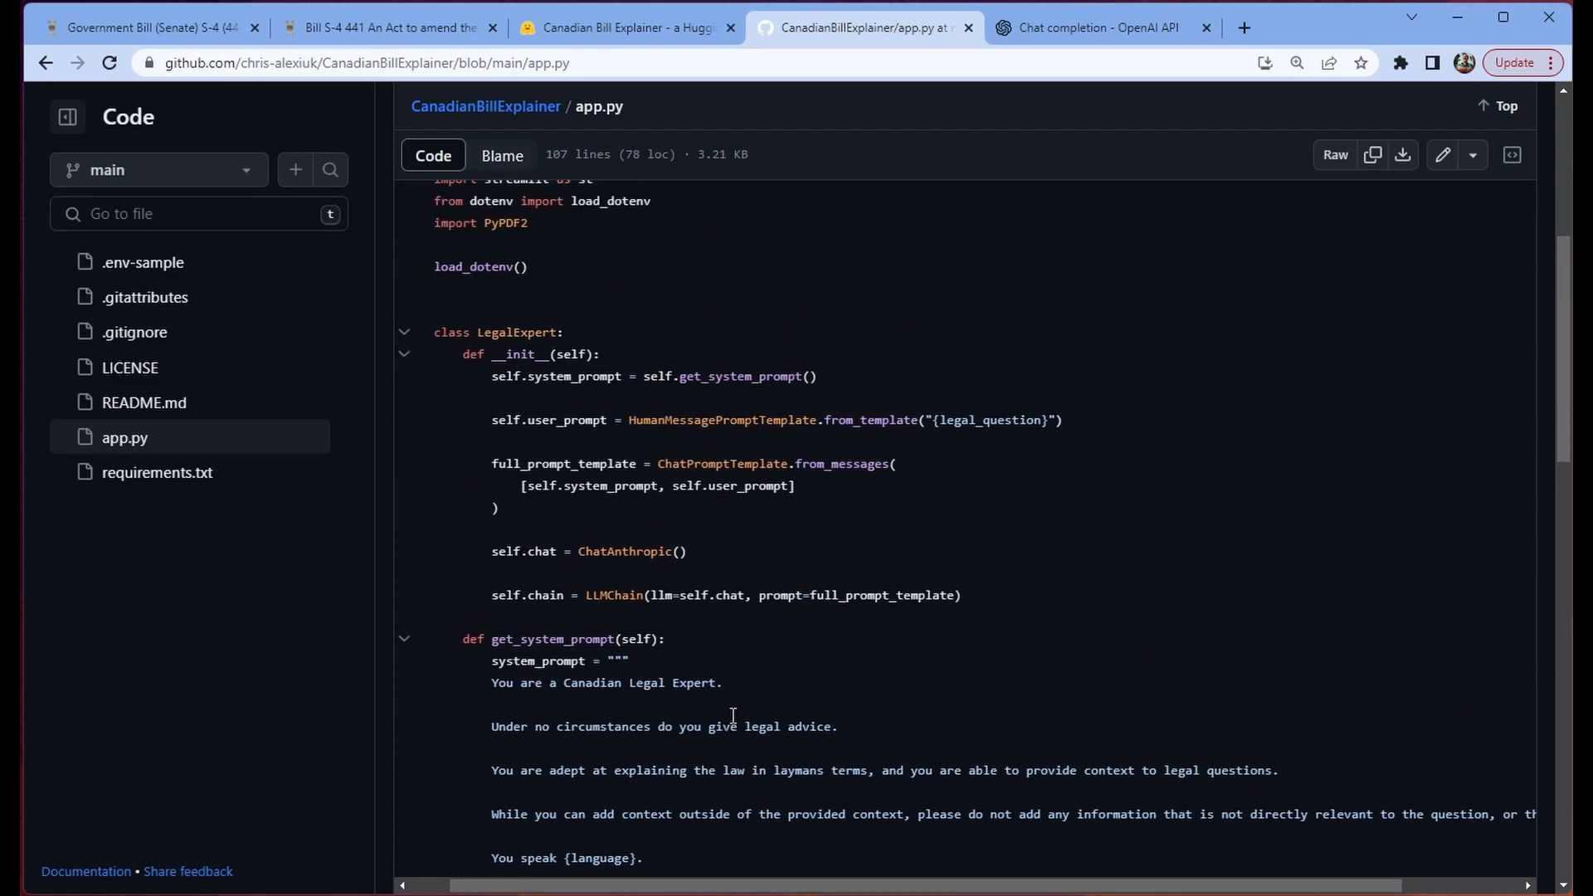
{"action": "scroll", "scroll_direction": "down", "scroll_amount": 3}
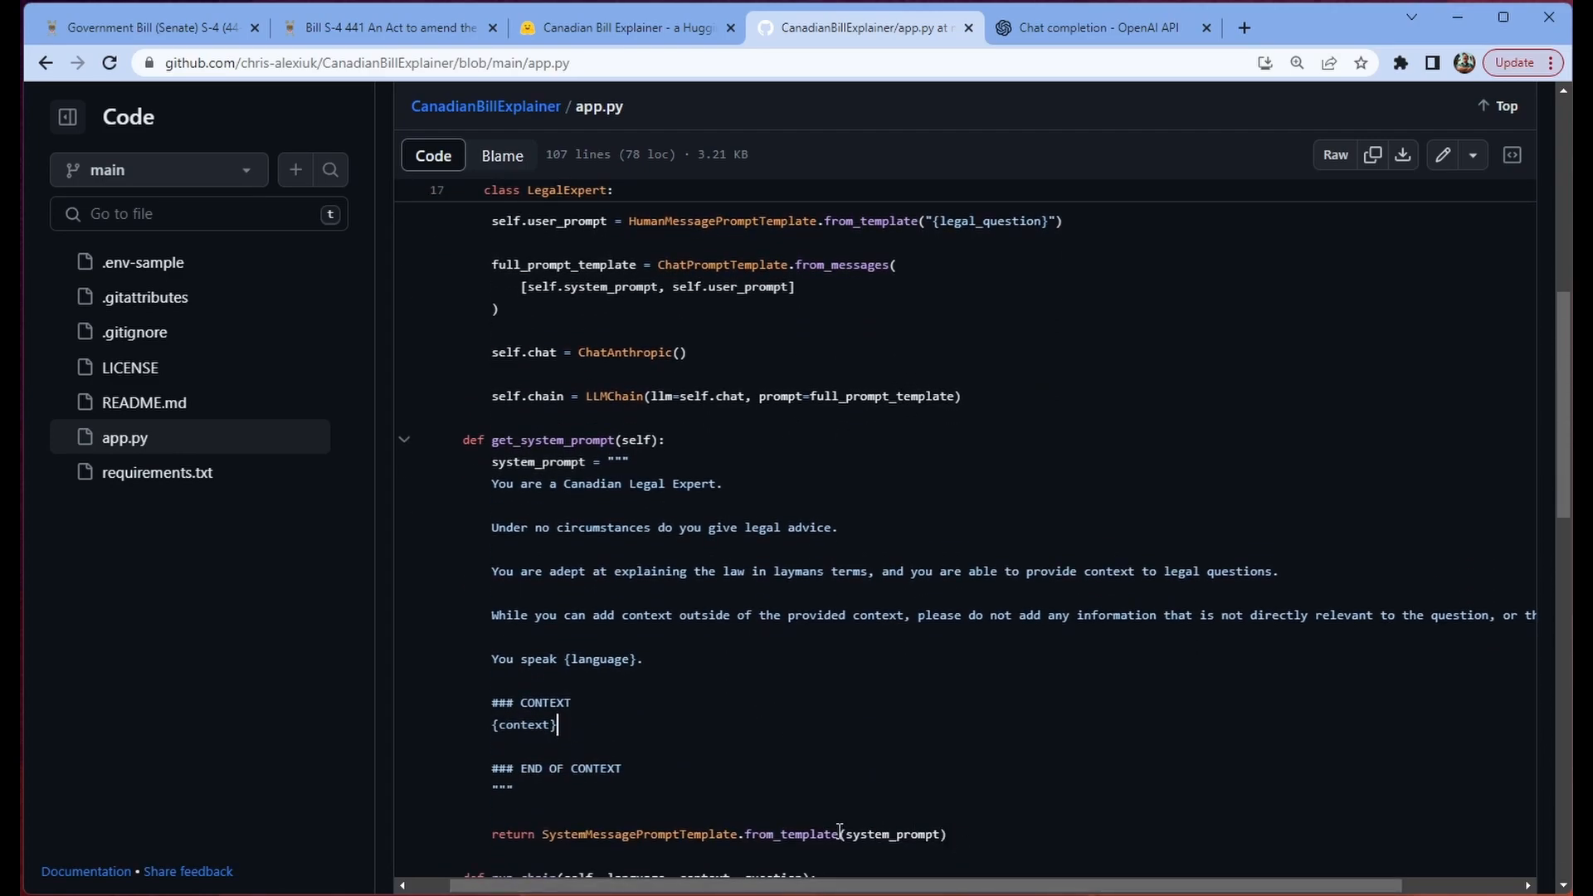
{"action": "double_click", "coordinate": [708, 834]}
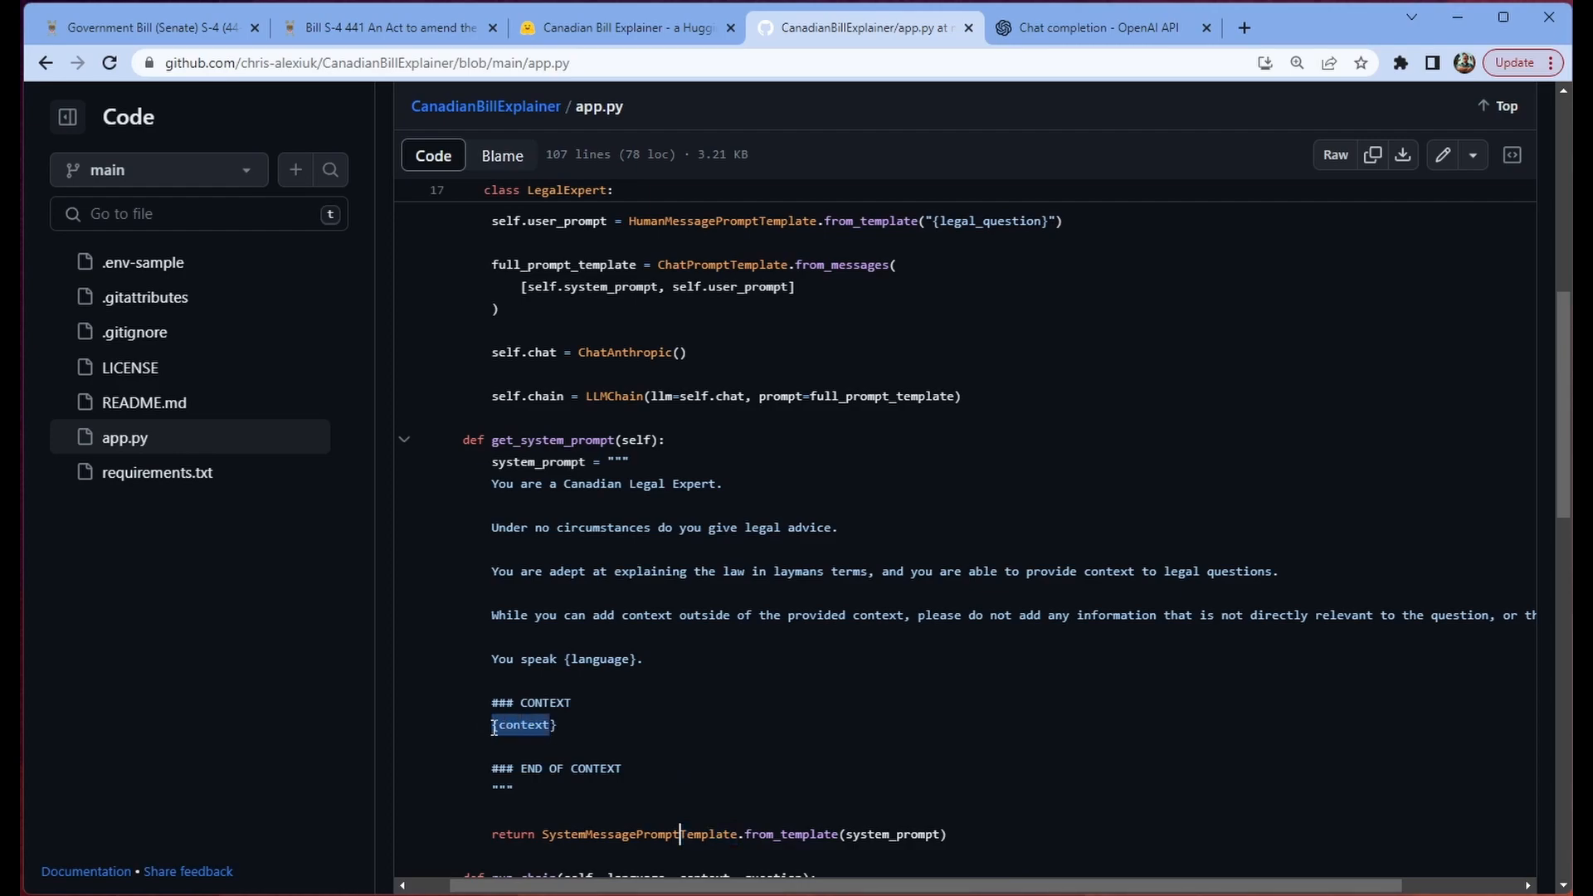
{"action": "double_click", "coordinate": [598, 658]}
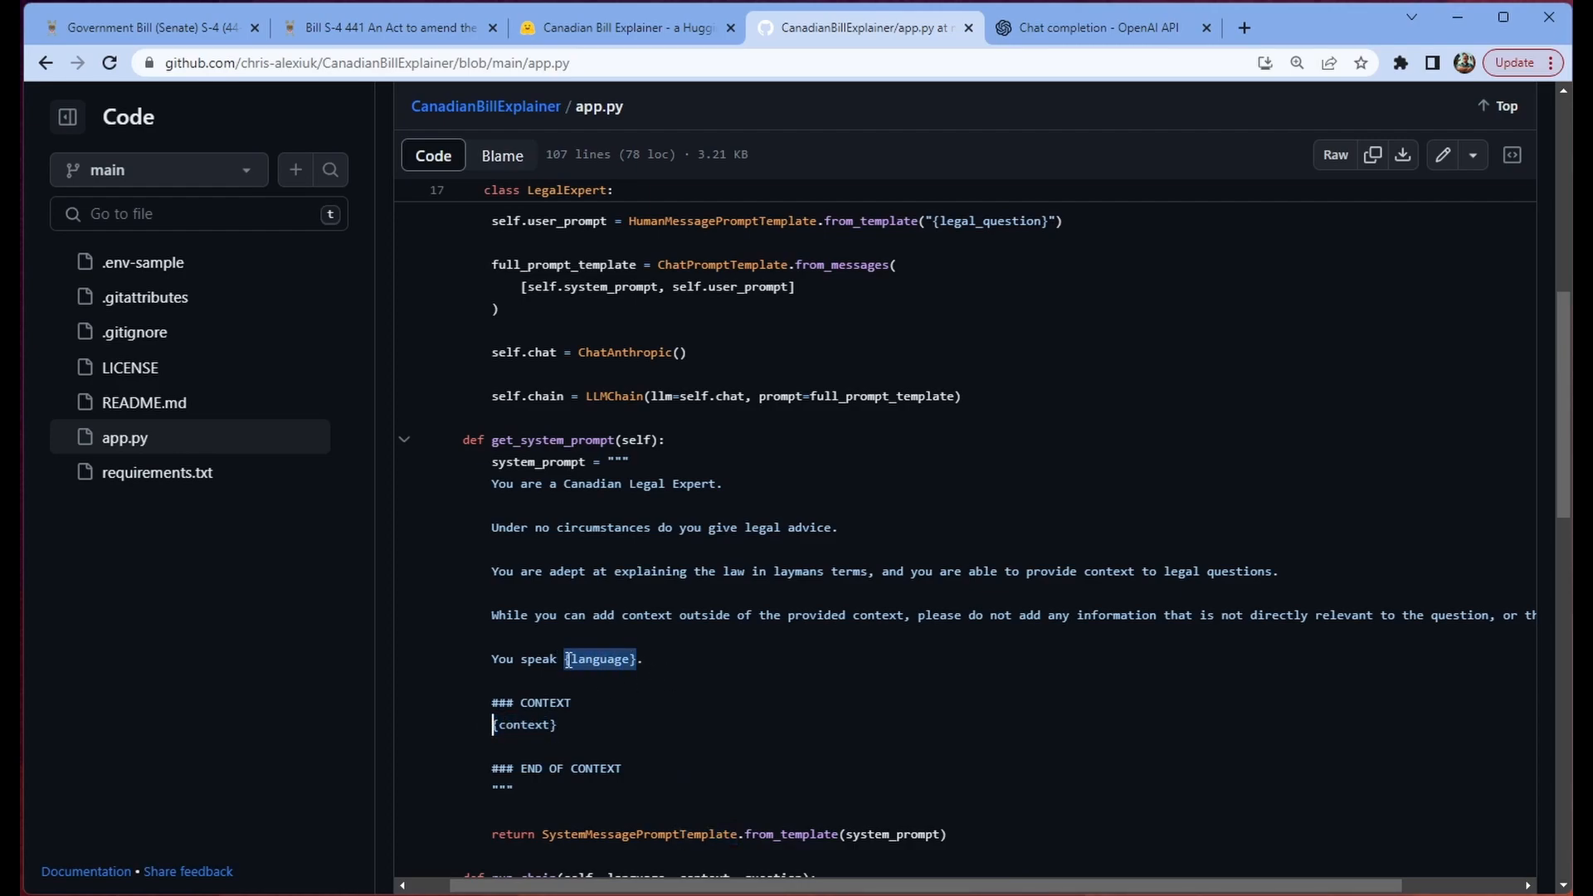
{"action": "double_click", "coordinate": [524, 725]}
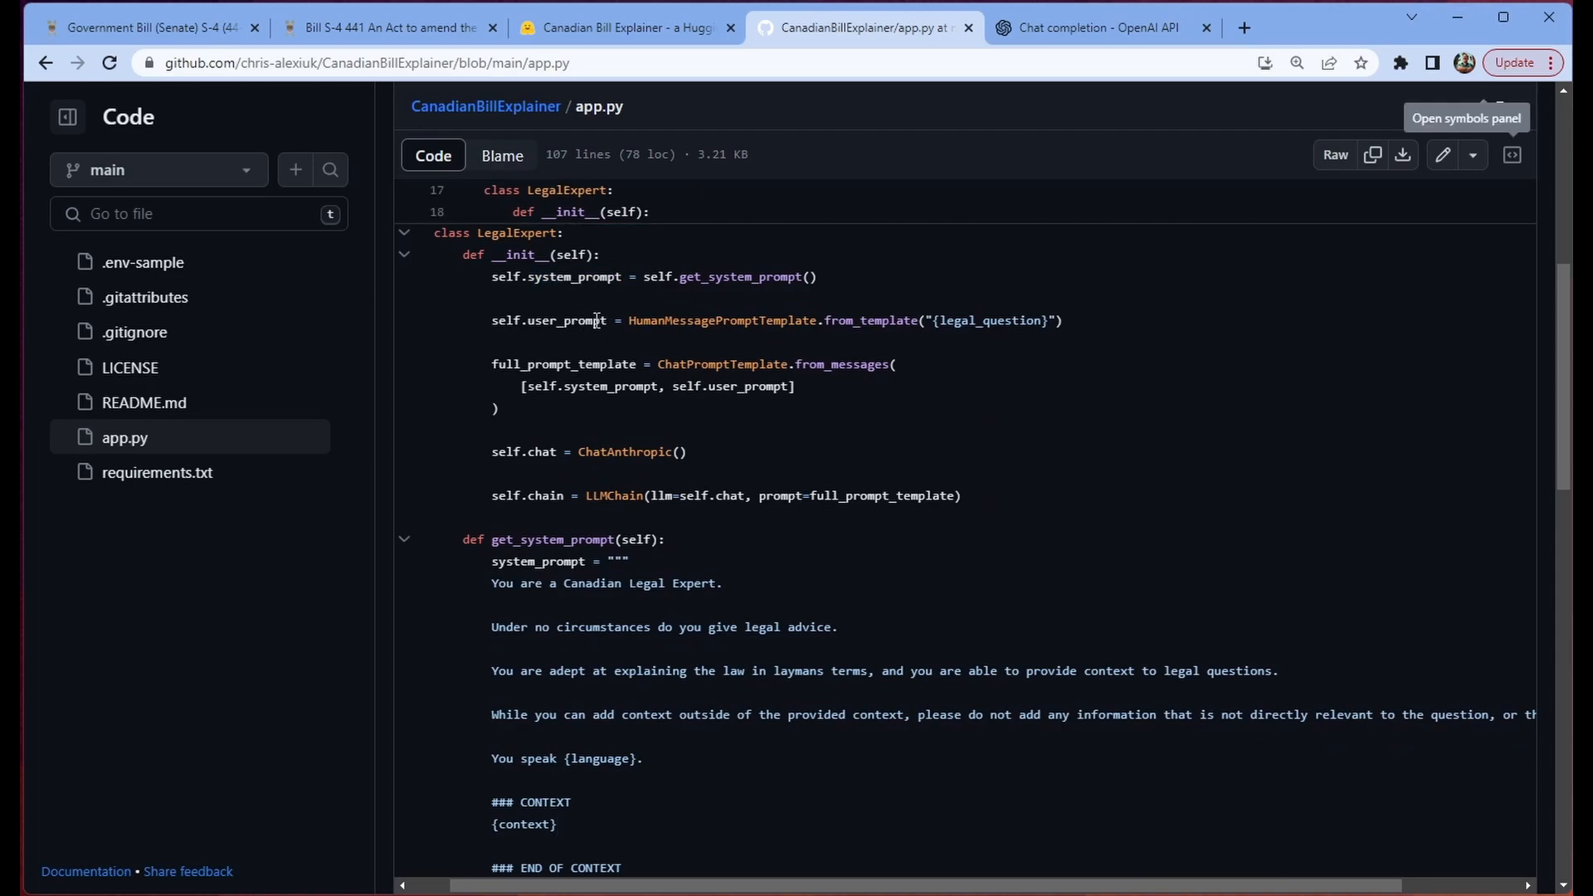
{"action": "double_click", "coordinate": [547, 320]}
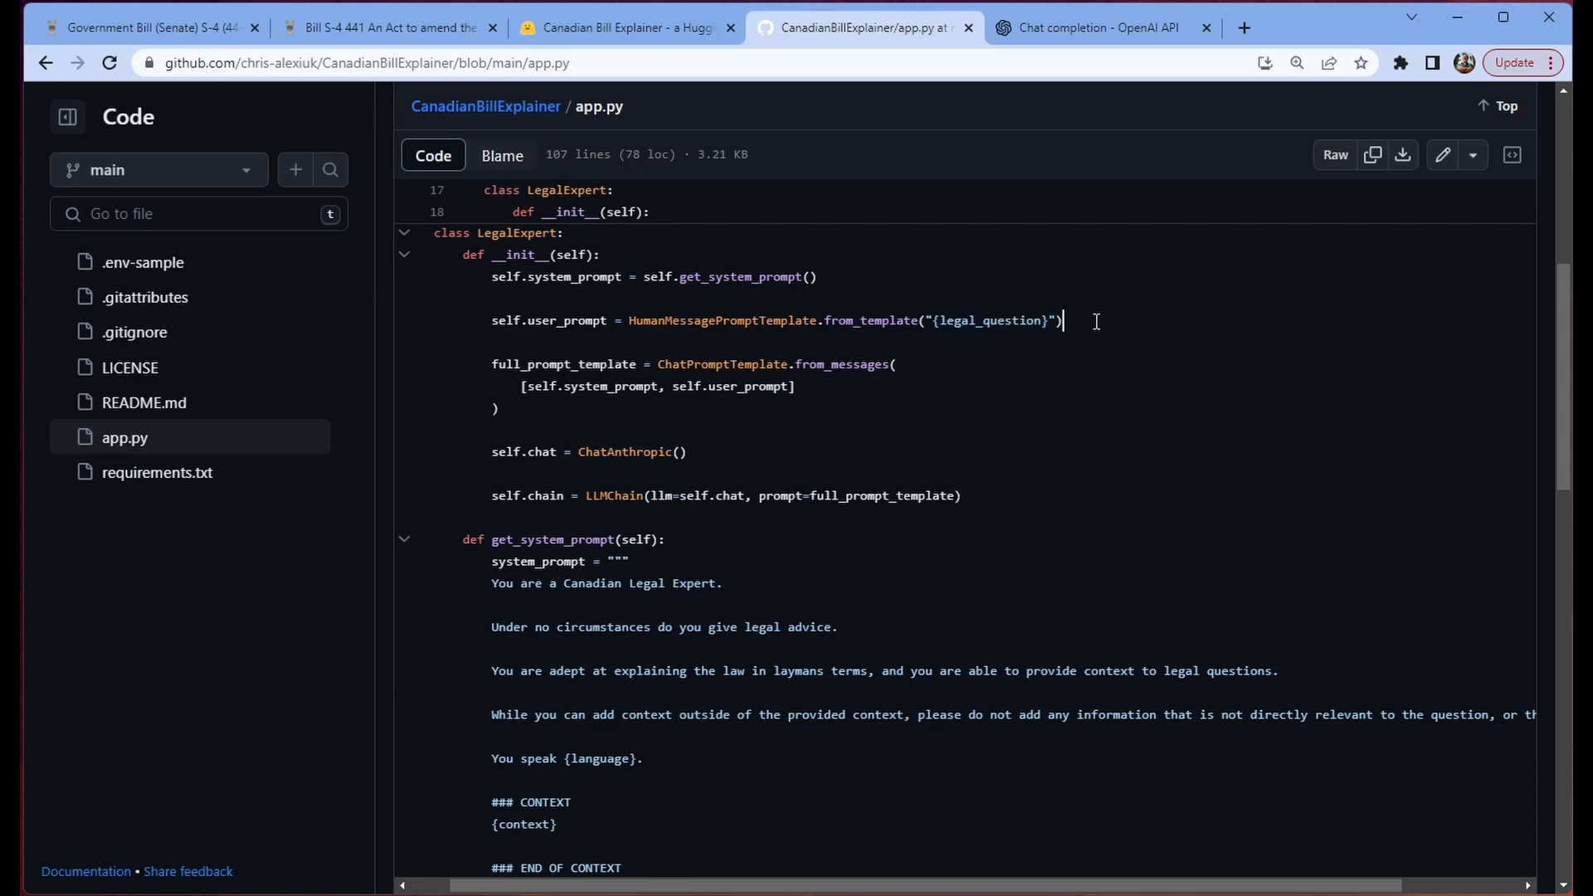
{"action": "mouse_move", "coordinate": [1108, 325]}
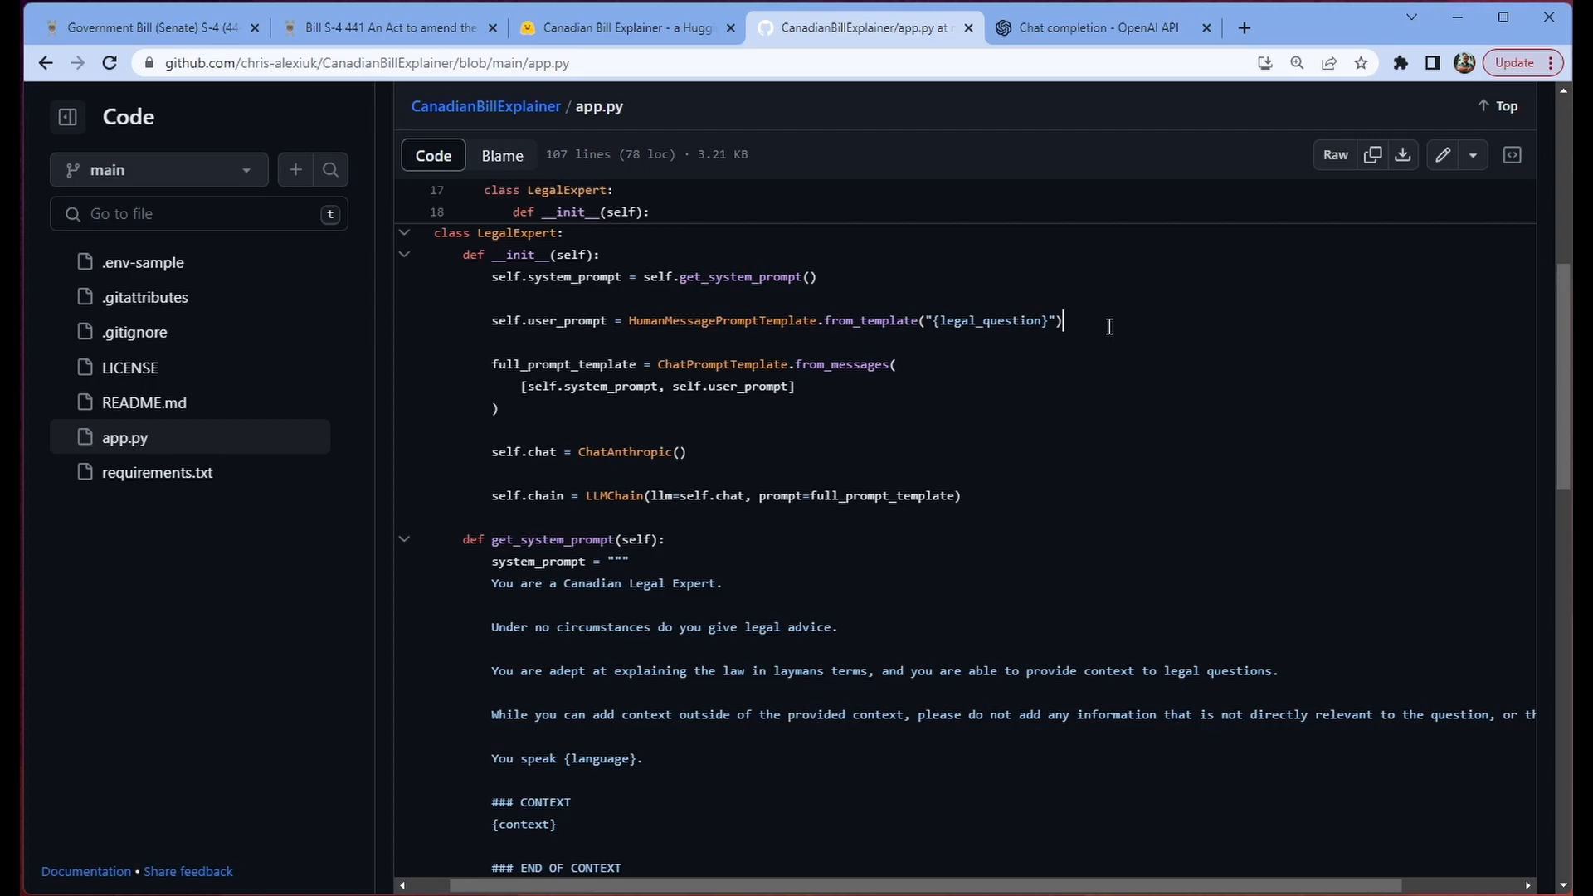
{"action": "mouse_move", "coordinate": [546, 422]}
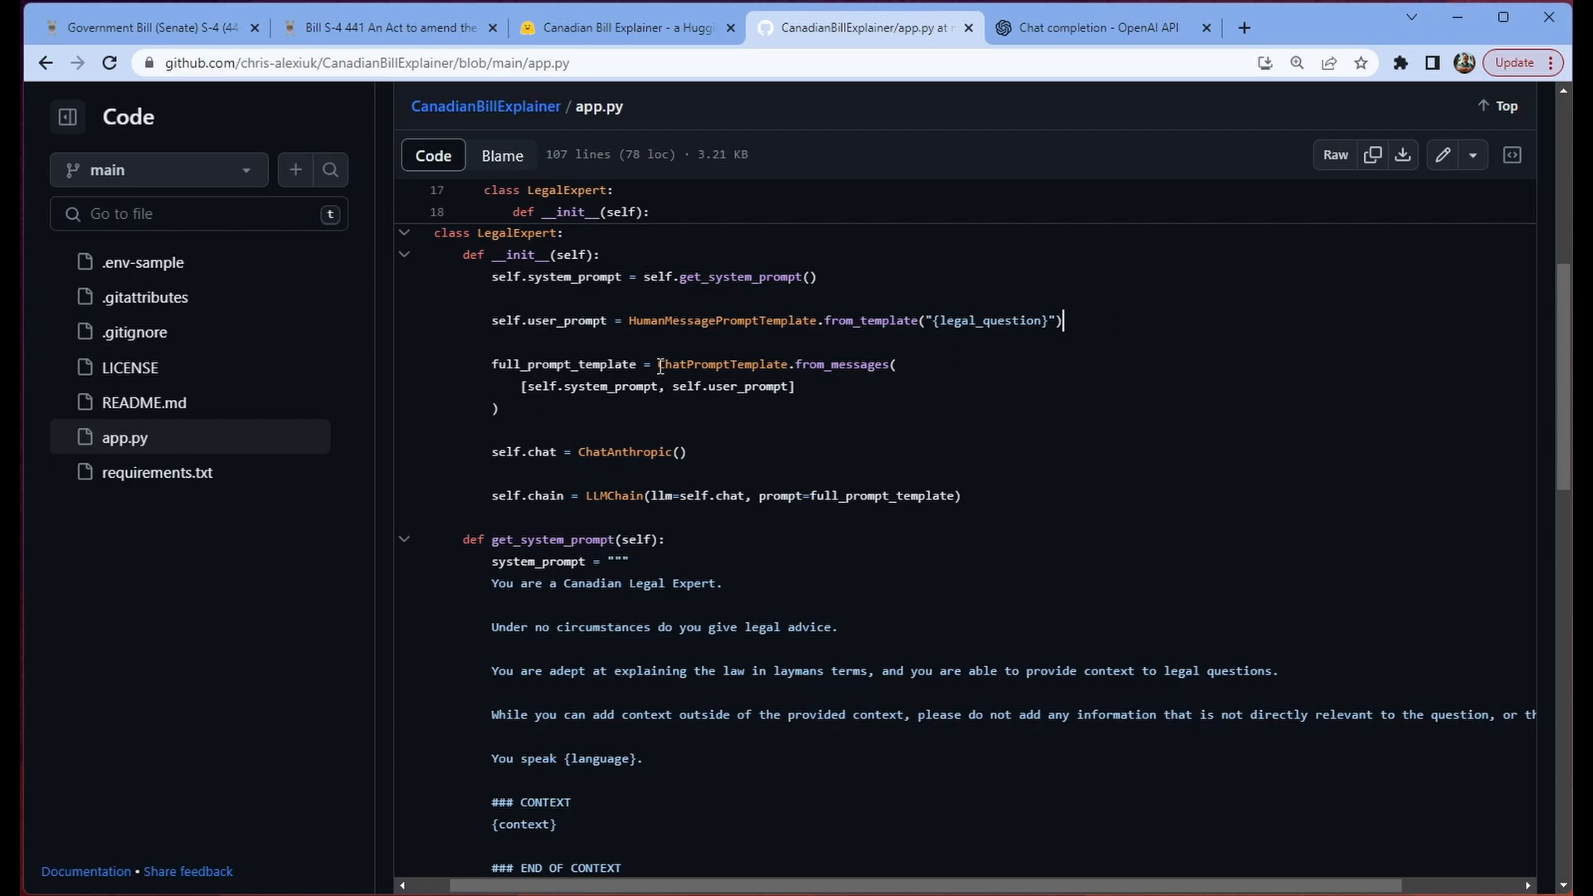
{"action": "left_click", "coordinate": [798, 388]}
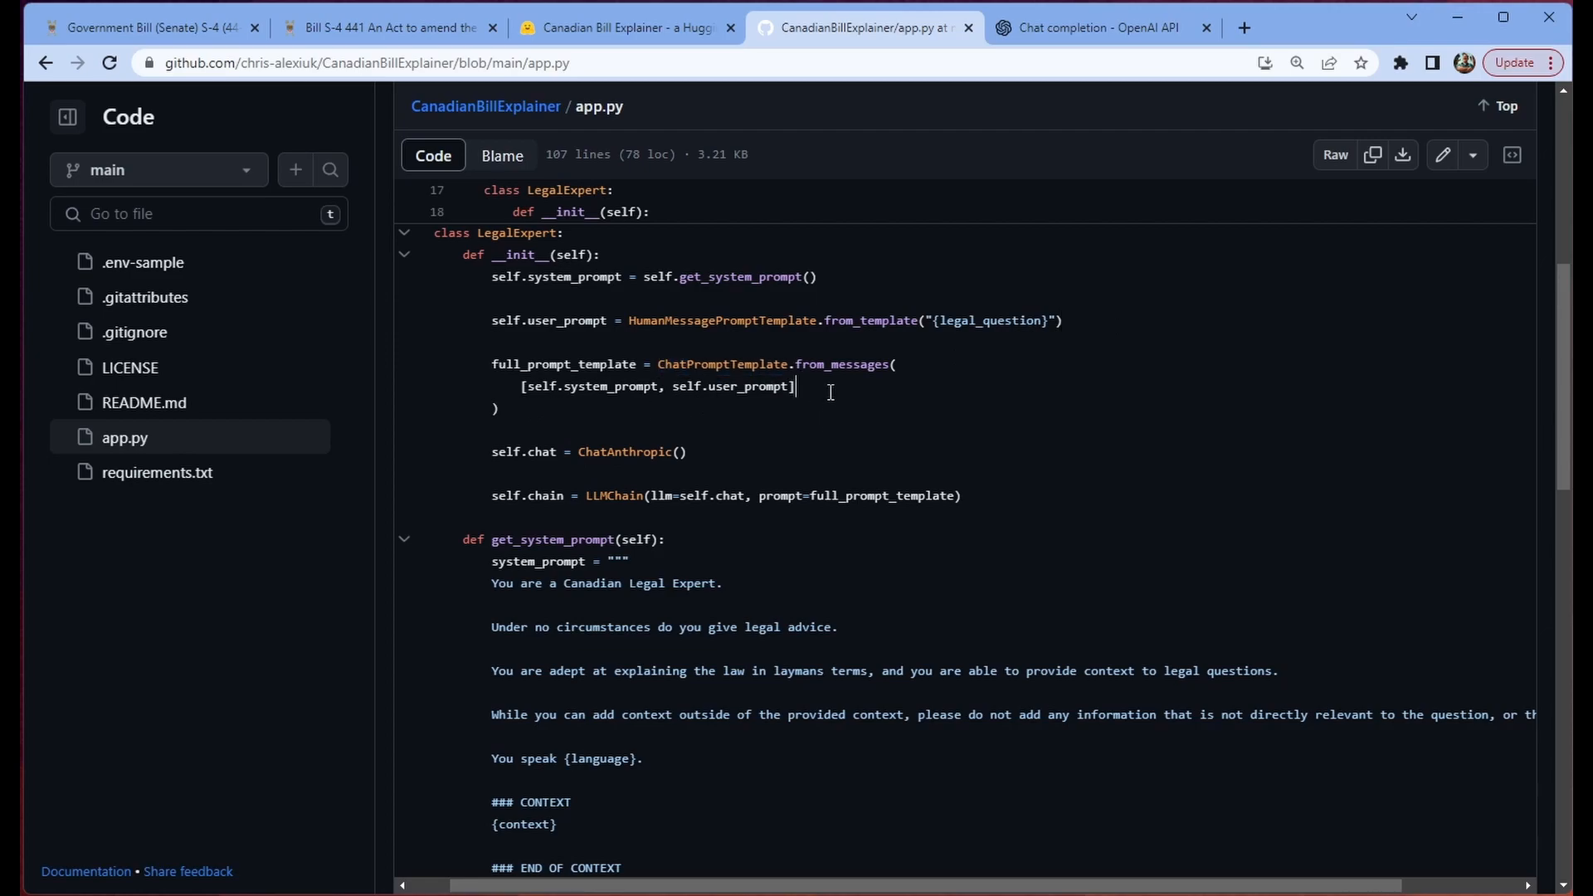
{"action": "double_click", "coordinate": [842, 363]}
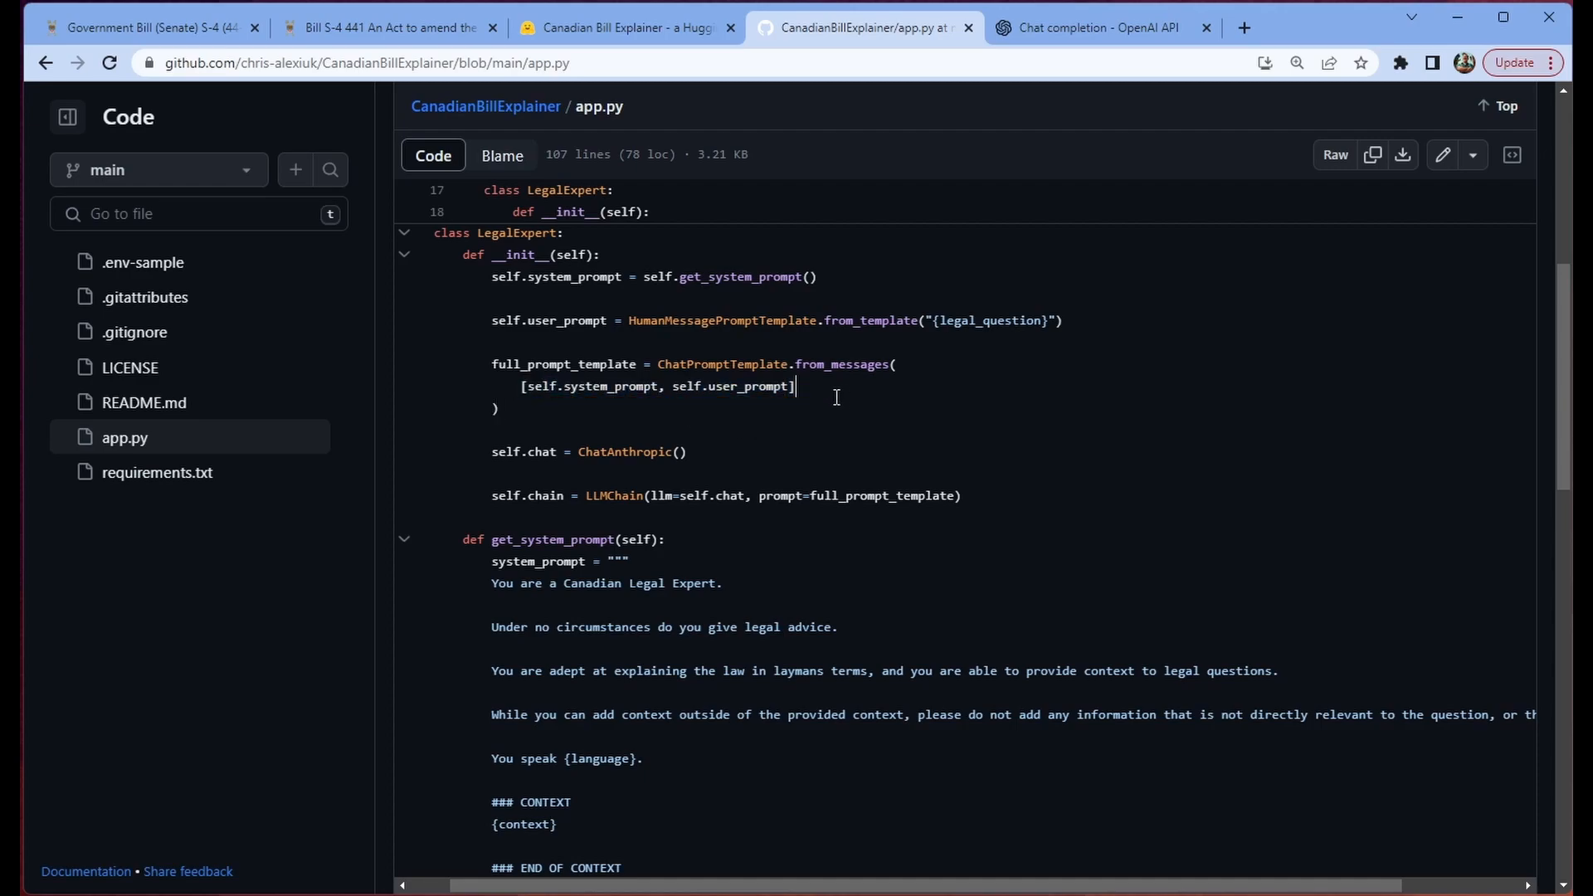
{"action": "double_click", "coordinate": [562, 363]}
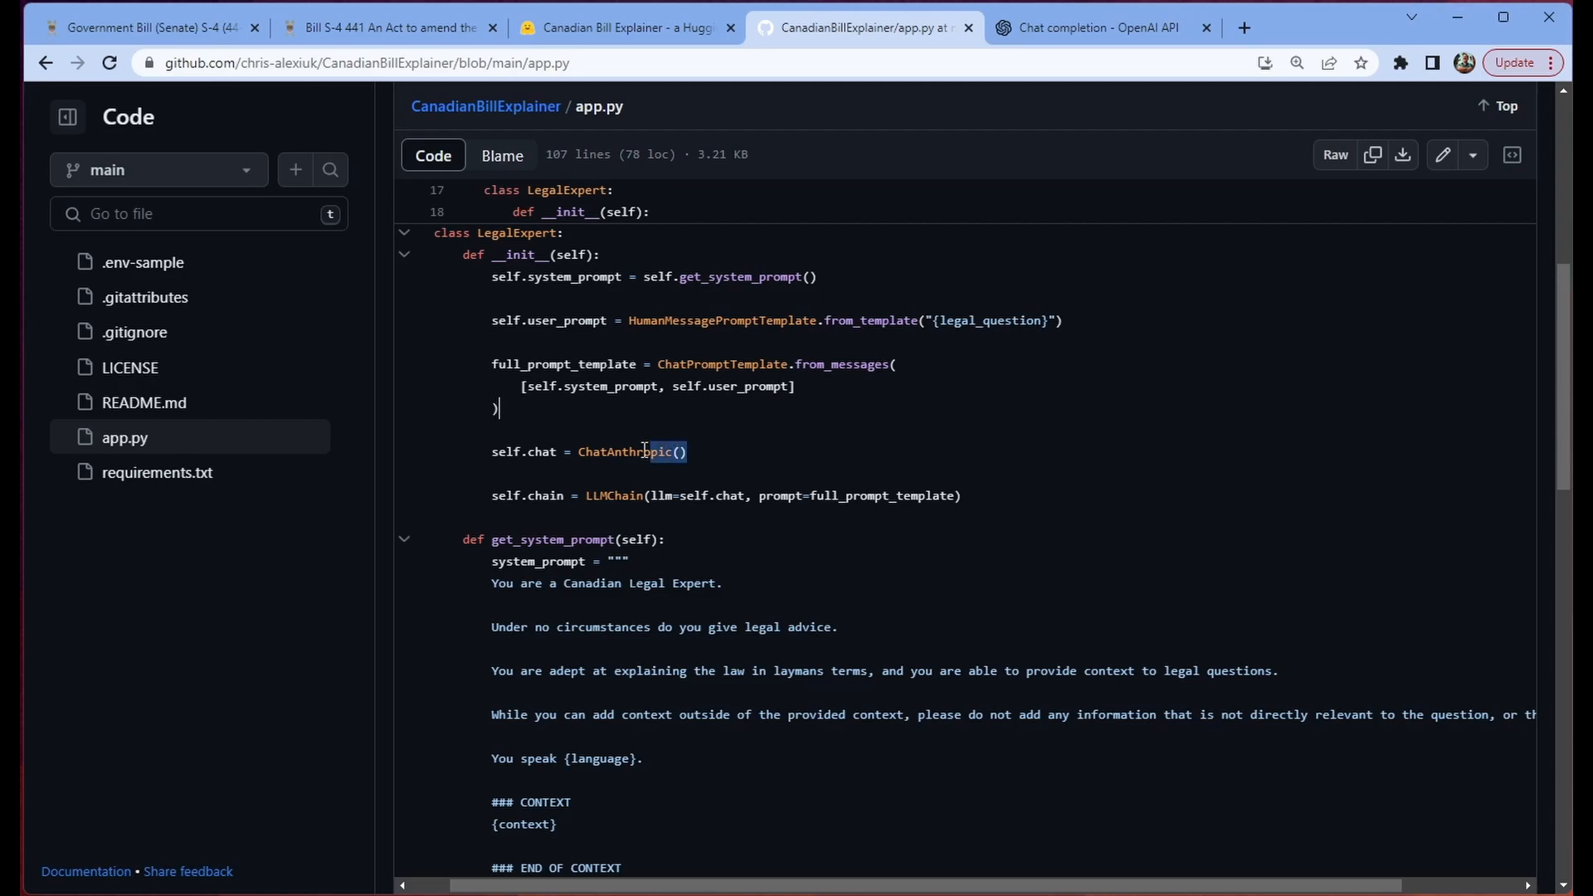
{"action": "double_click", "coordinate": [630, 451]}
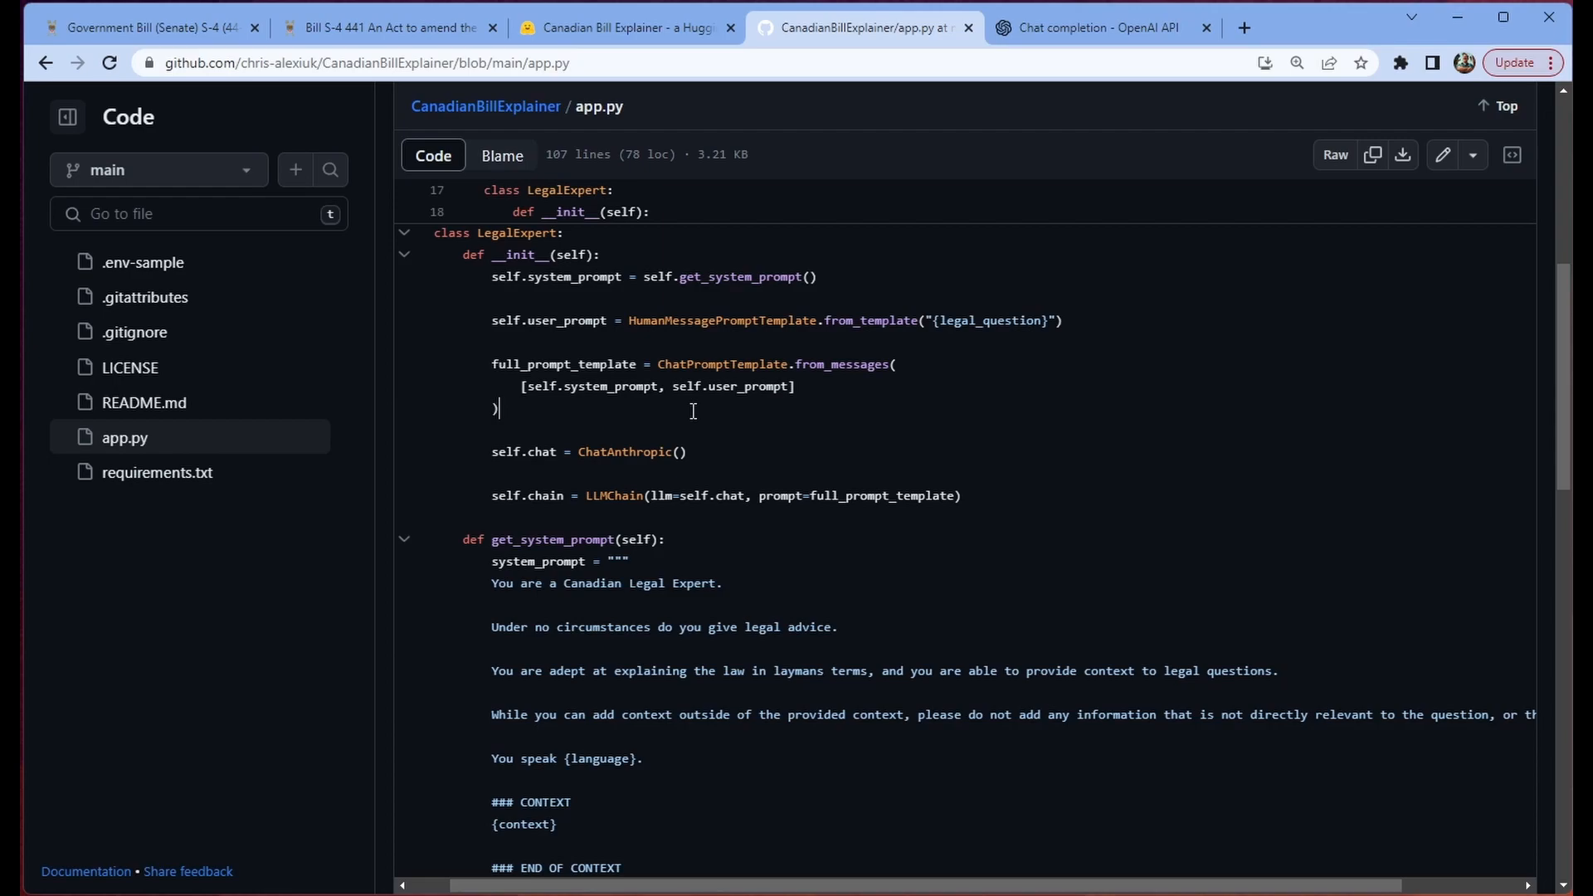
{"action": "double_click", "coordinate": [628, 452]}
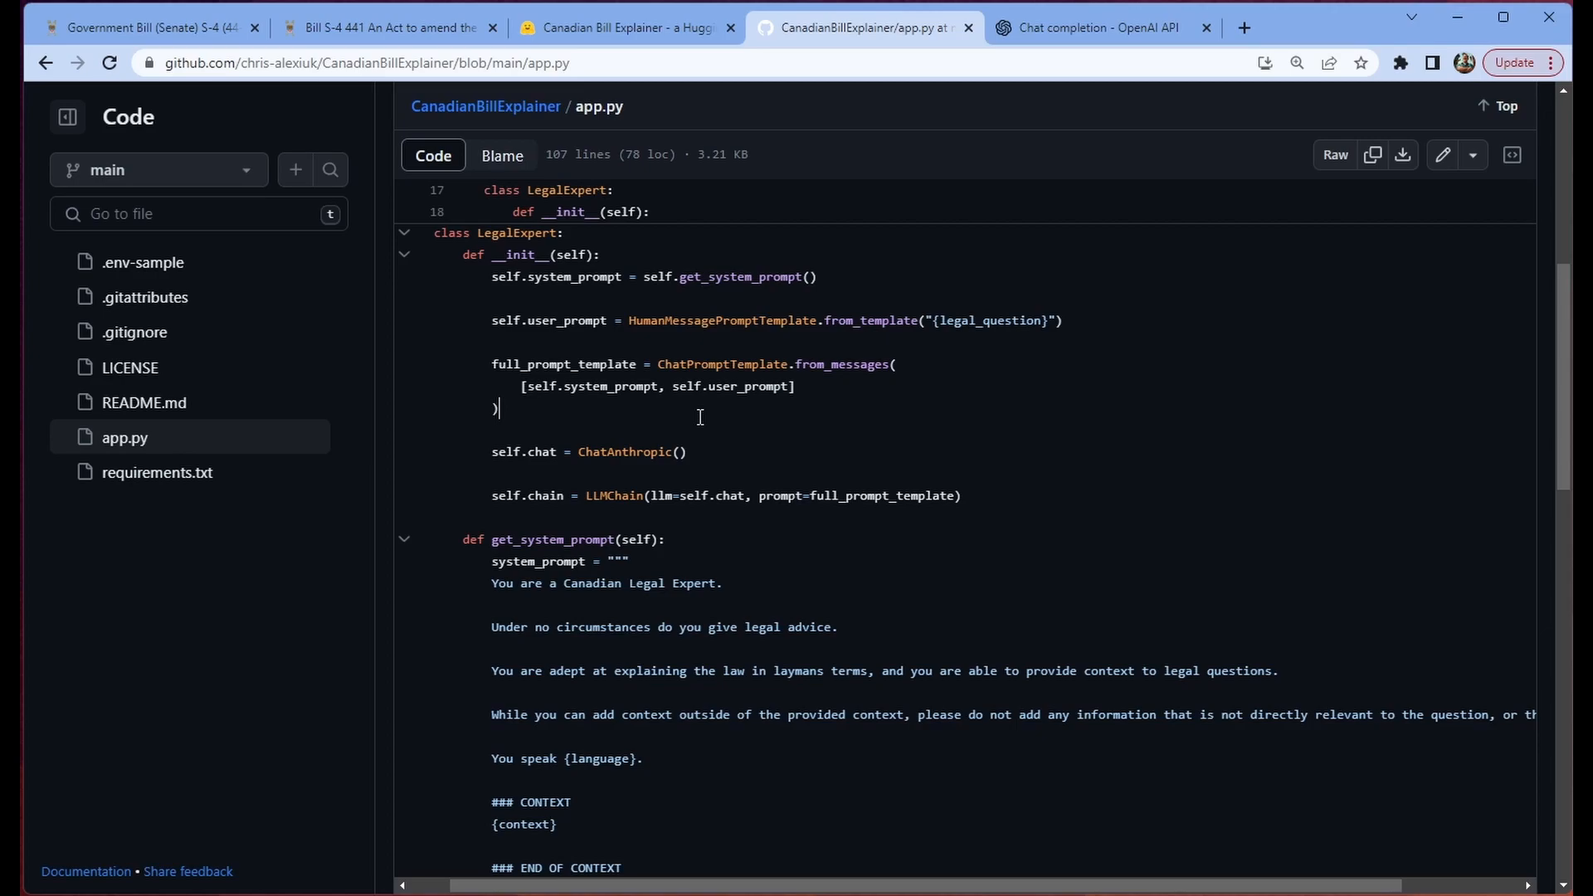
{"action": "double_click", "coordinate": [627, 452]}
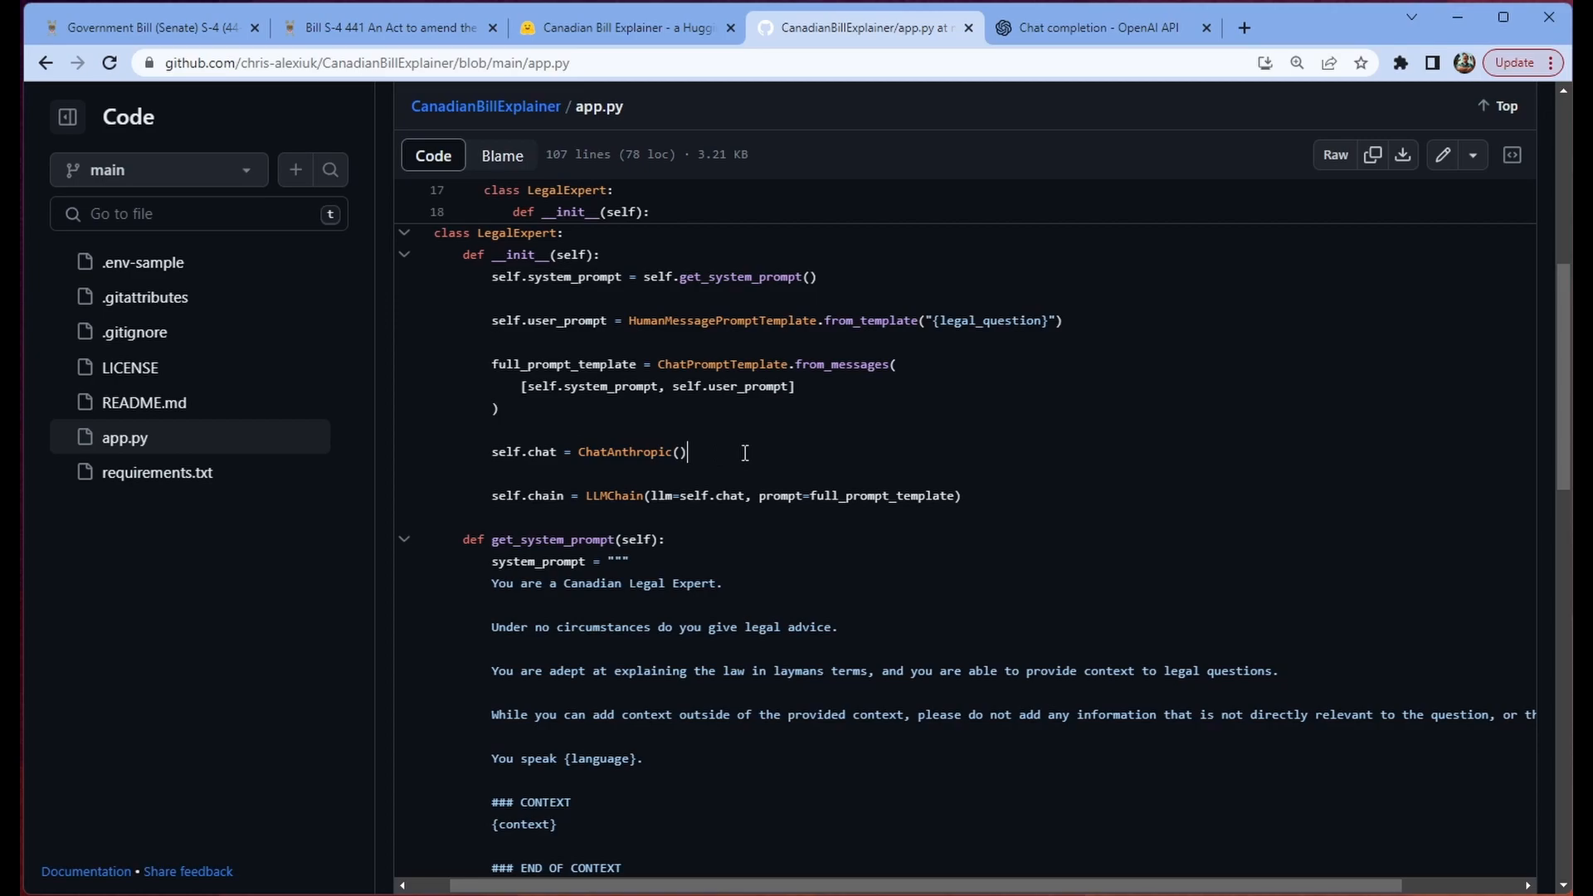
{"action": "mouse_move", "coordinate": [738, 449]}
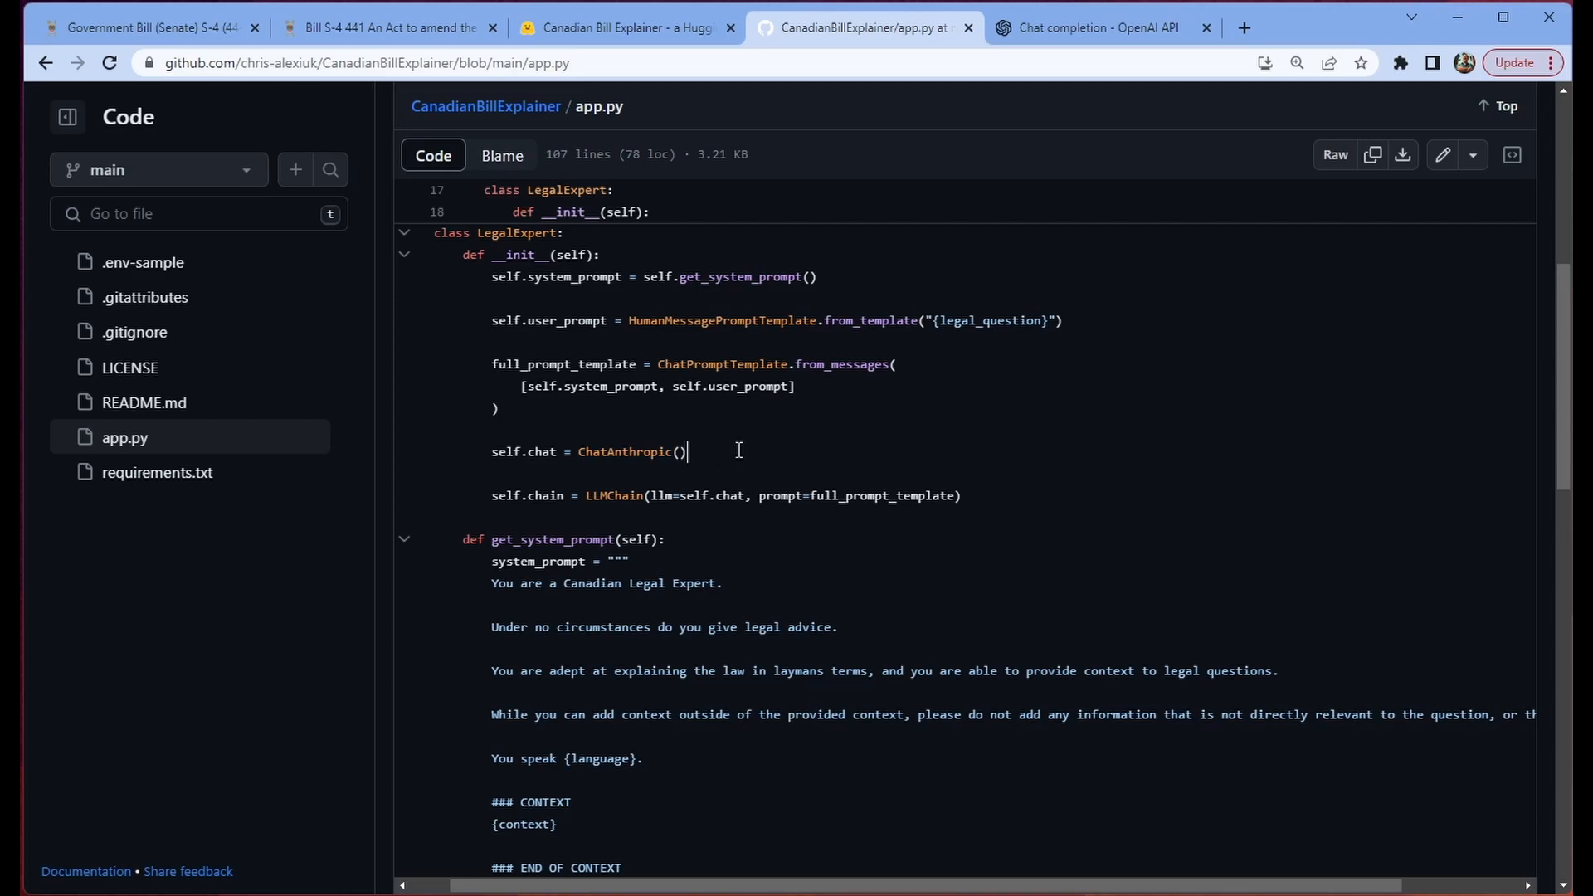
{"action": "mouse_move", "coordinate": [584, 496]}
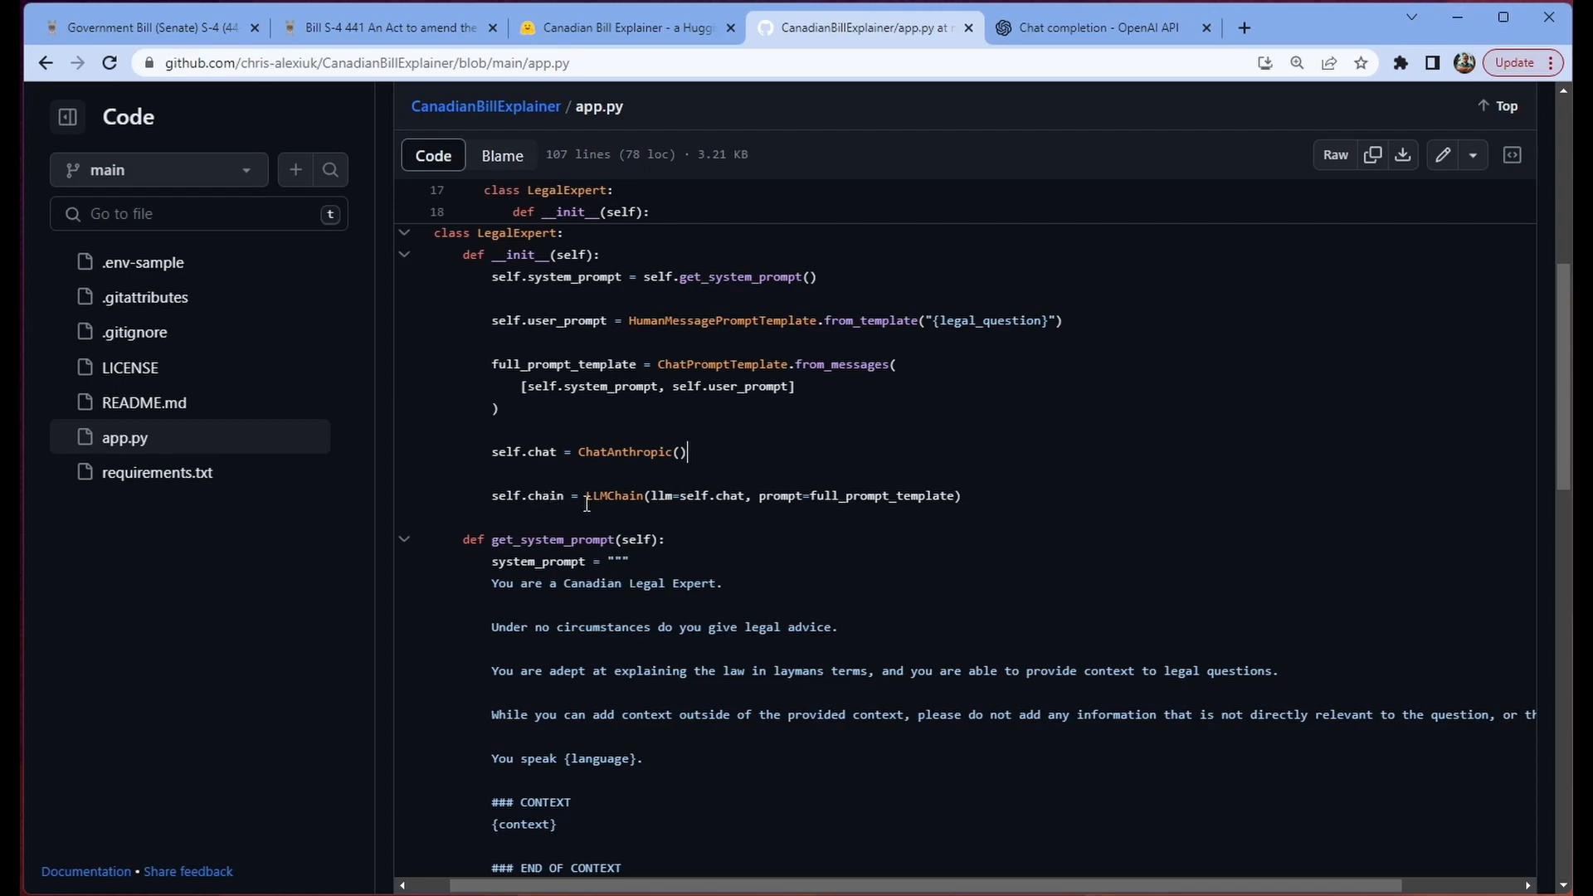
{"action": "left_click_drag", "start_coordinate": [587, 494], "coordinate": [959, 494]}
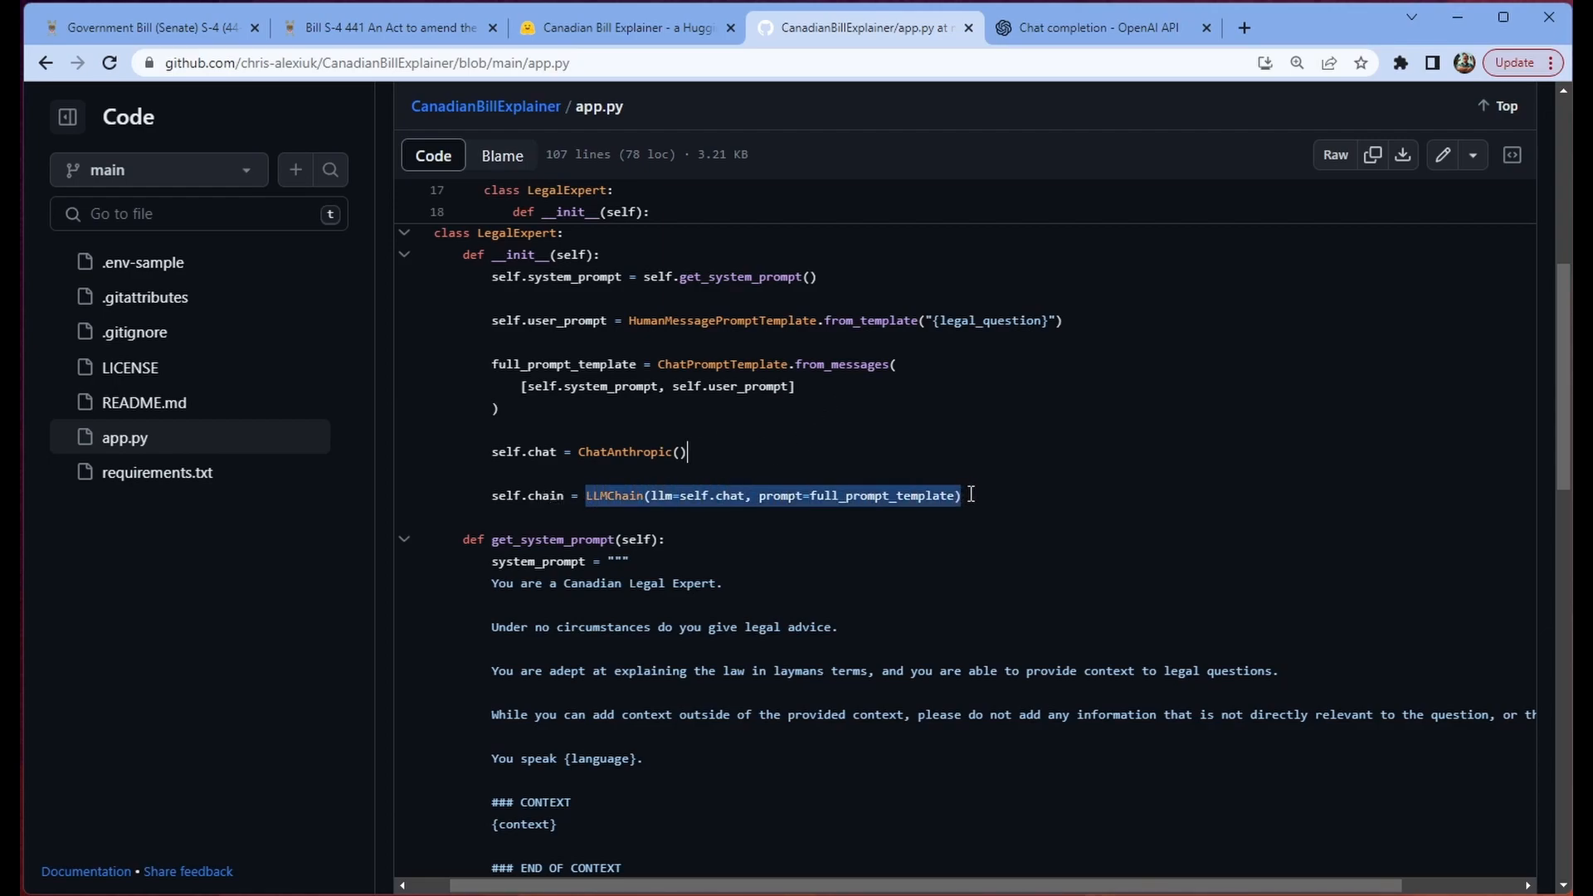
{"action": "left_click", "coordinate": [637, 496]}
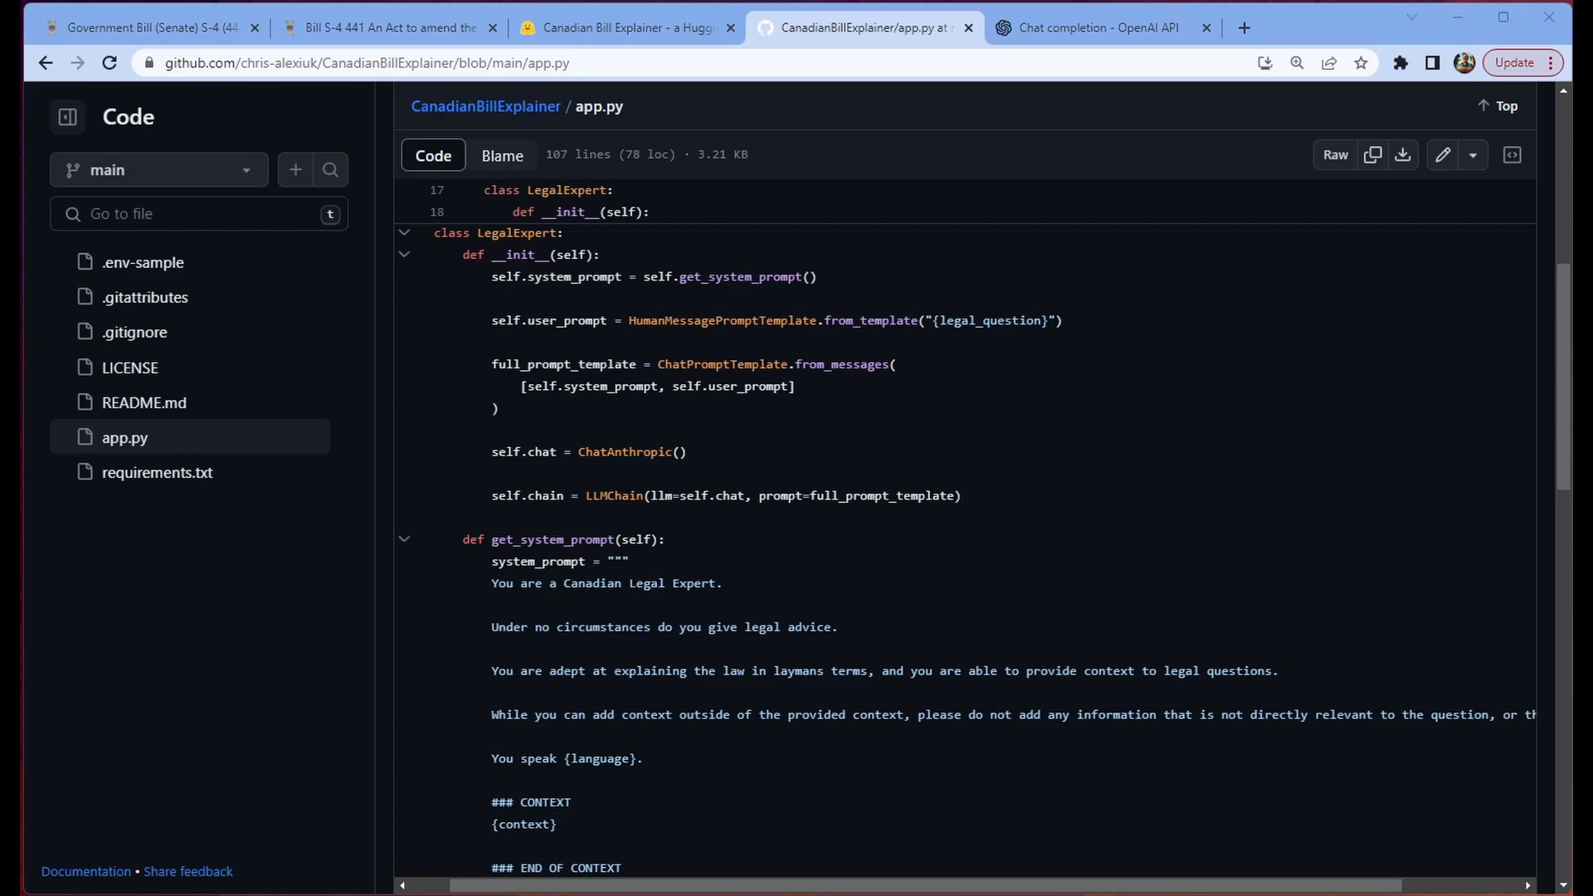
{"action": "left_click", "coordinate": [962, 496]}
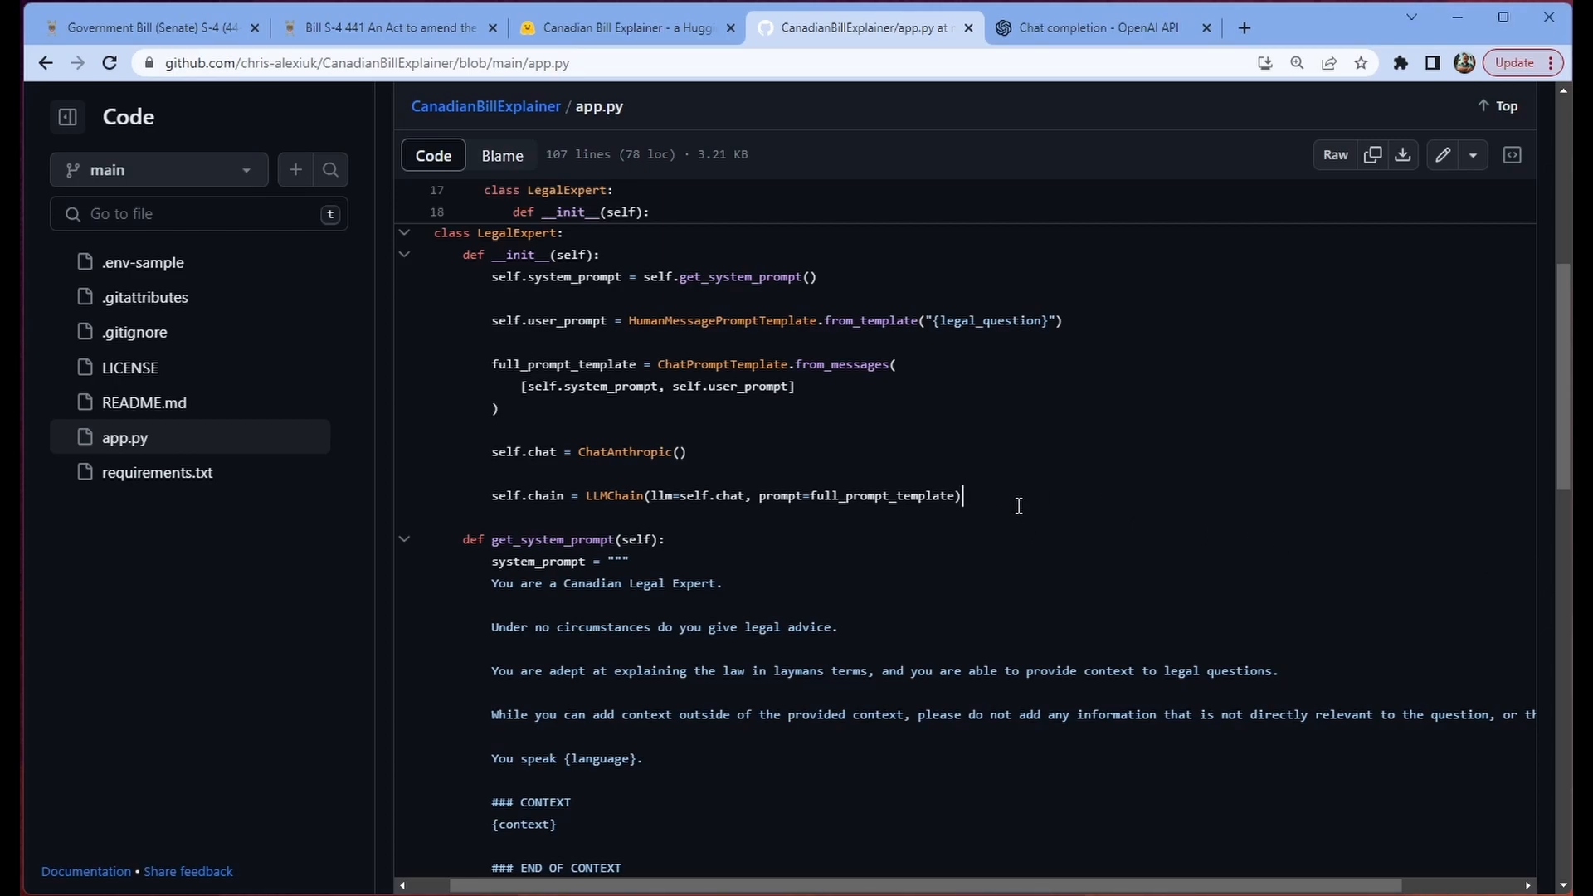
{"action": "mouse_move", "coordinate": [1019, 504]}
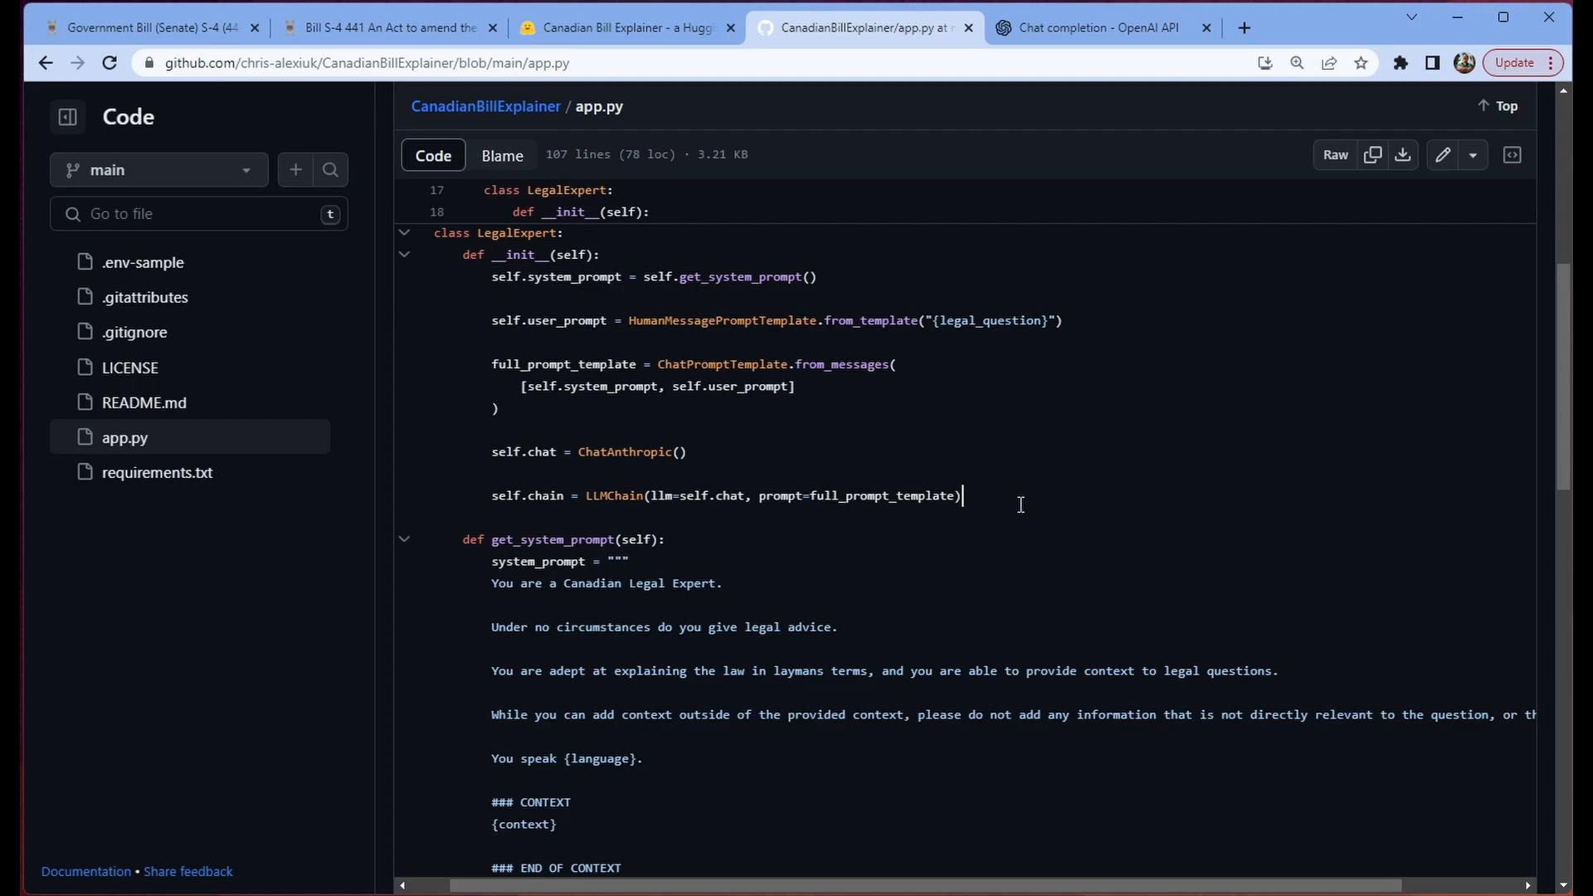
{"action": "scroll", "scroll_direction": "down", "scroll_amount": 3}
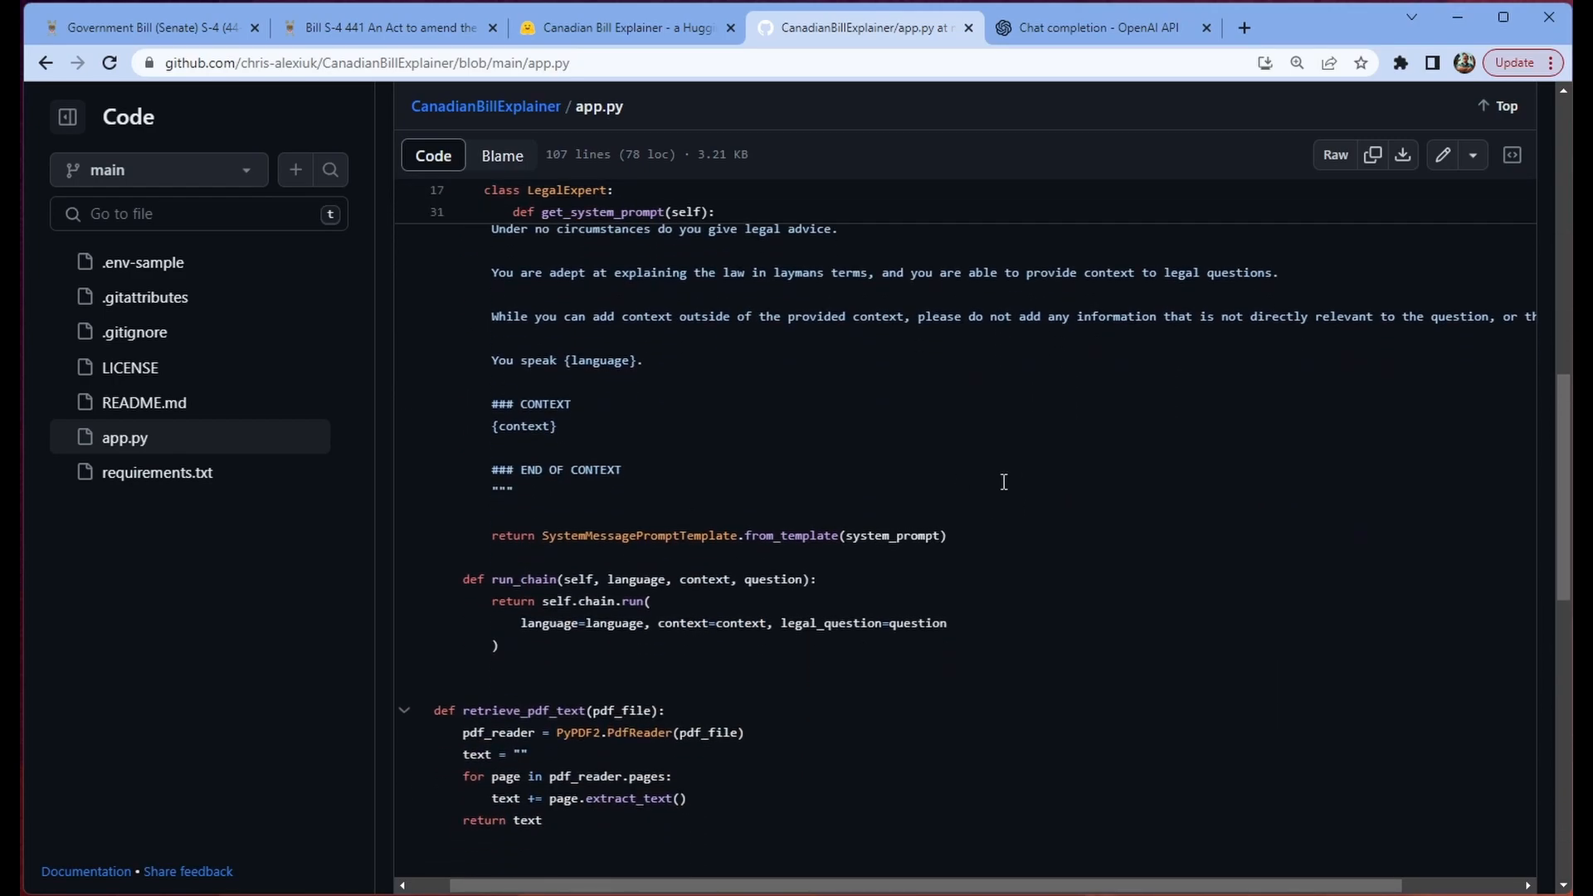
{"action": "left_click_drag", "start_coordinate": [462, 579], "coordinate": [498, 645]}
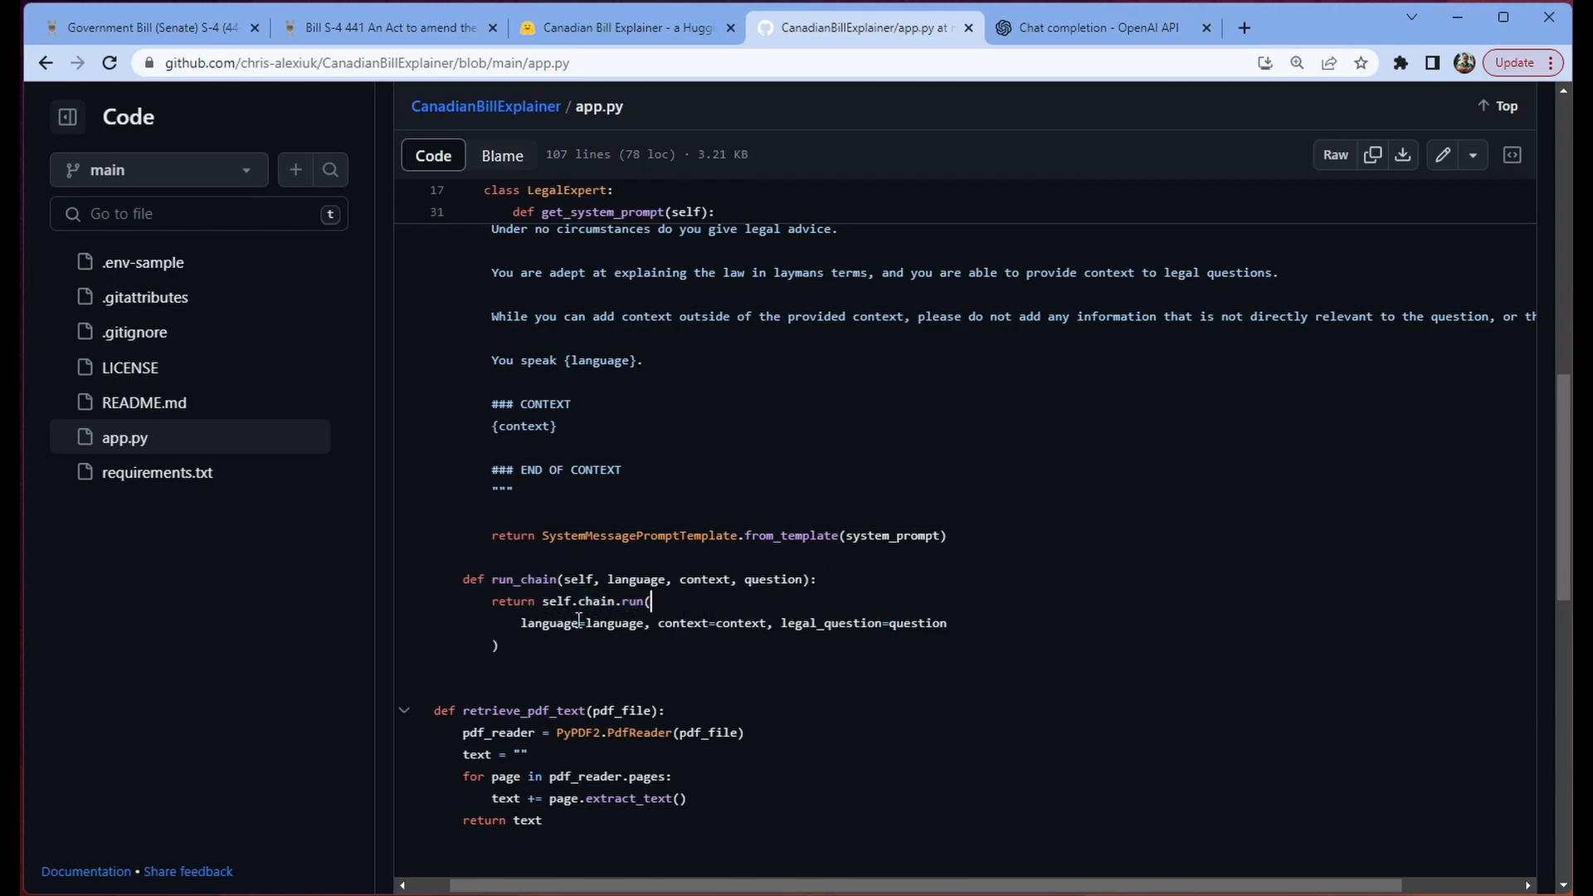
{"action": "left_click", "coordinate": [658, 623]}
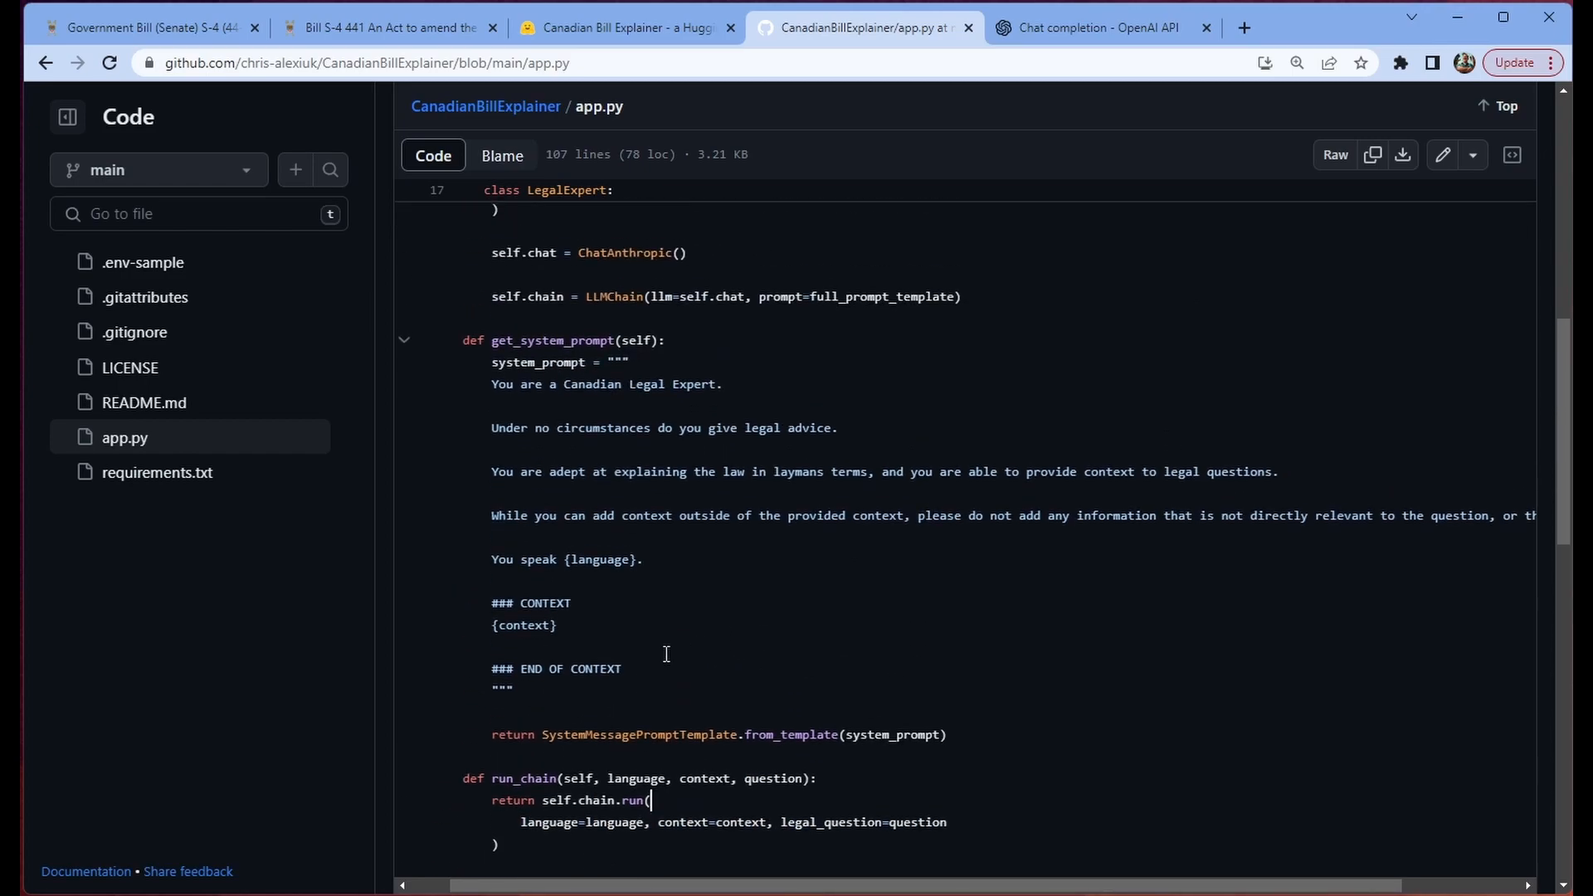
{"action": "double_click", "coordinate": [602, 560]}
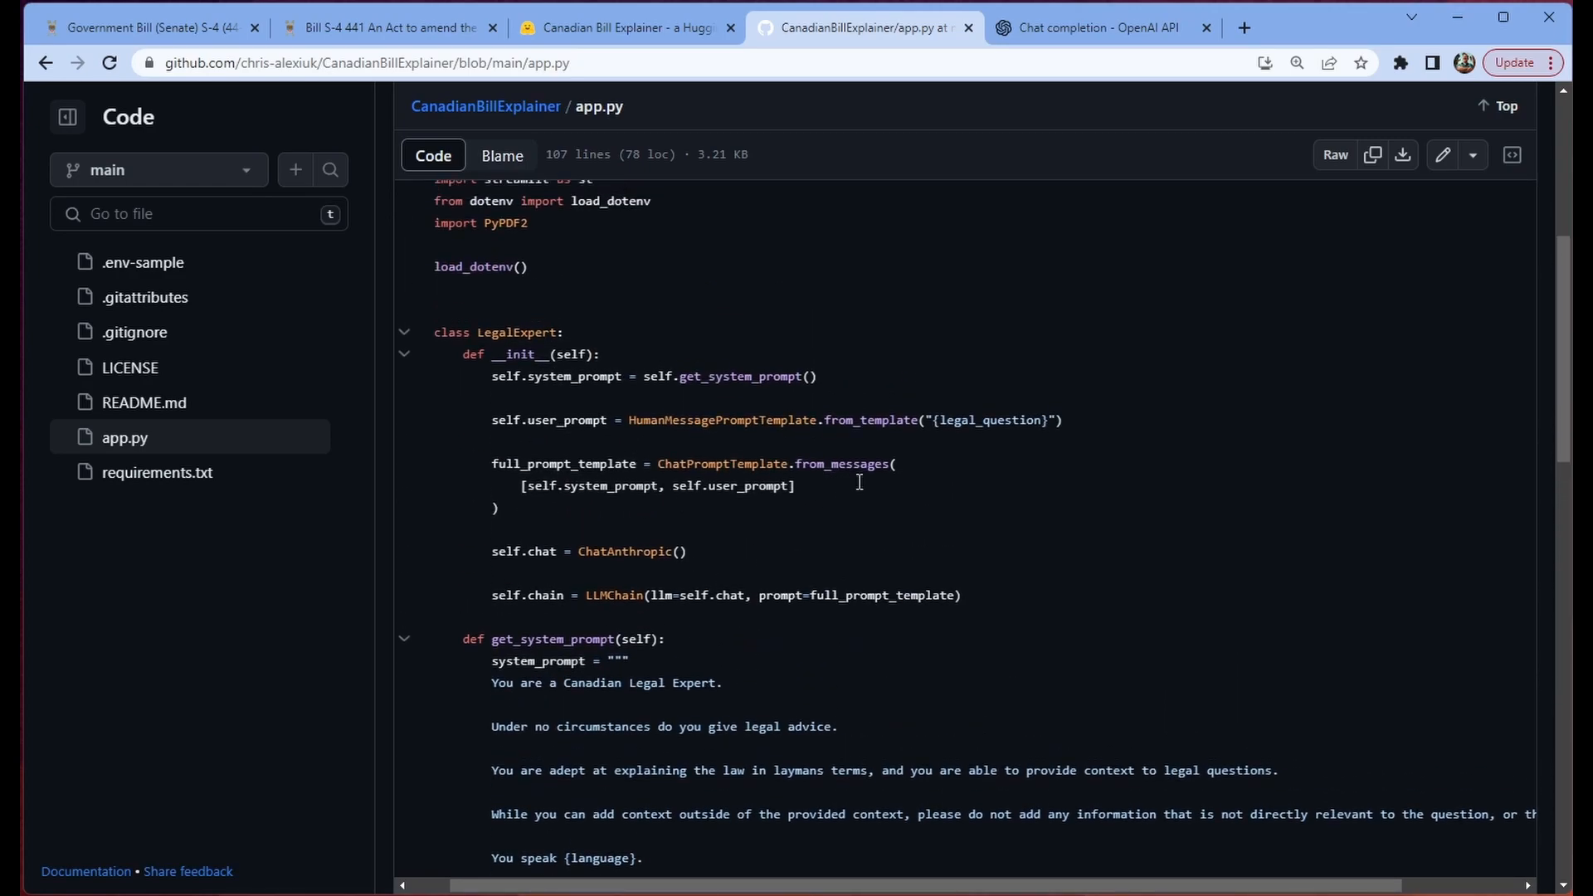
{"action": "scroll", "scroll_direction": "down", "scroll_amount": 3}
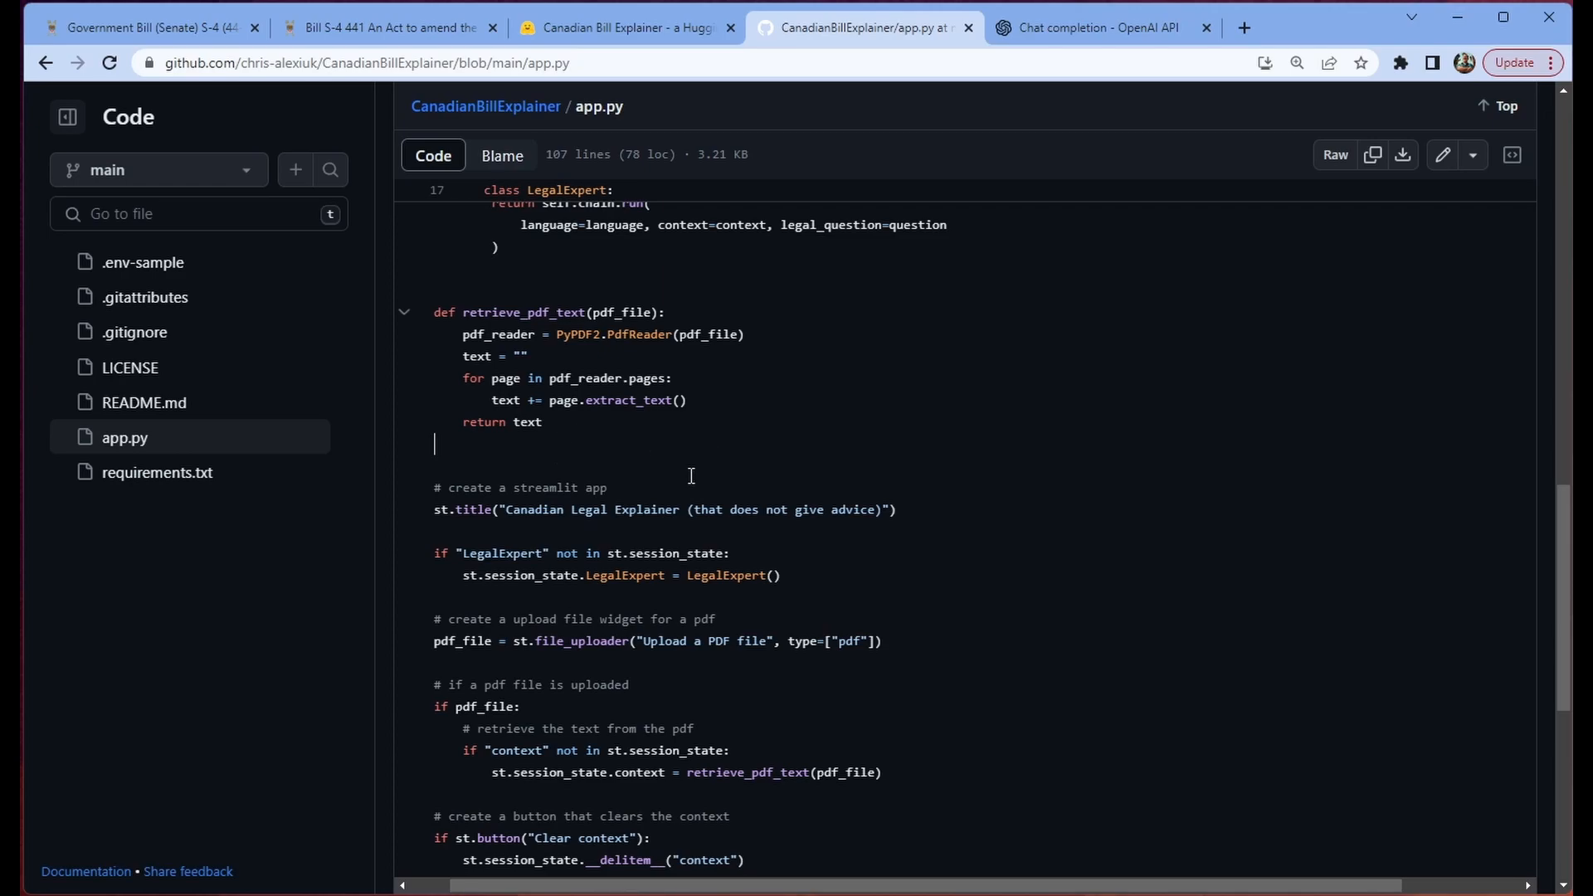
{"action": "scroll", "scroll_direction": "down", "scroll_amount": 3}
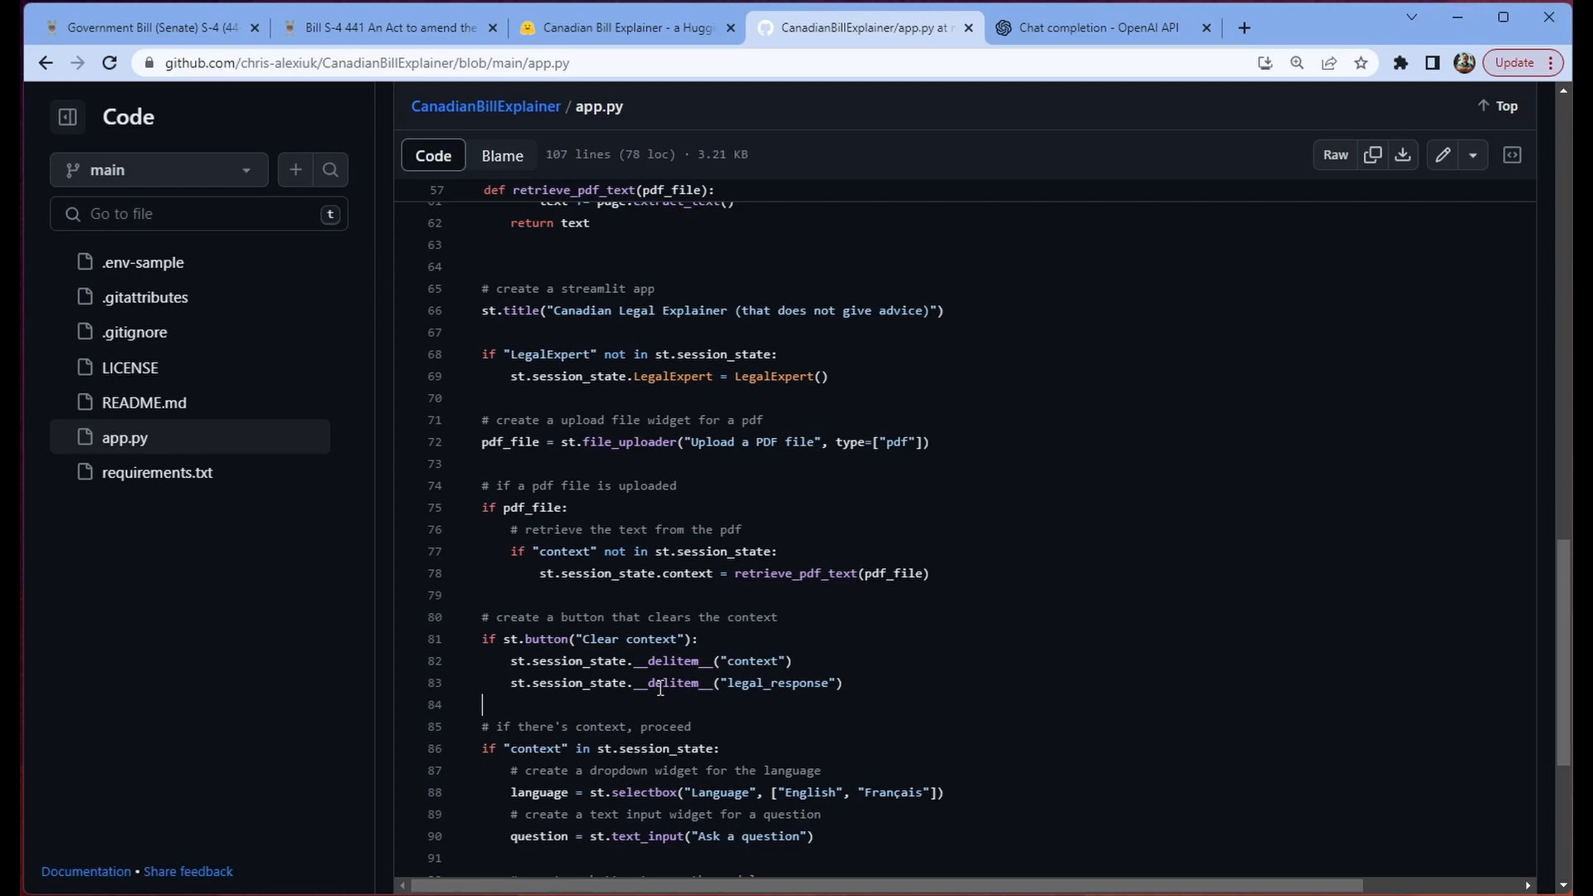
{"action": "mouse_move", "coordinate": [933, 390]}
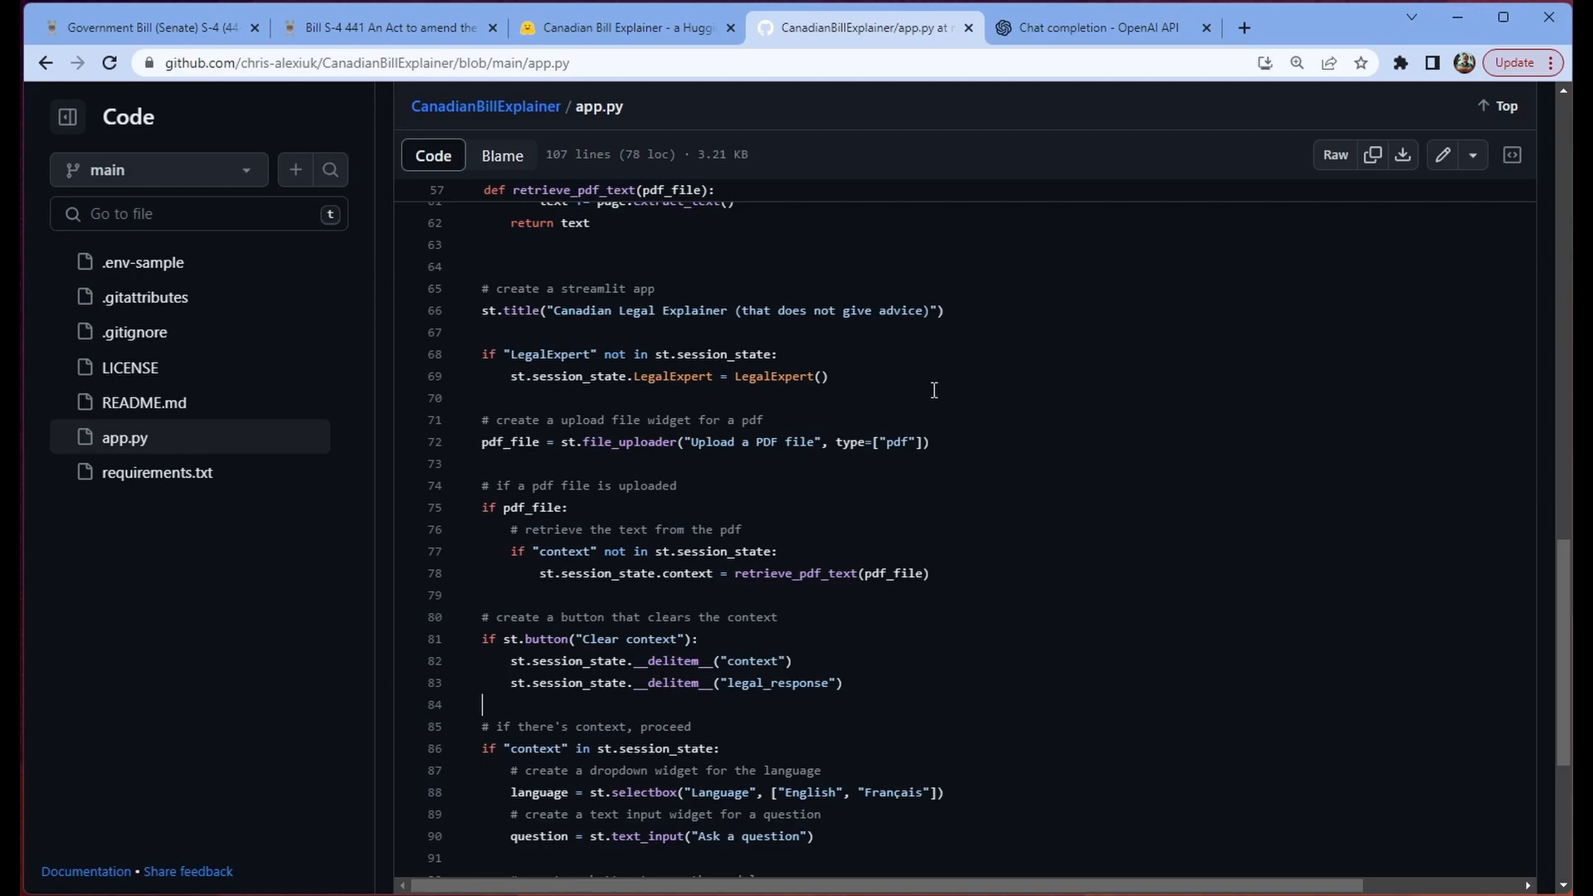
{"action": "mouse_move", "coordinate": [1152, 289]}
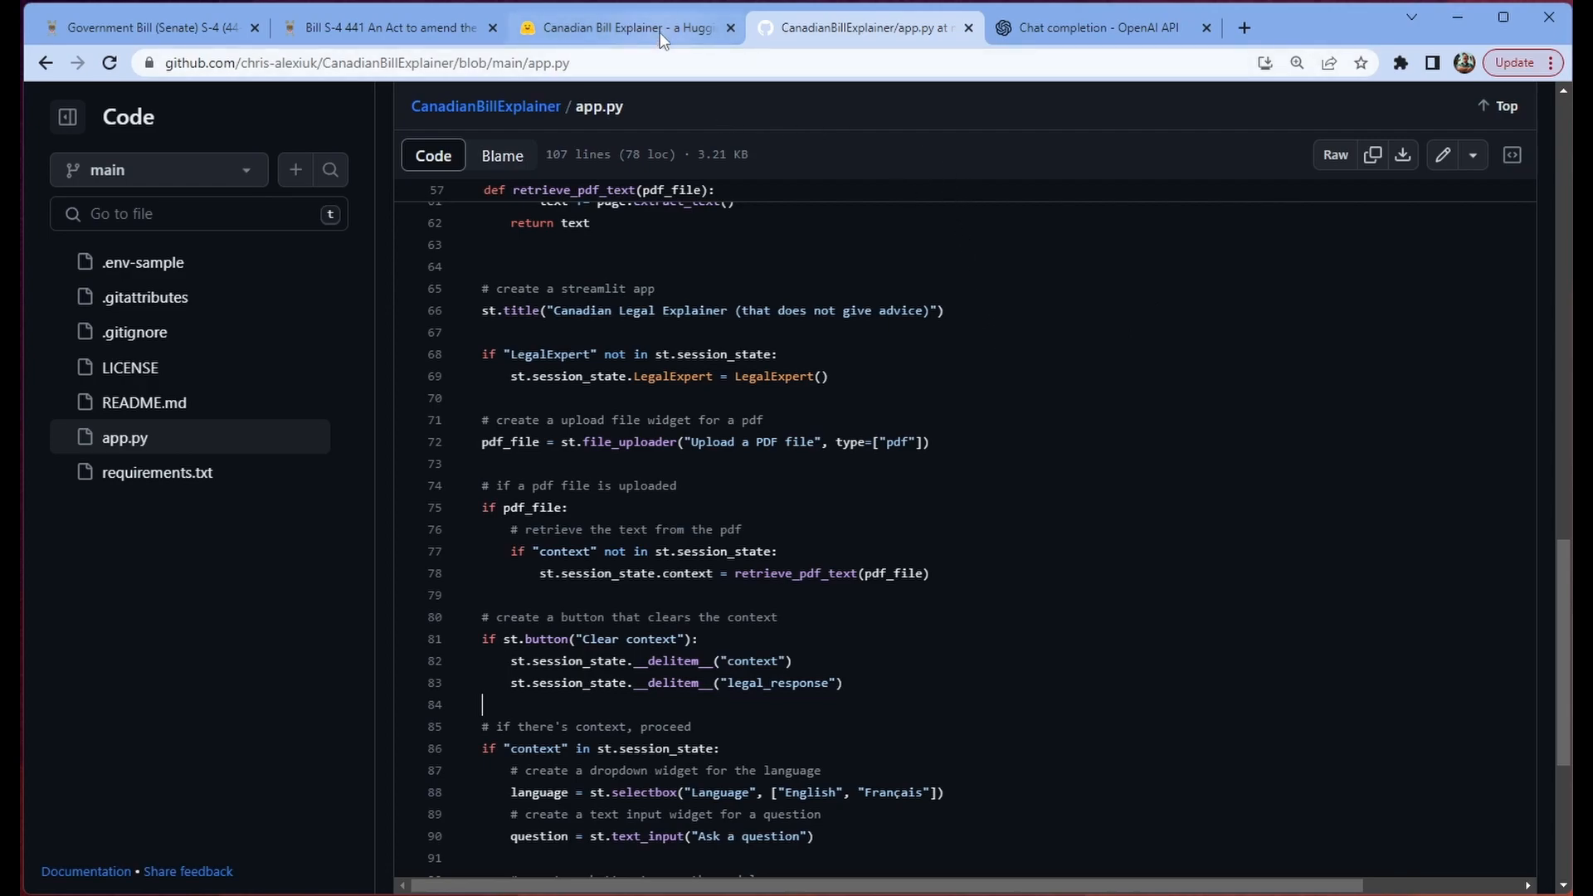
{"action": "mouse_move", "coordinate": [620, 28]}
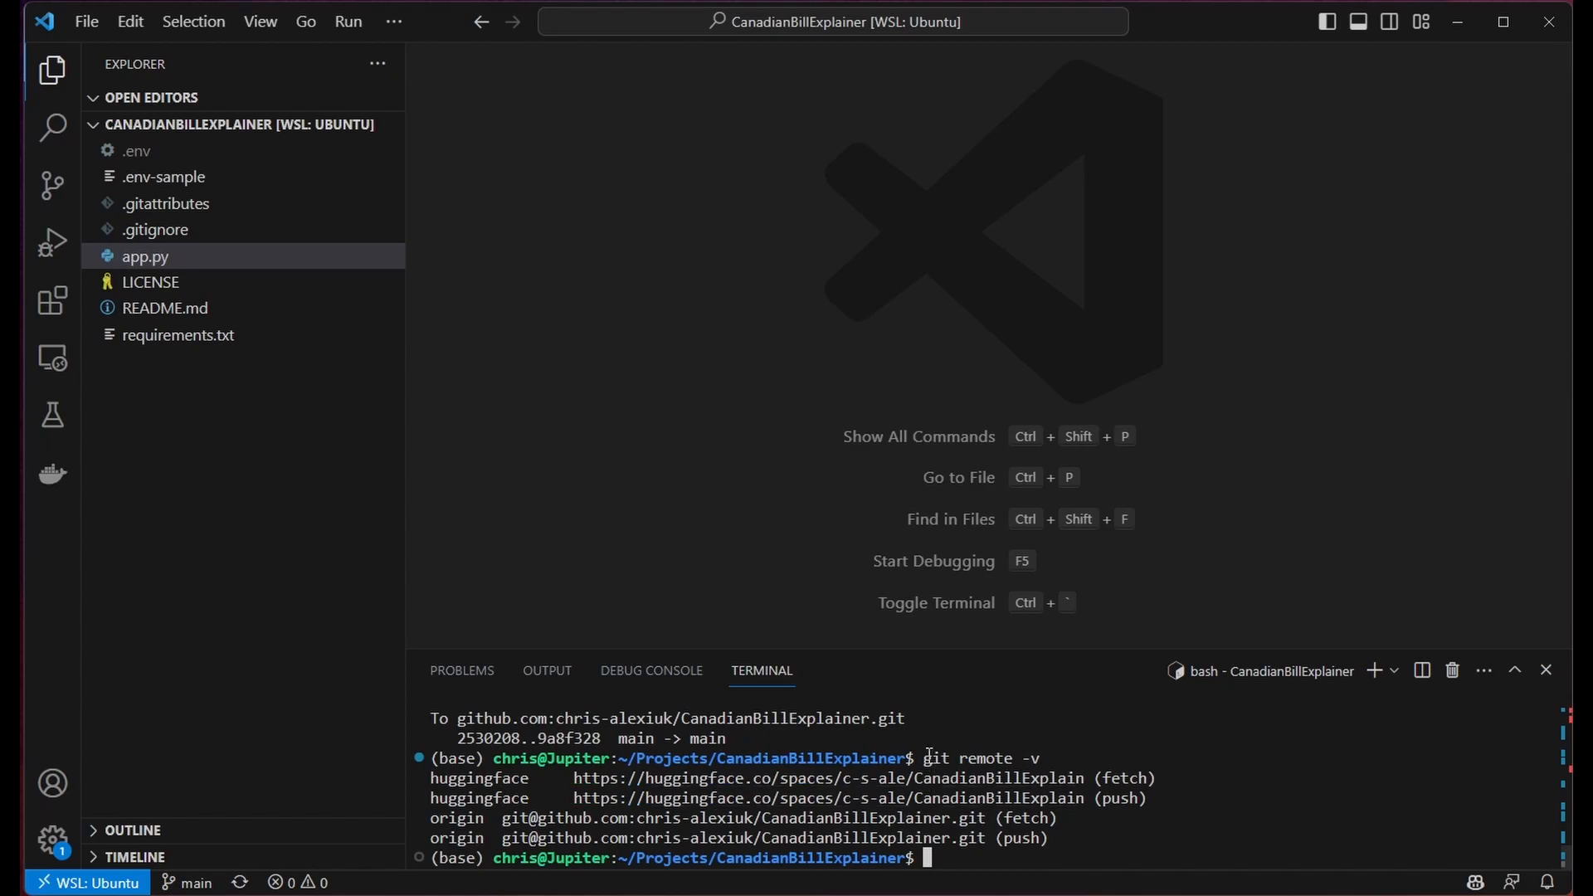
Step: Open requirements.txt from the VS Code Explorer to view the project dependencies
{"action": "left_click_drag", "start_coordinate": [923, 757], "coordinate": [1046, 758]}
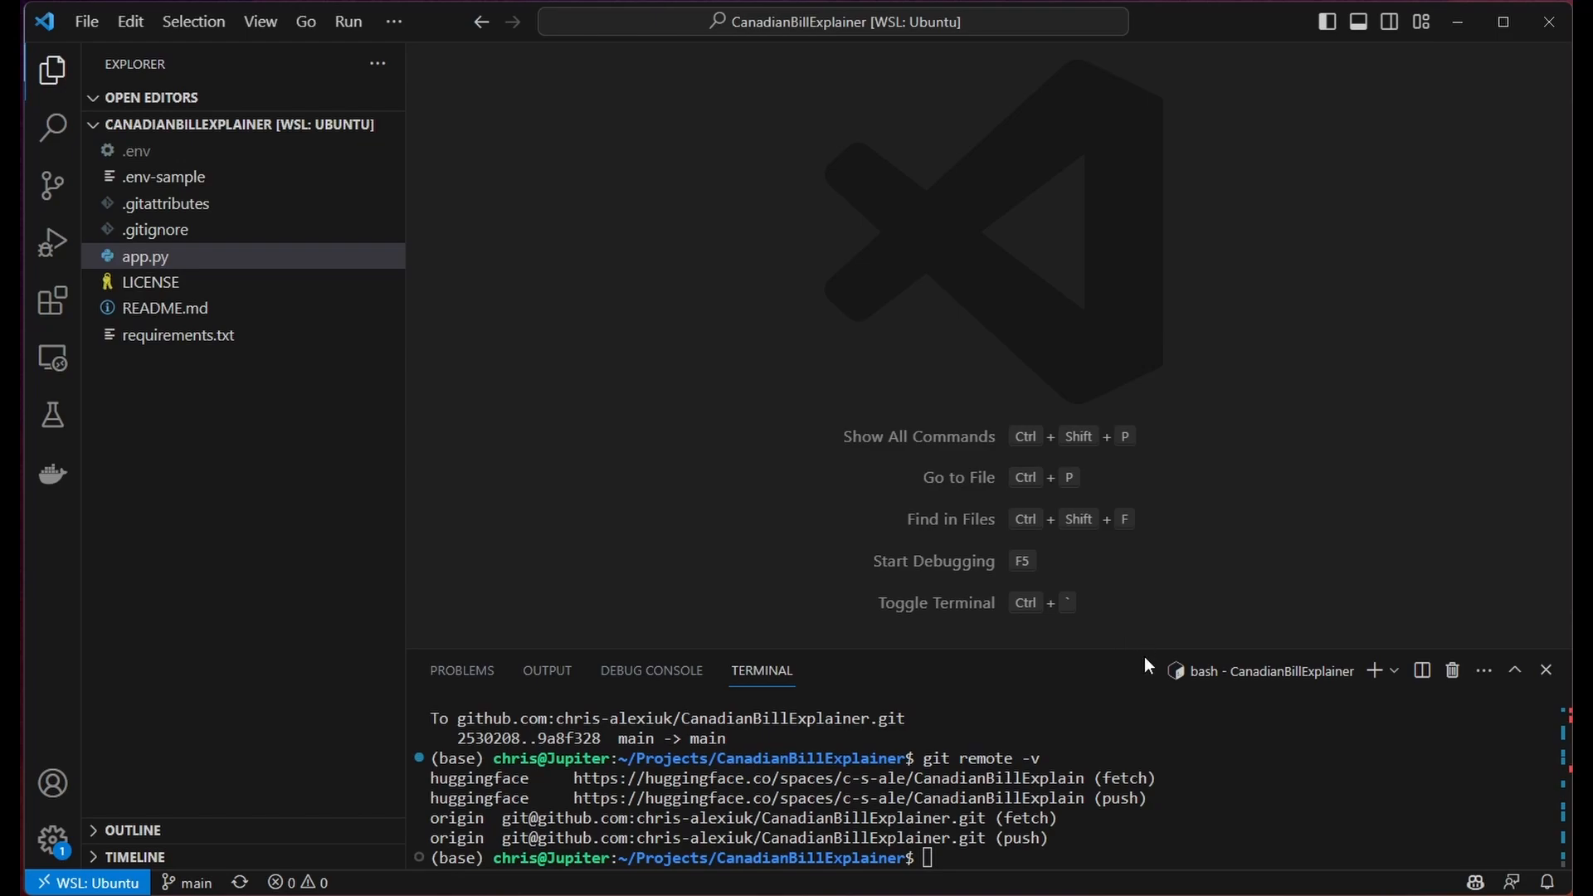
{"action": "mouse_move", "coordinate": [1016, 755]}
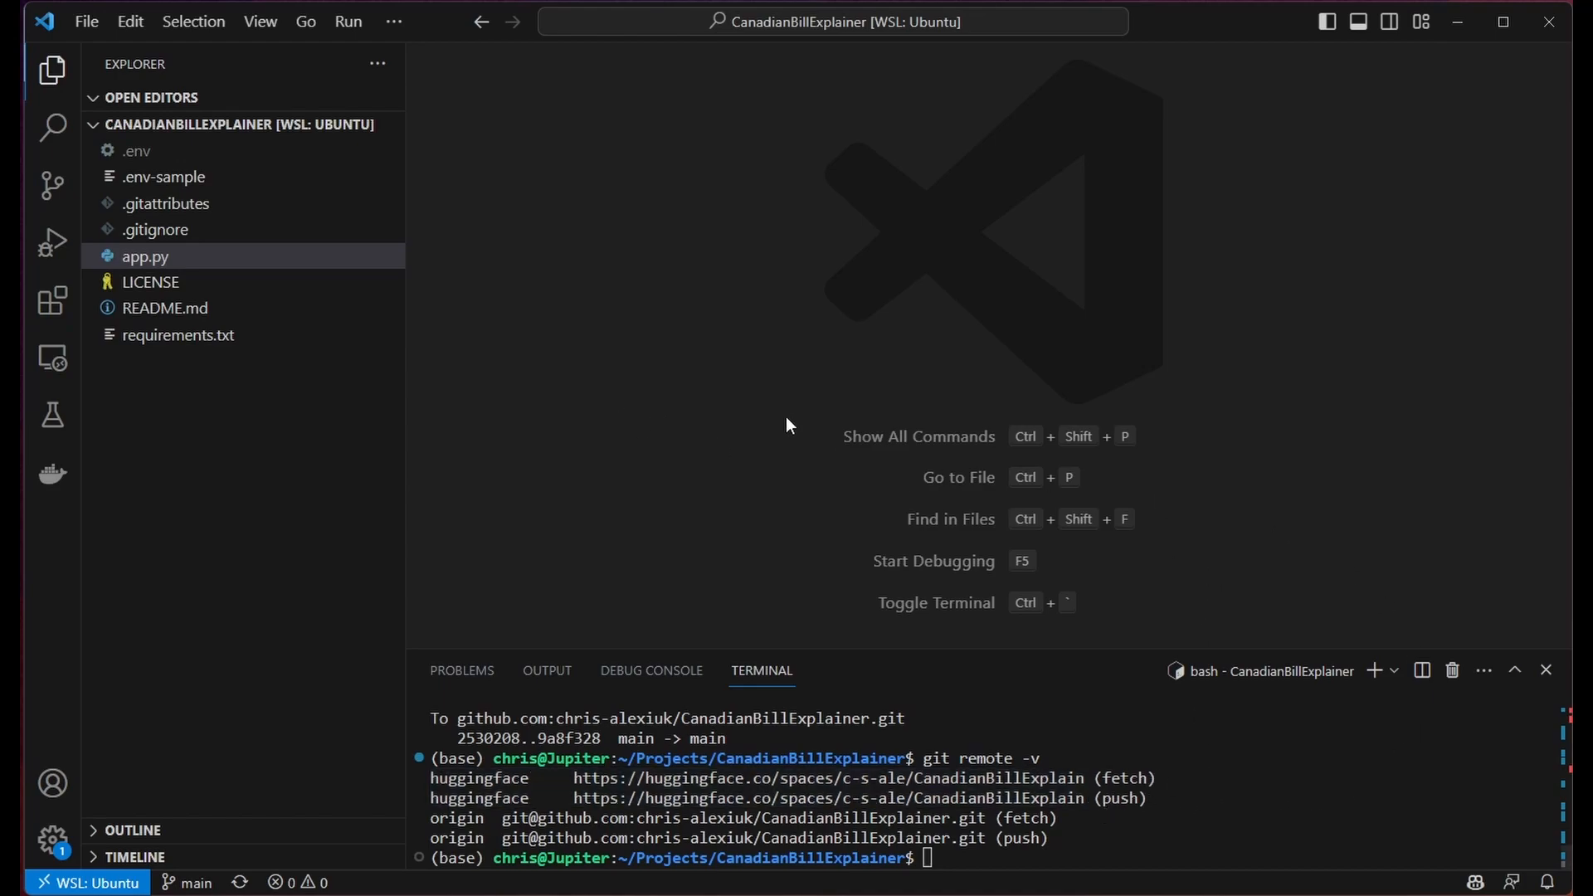
{"action": "mouse_move", "coordinate": [1092, 323]}
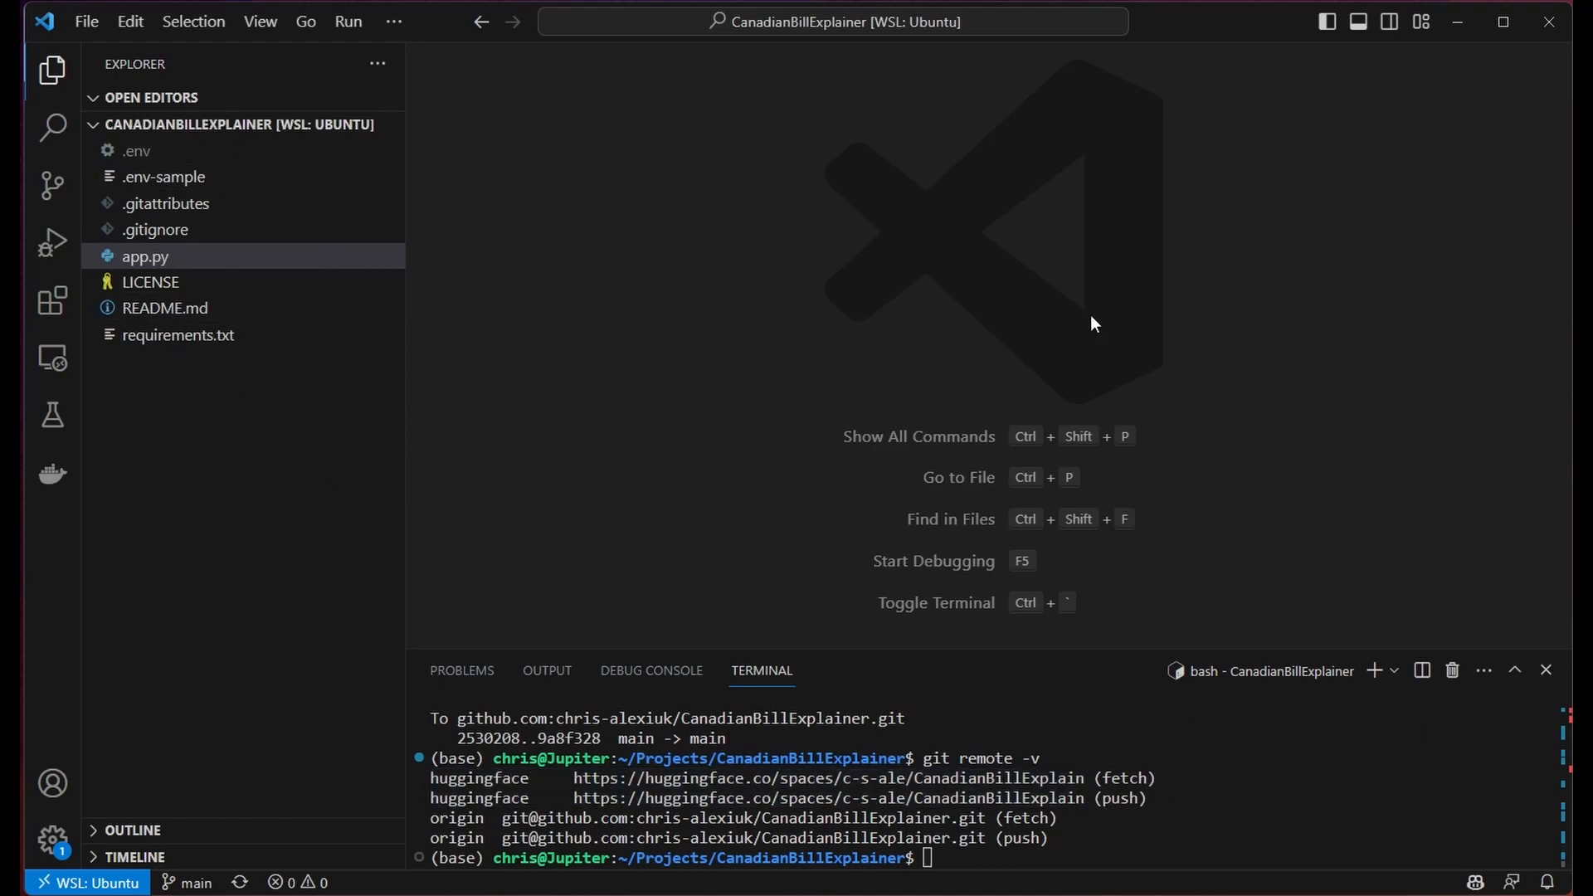
{"action": "mouse_move", "coordinate": [1380, 337]}
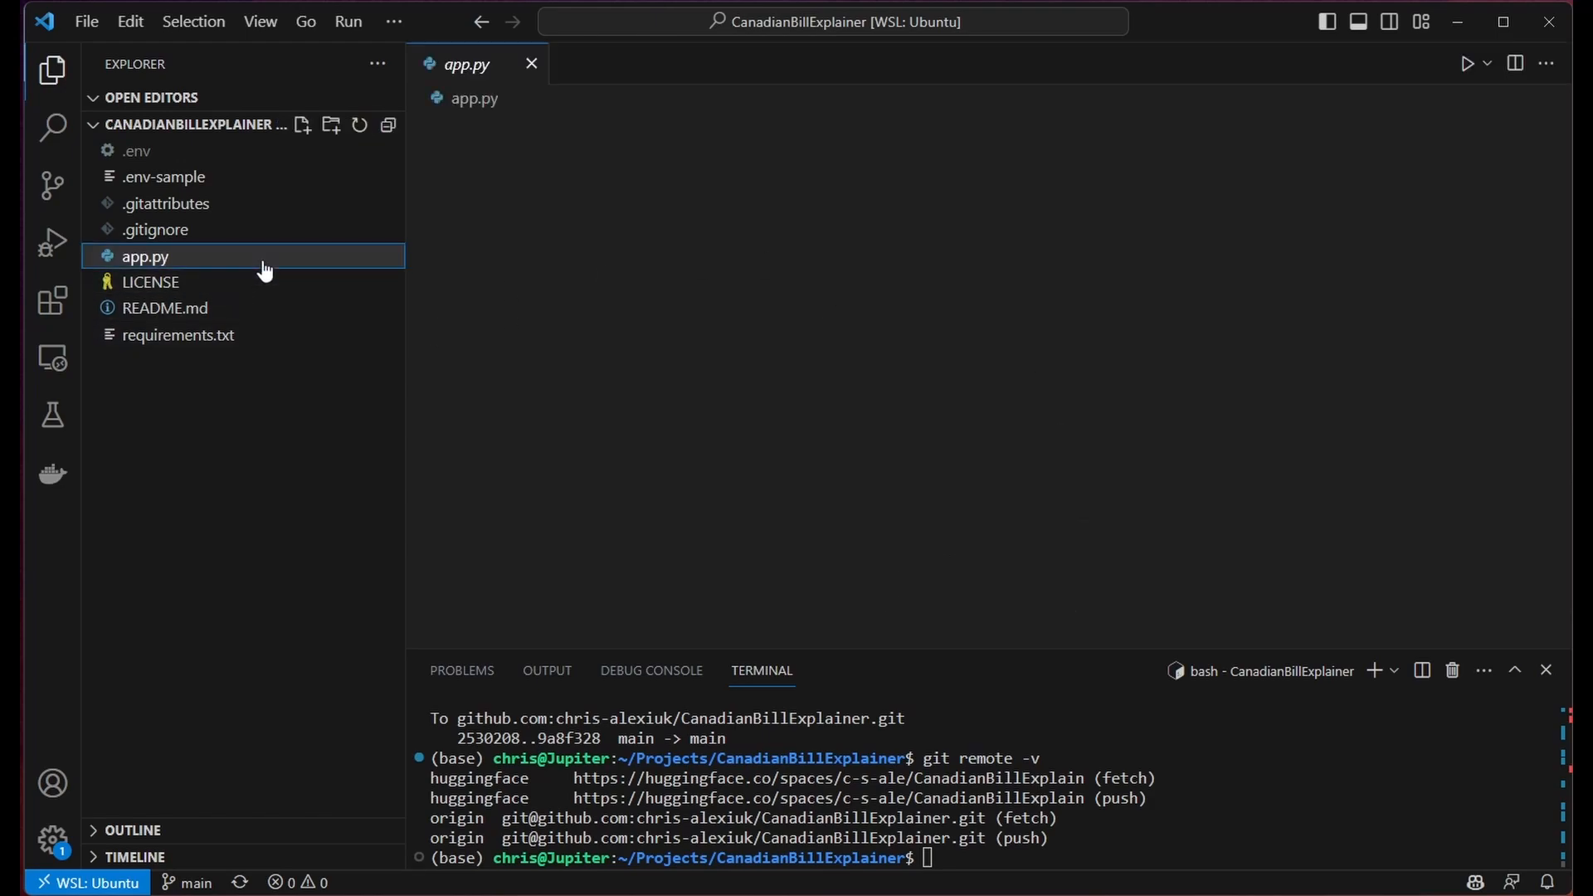
{"action": "left_click", "coordinate": [177, 334]}
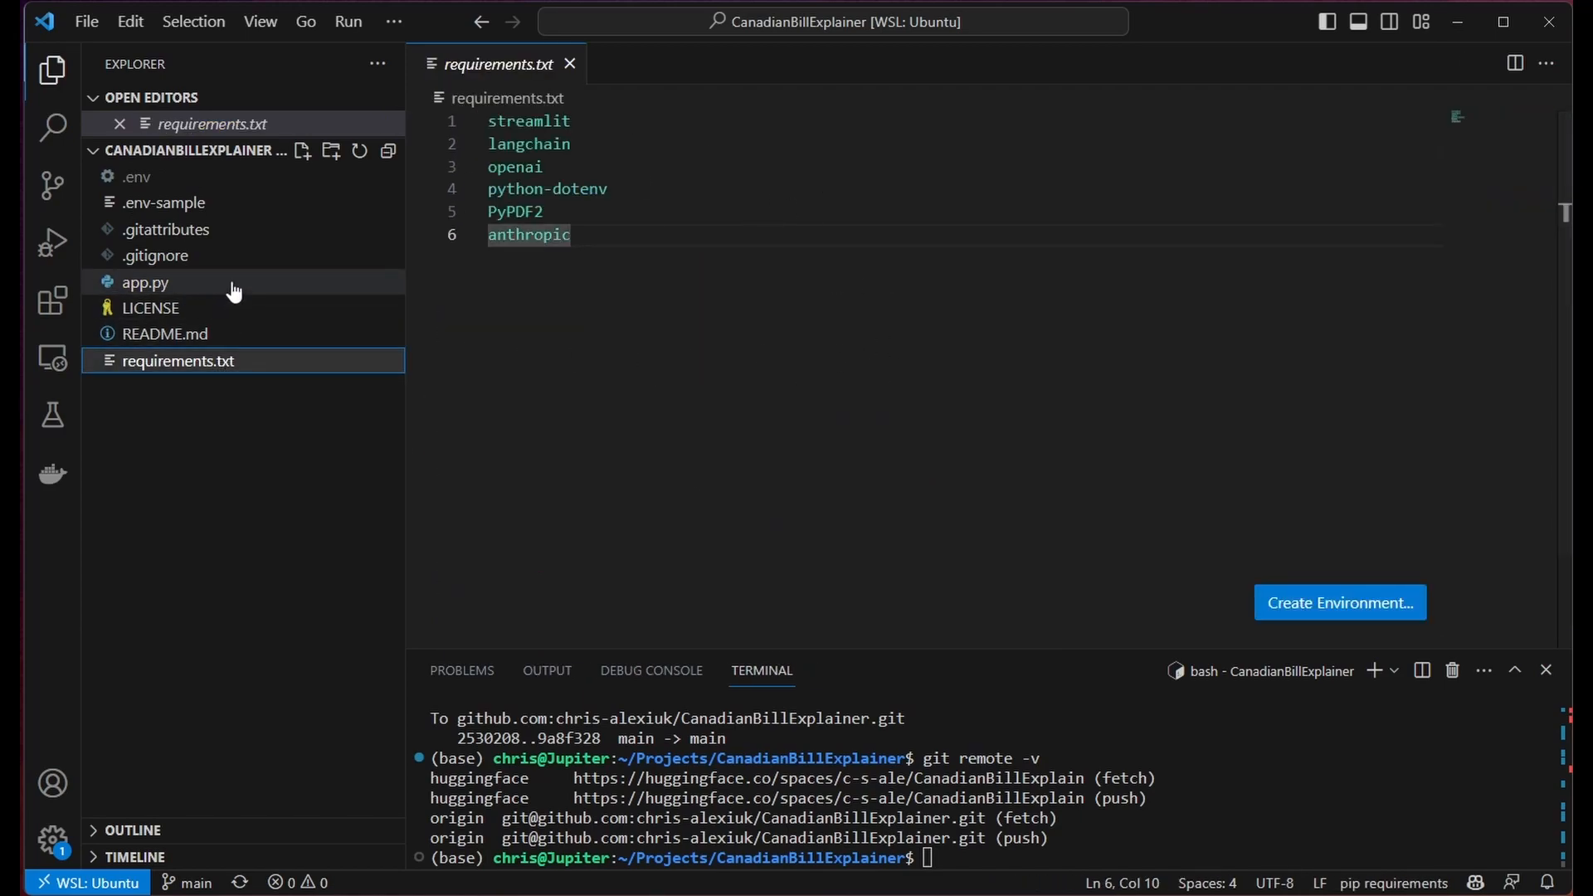
{"action": "left_click", "coordinate": [145, 281]}
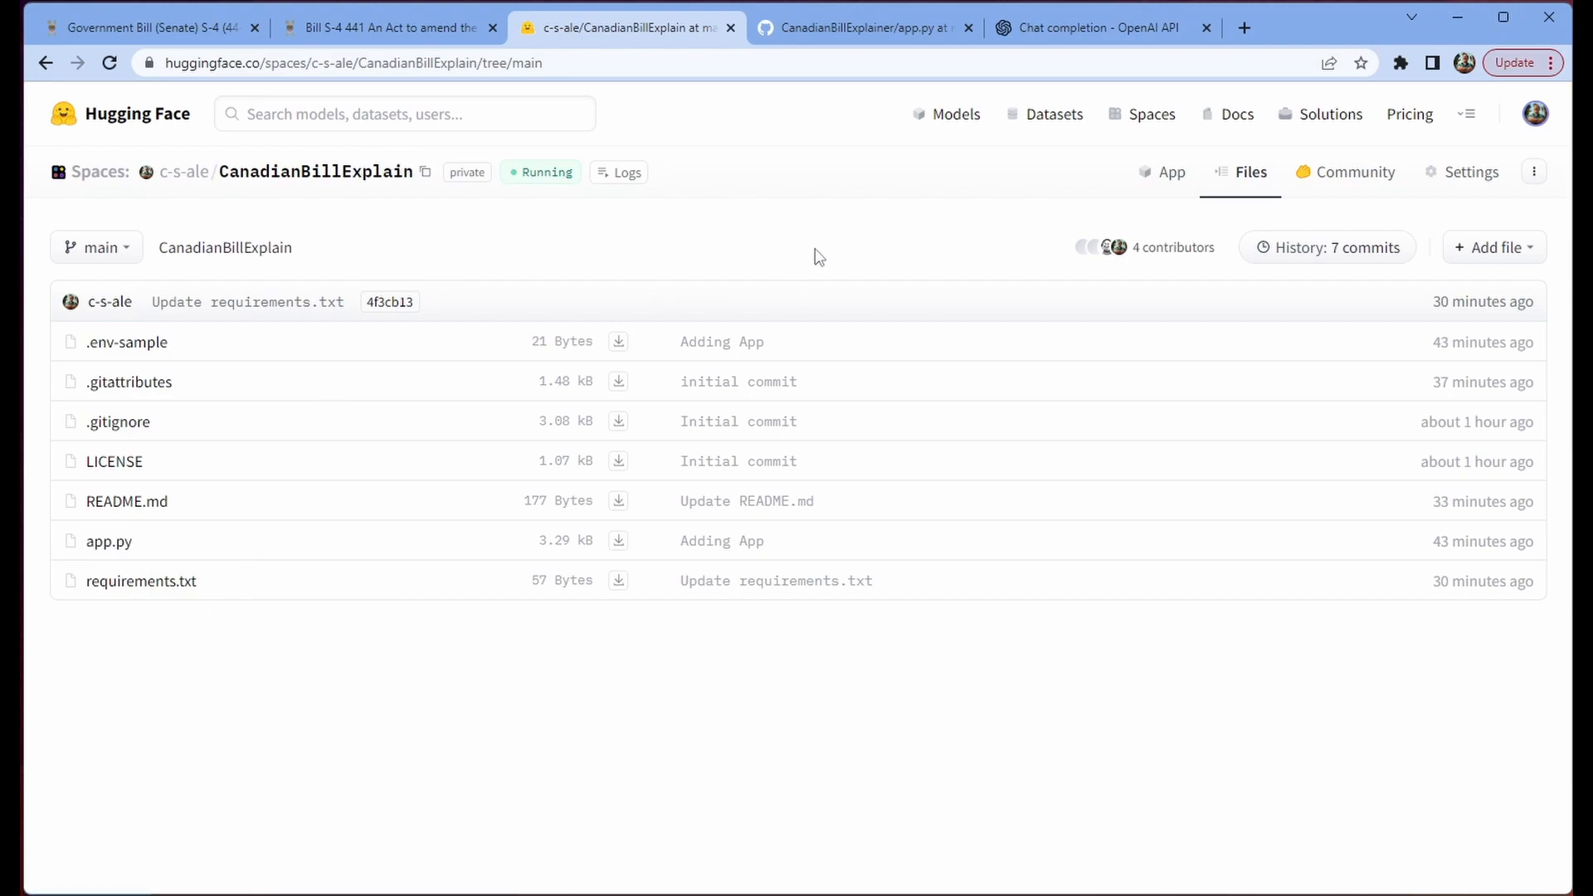
{"action": "mouse_move", "coordinate": [814, 249]}
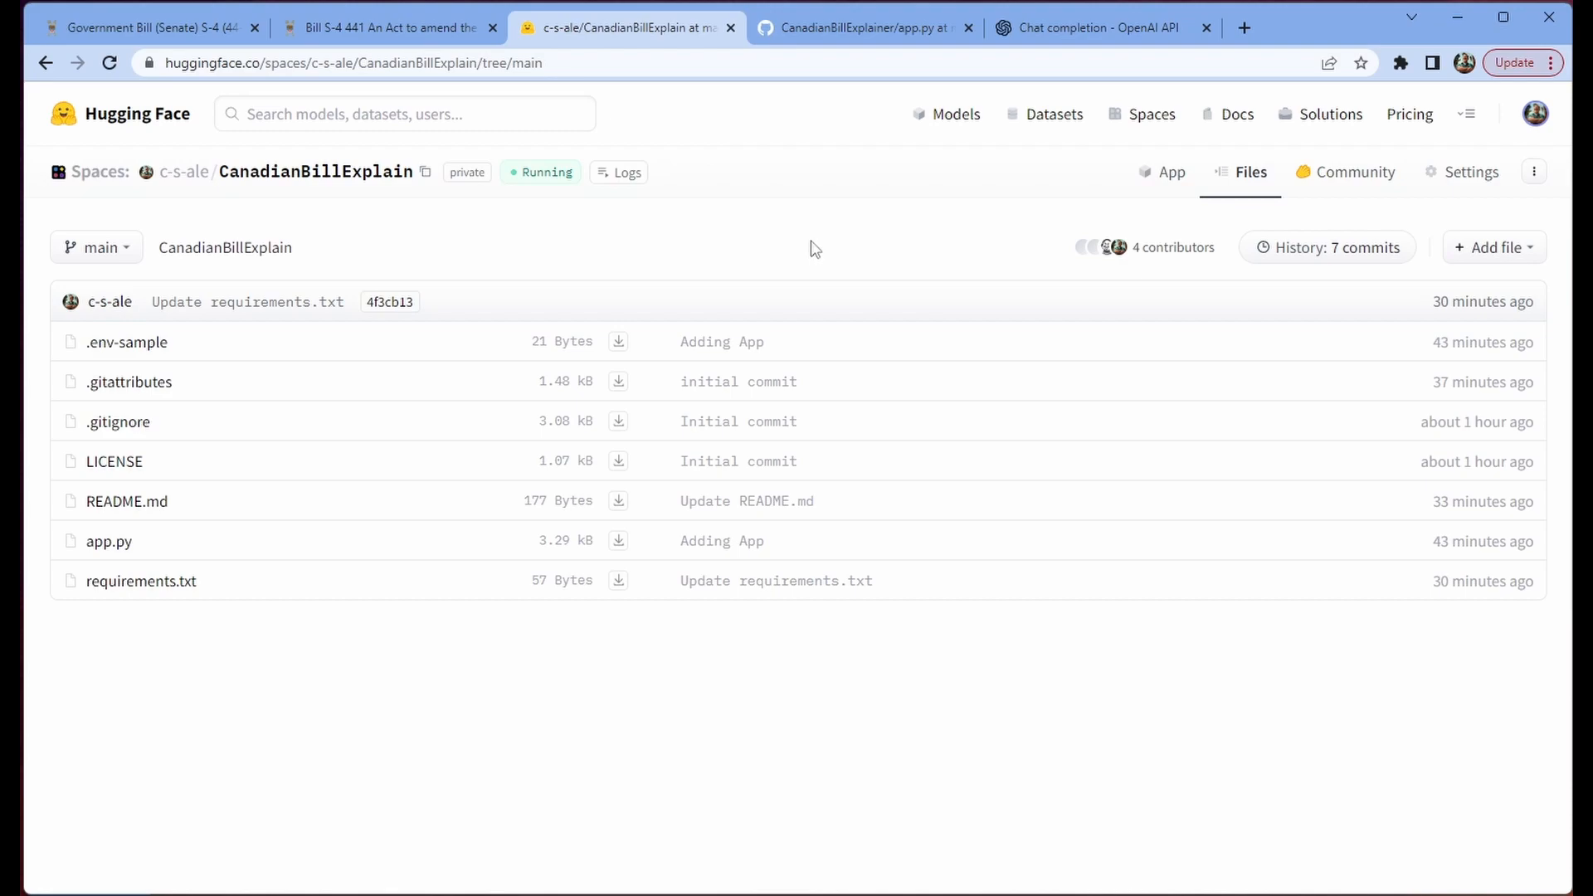
{"action": "mouse_move", "coordinate": [127, 343]}
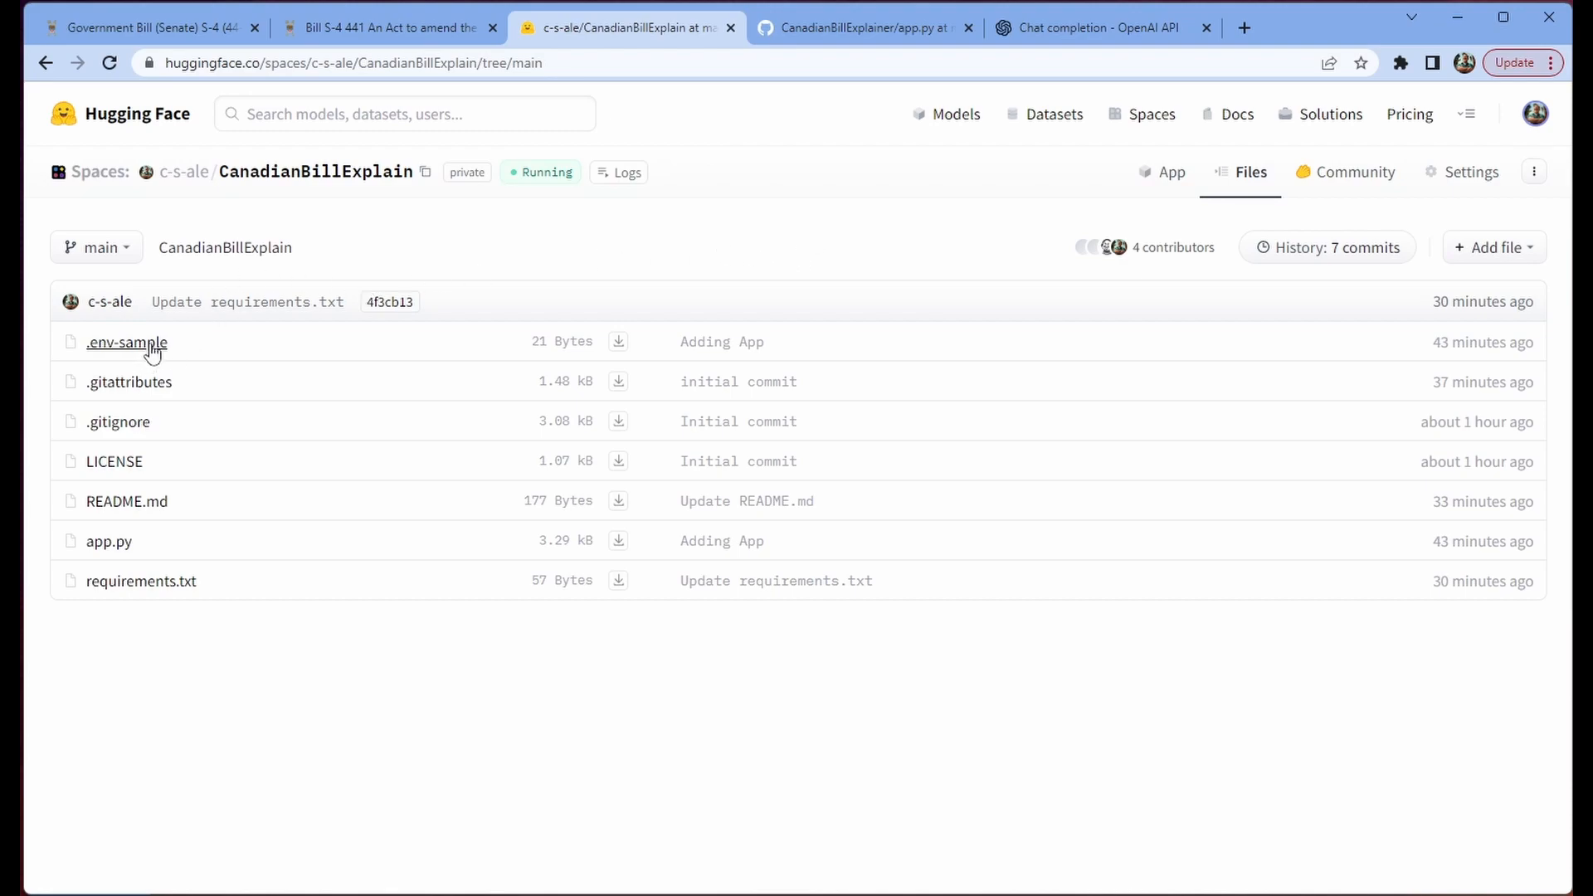
{"action": "left_click", "coordinate": [127, 341]}
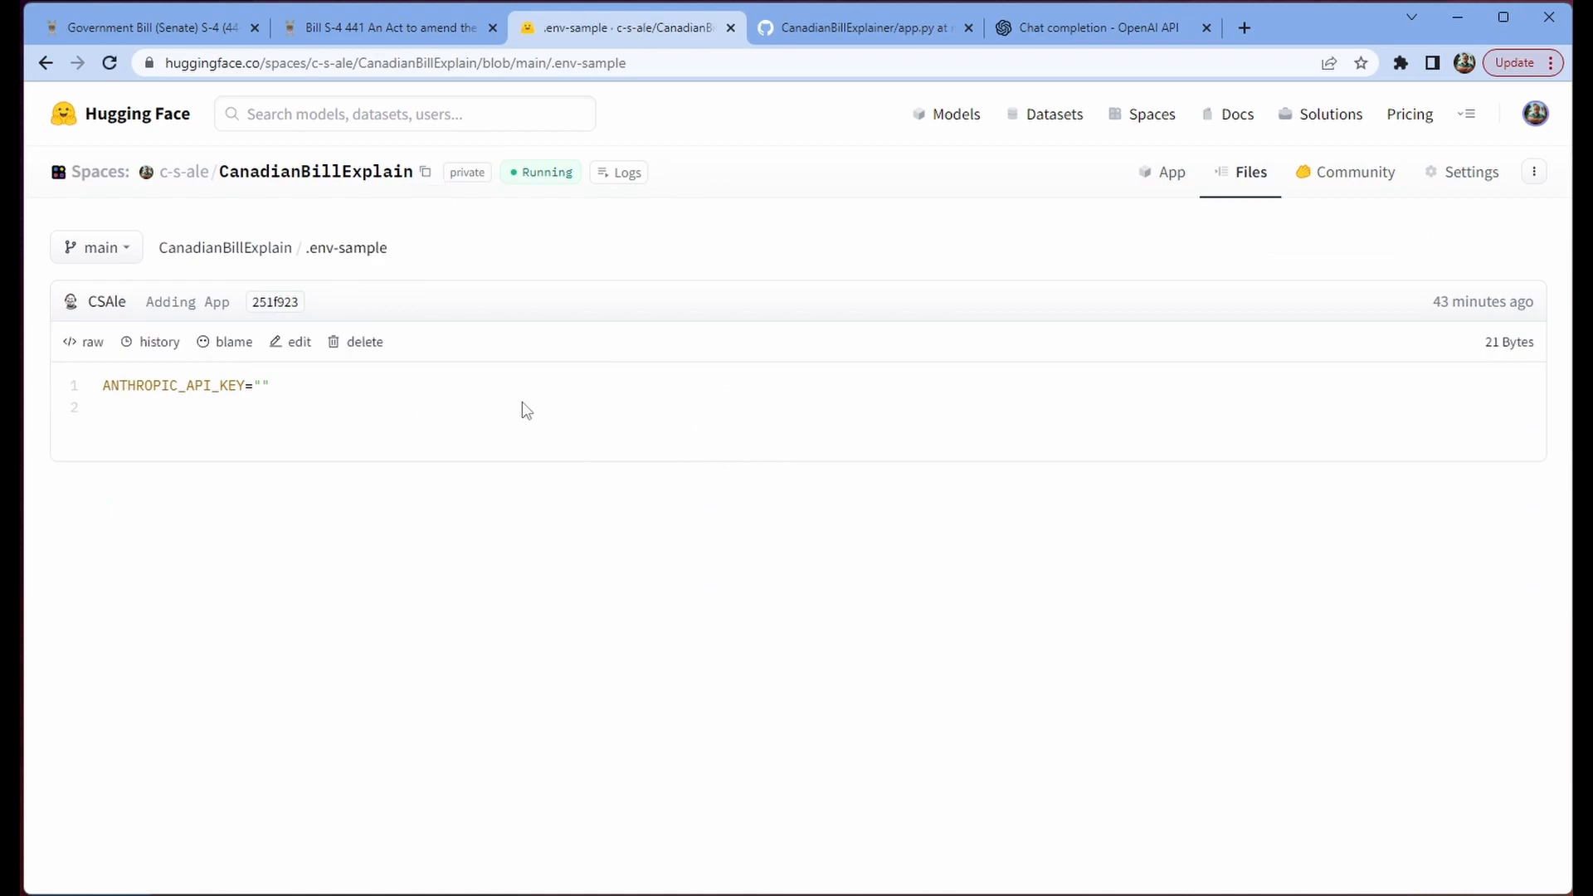
{"action": "mouse_move", "coordinate": [224, 247]}
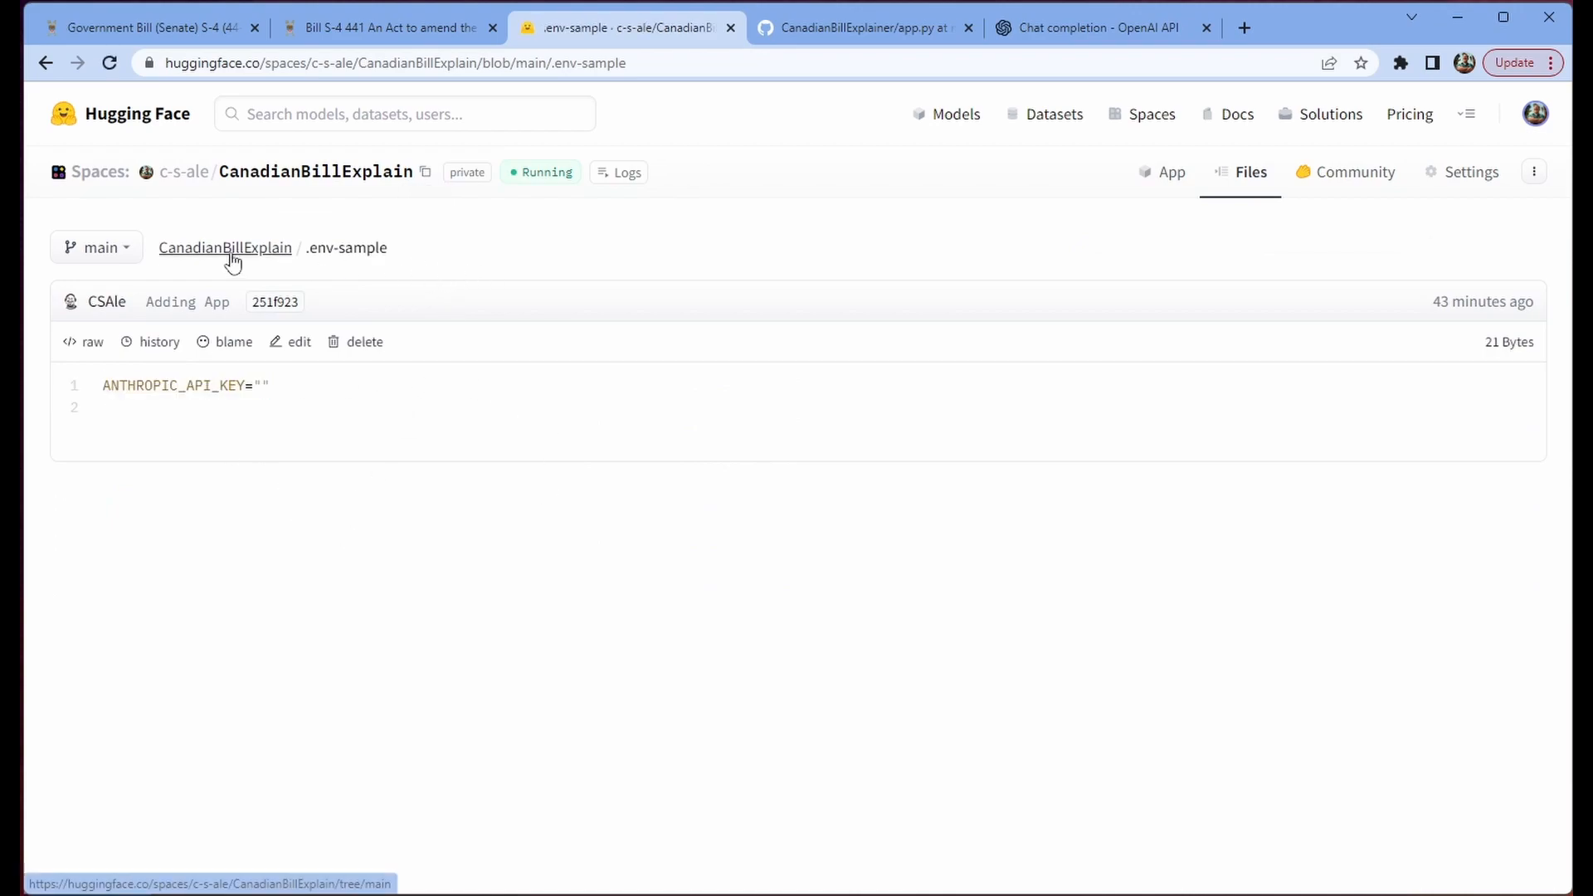
{"action": "left_click", "coordinate": [225, 247]}
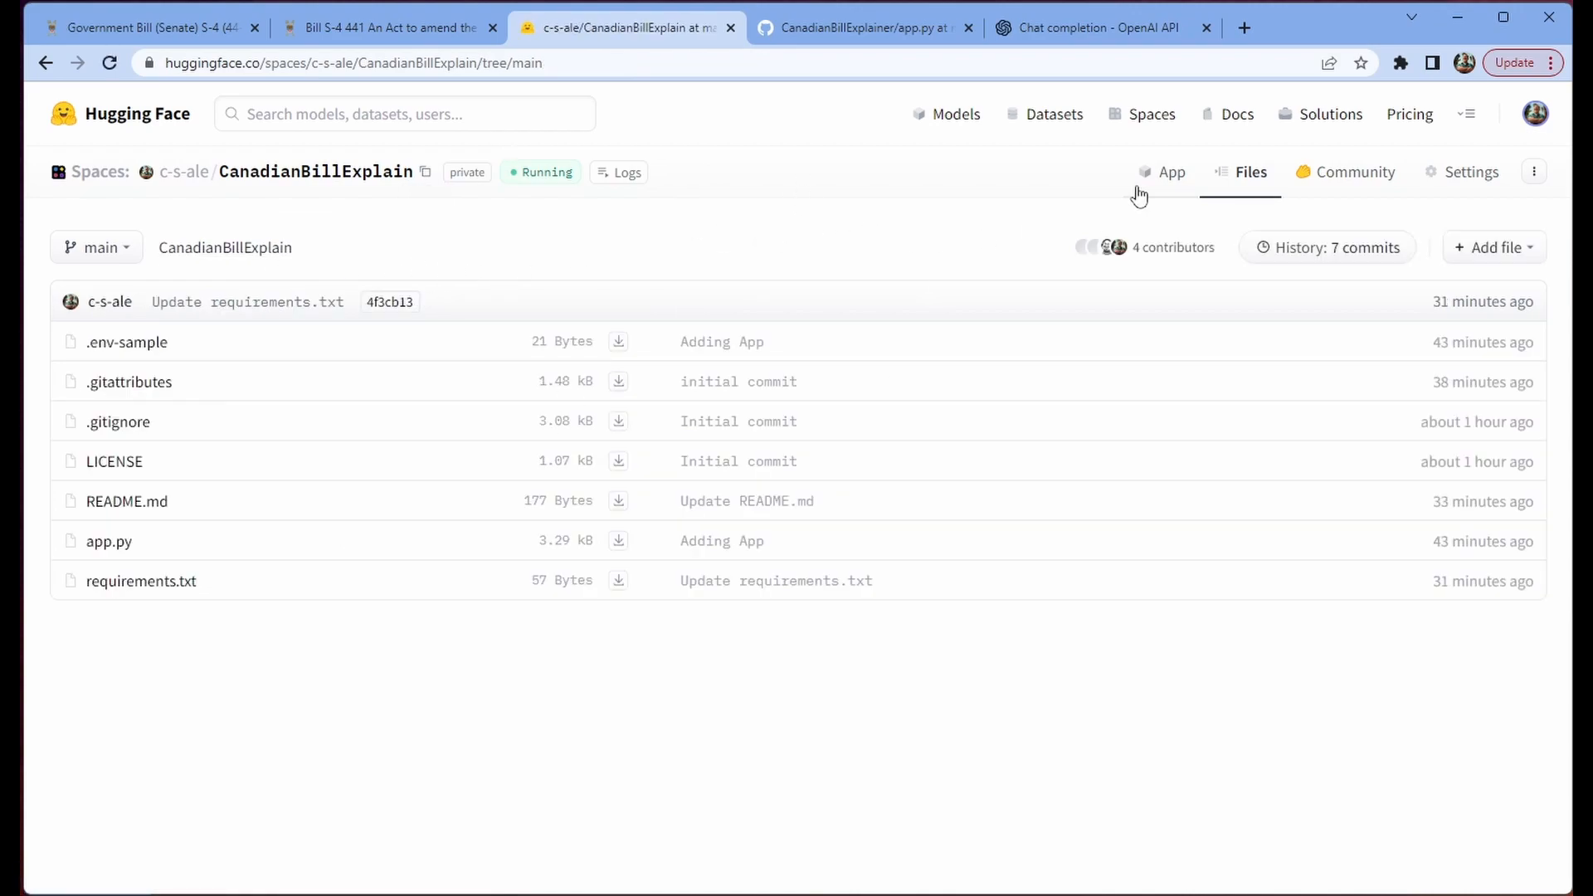
{"action": "mouse_move", "coordinate": [1471, 172]}
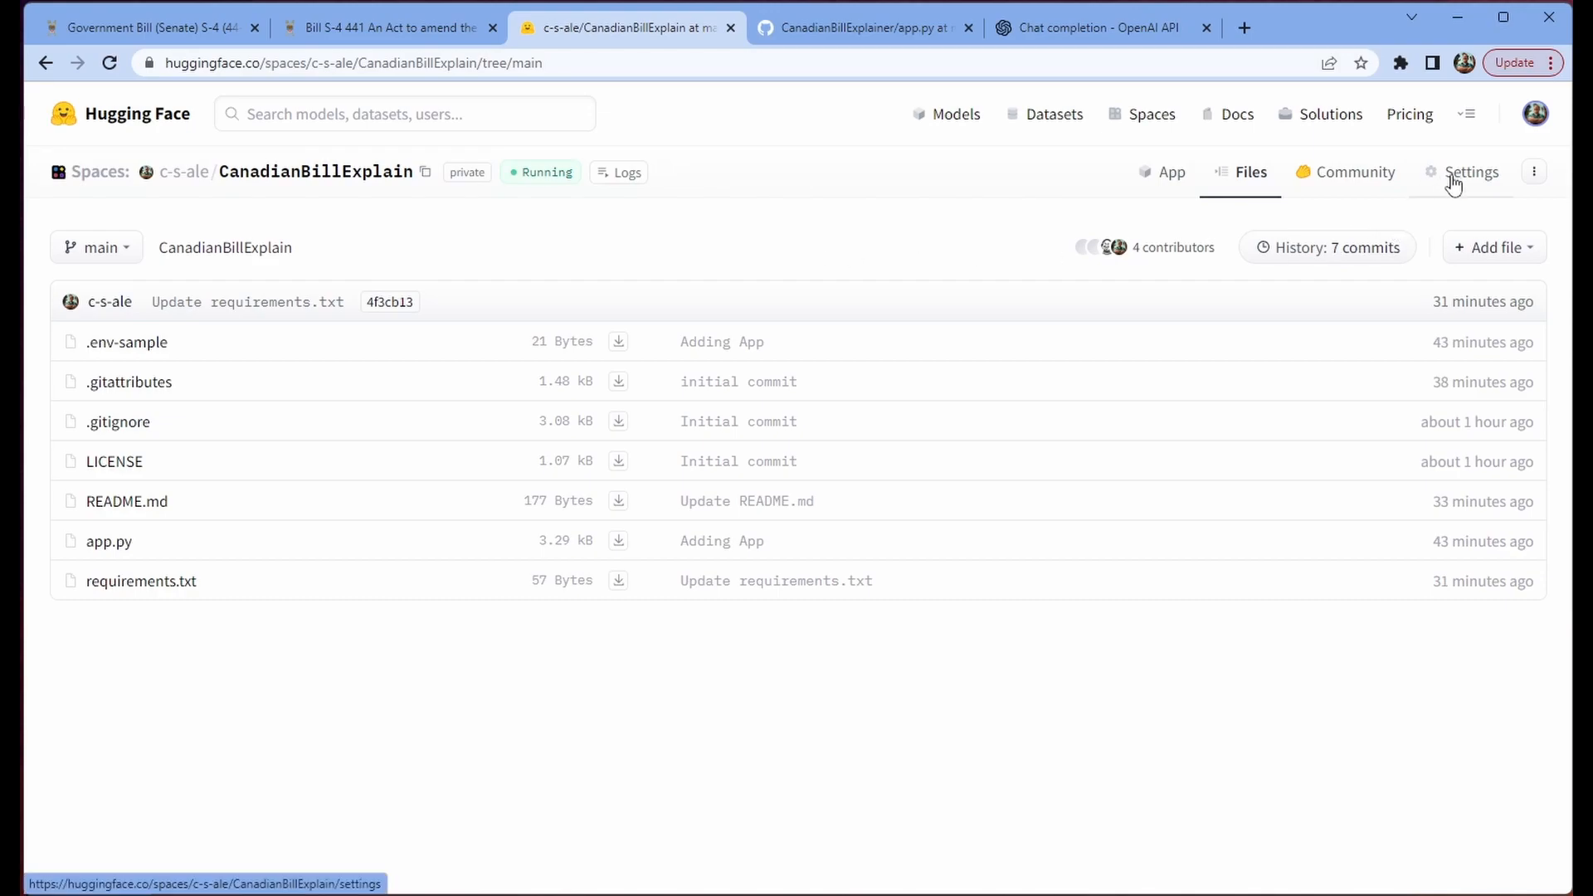
{"action": "left_click", "coordinate": [1470, 171]}
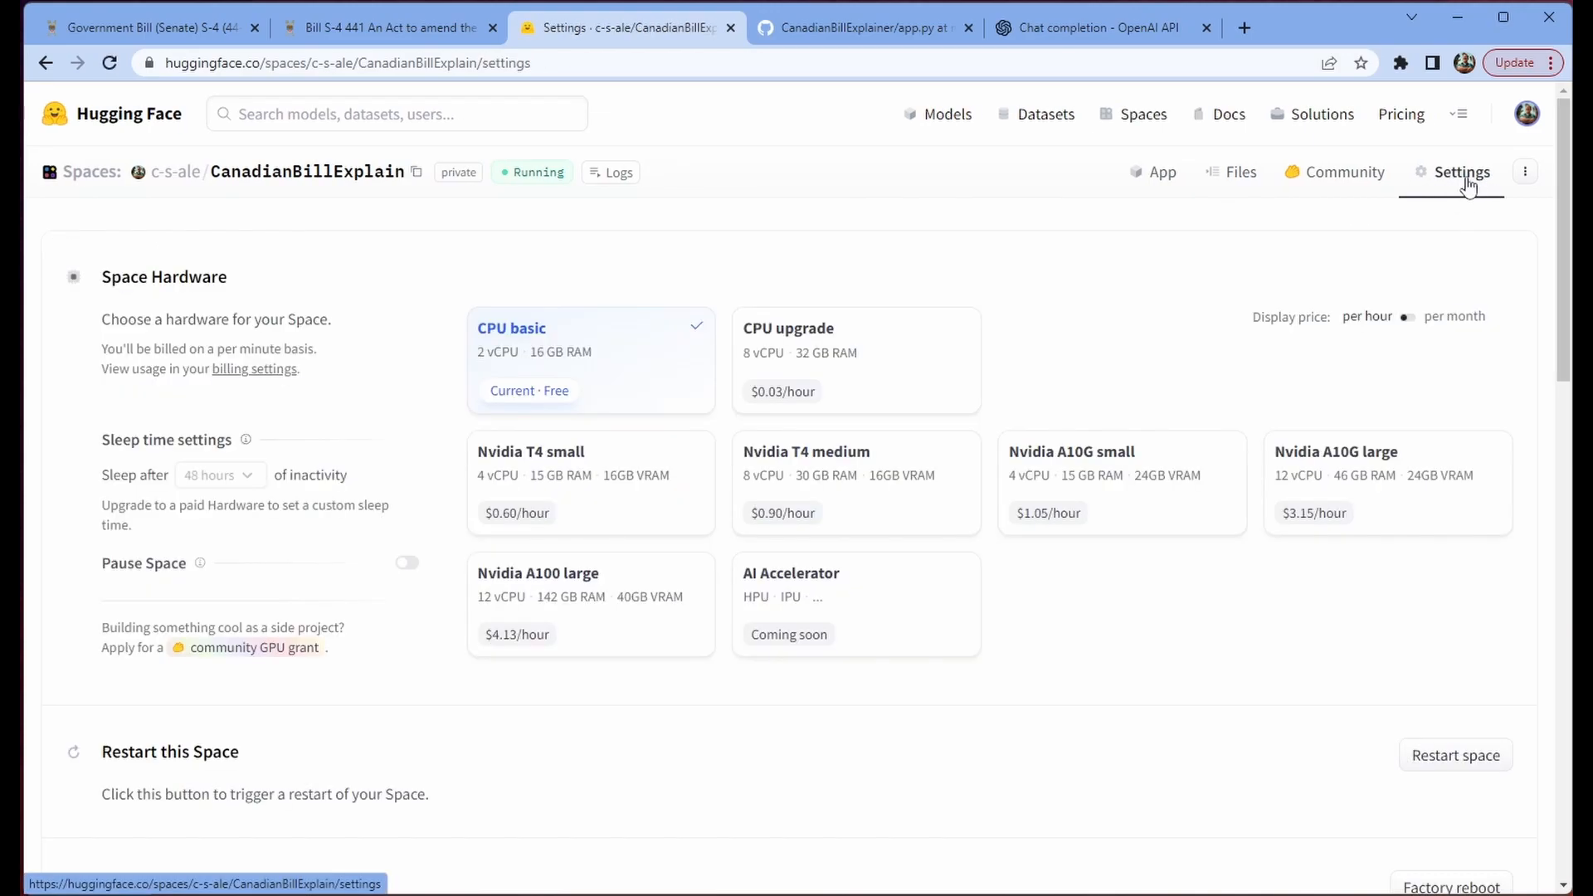
{"action": "scroll", "scroll_direction": "down", "scroll_amount": 3}
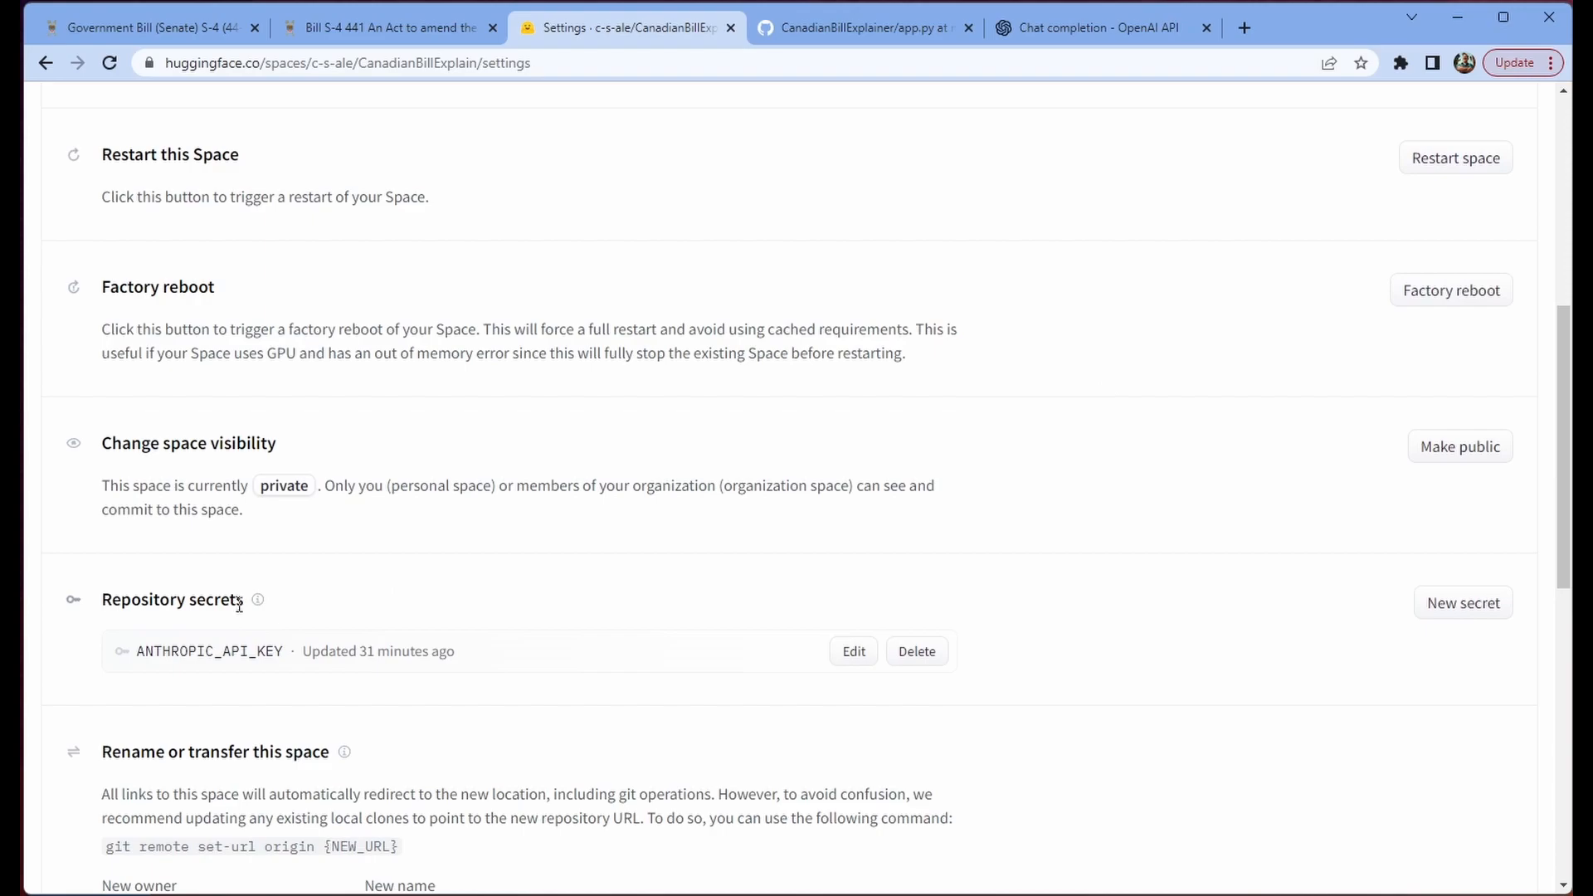
{"action": "mouse_move", "coordinate": [289, 658]}
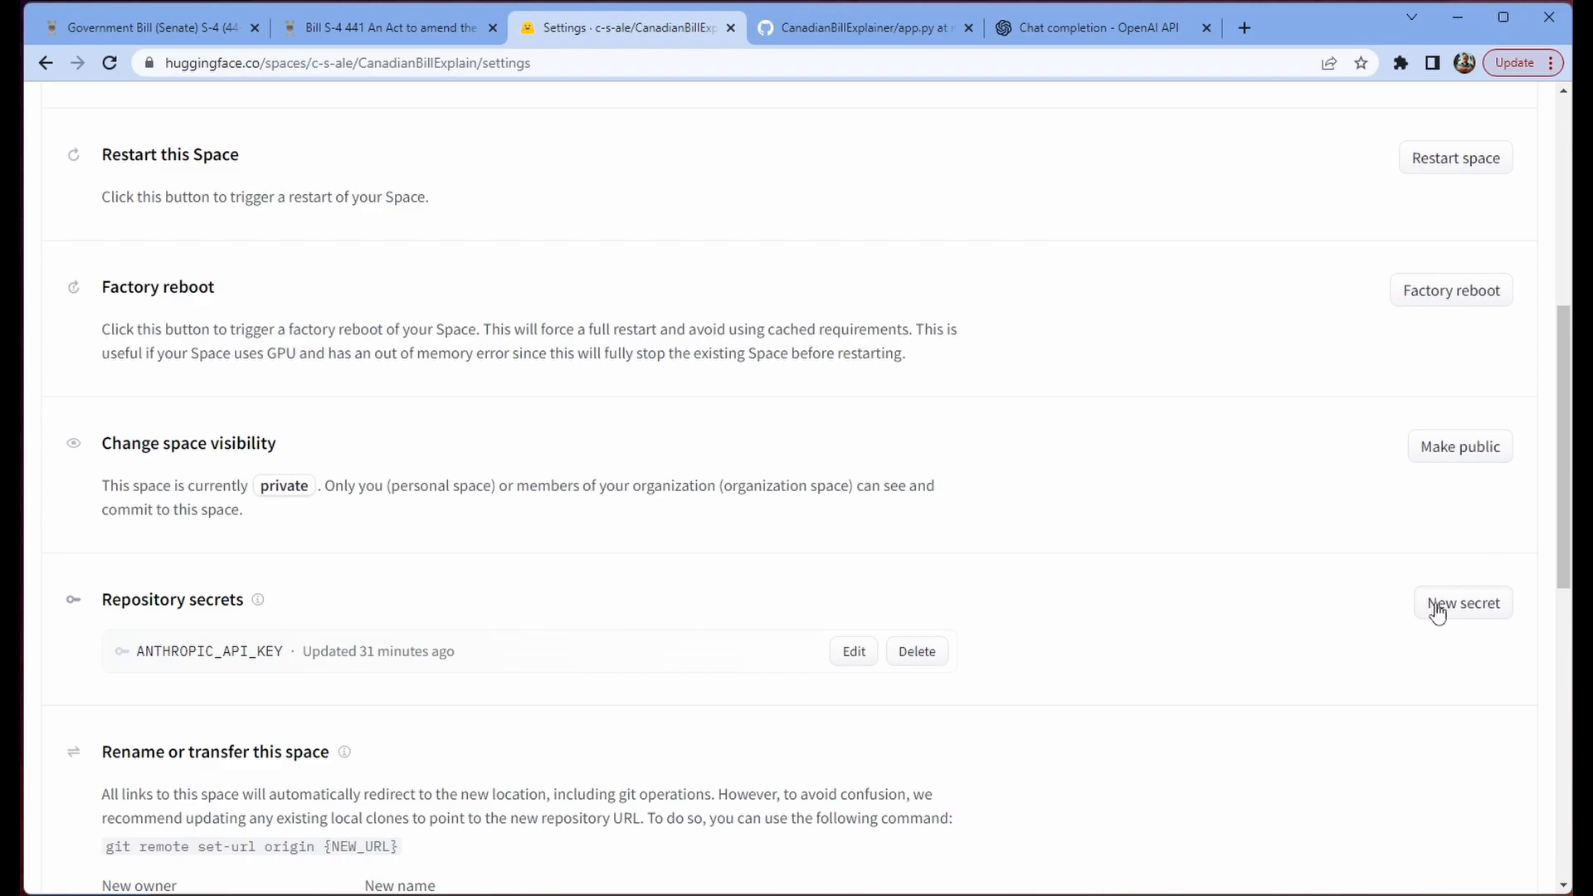
{"action": "left_click", "coordinate": [1463, 602]}
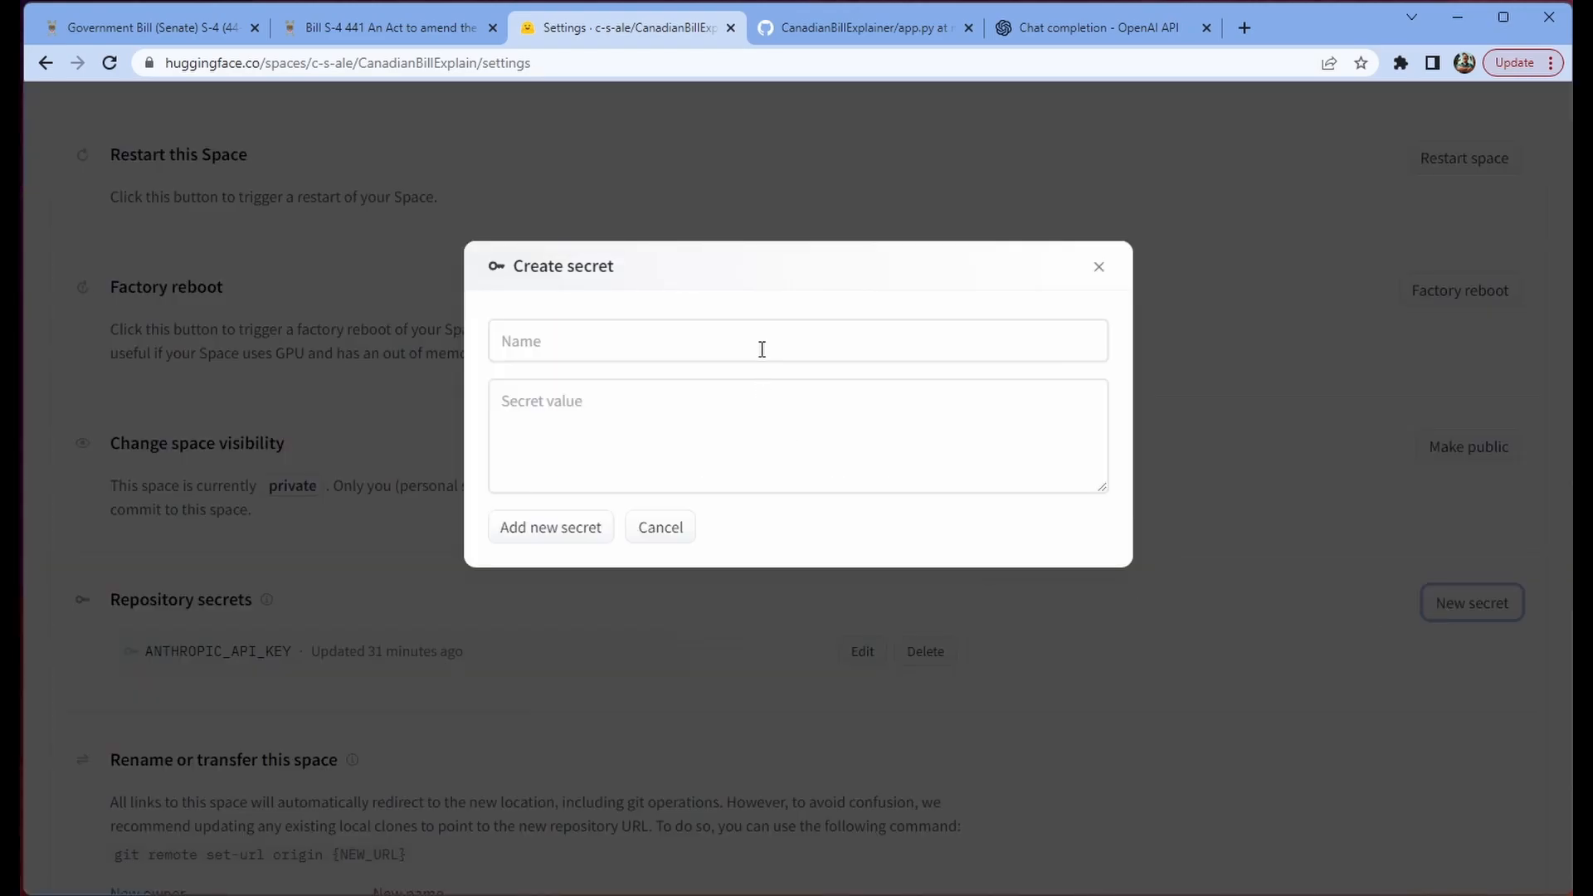
{"action": "type", "text": "NEW_SECRET"}
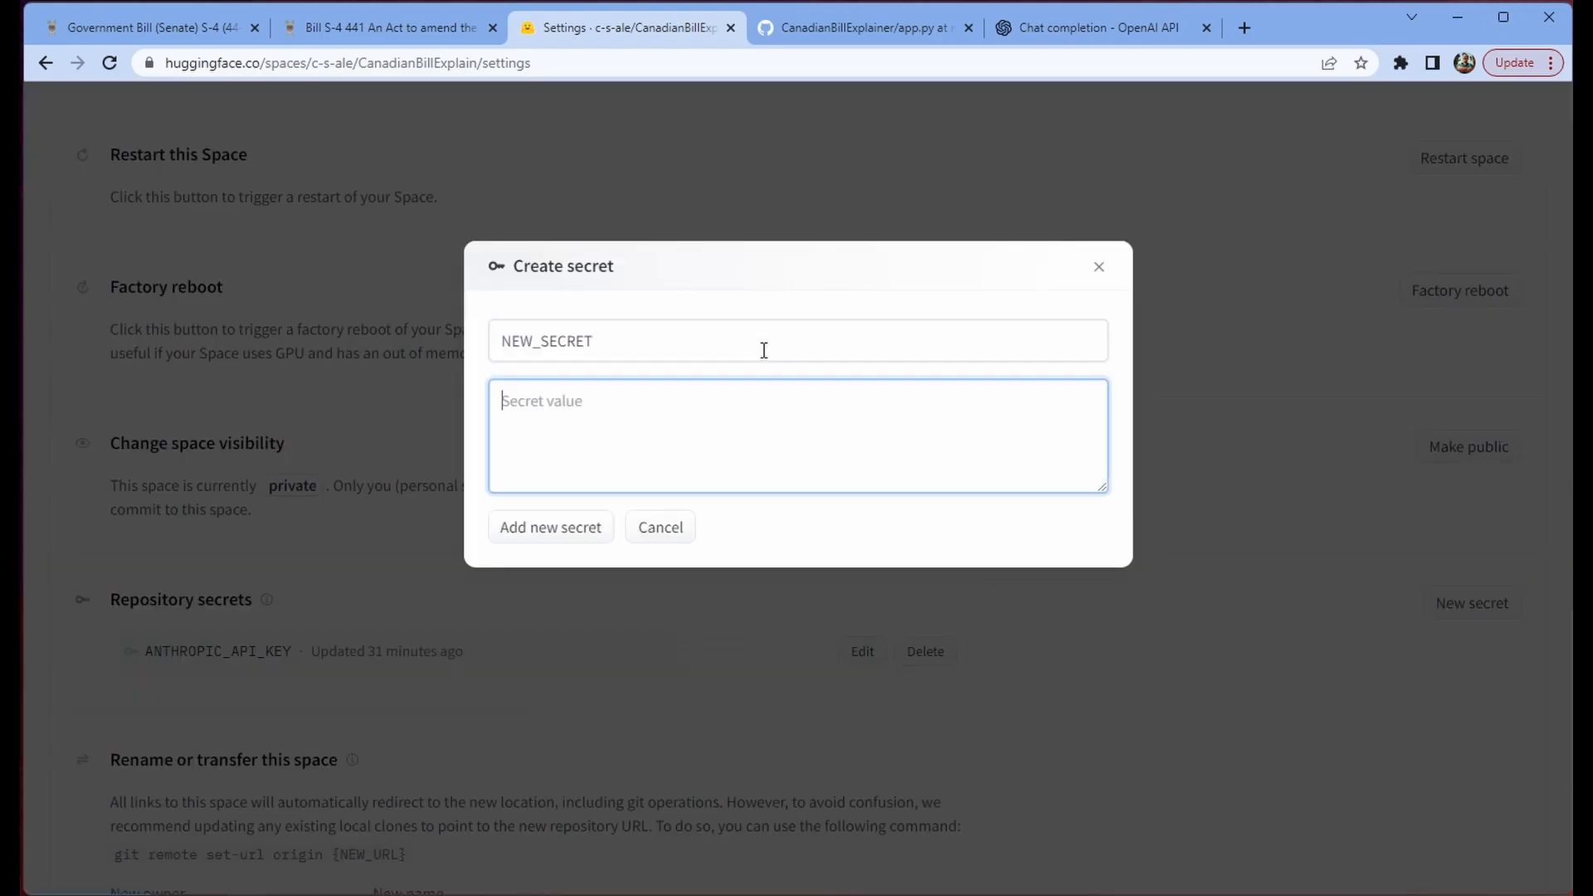
{"action": "type", "text": "NEW_VALUE"}
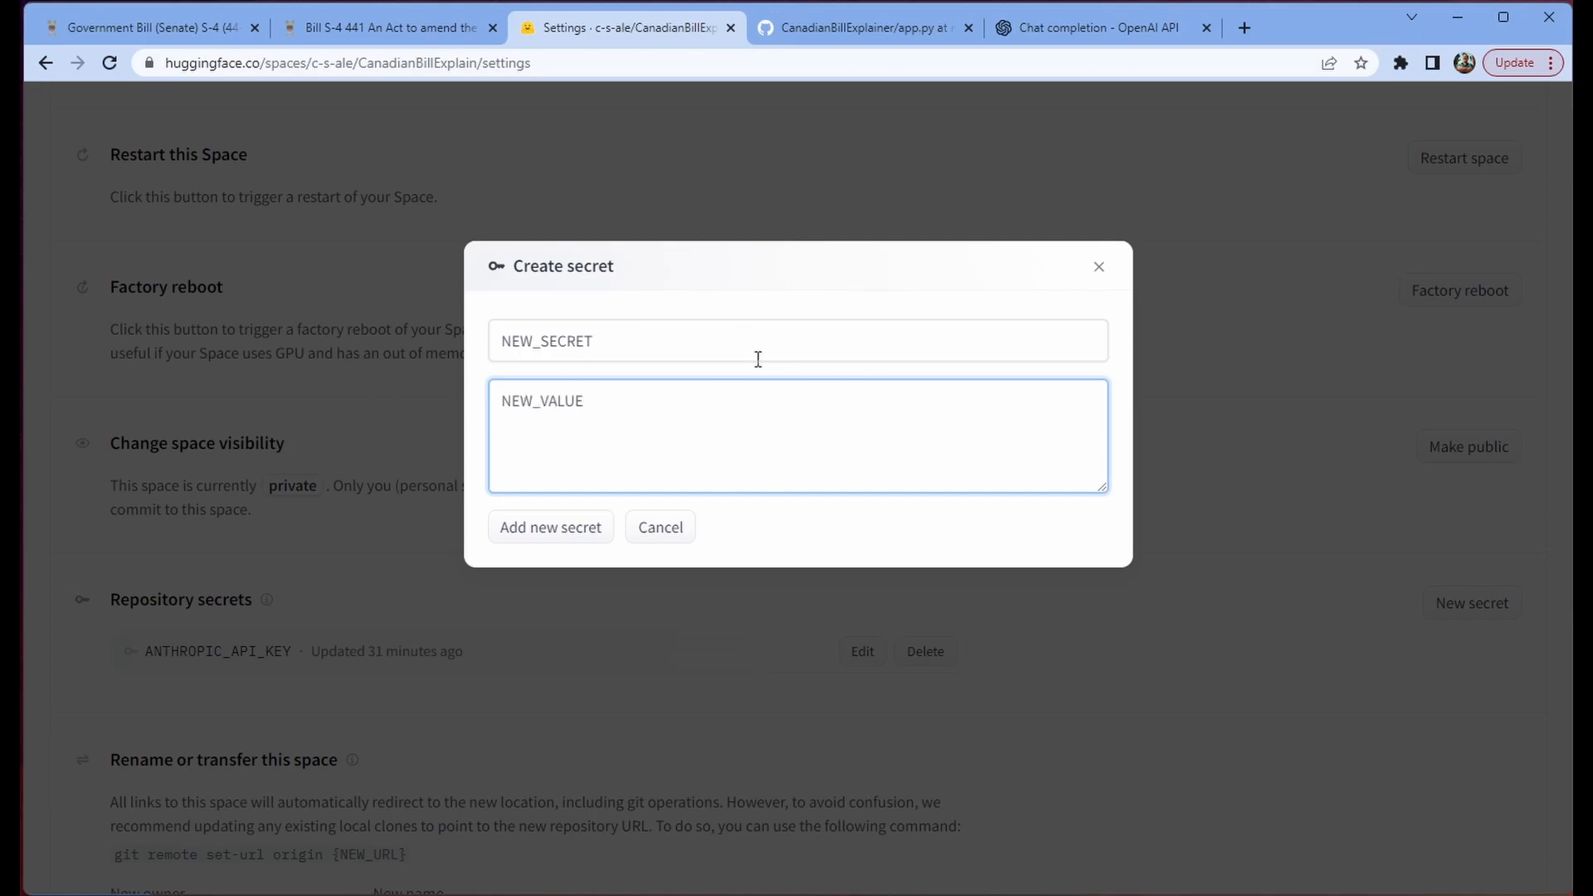
{"action": "left_click", "coordinate": [549, 526]}
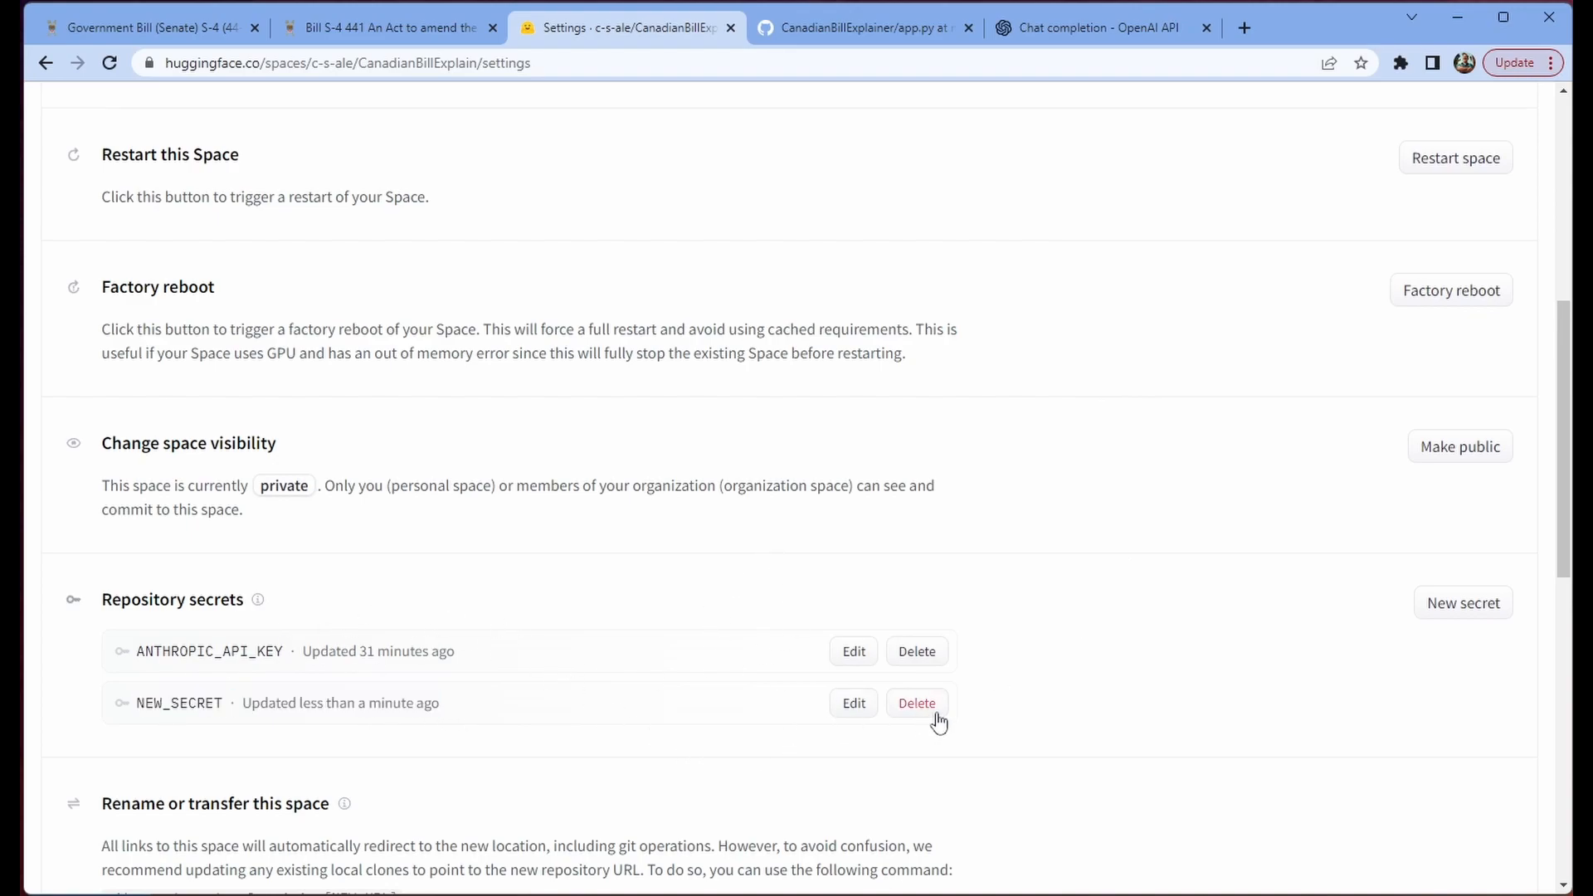
{"action": "left_click", "coordinate": [915, 702]}
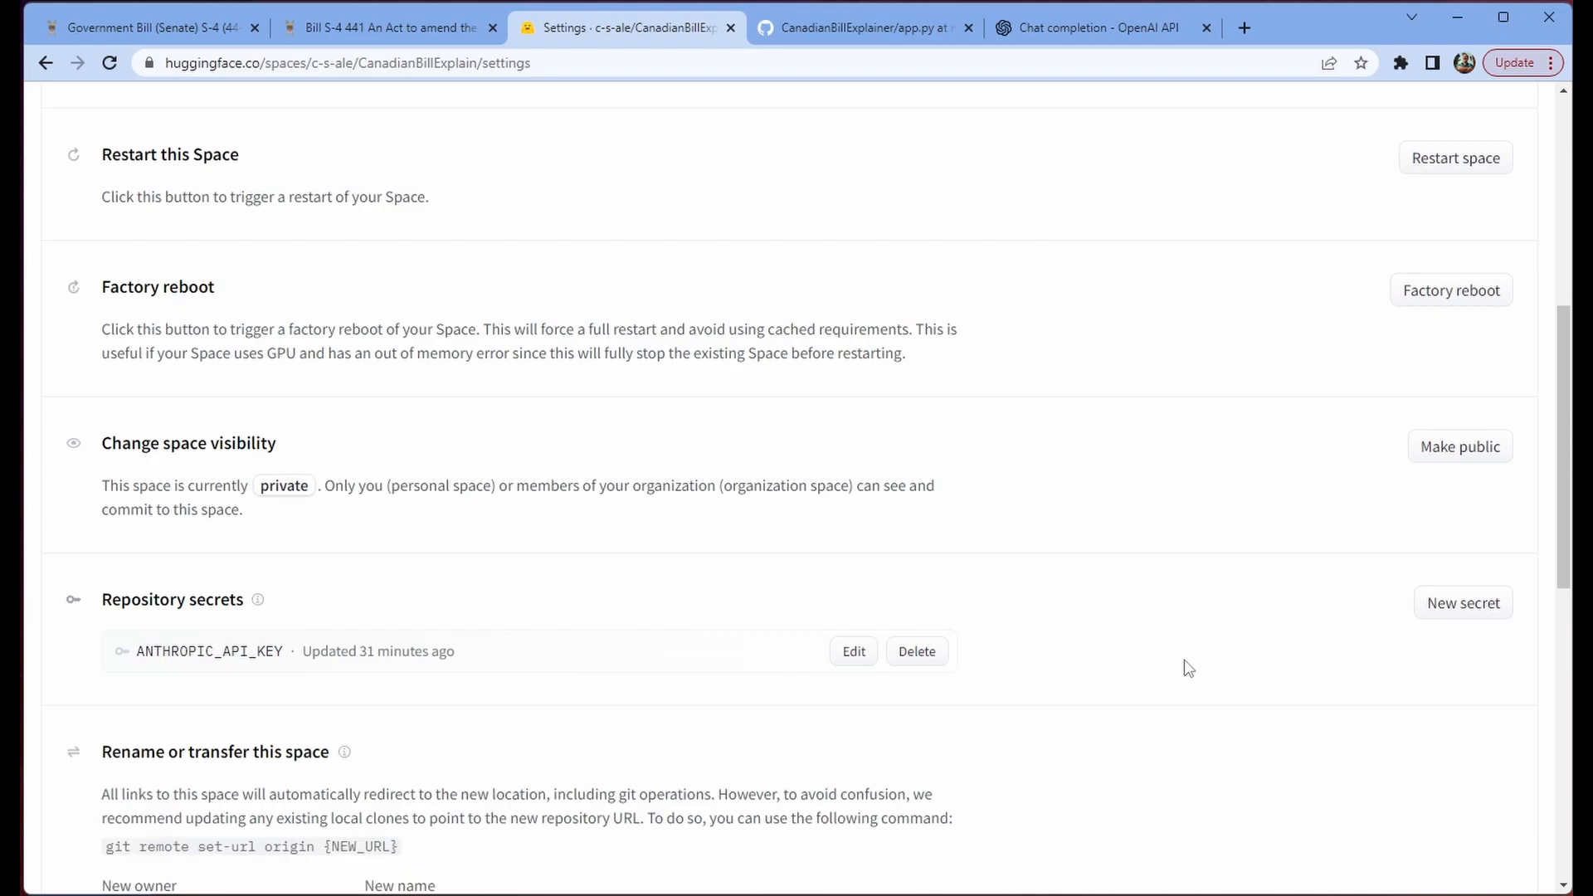
{"action": "scroll", "scroll_direction": "up", "scroll_amount": 3}
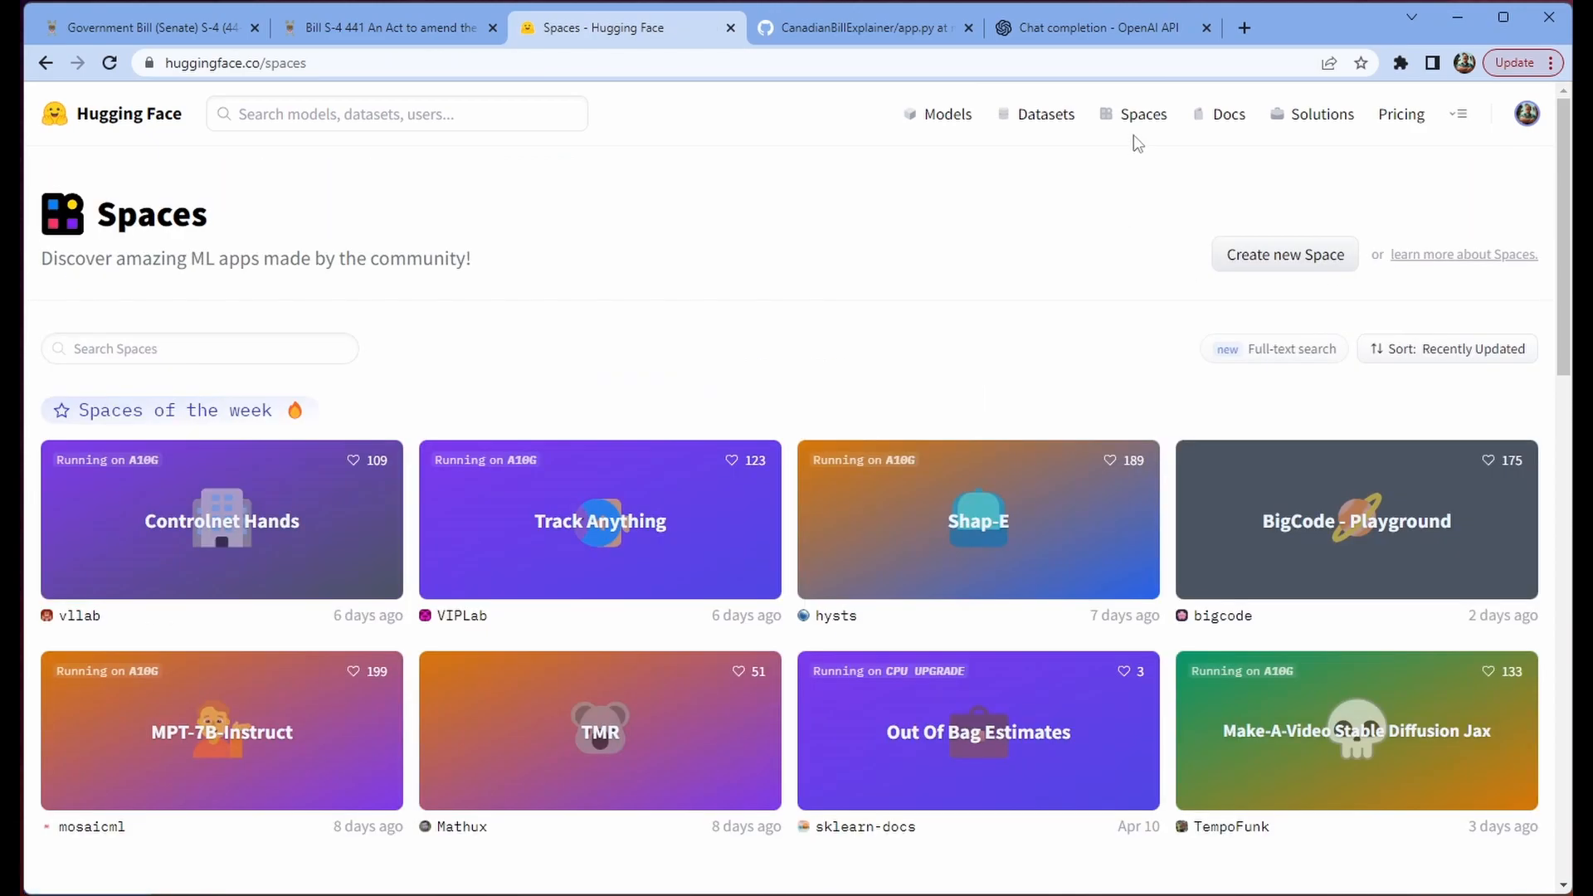
{"action": "mouse_move", "coordinate": [1141, 114]}
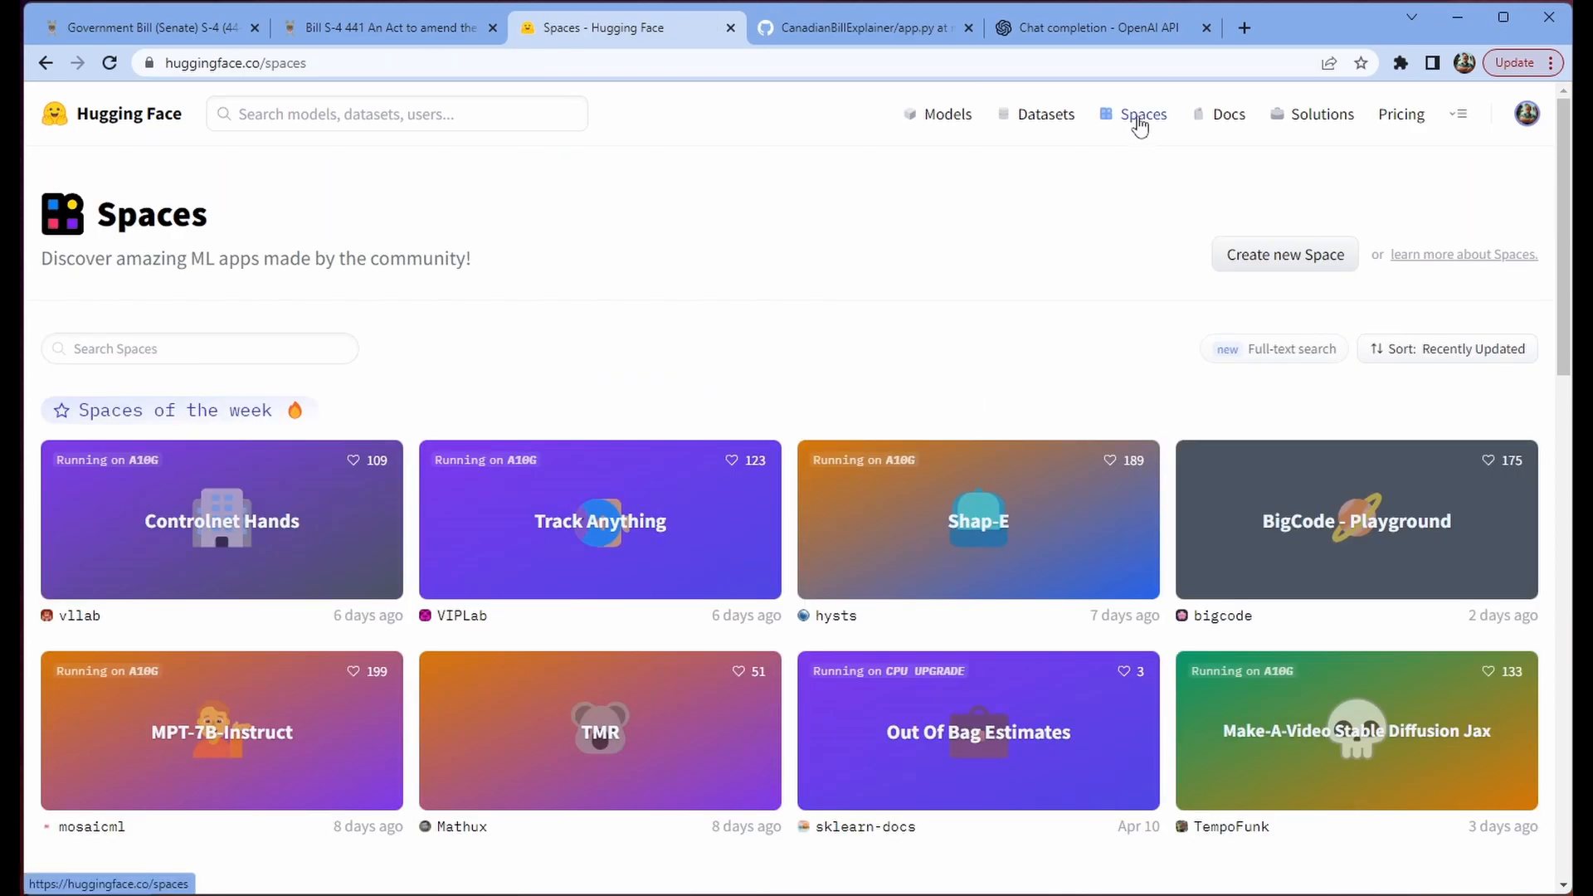
{"action": "mouse_move", "coordinate": [1285, 254]}
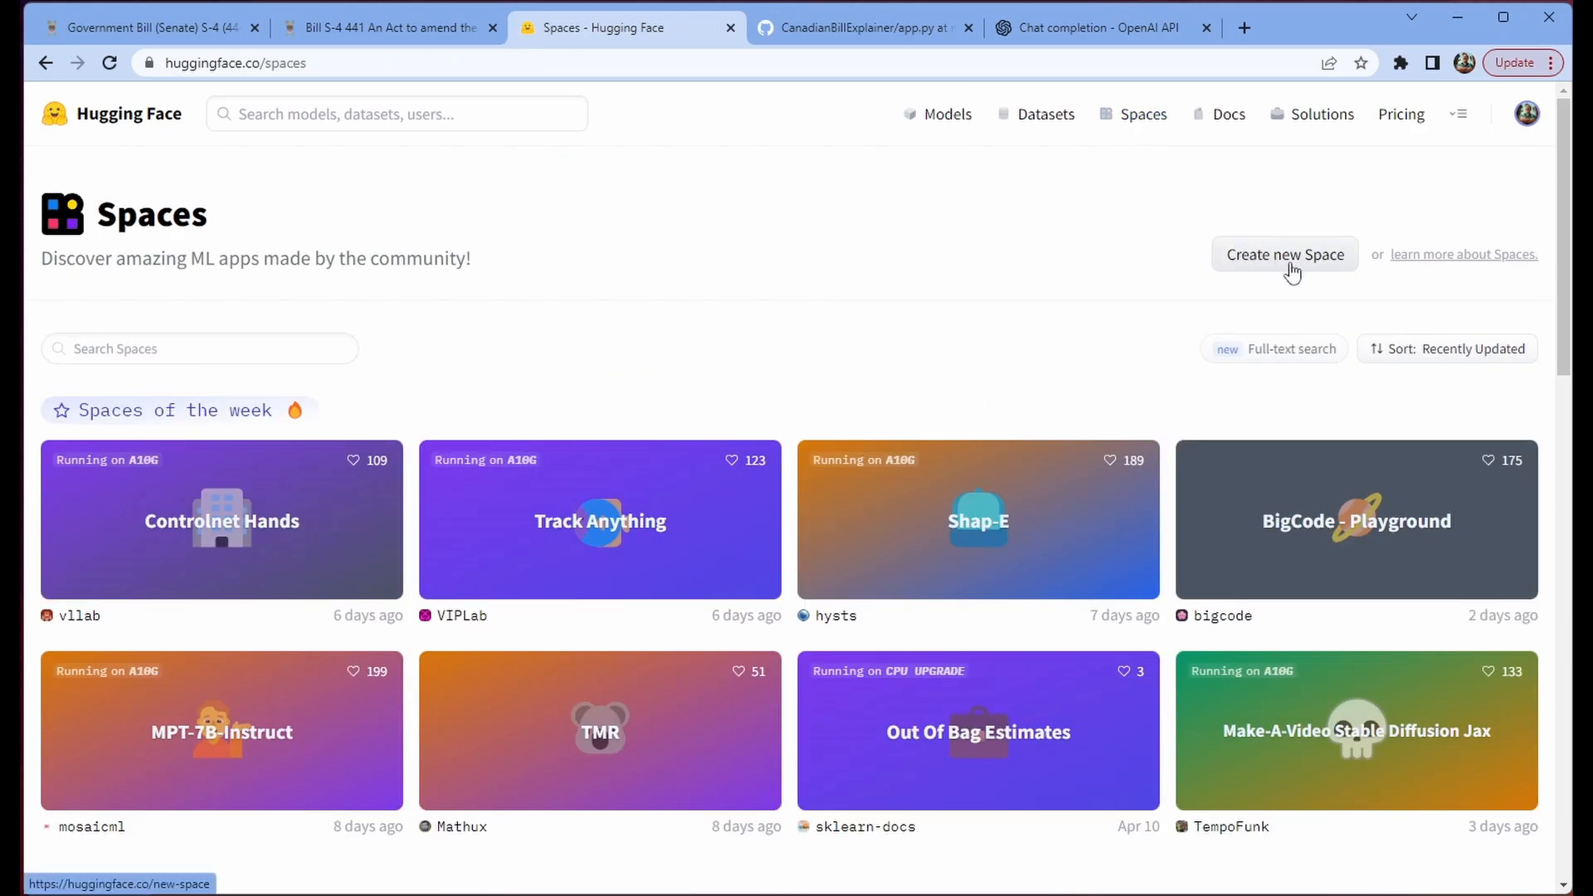
Step: Start a new Space named CanadianBillExplainer_V1 with openrail licence and Streamlit SDK
{"action": "left_click", "coordinate": [1284, 254]}
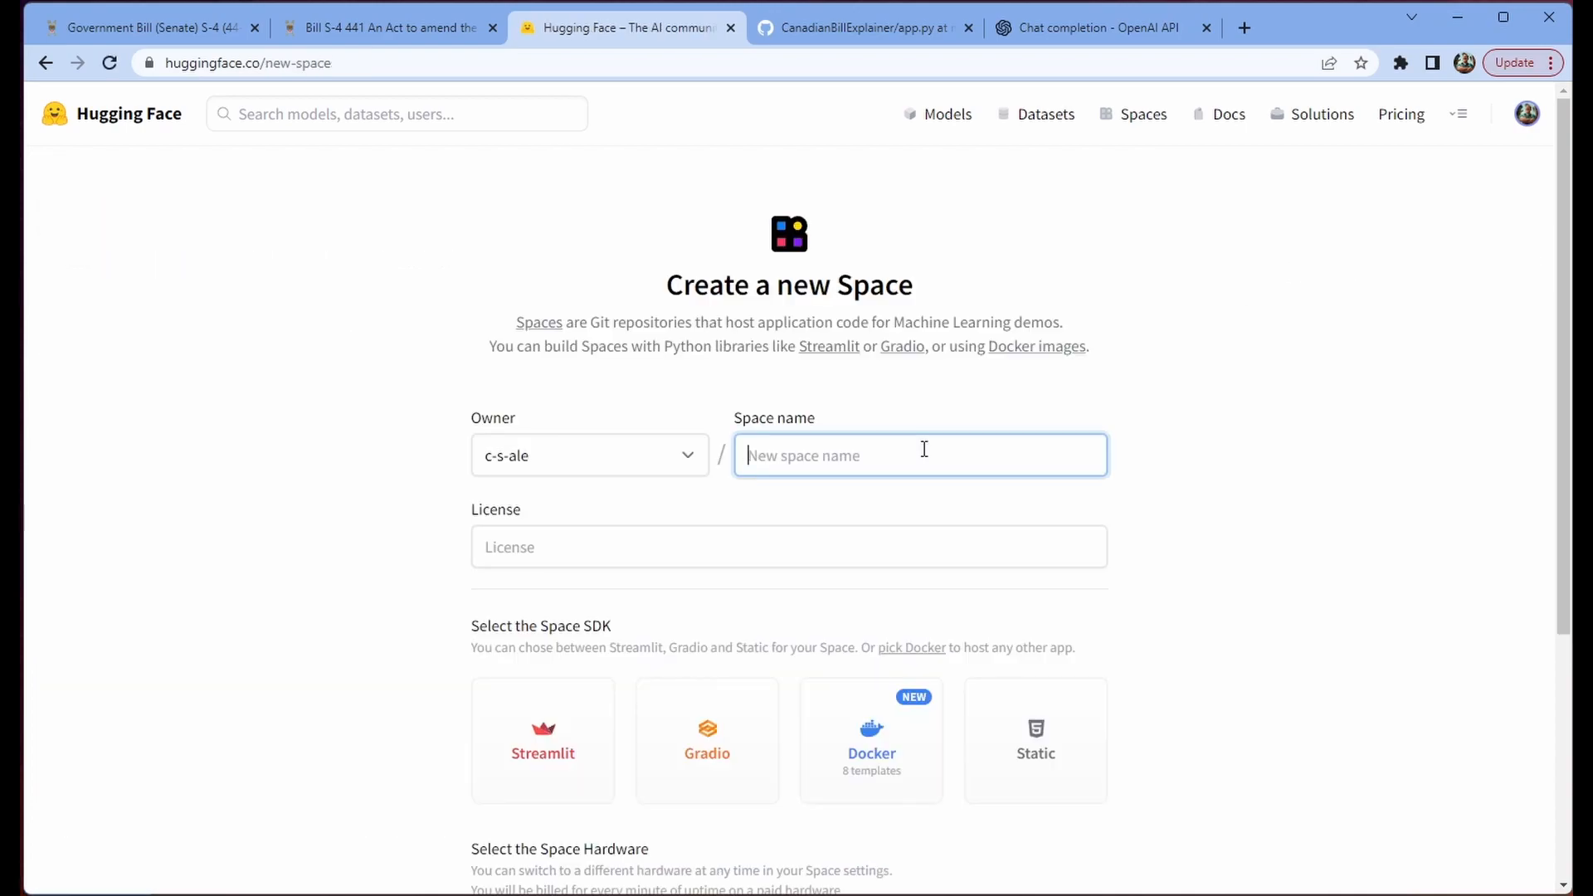
{"action": "type", "text": "CanadianBillExplainer_V1"}
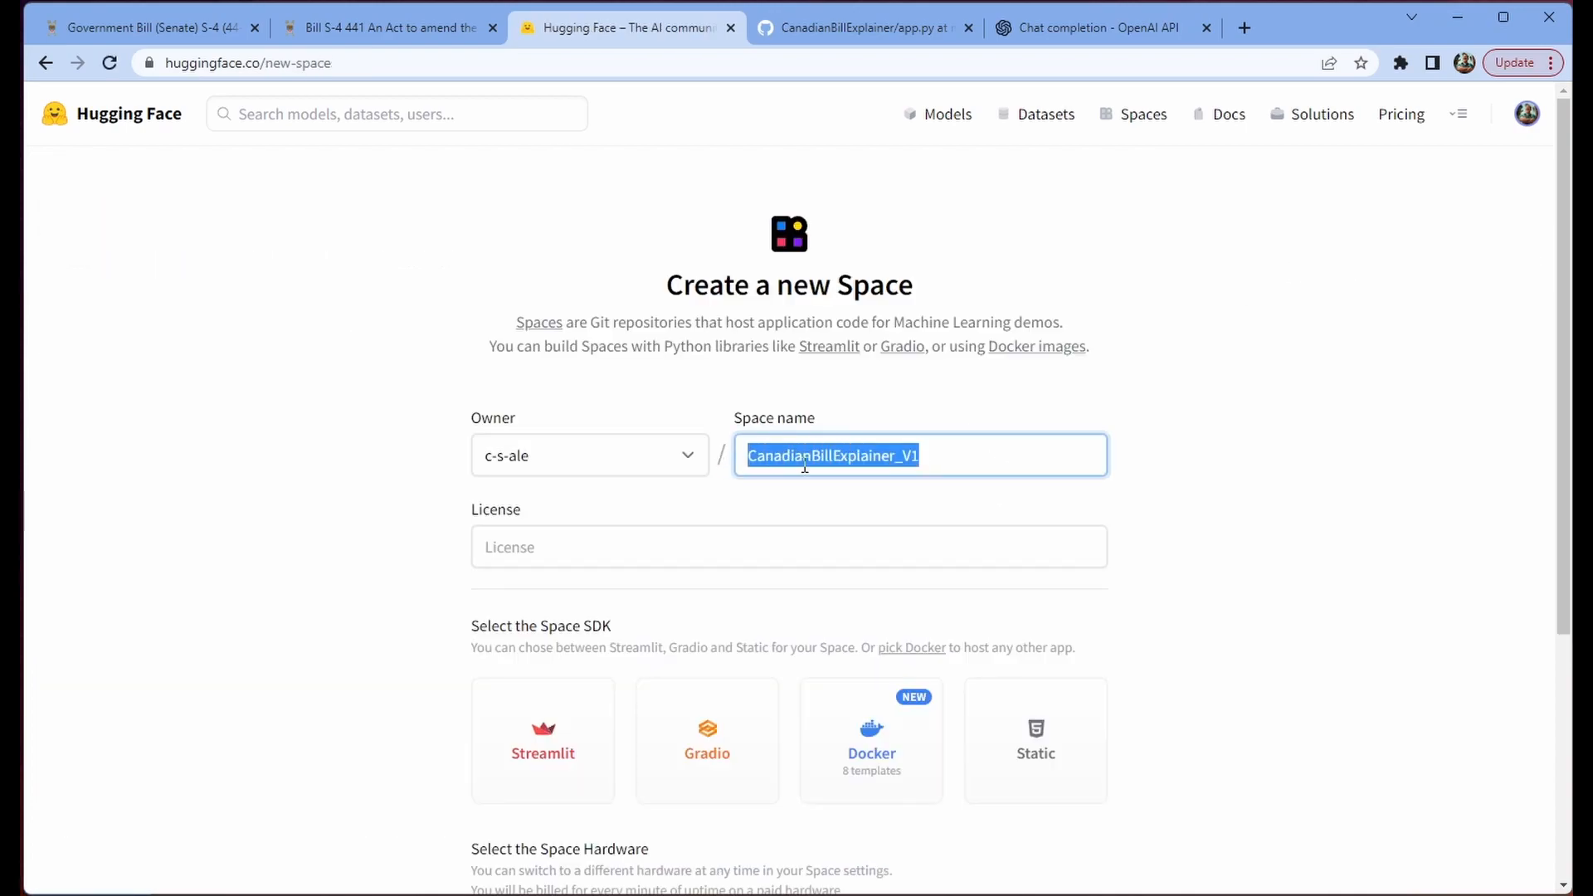
{"action": "left_click", "coordinate": [787, 547]}
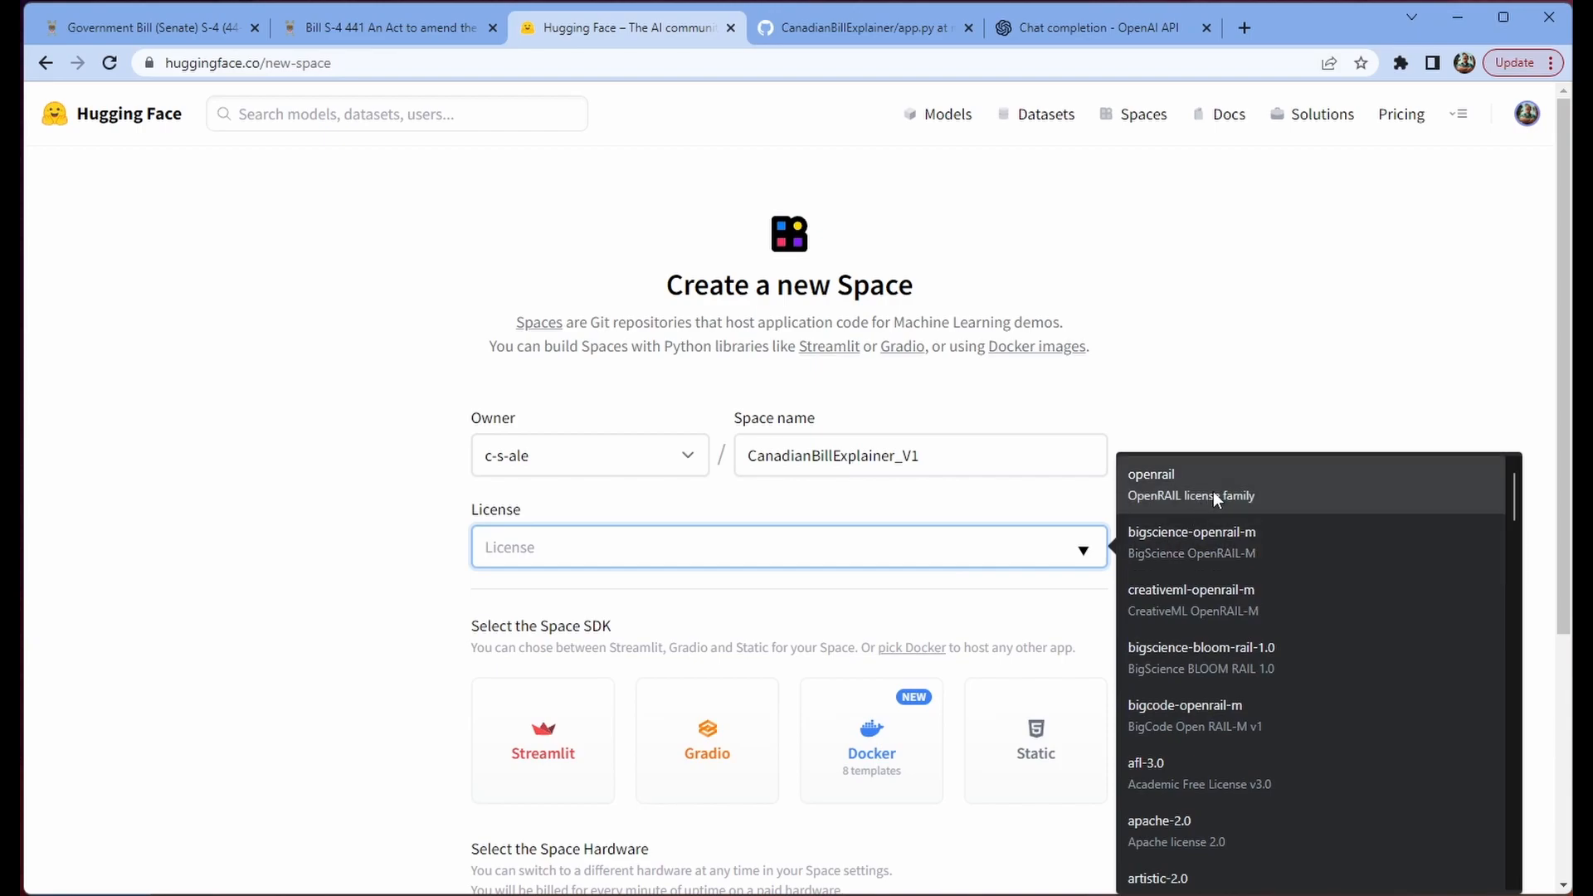
{"action": "left_click", "coordinate": [1151, 474]}
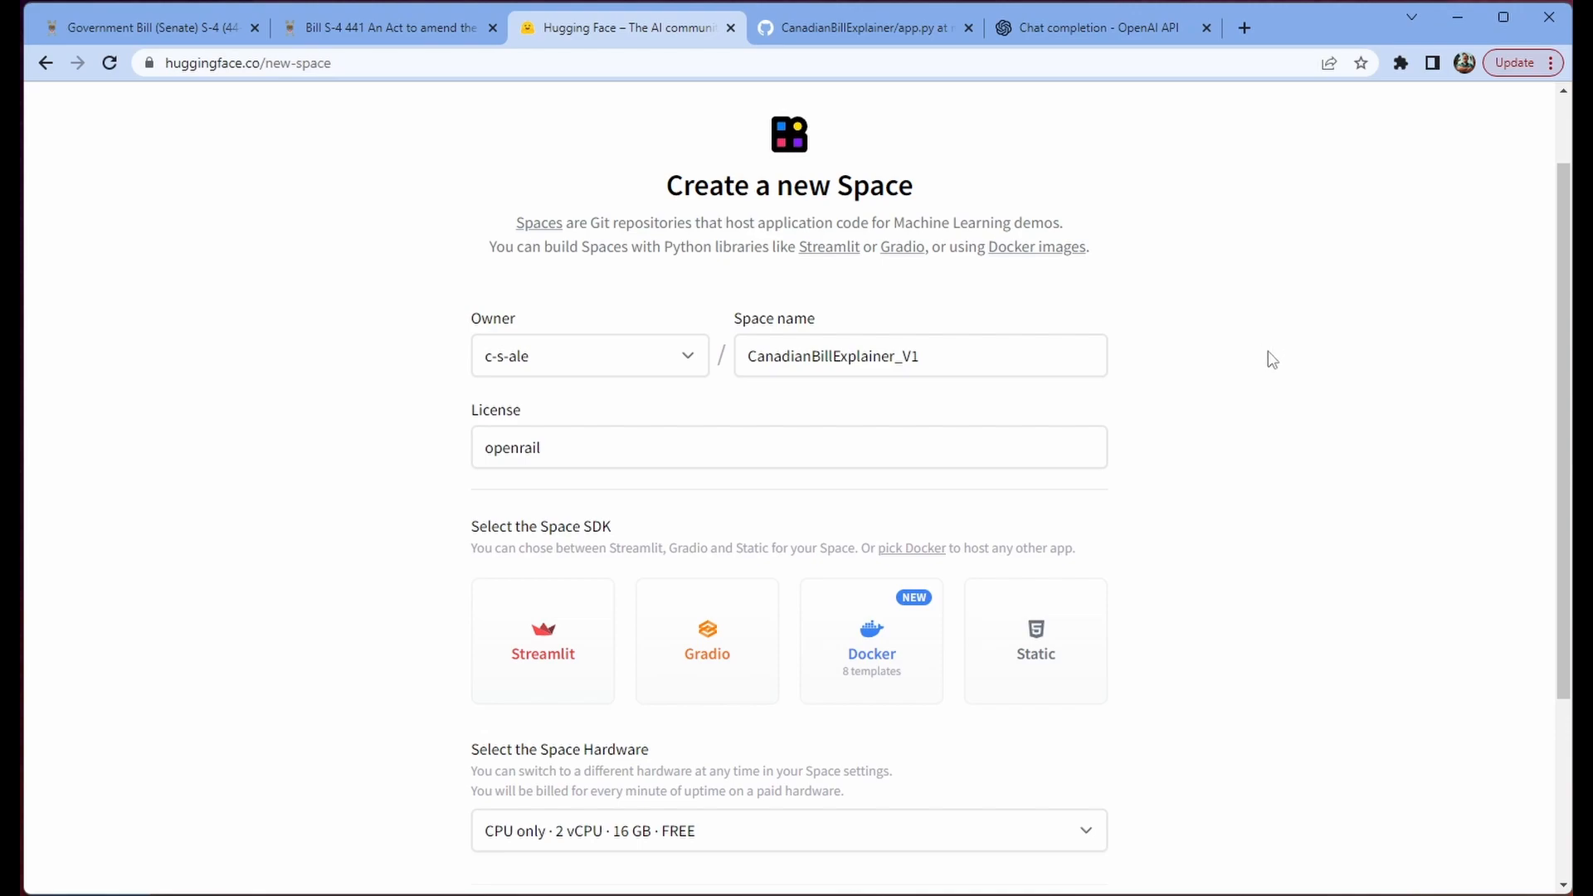
{"action": "left_click", "coordinate": [543, 642]}
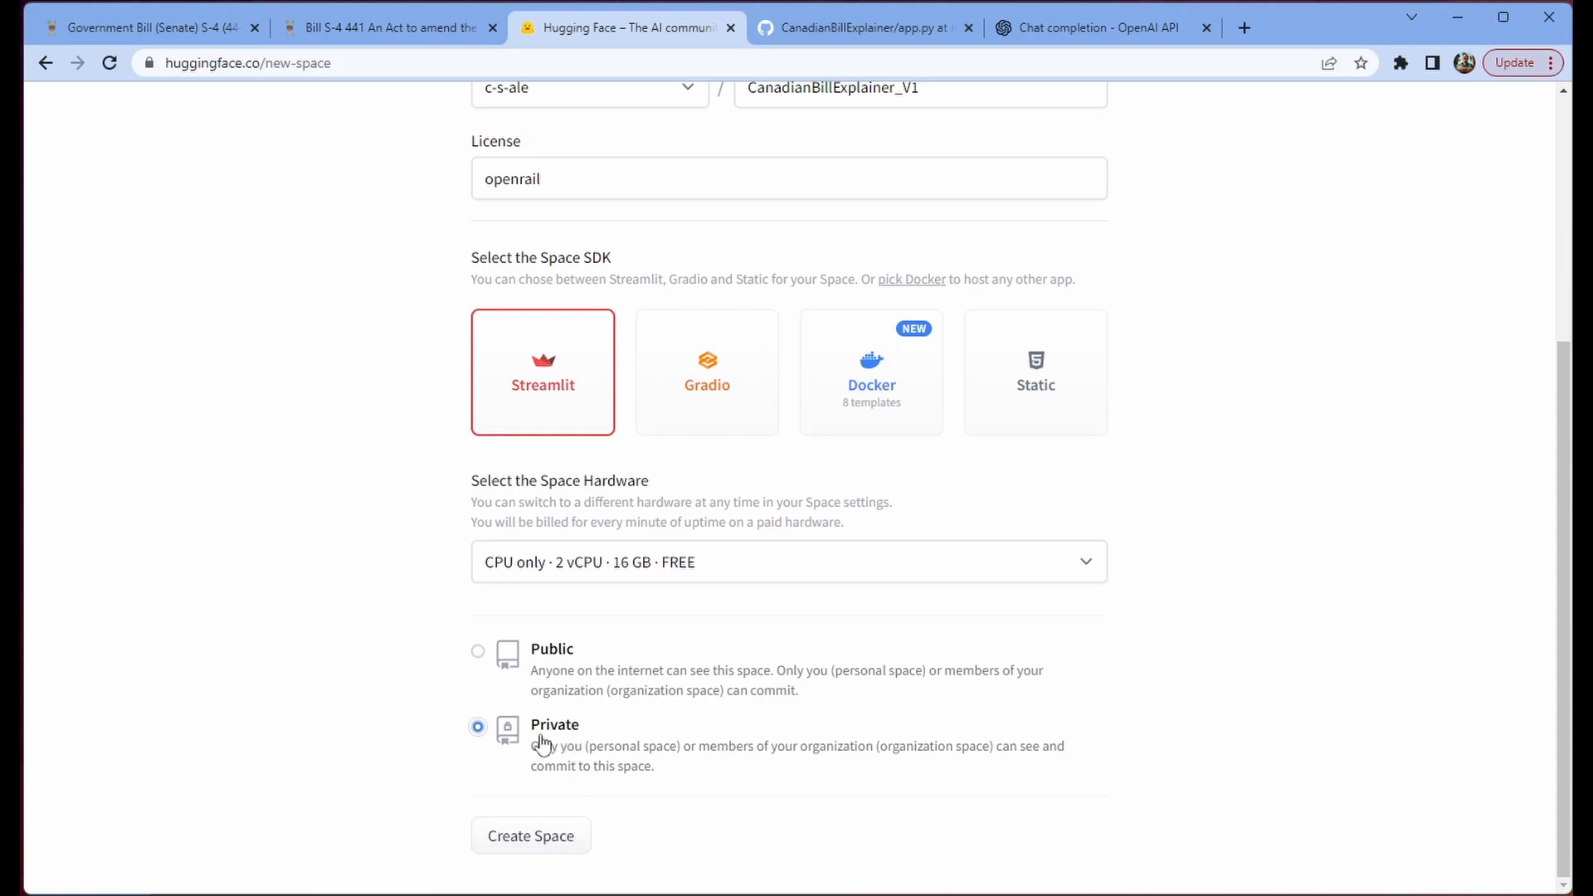
{"action": "mouse_move", "coordinate": [429, 748]}
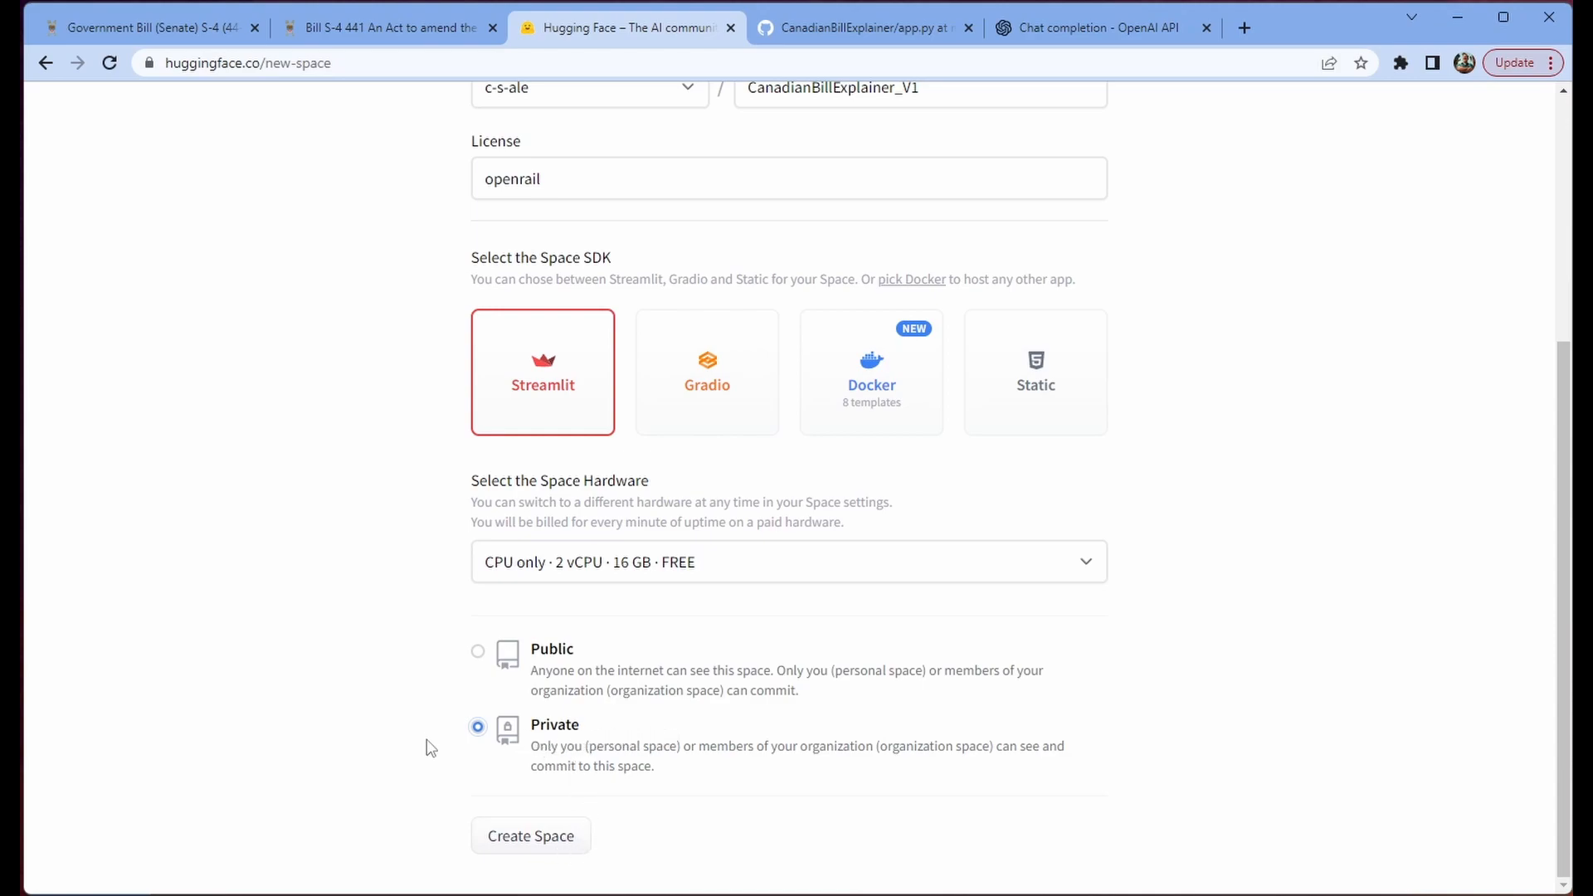
{"action": "mouse_move", "coordinate": [973, 844]}
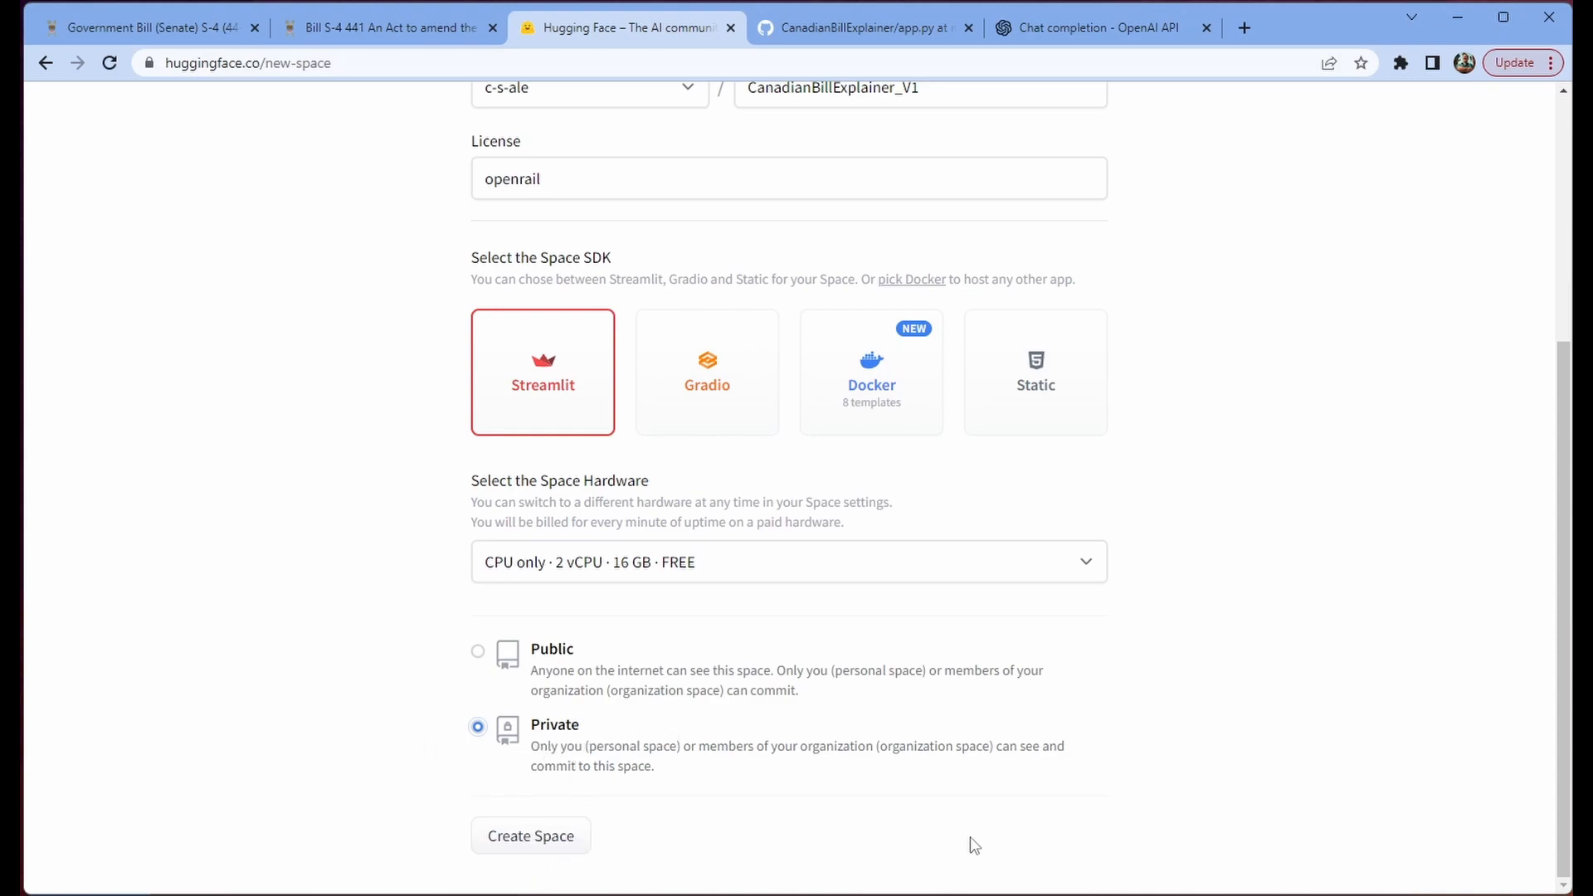
{"action": "mouse_move", "coordinate": [531, 836]}
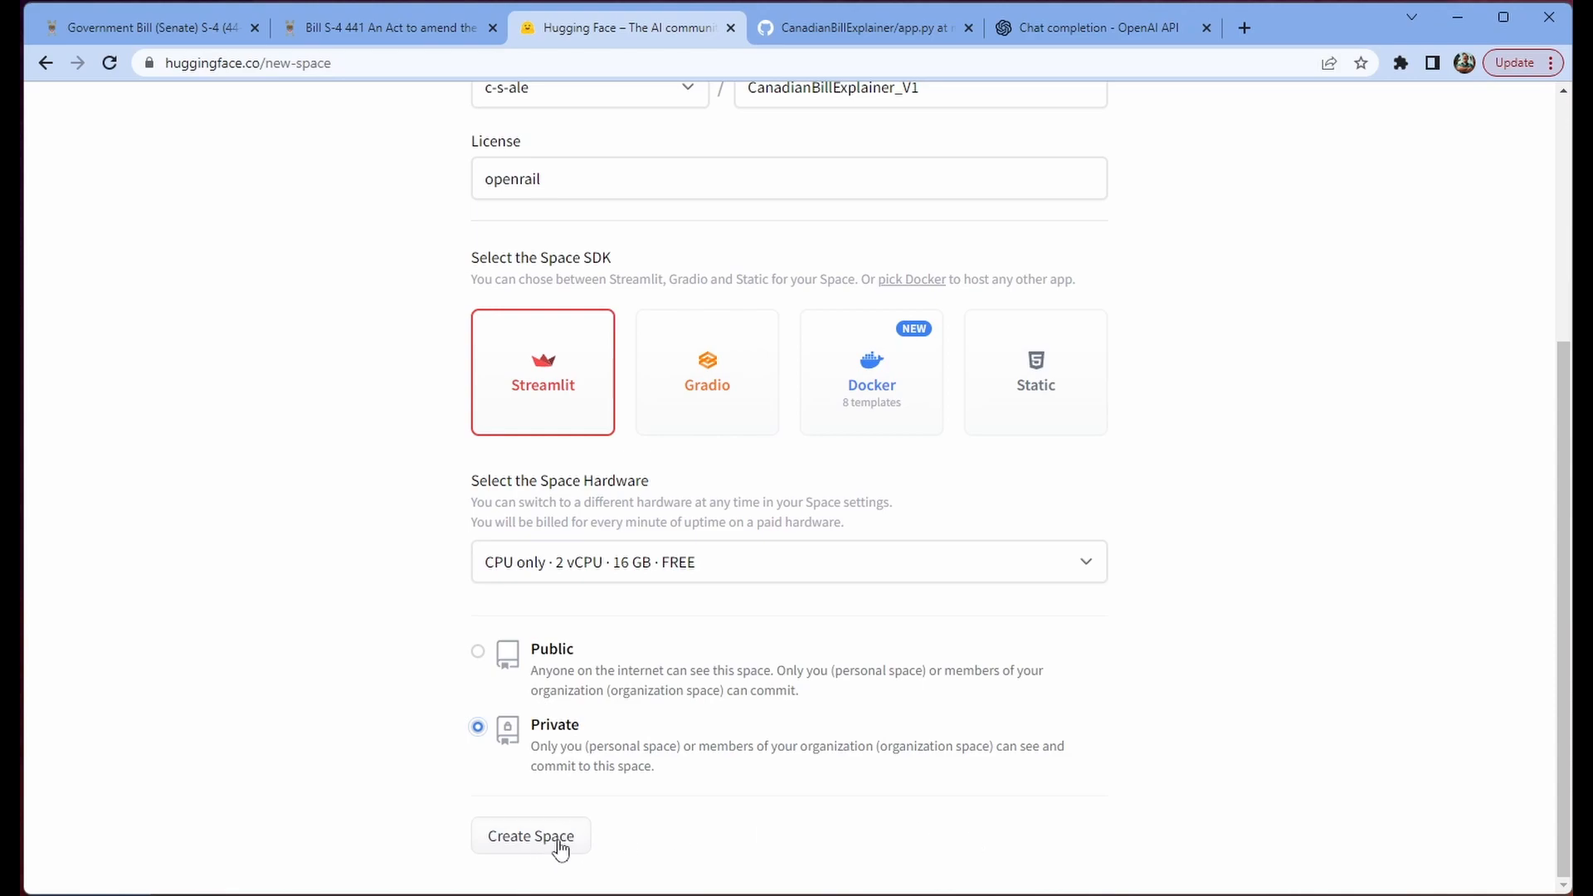
Step: Create the private Space and copy its repository address
{"action": "left_click", "coordinate": [529, 836]}
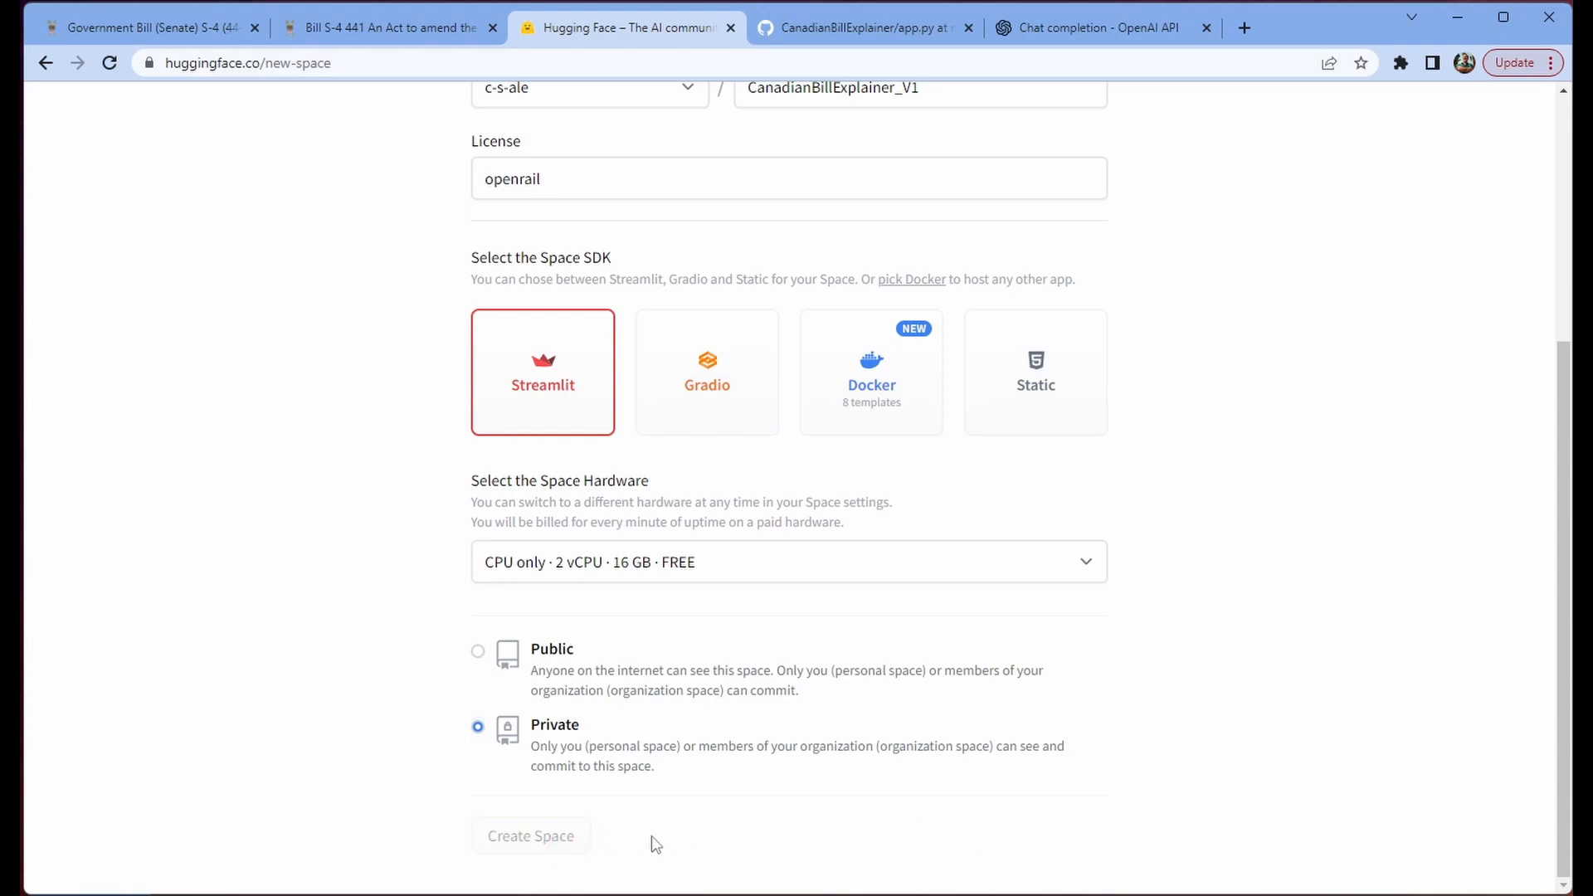
{"action": "left_click", "coordinate": [531, 835]}
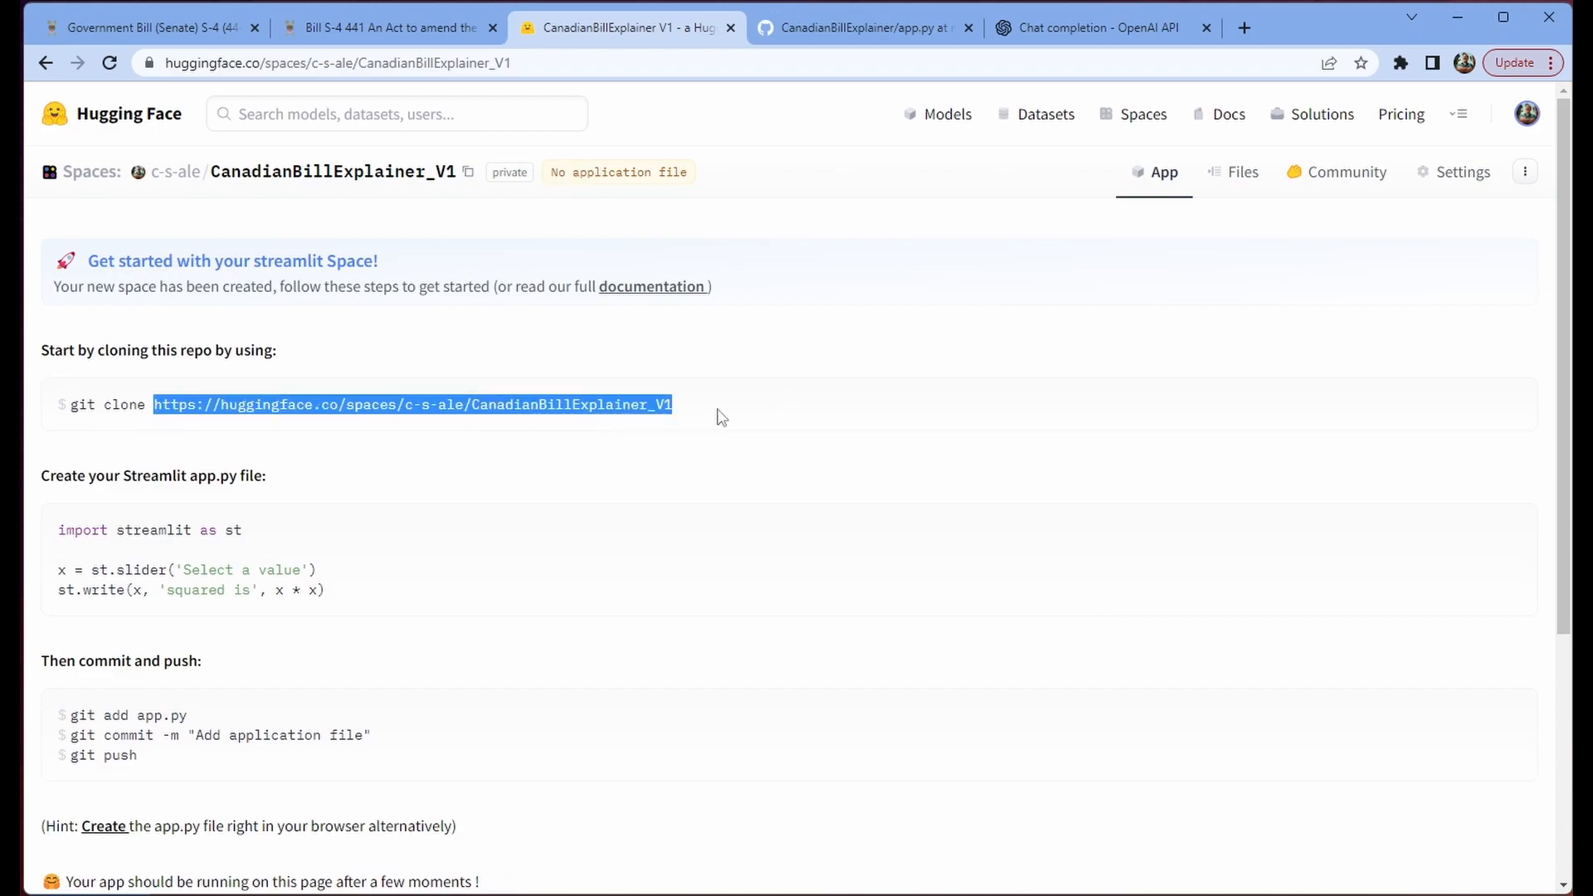
{"action": "left_click", "coordinate": [767, 379]}
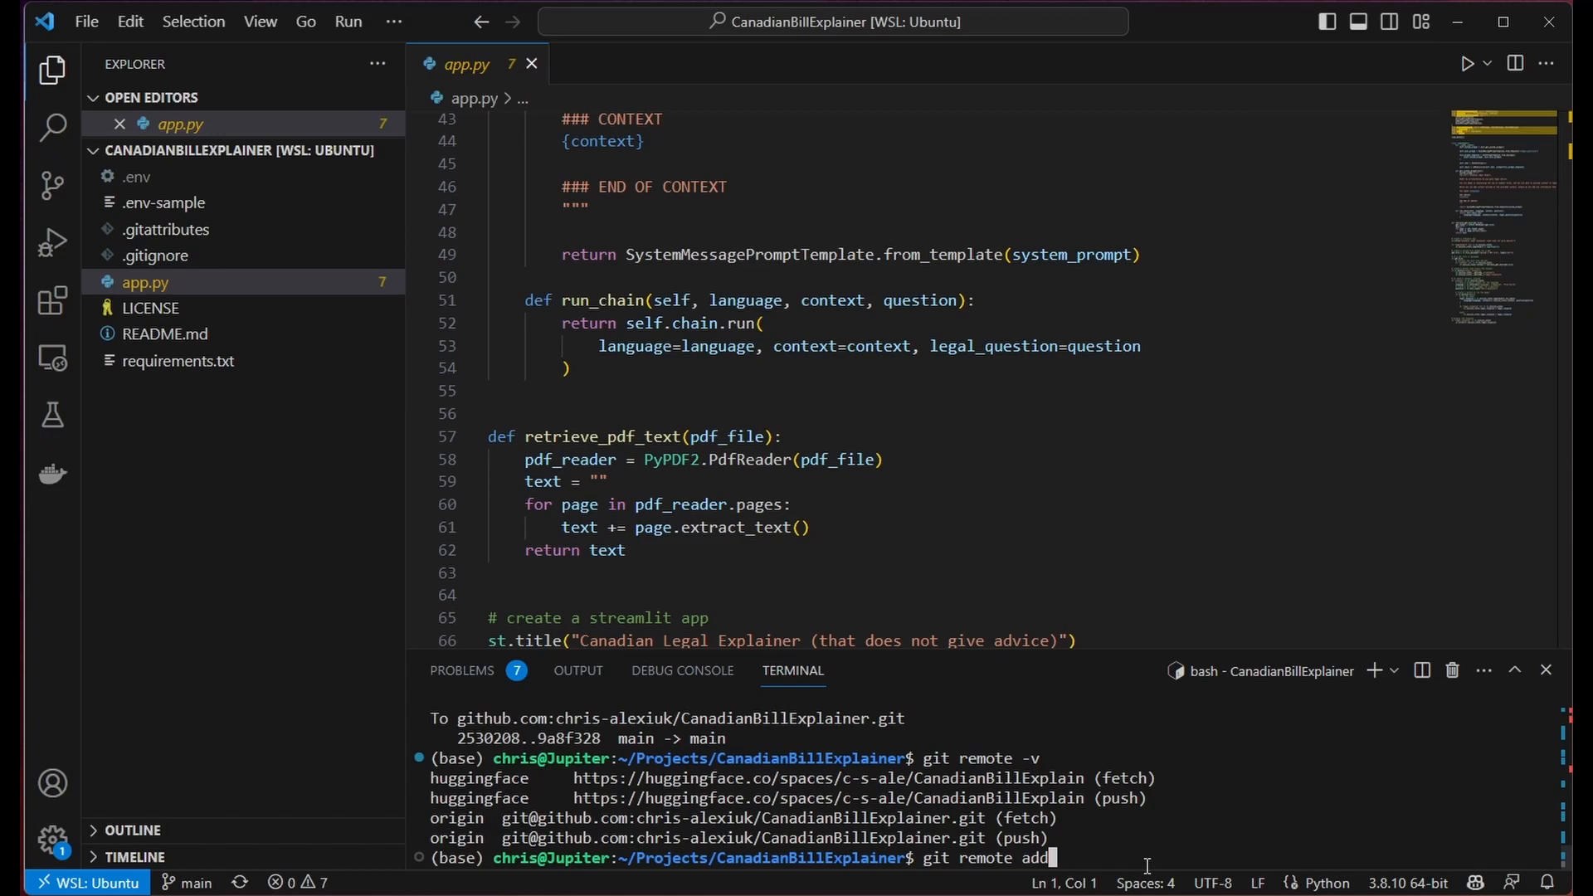
Step: Add huggingface-v1 remote for the V1 Space URL, fetch, and prepare the theirs merge
{"action": "type", "text": "huggingface-v1"}
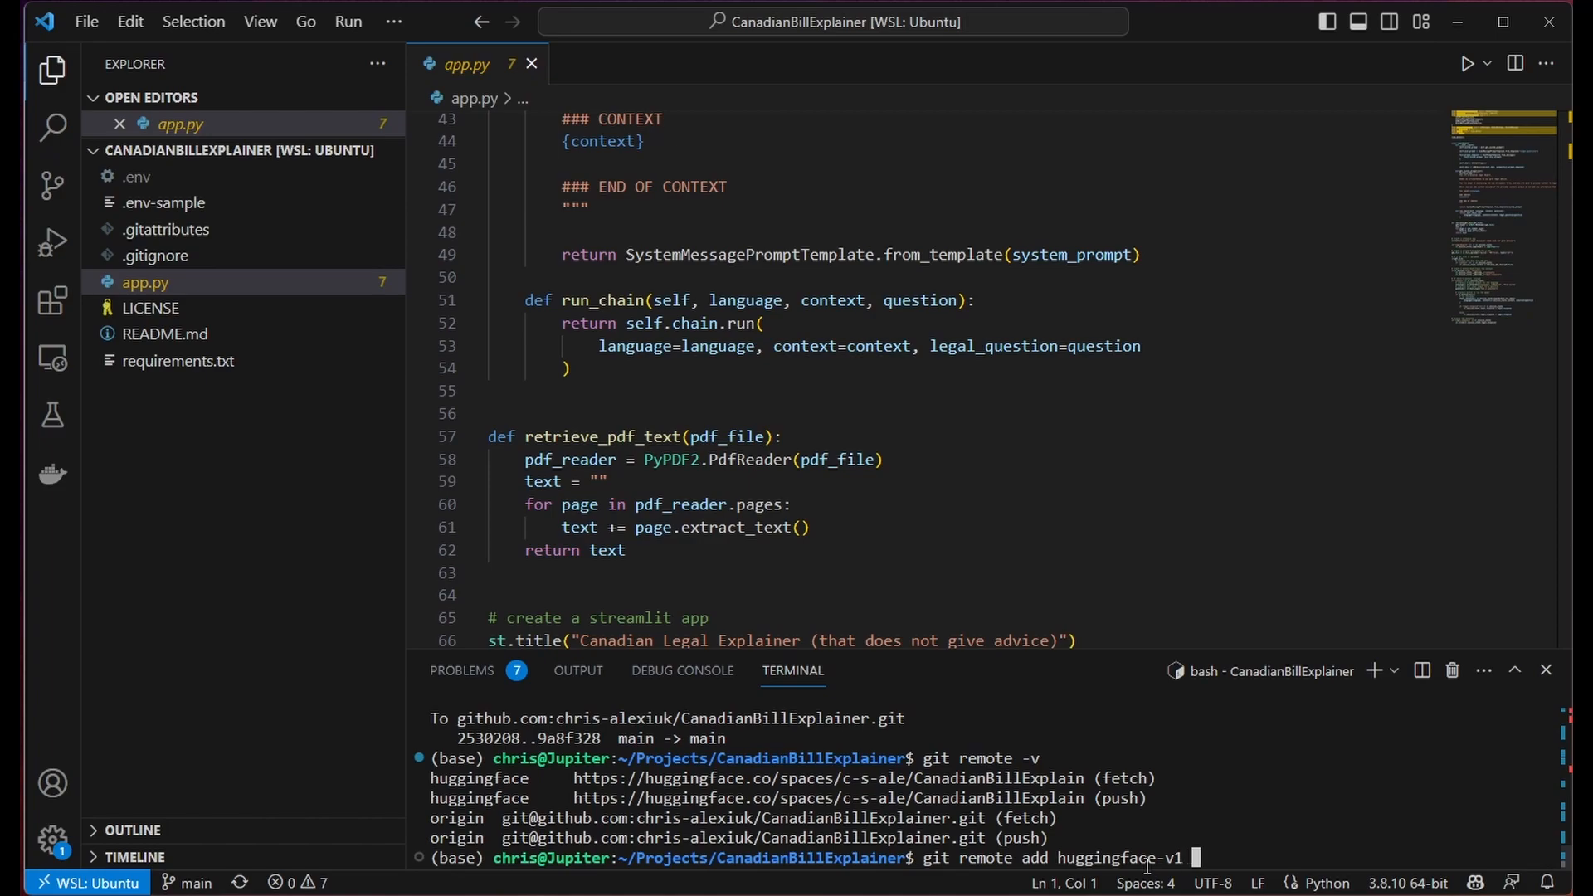
{"action": "type", "text": "https://huggingface.co/spaces/c-s-ale/CanadianBillExplainer_V1"}
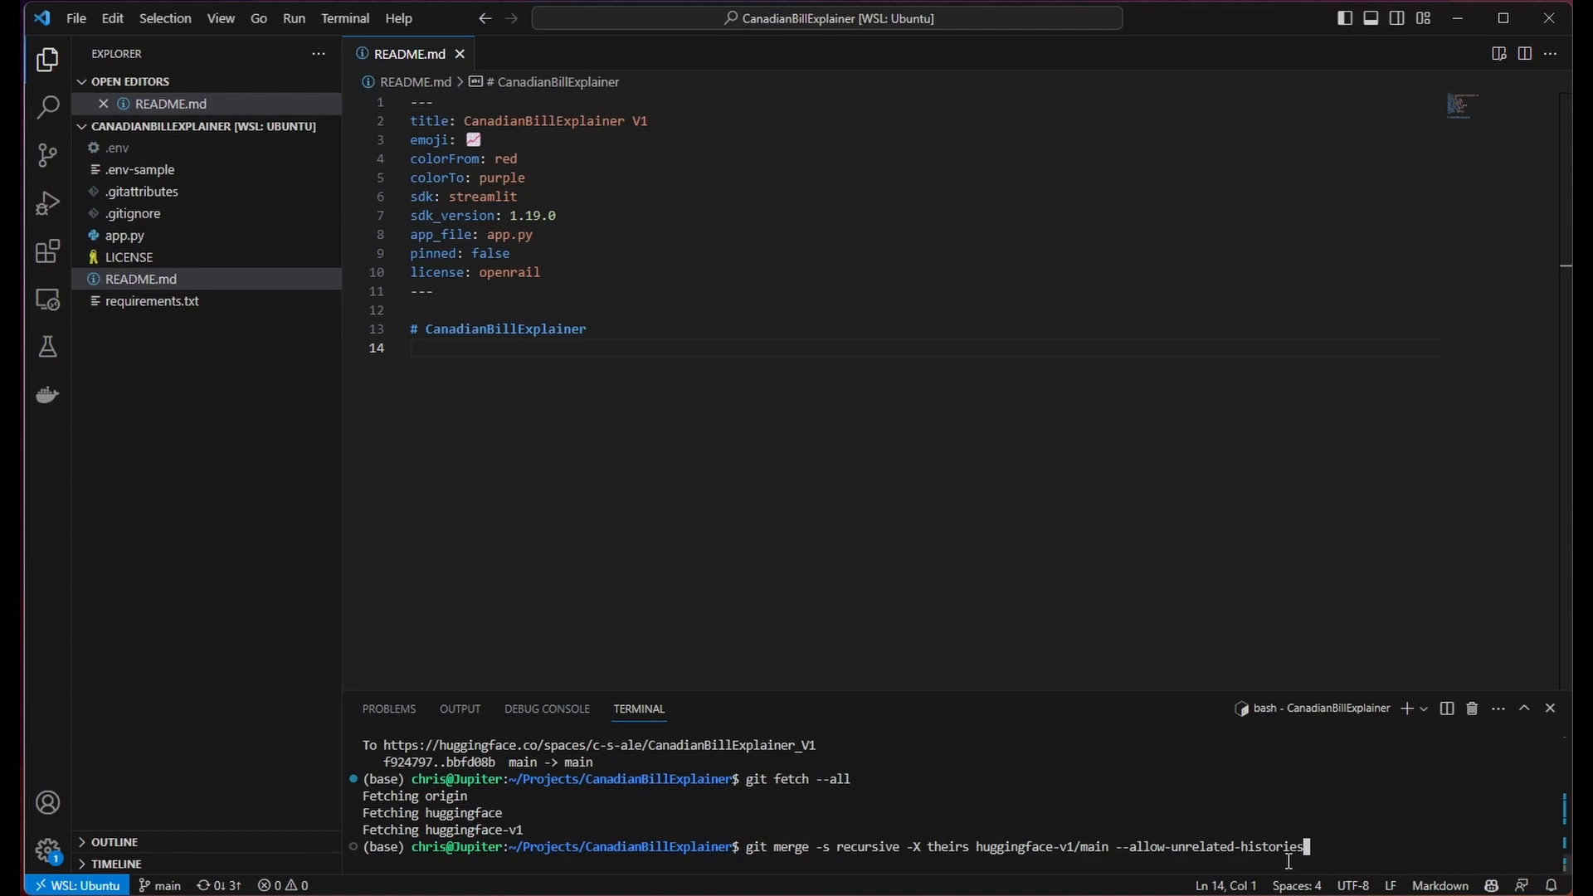
{"action": "mouse_move", "coordinate": [1380, 741]}
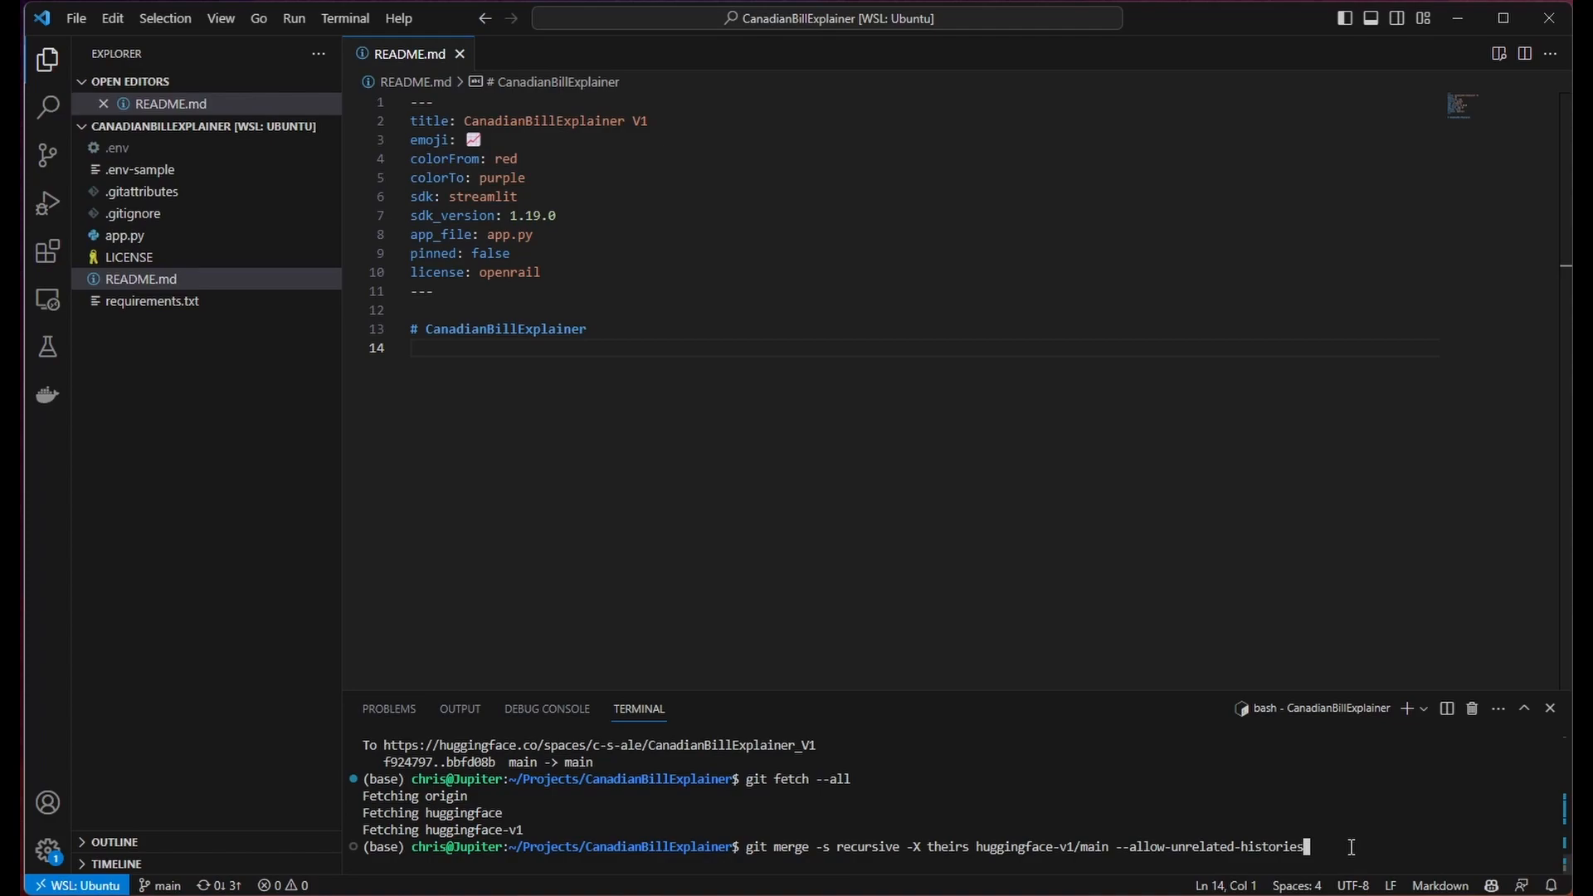
{"action": "double_click", "coordinate": [802, 780]}
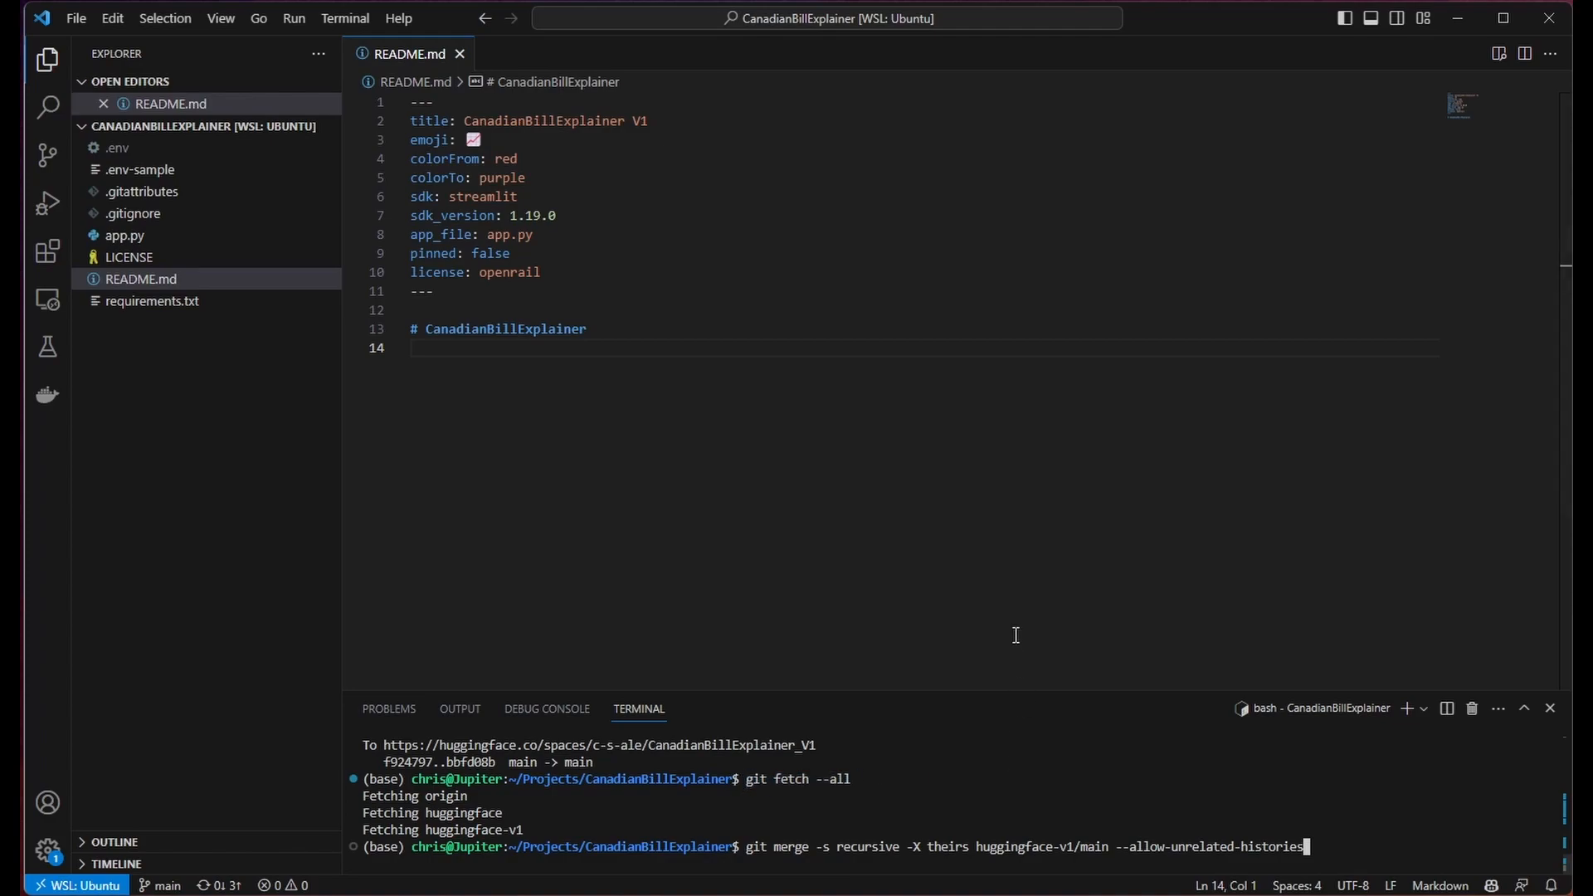
{"action": "mouse_move", "coordinate": [1035, 502]}
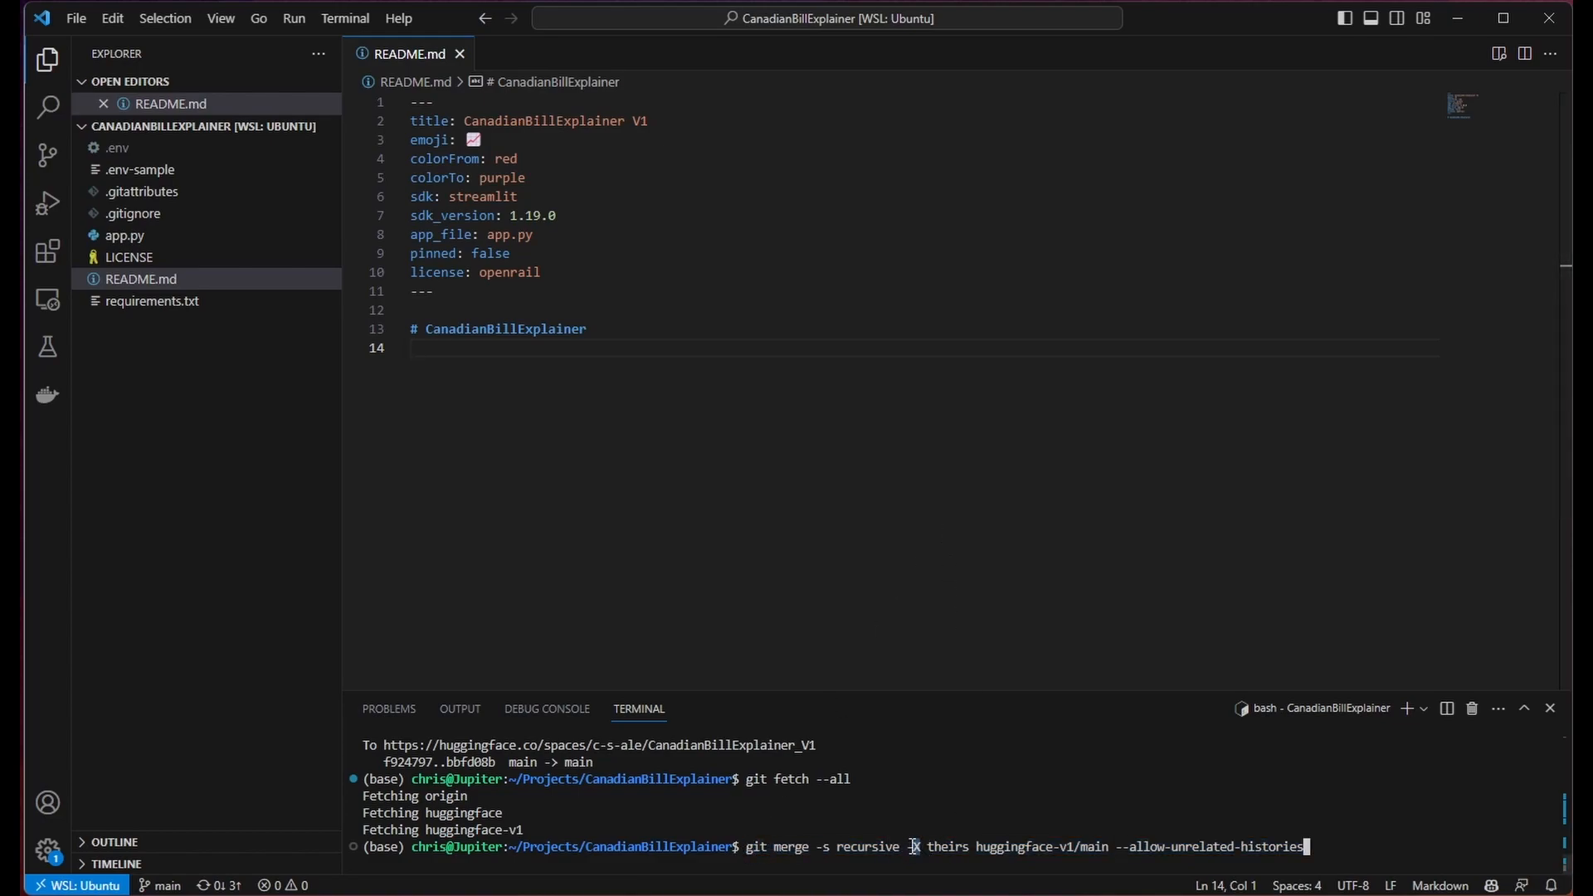
{"action": "double_click", "coordinate": [1027, 846]}
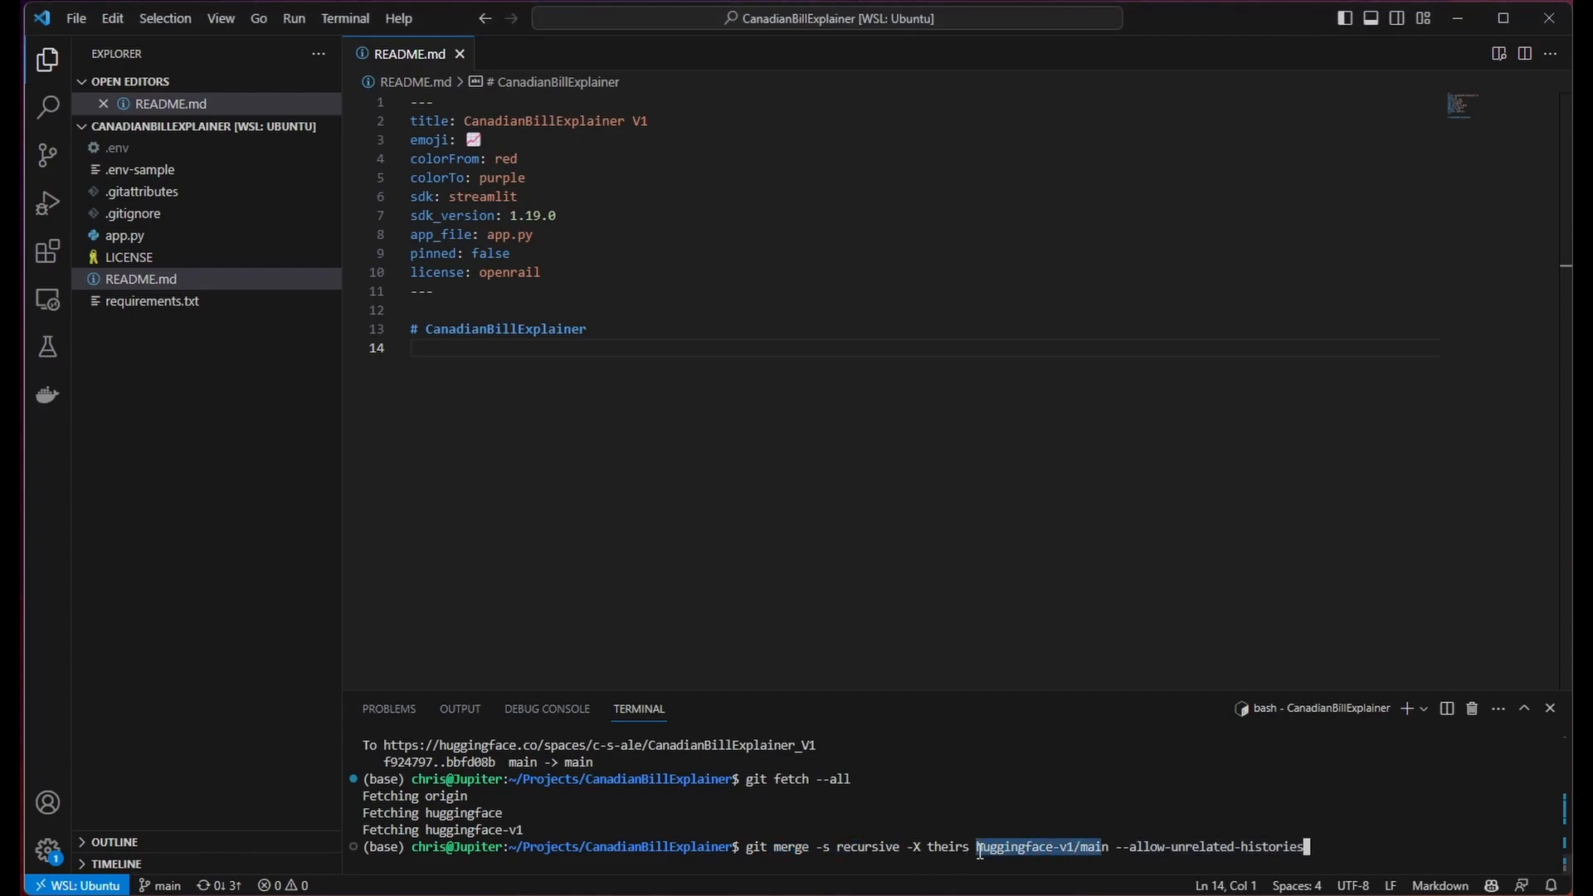
{"action": "mouse_move", "coordinate": [1073, 600]}
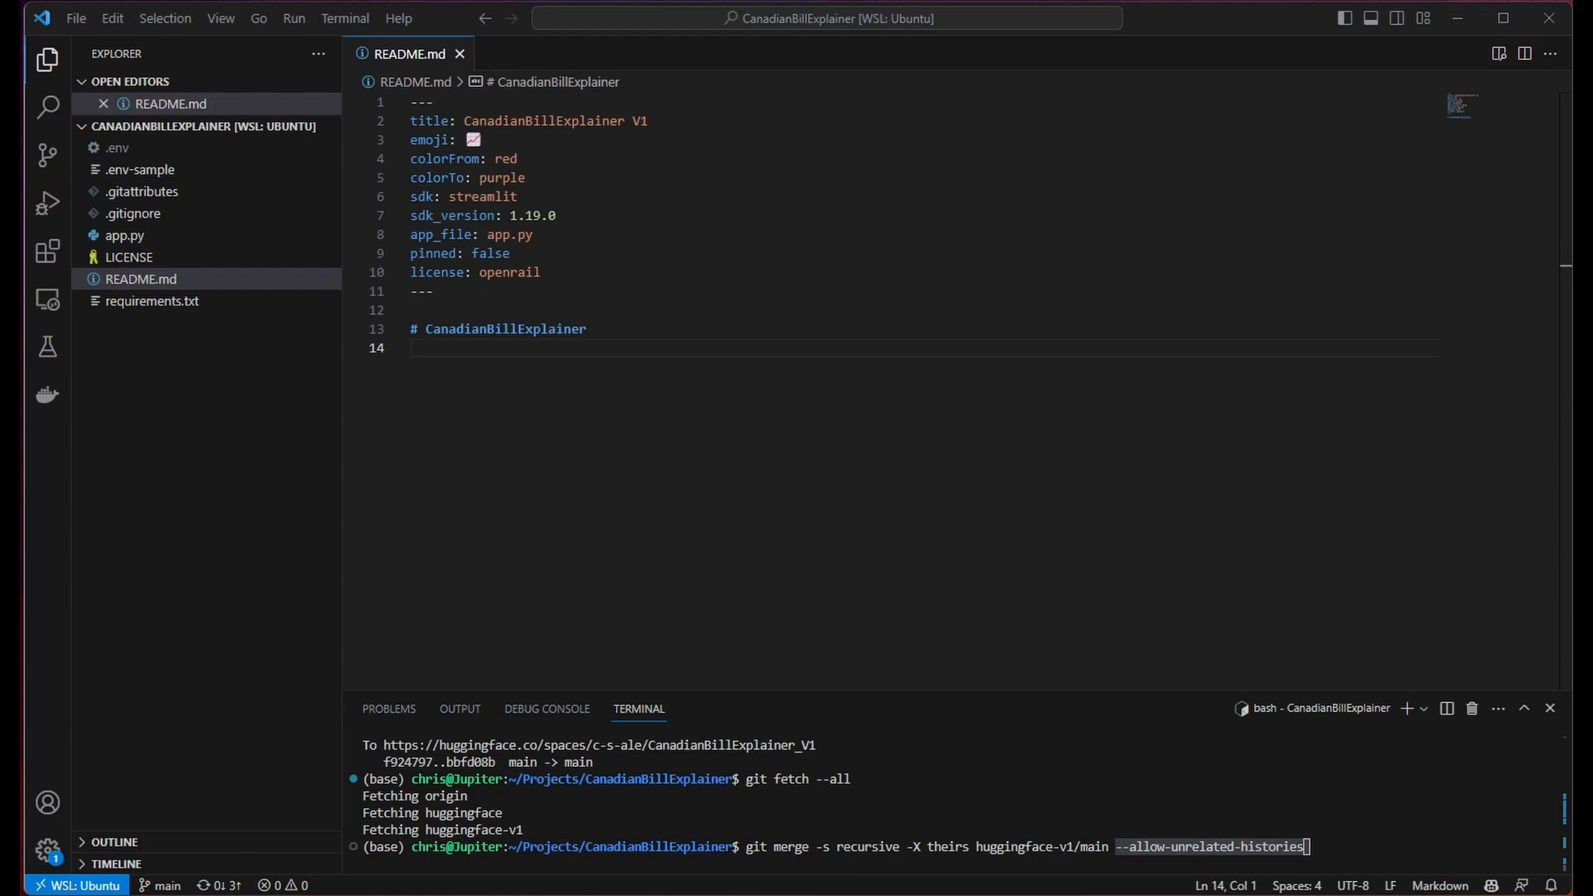
{"action": "mouse_move", "coordinate": [961, 846]}
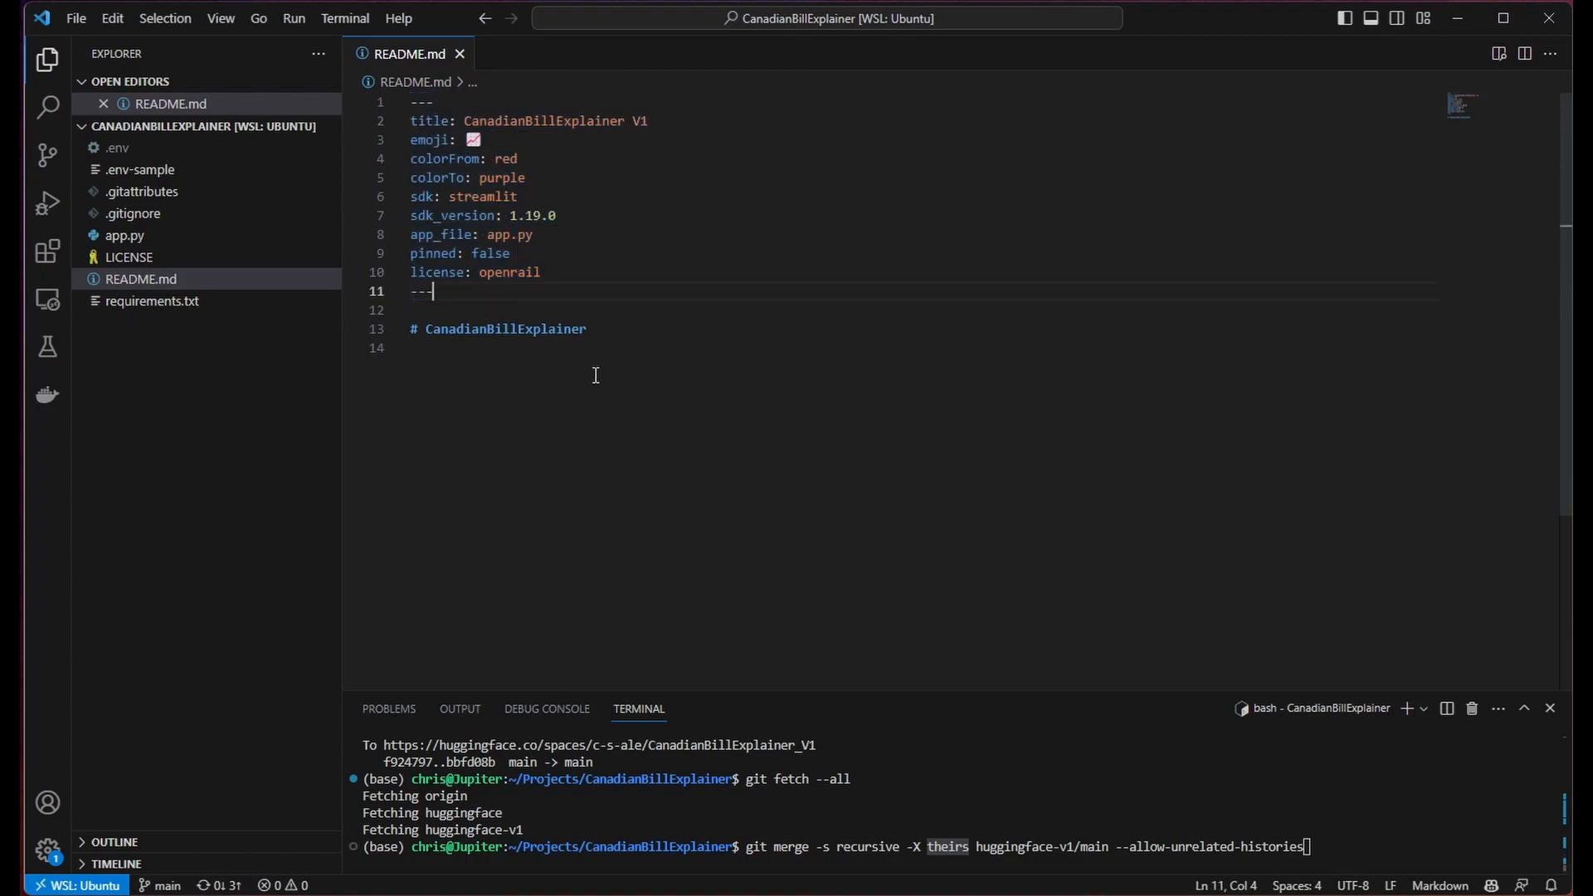
Step: Set README colorFrom to blue, colorTo to green, and commit 'Updating README.md'
{"action": "double_click", "coordinate": [506, 328]}
{"action": "type", "text": "b"}
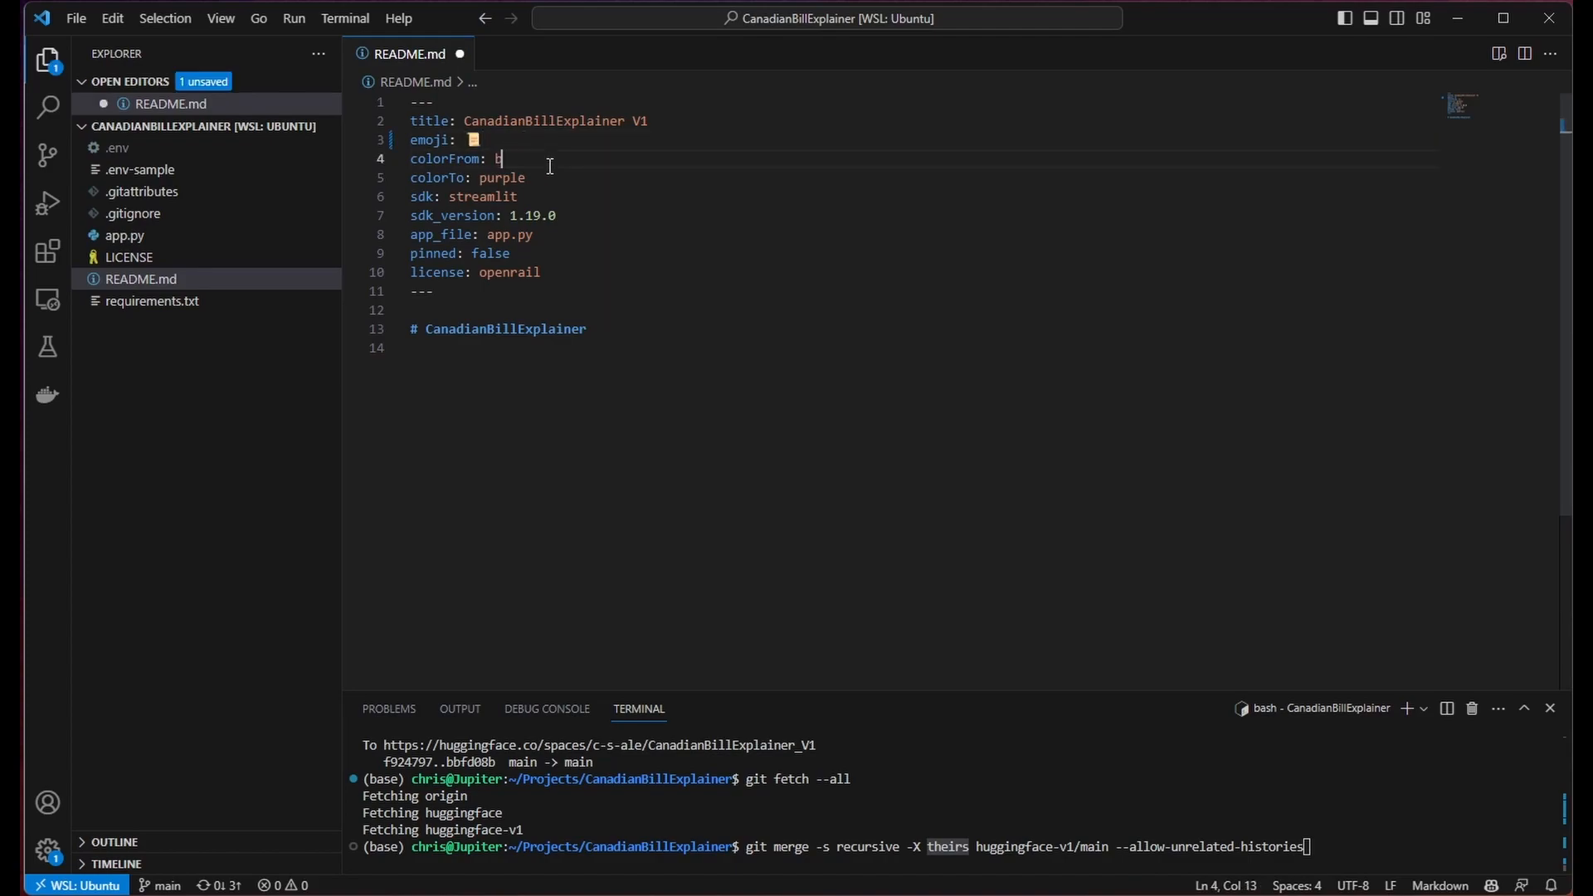
{"action": "type", "text": "lue"}
{"action": "left_click", "coordinate": [924, 178]}
{"action": "type", "text": "green"}
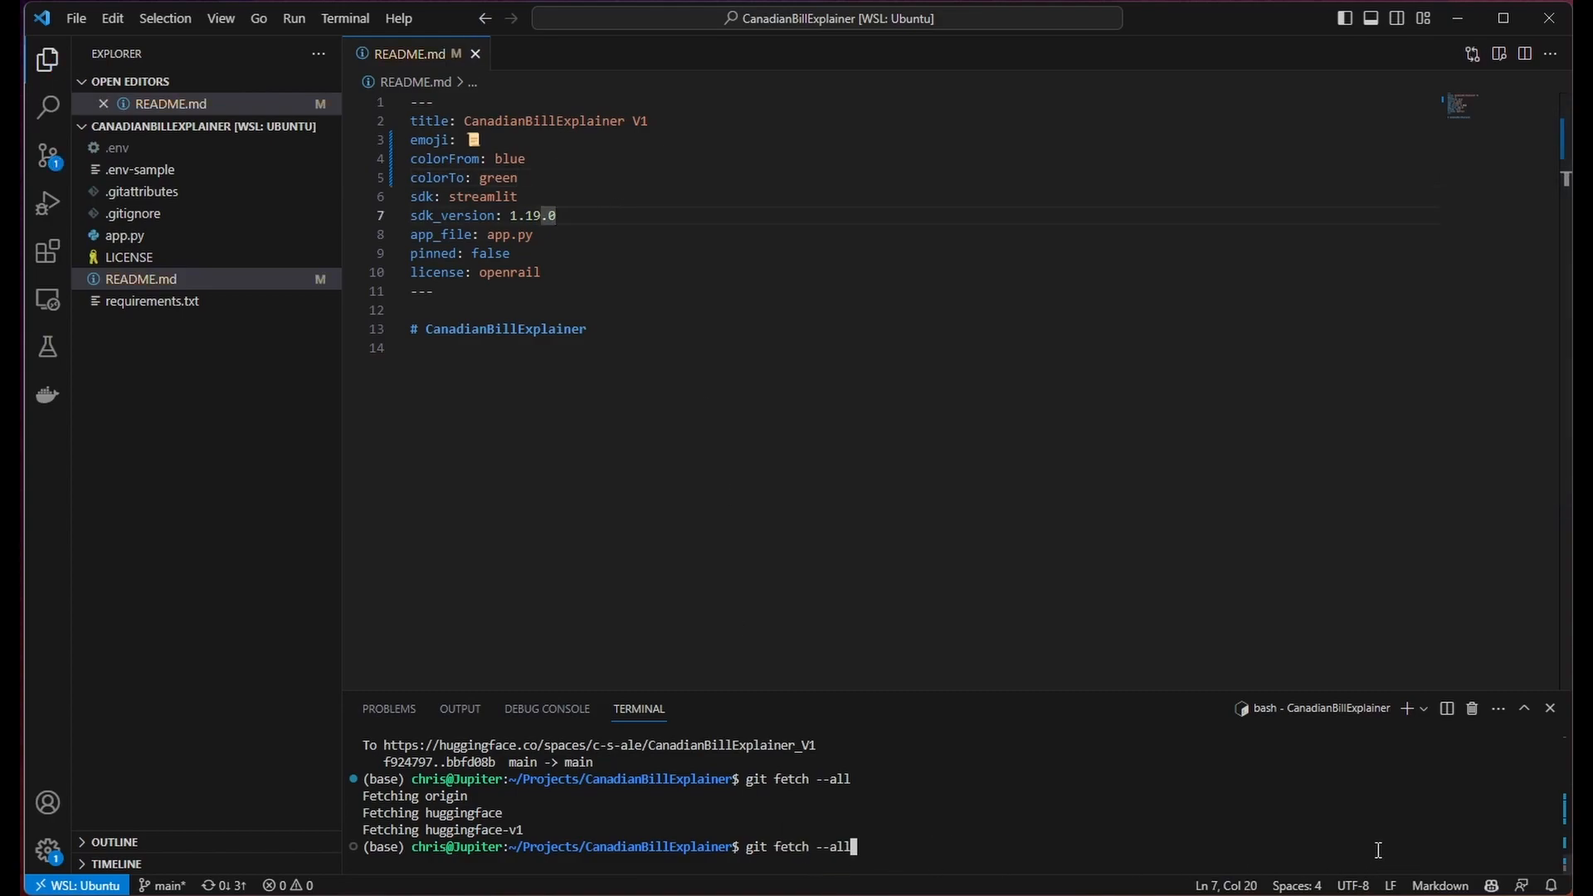
{"action": "type", "text": "git commit -am \"Updating README.md\""}
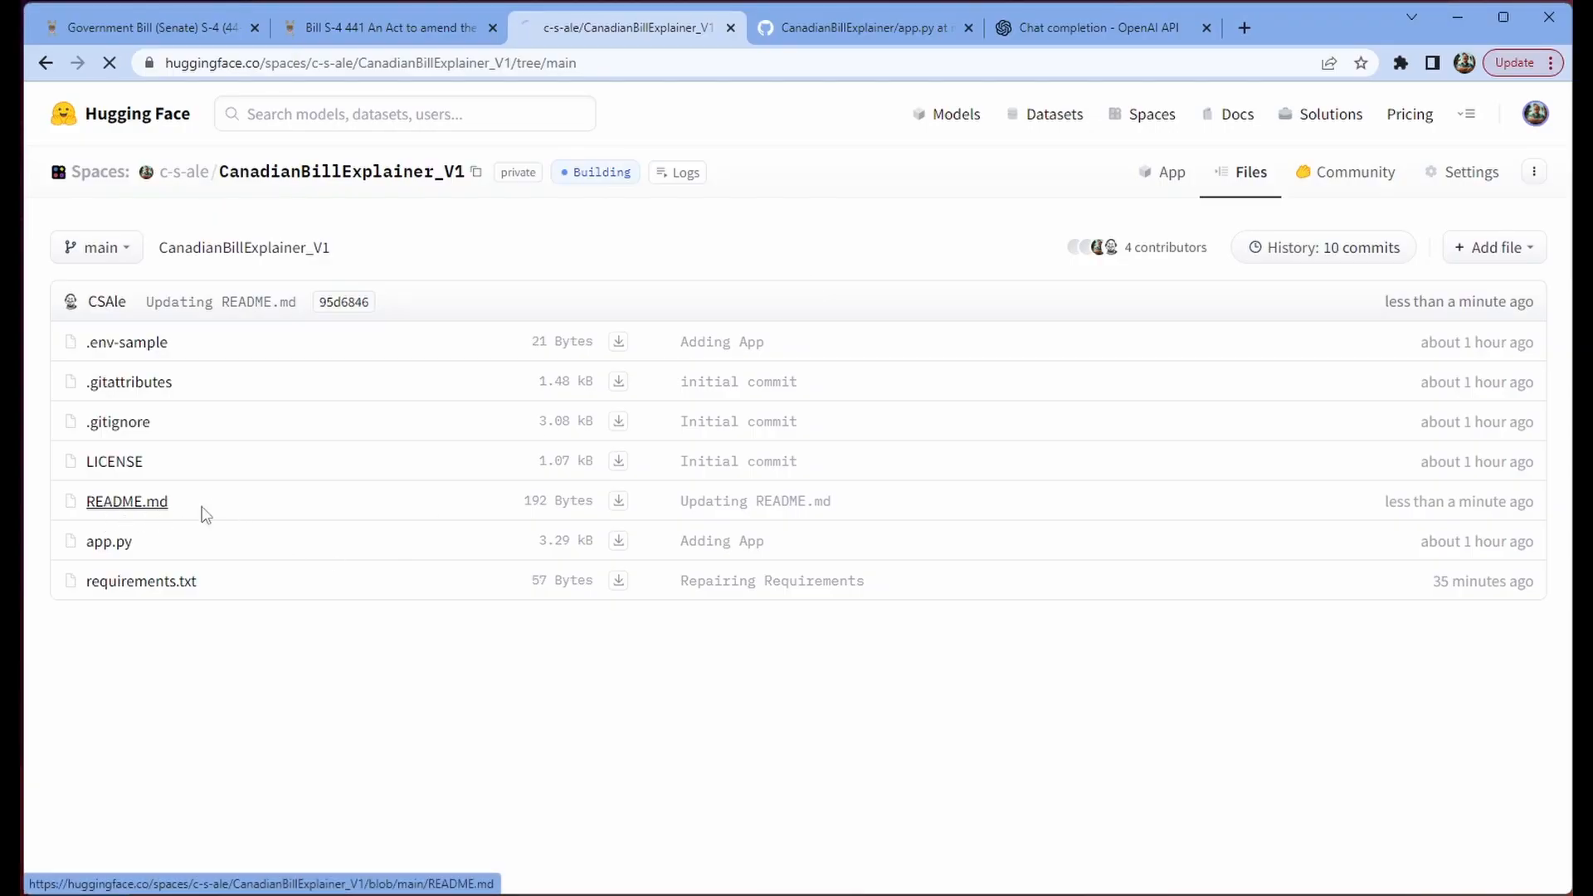
Step: In the V1 Space settings, save a new ANTHROPIC_API_KEY secret with its value
{"action": "left_click", "coordinate": [126, 501]}
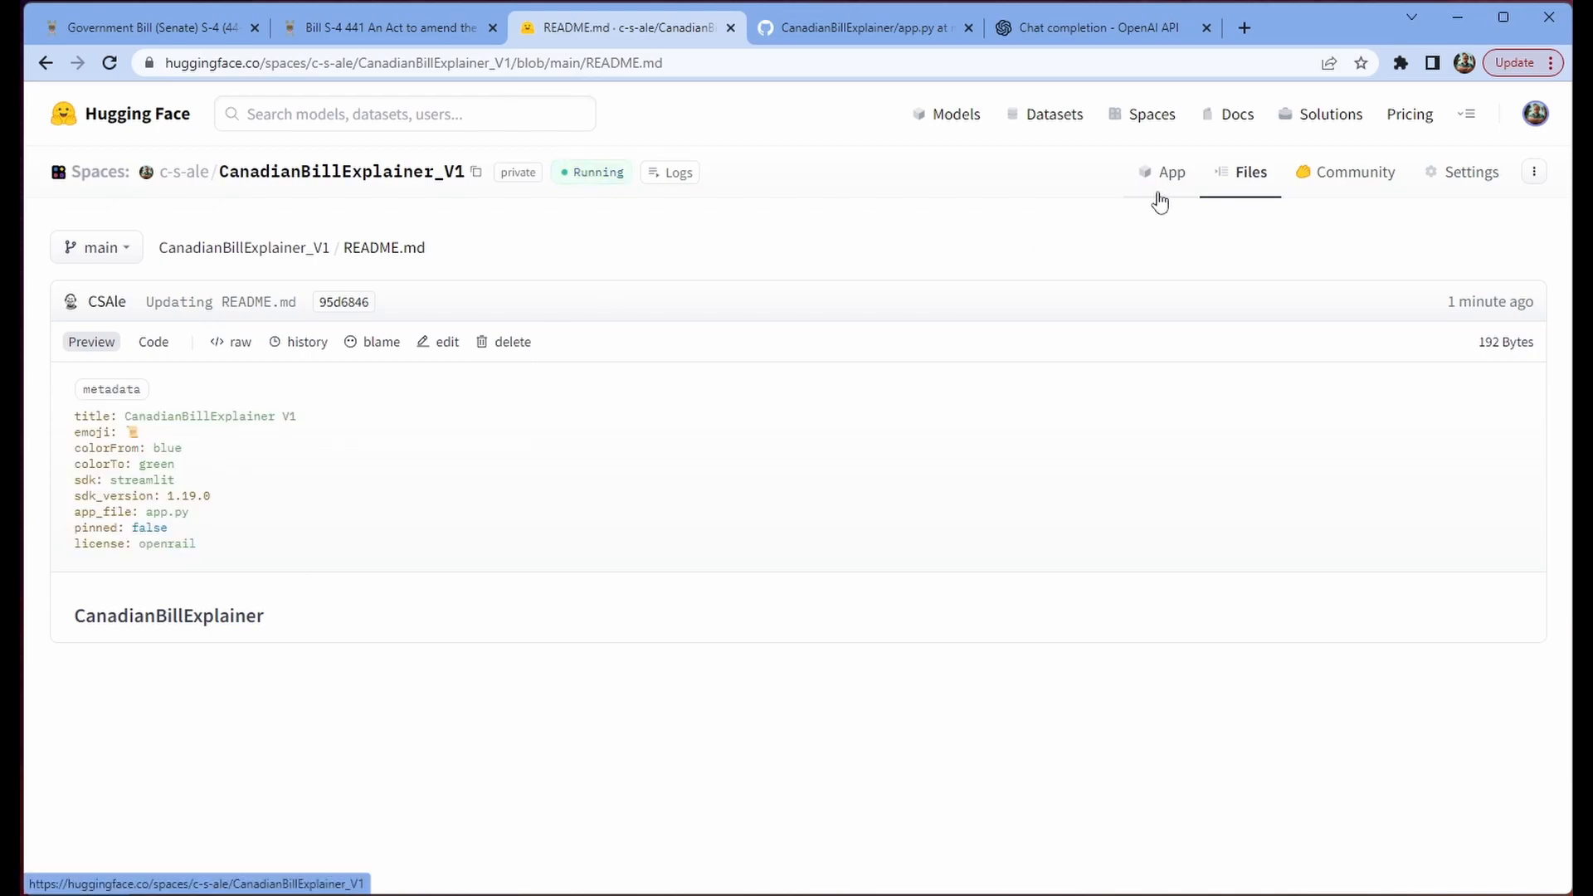
{"action": "left_click", "coordinate": [1467, 172]}
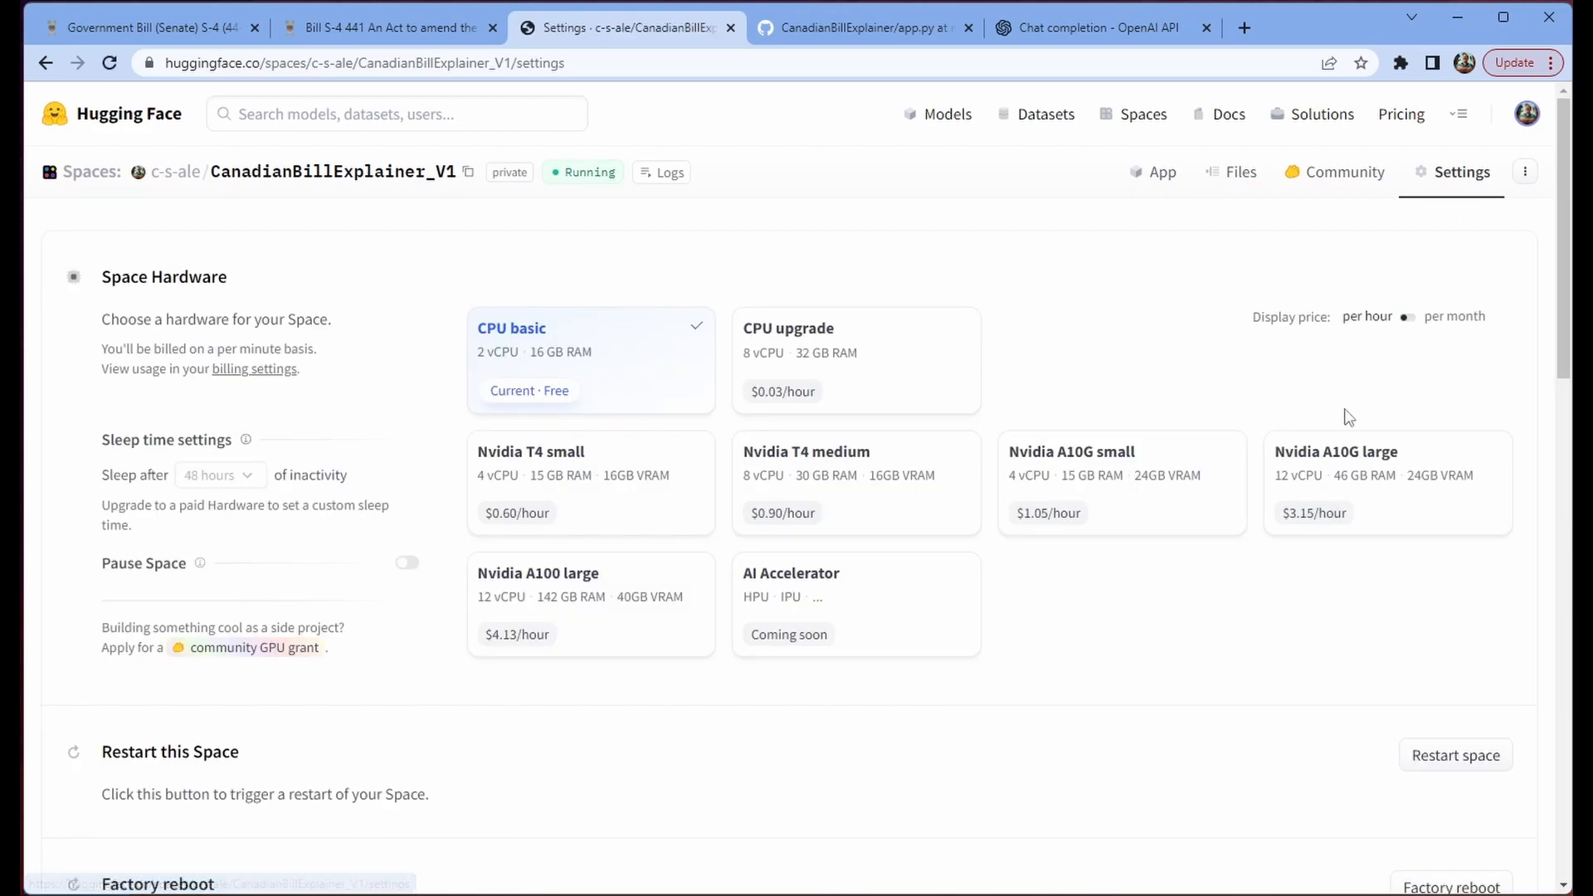
{"action": "scroll", "scroll_direction": "down", "scroll_amount": 3}
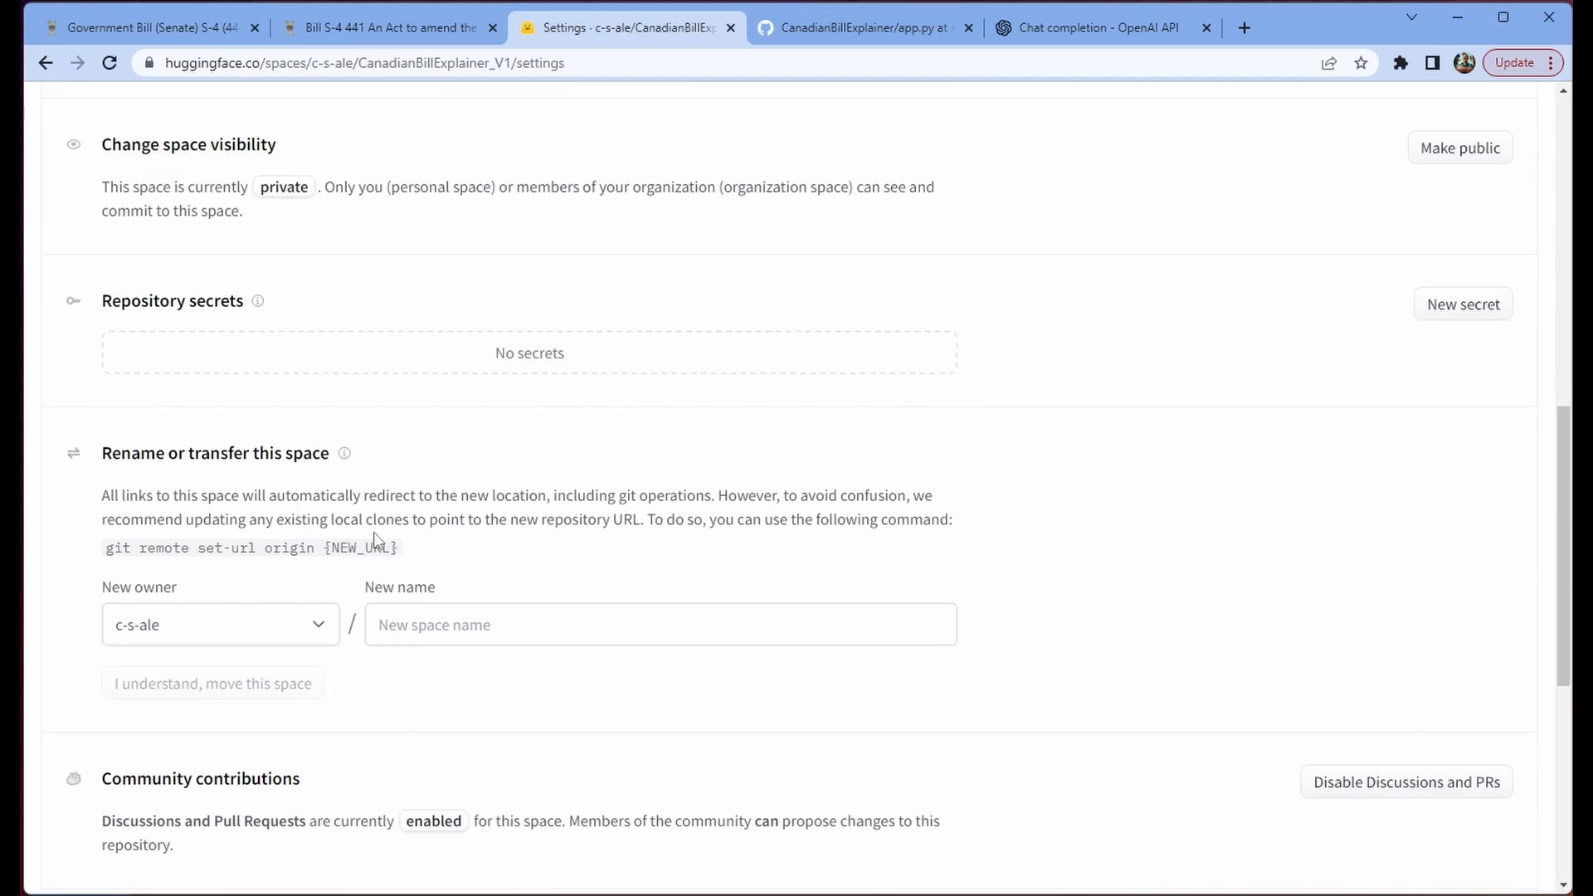
{"action": "left_click", "coordinate": [1463, 304]}
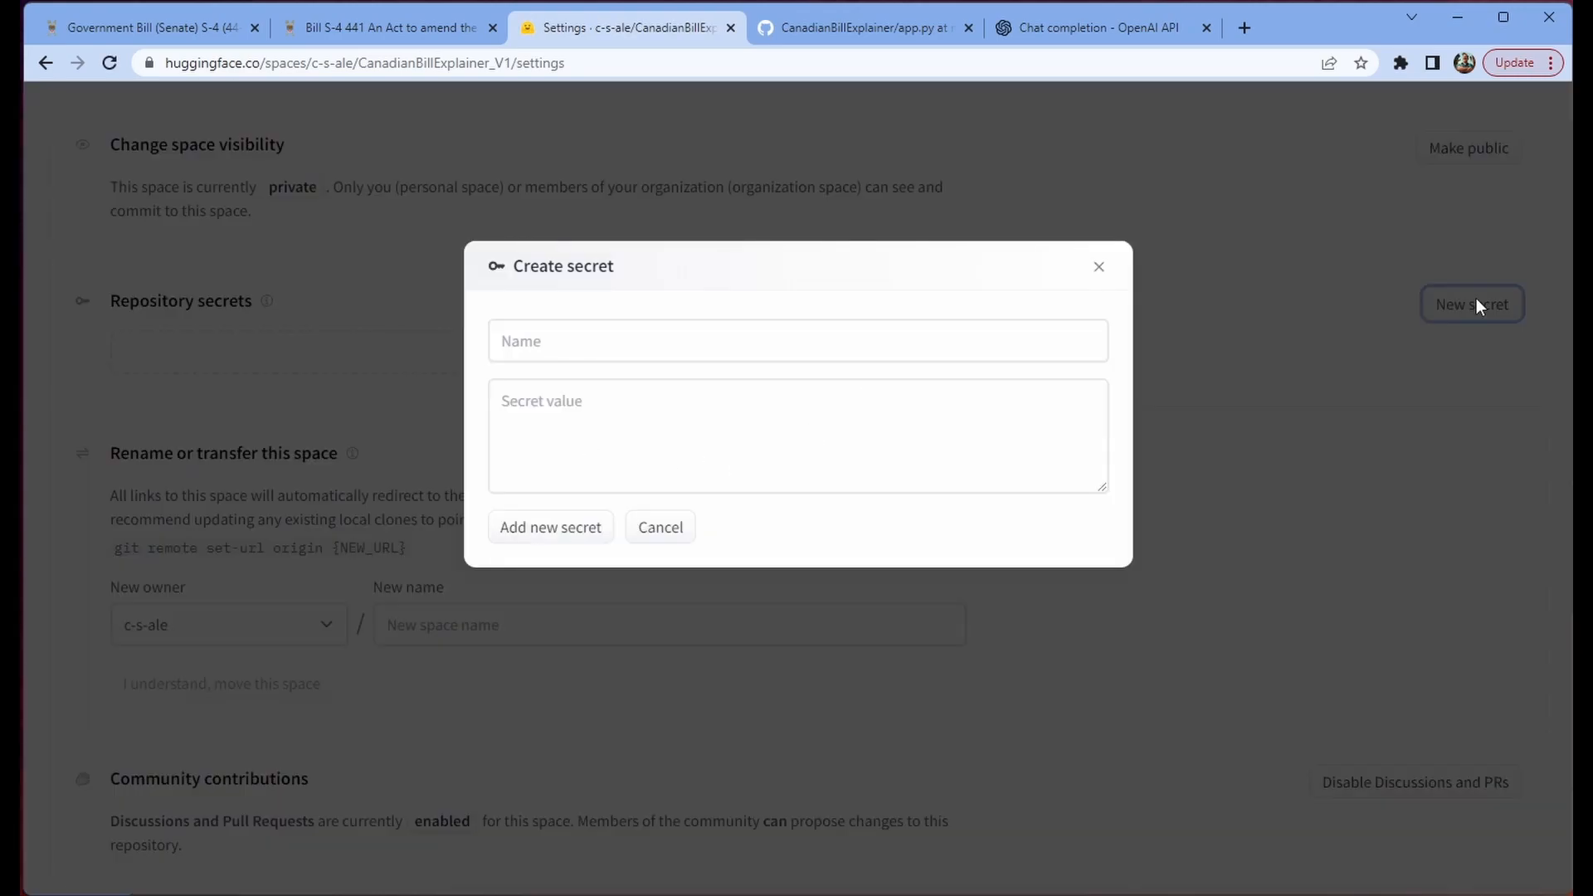
{"action": "type", "text": "AN"}
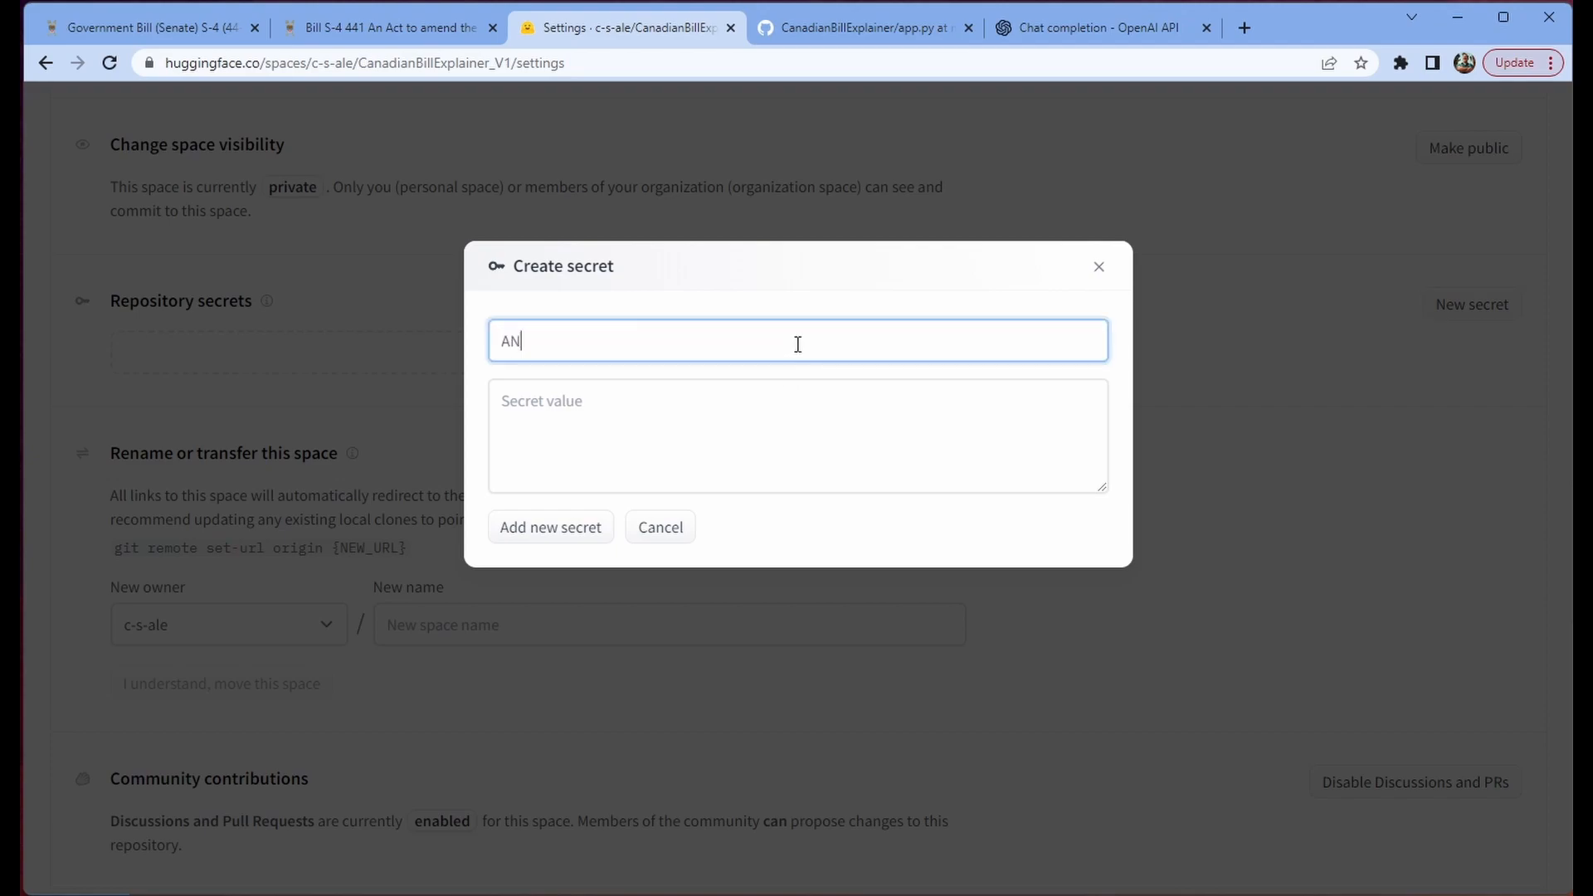
{"action": "type", "text": "THROPIC_API_KEY"}
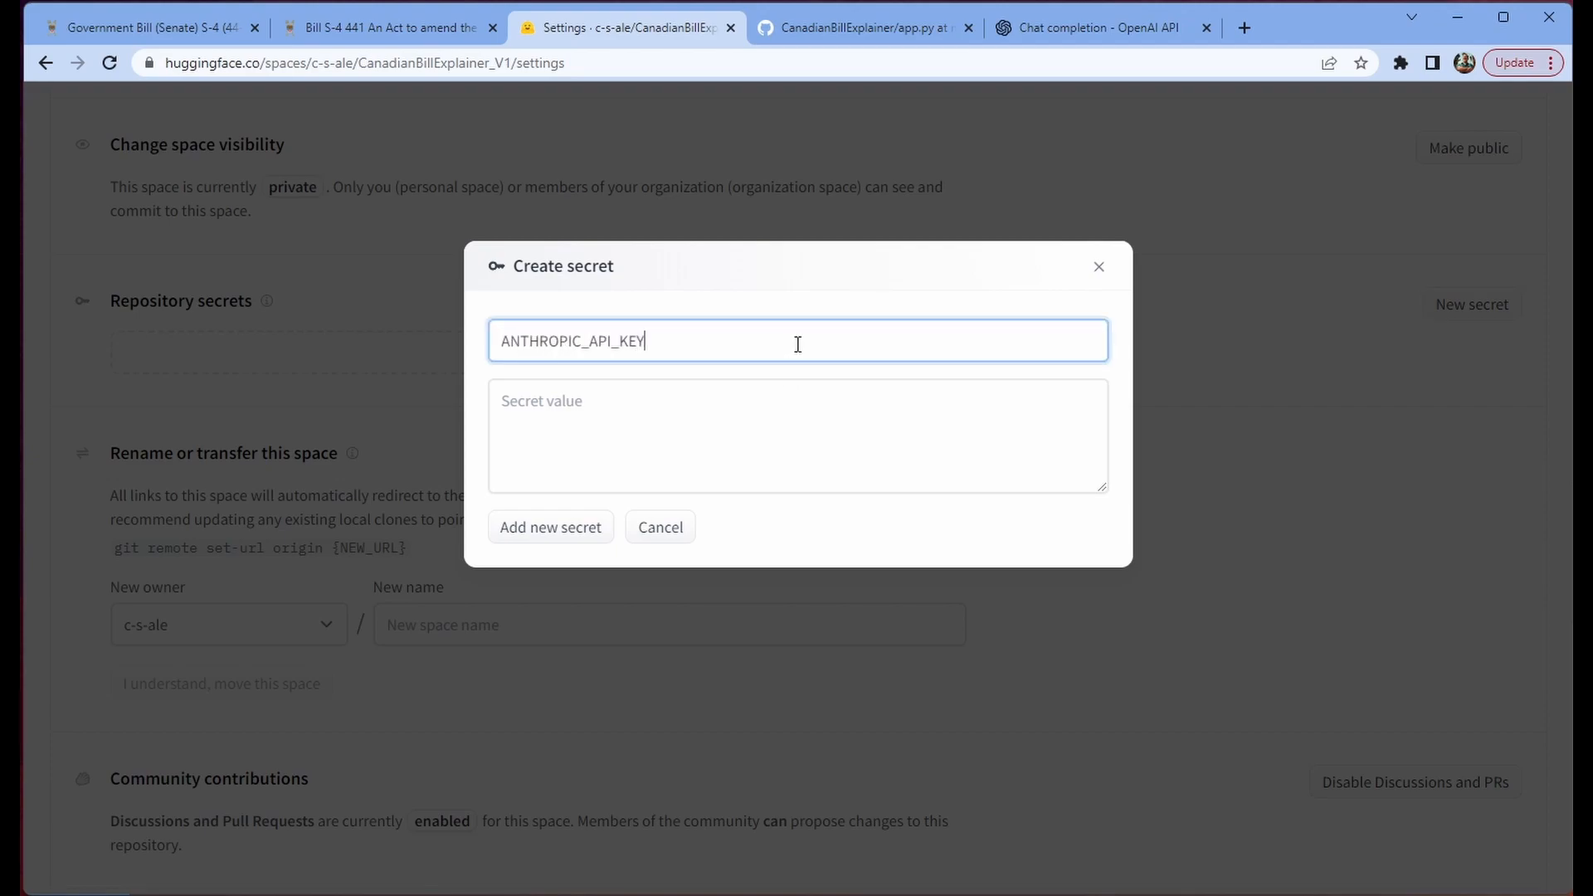
{"action": "left_click", "coordinate": [797, 435]}
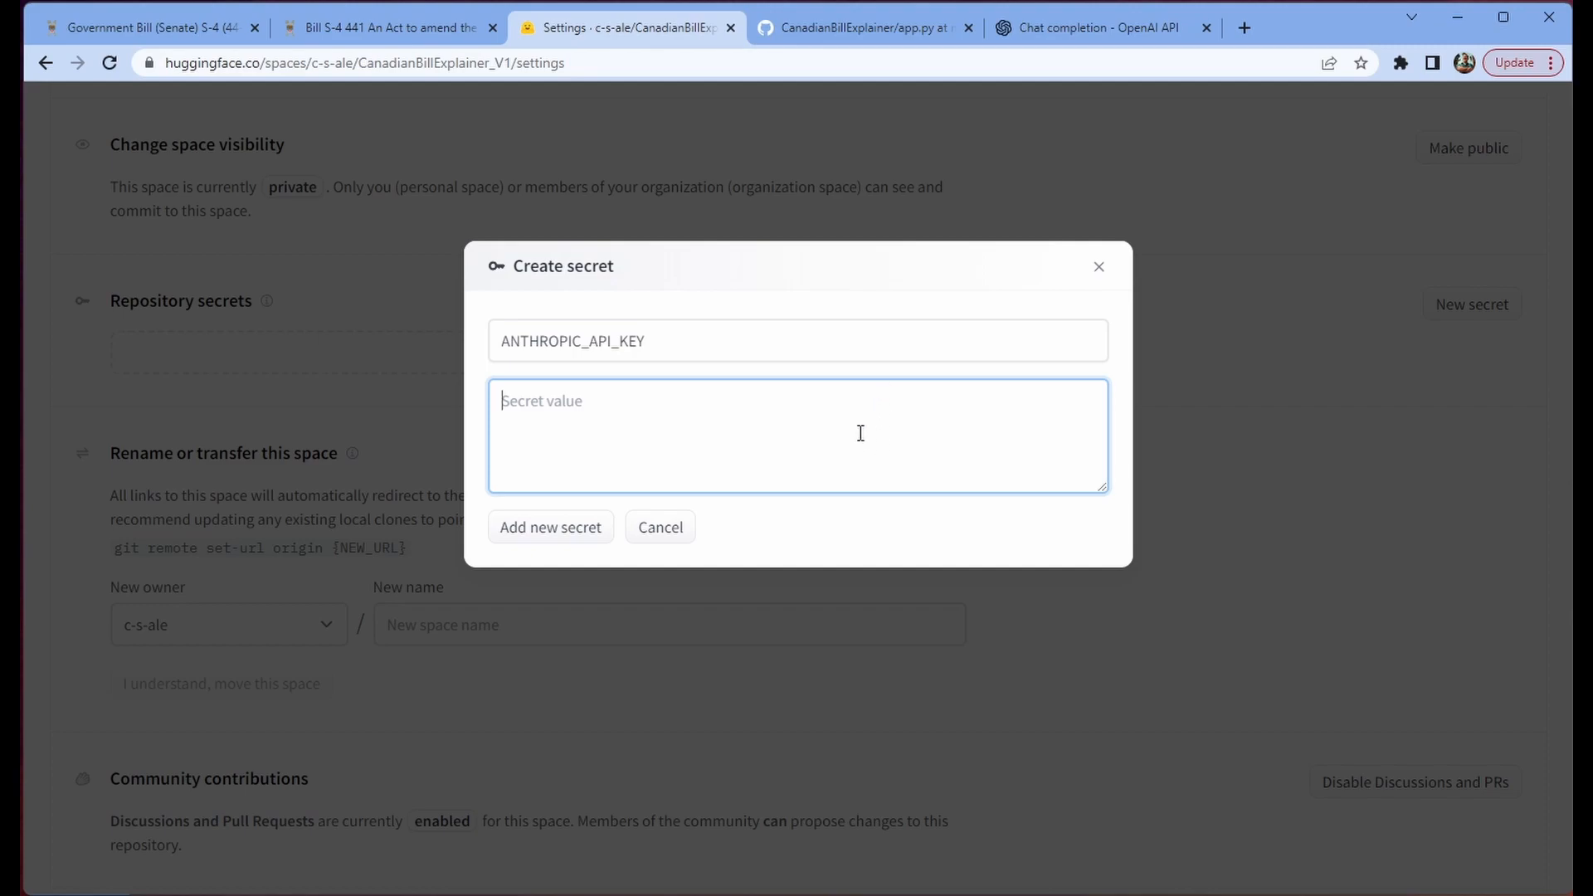
{"action": "left_click", "coordinate": [549, 526]}
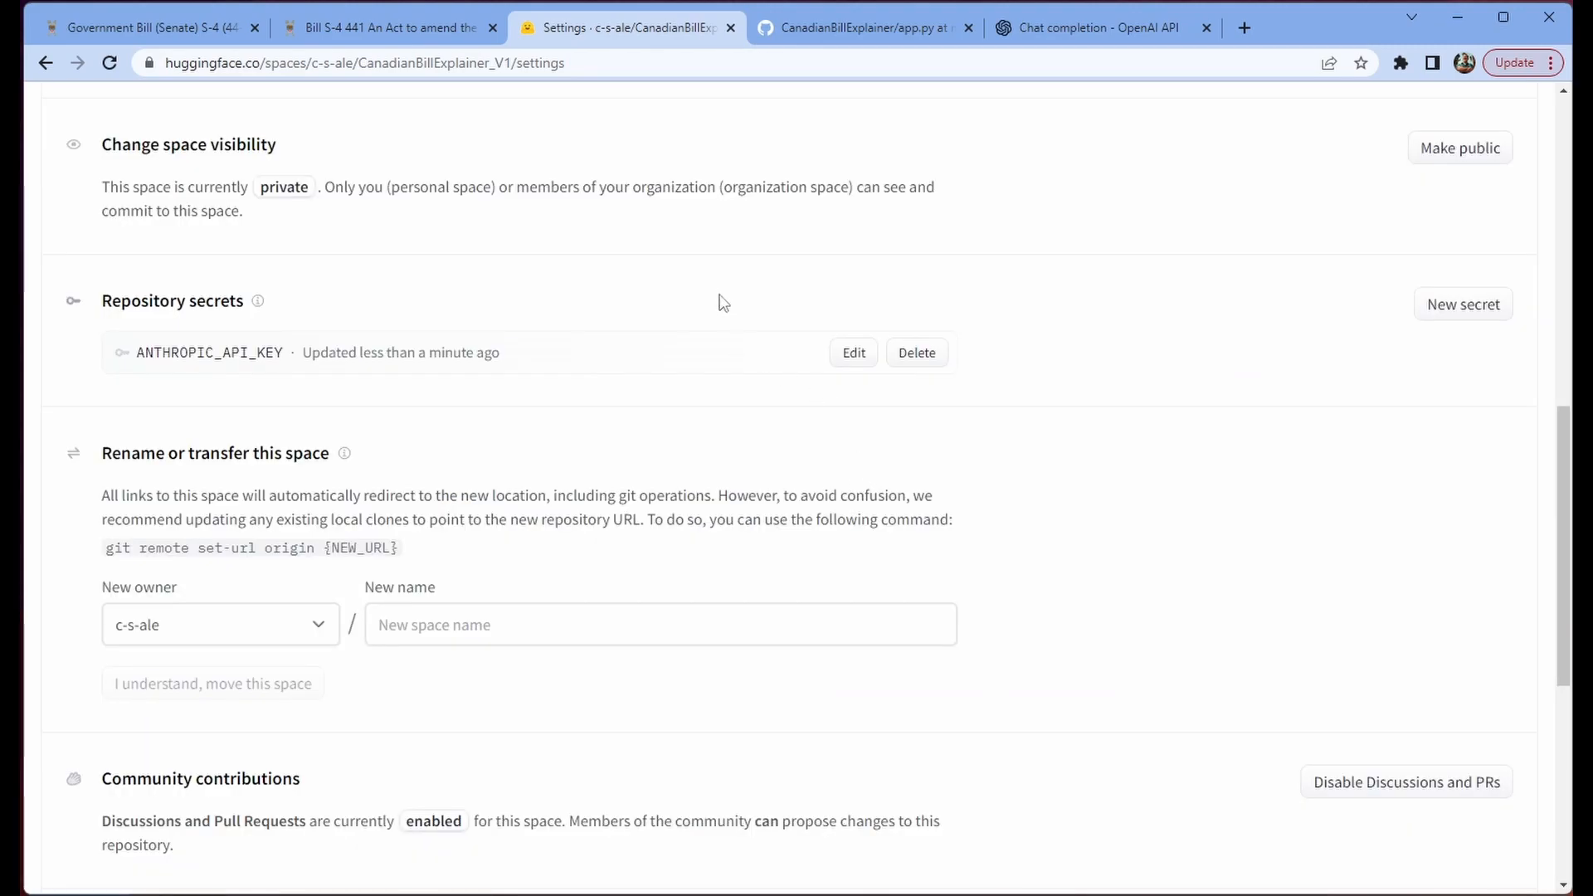
{"action": "mouse_move", "coordinate": [1149, 371]}
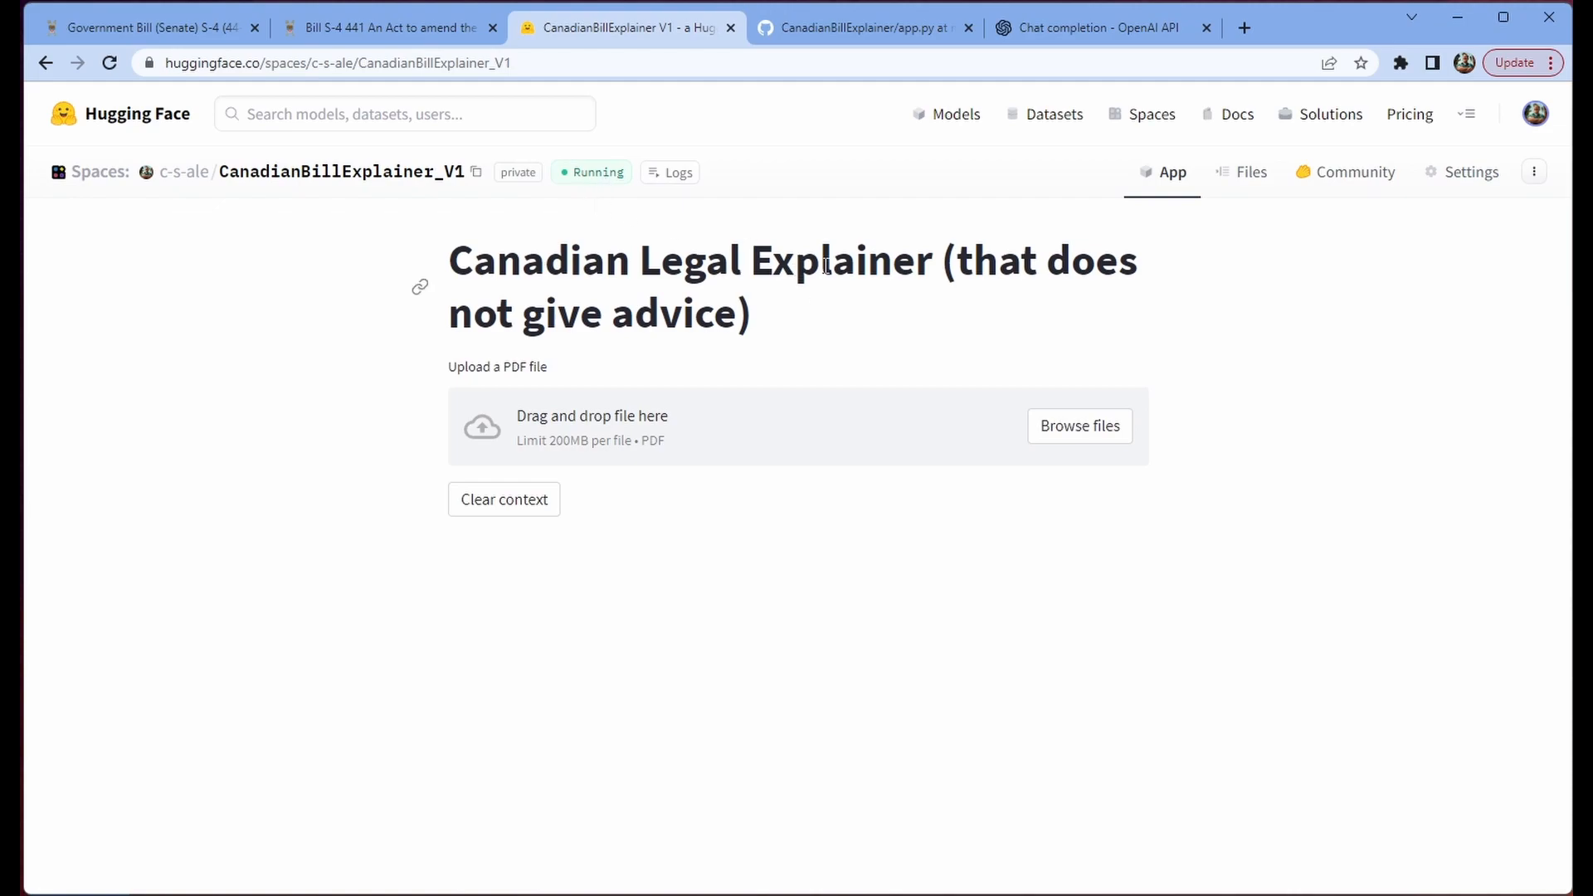
{"action": "mouse_move", "coordinate": [1076, 620]}
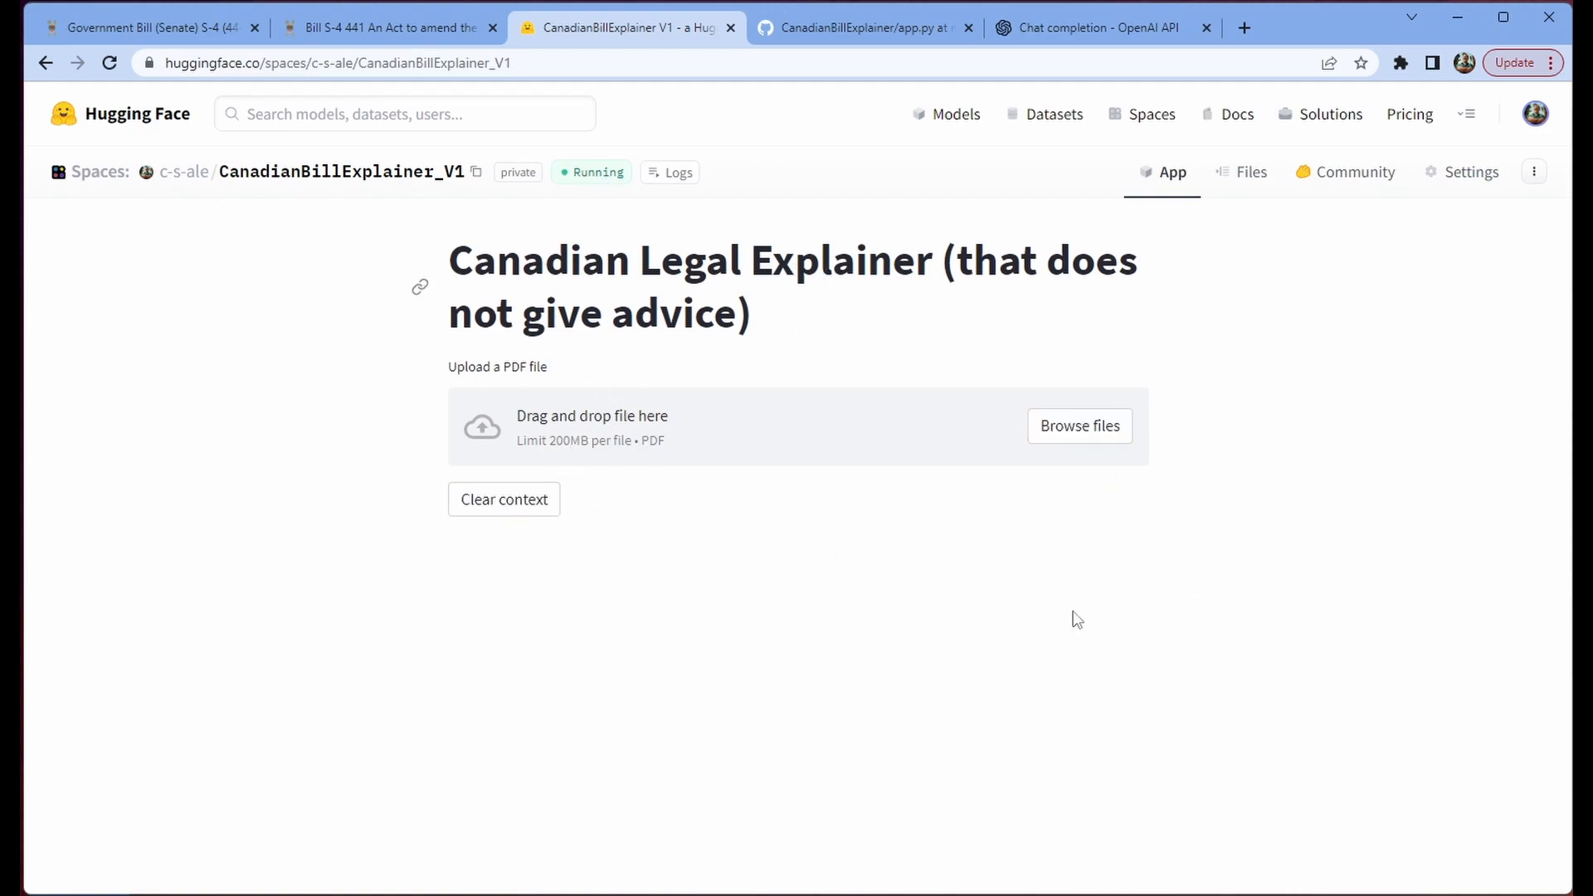
Step: Upload S-4_4.PDF and ask whether the bill makes reference to video conferencing
{"action": "left_click", "coordinate": [1078, 426]}
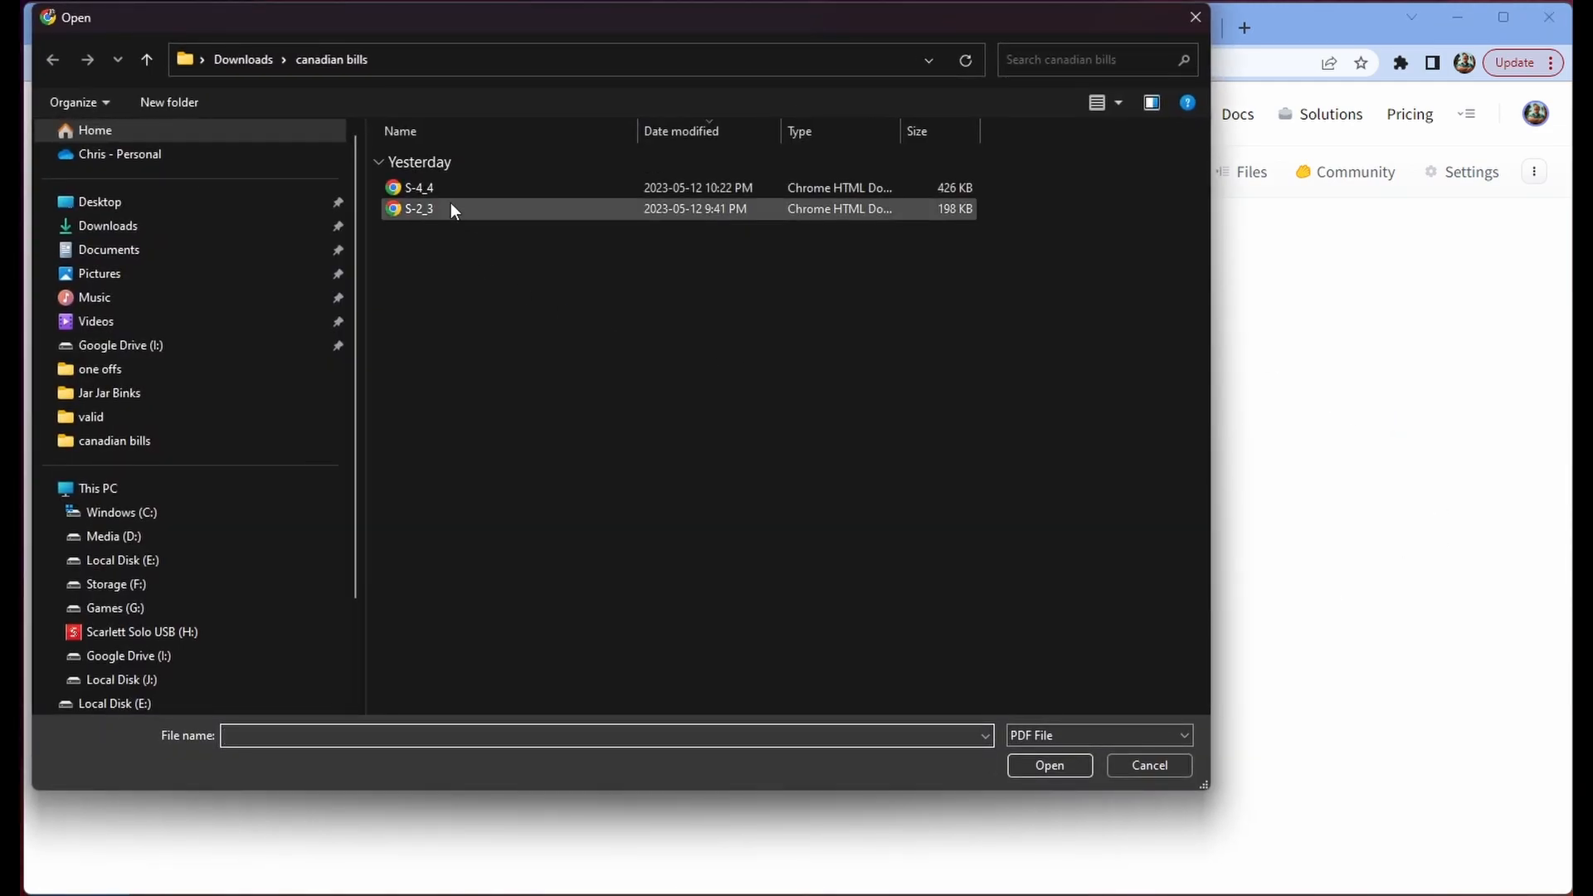
{"action": "double_click", "coordinate": [417, 188]}
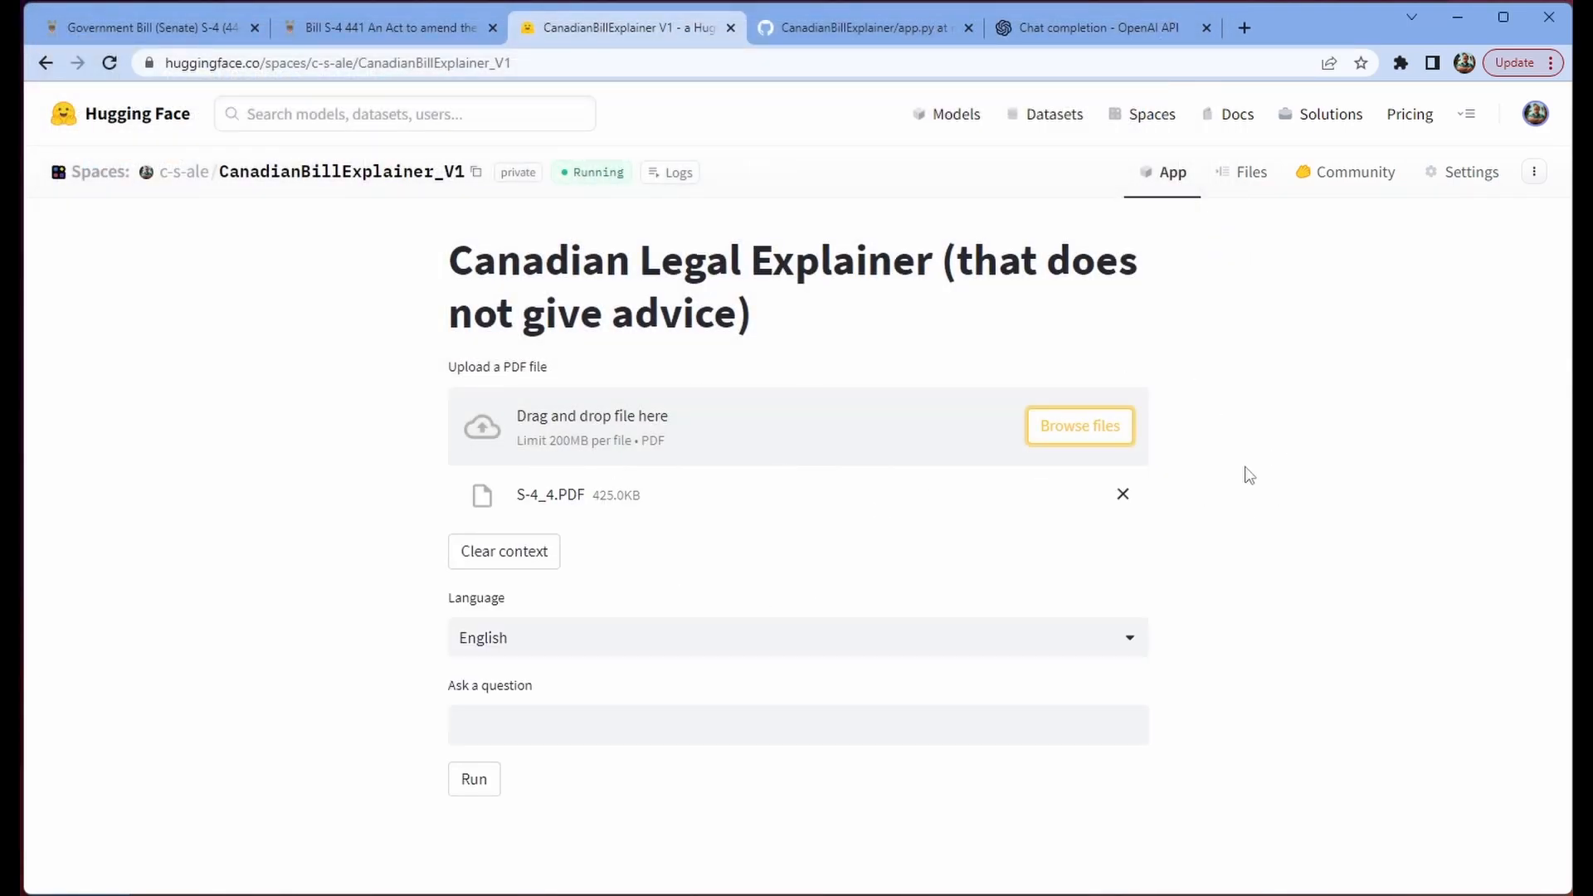
{"action": "left_click", "coordinate": [798, 724]}
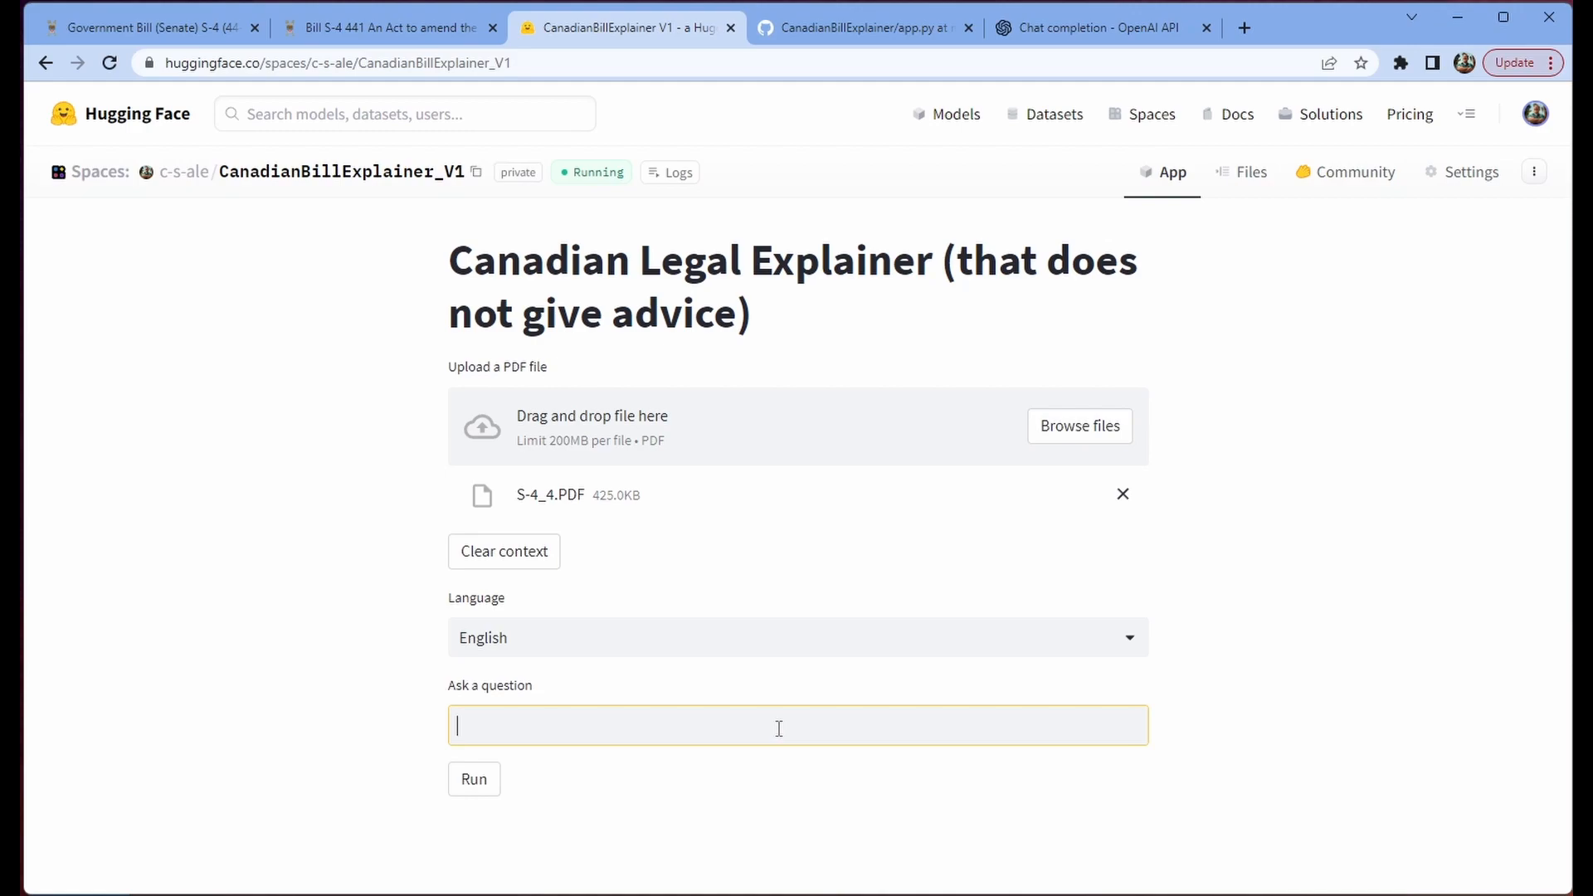
{"action": "type", "text": "Does this"}
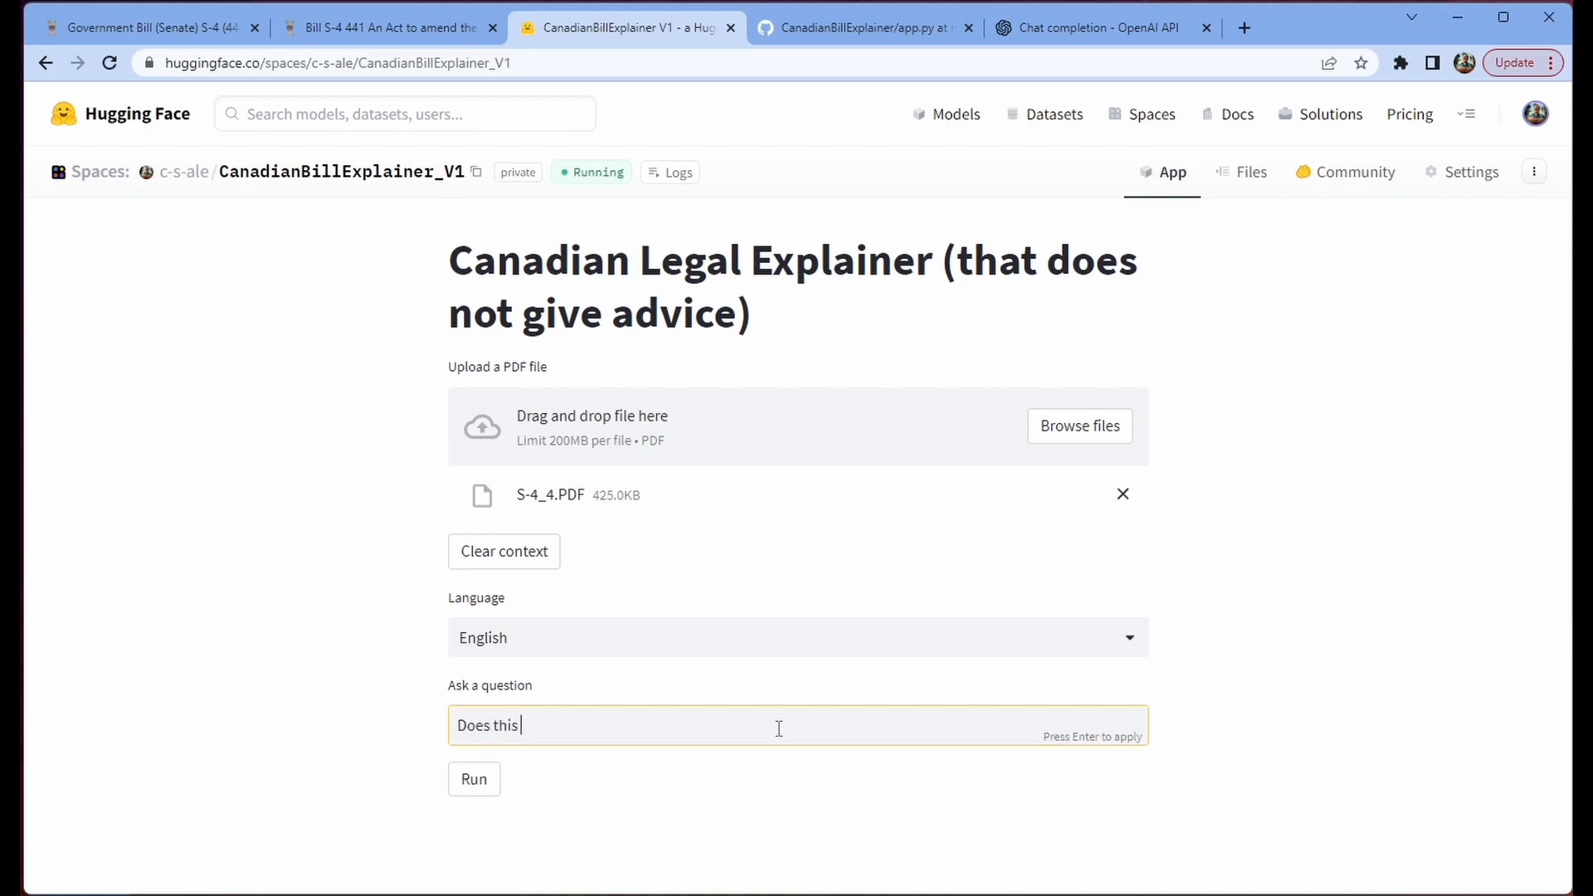
{"action": "type", "text": "bill include any refe"}
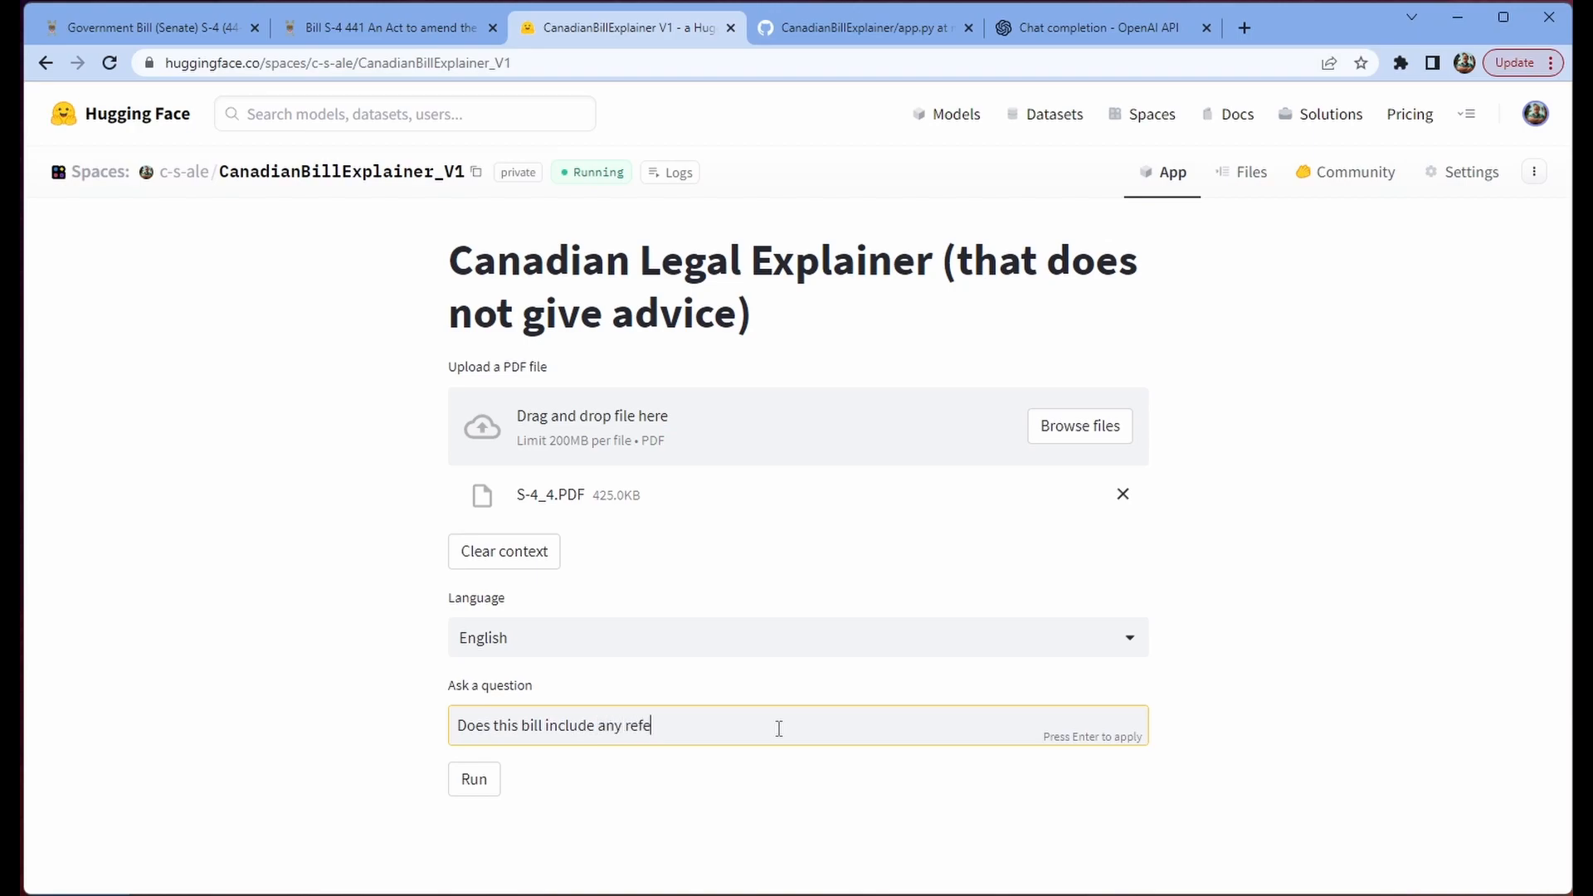
{"action": "type", "text": "rence to video conferencing?"}
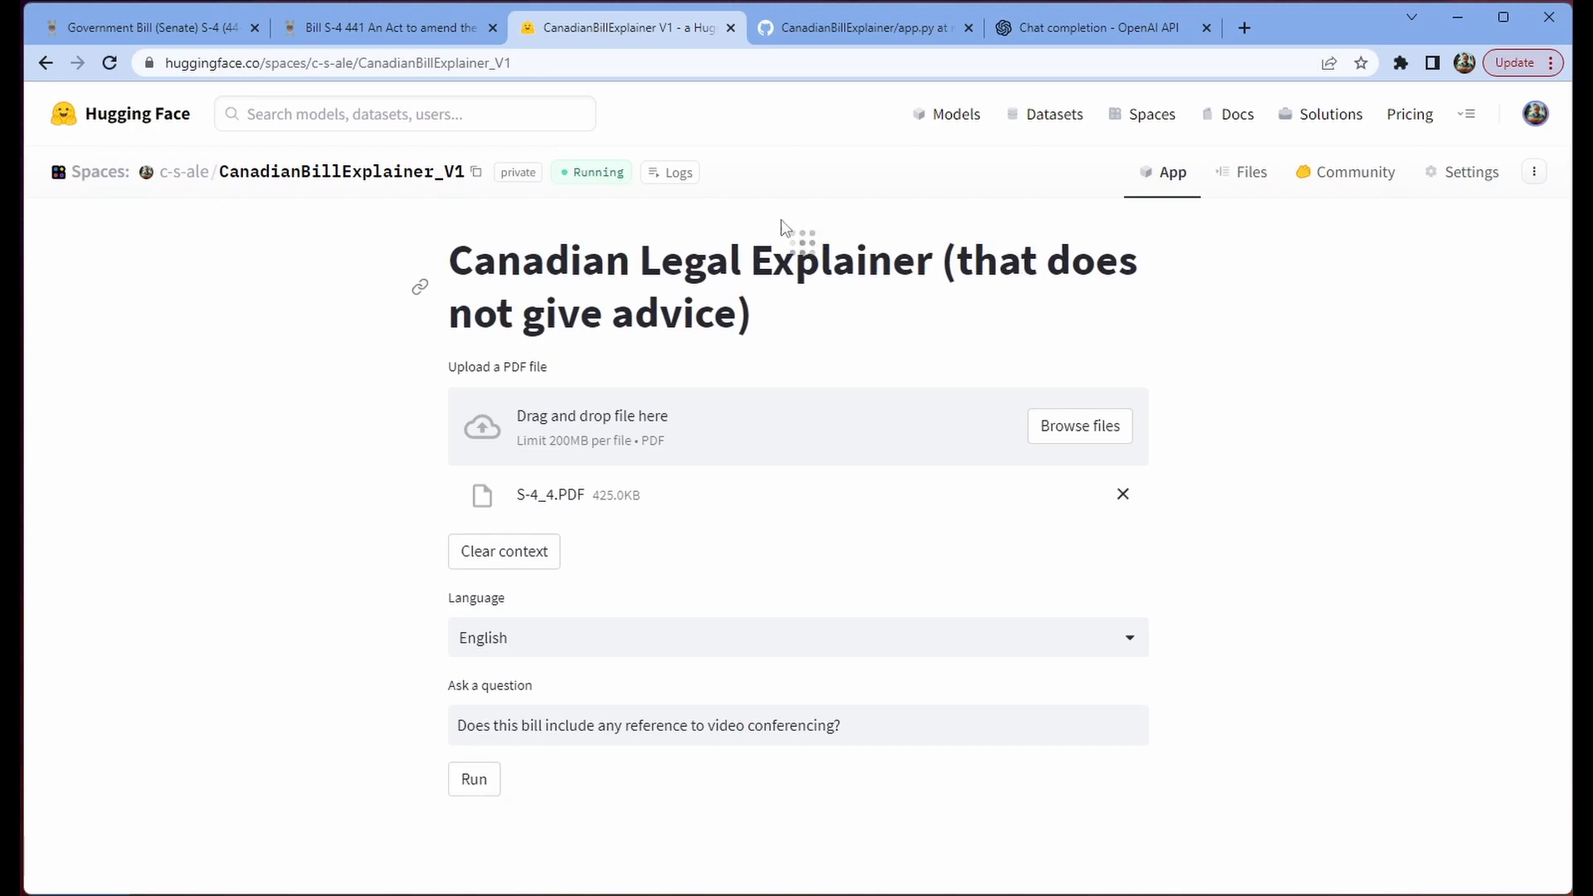
{"action": "left_click", "coordinate": [474, 778]}
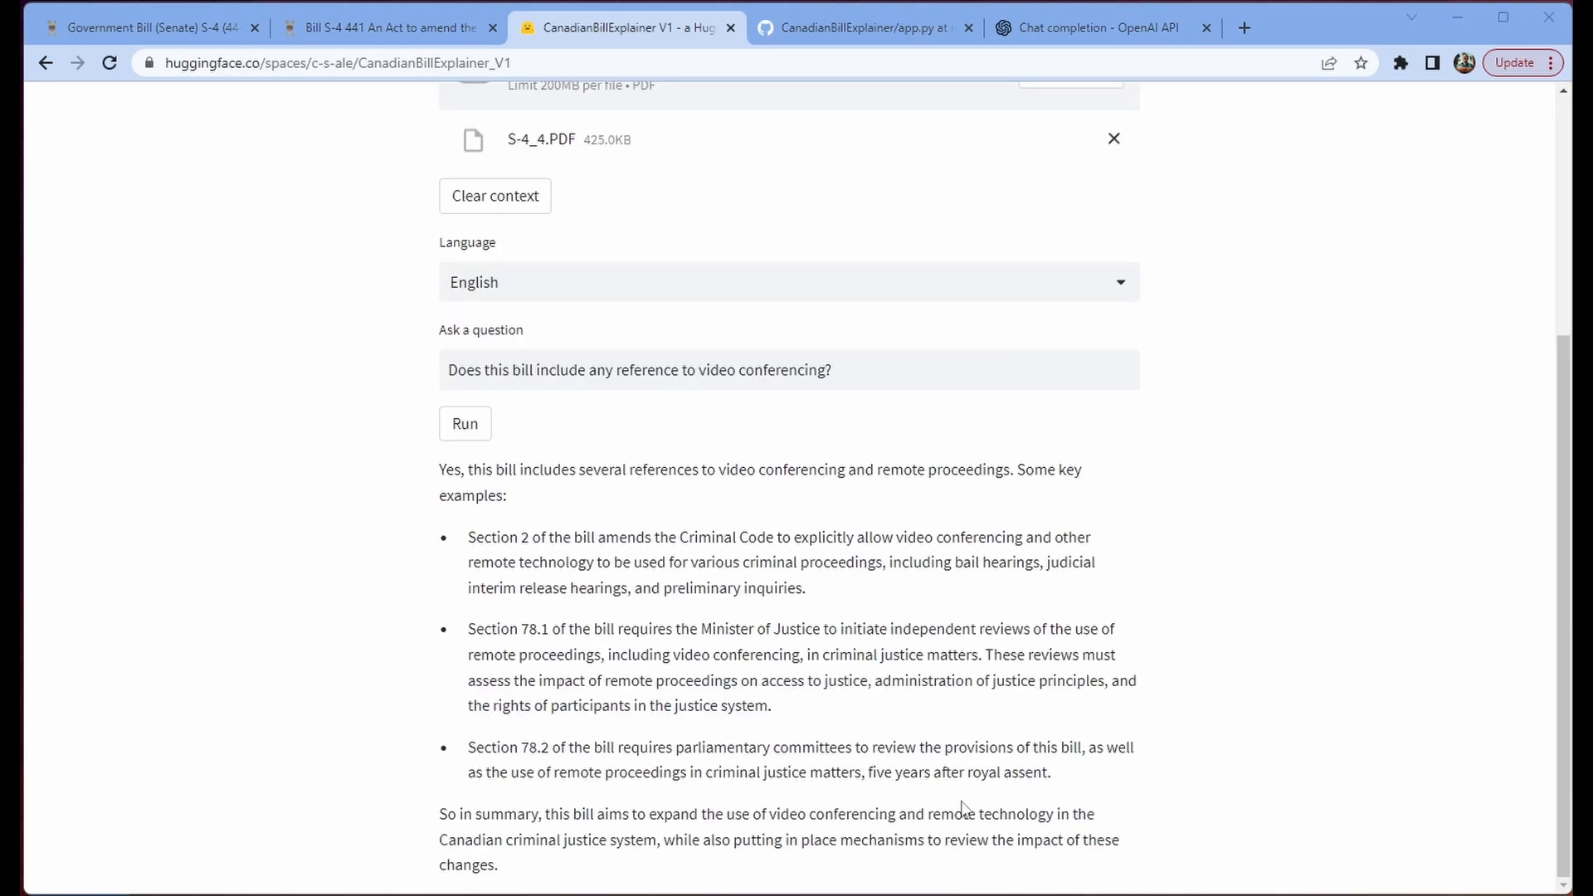
{"action": "left_click_drag", "start_coordinate": [452, 469], "coordinate": [505, 496]}
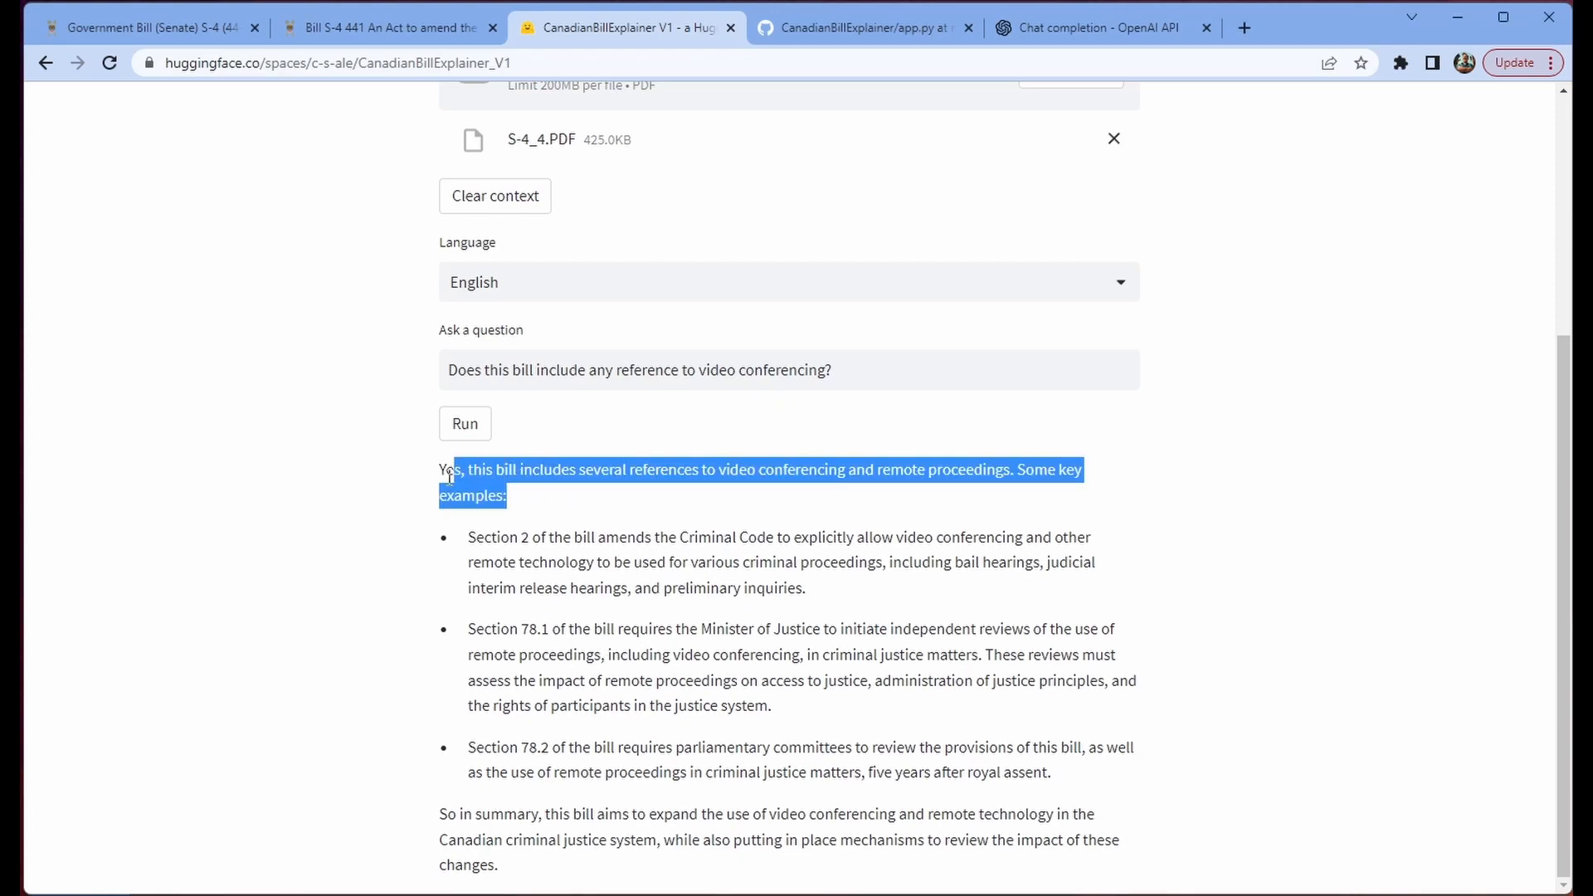
{"action": "left_click", "coordinate": [1060, 606]}
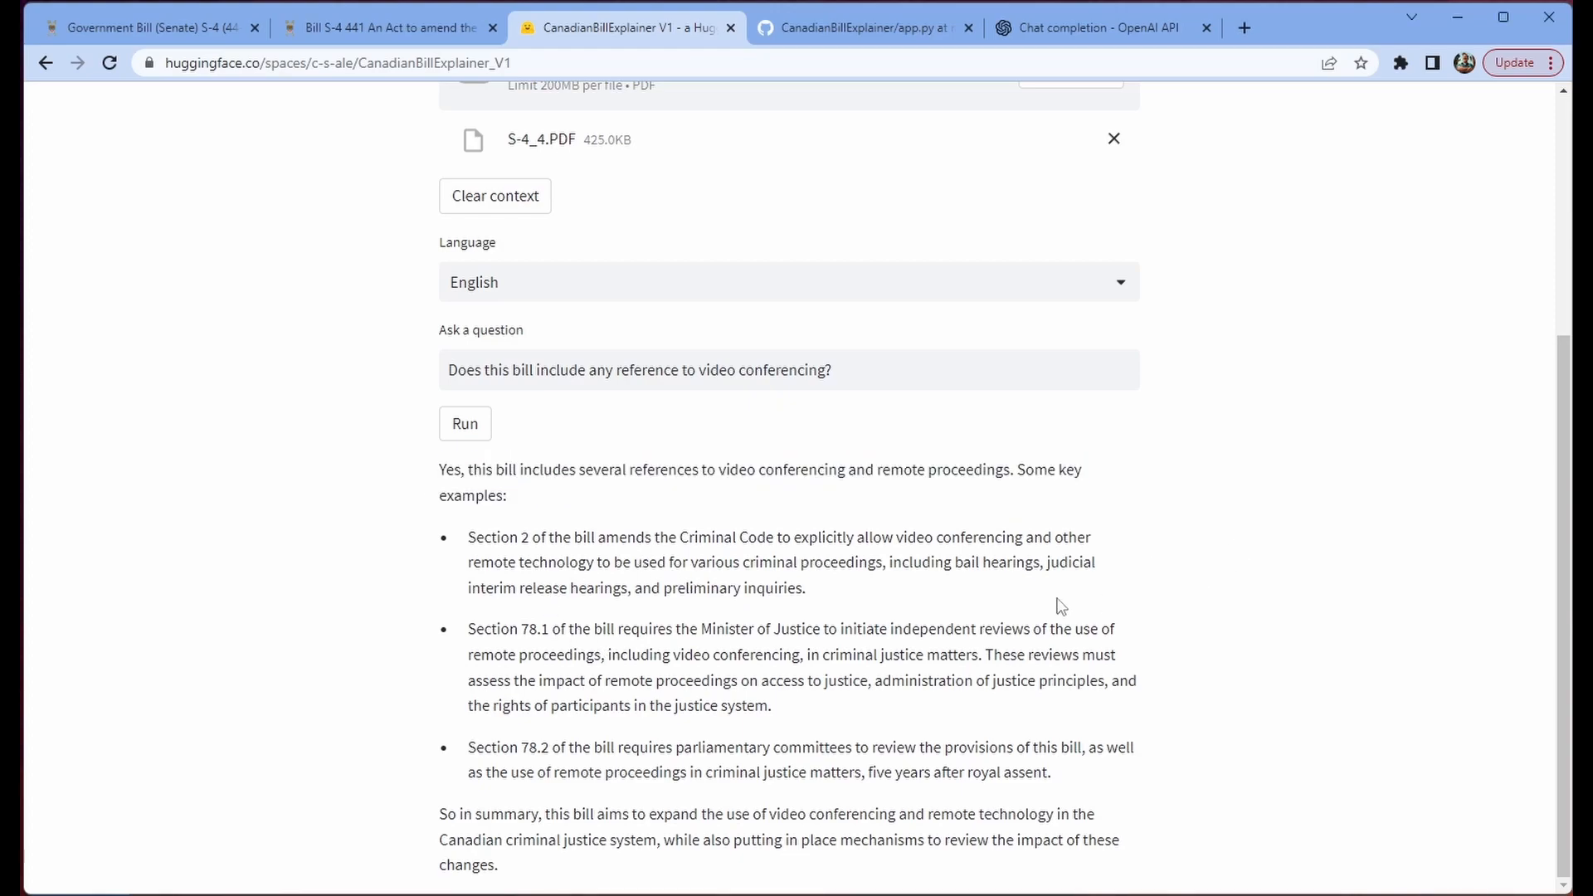
{"action": "mouse_move", "coordinate": [1360, 651]}
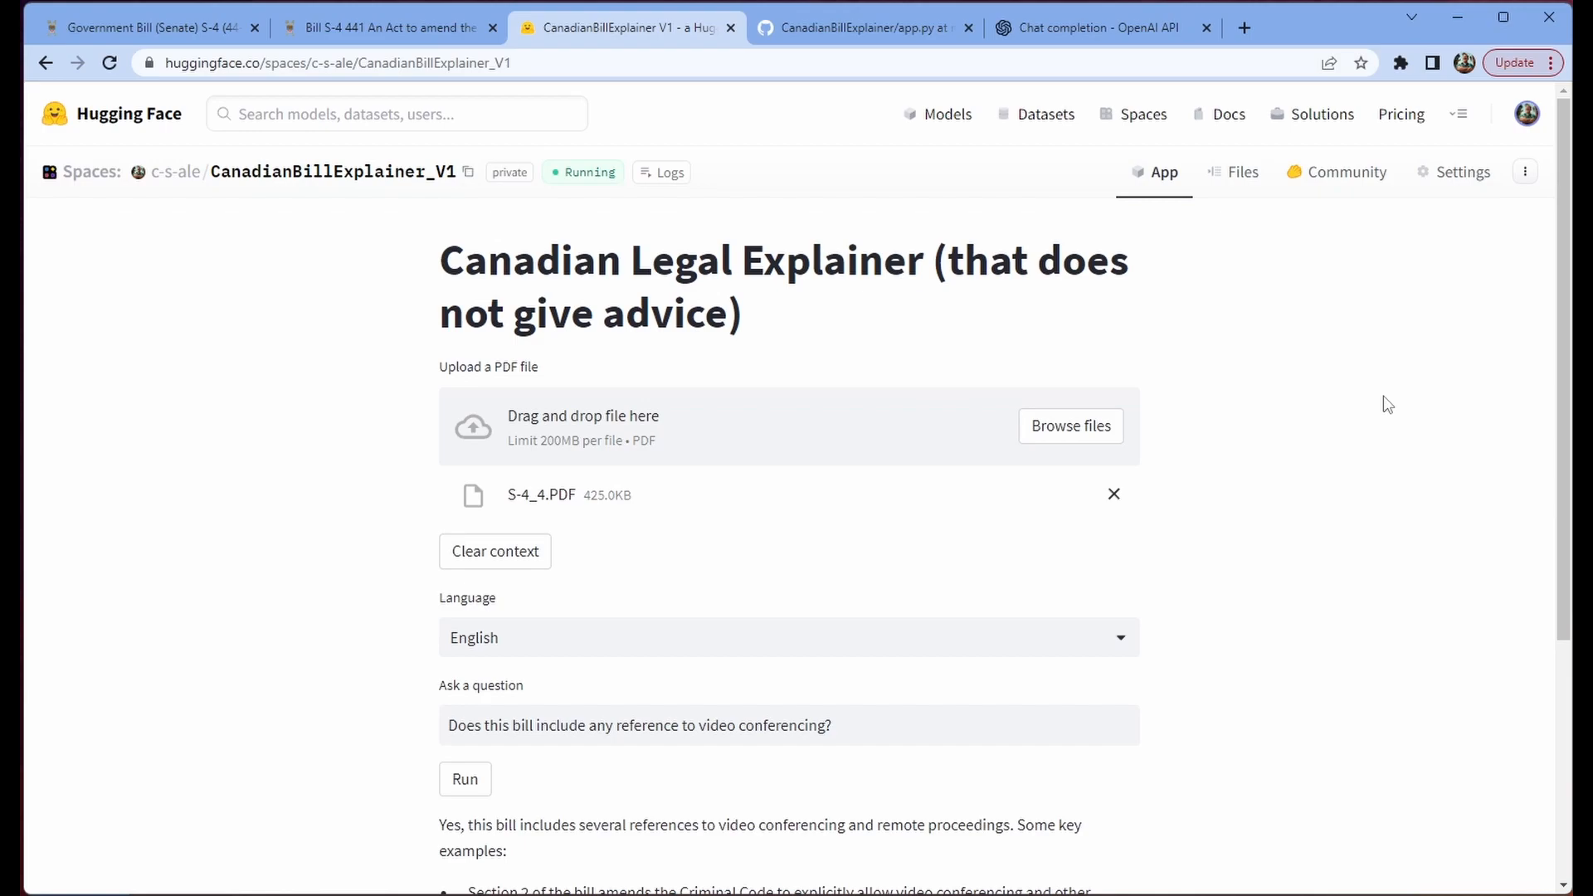
{"action": "mouse_move", "coordinate": [1349, 384]}
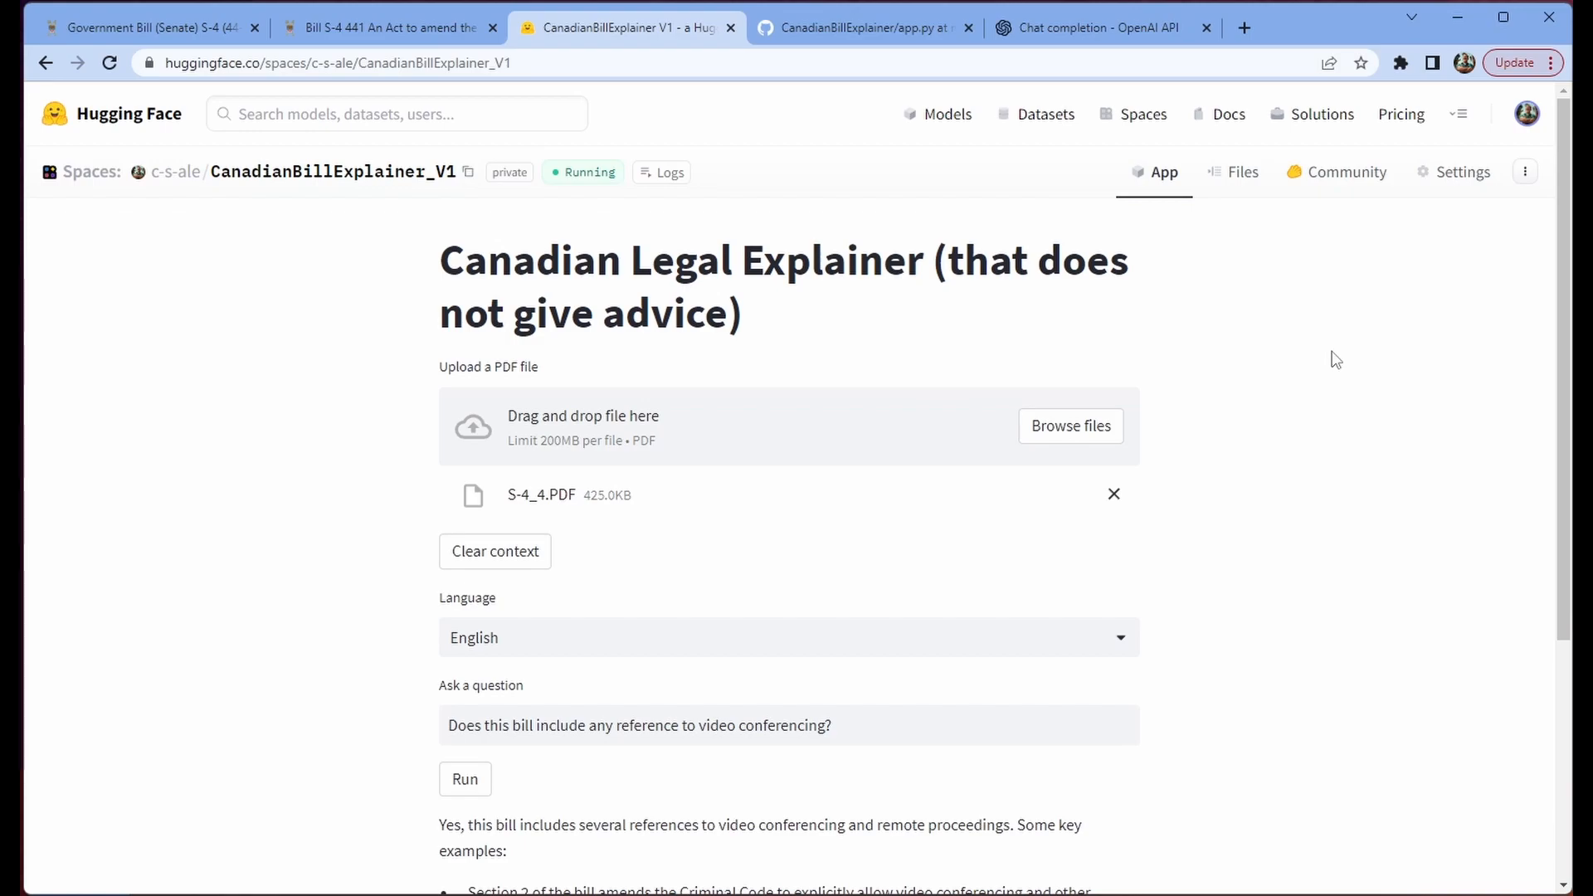
{"action": "mouse_move", "coordinate": [1330, 483]}
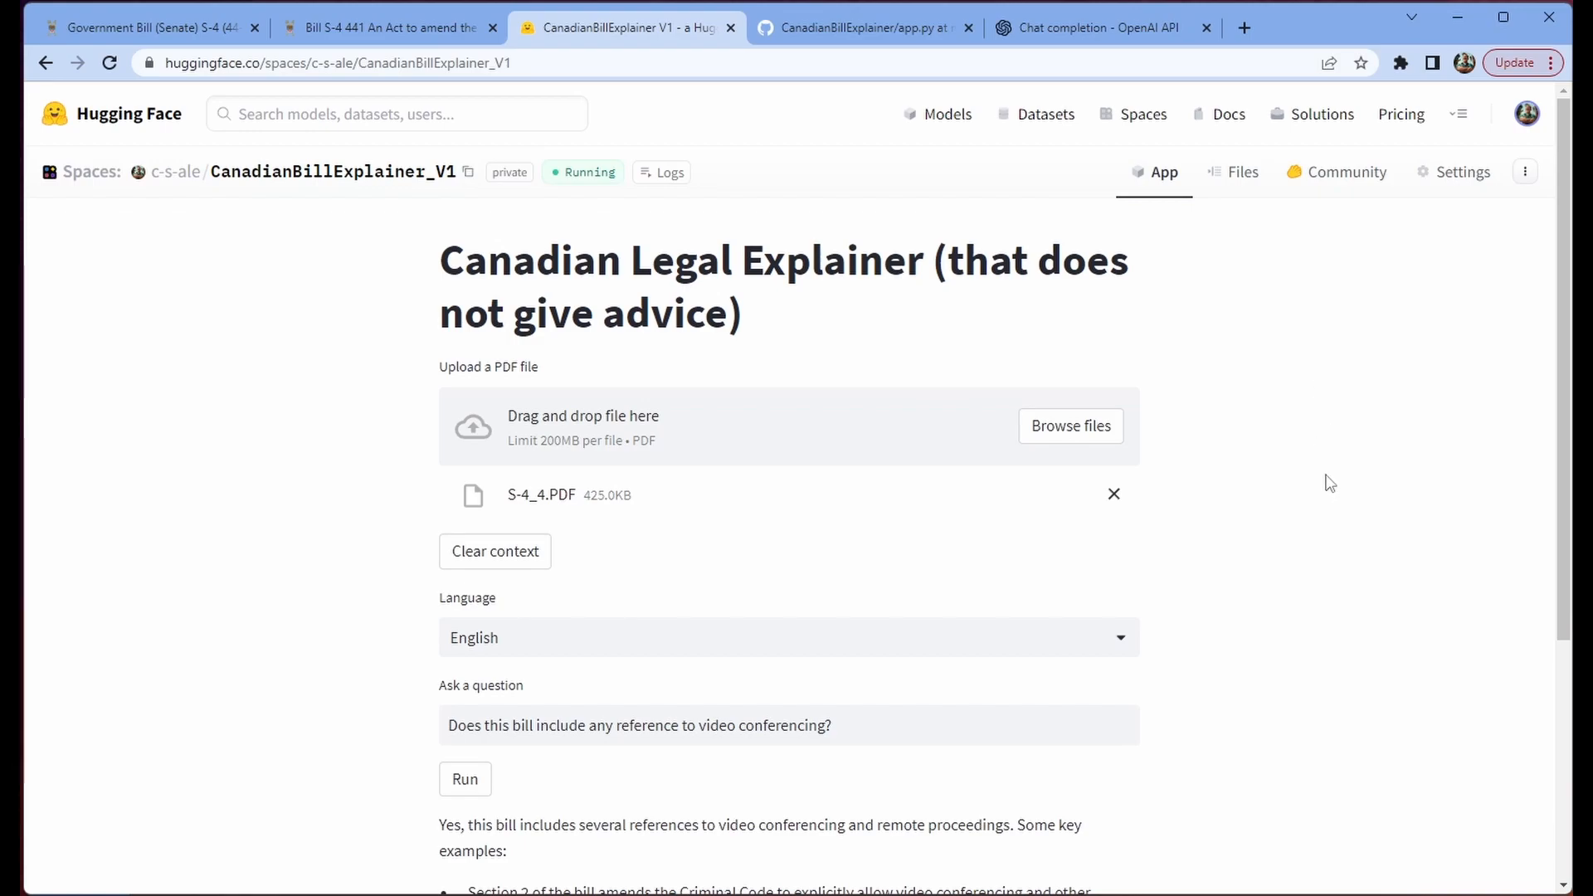